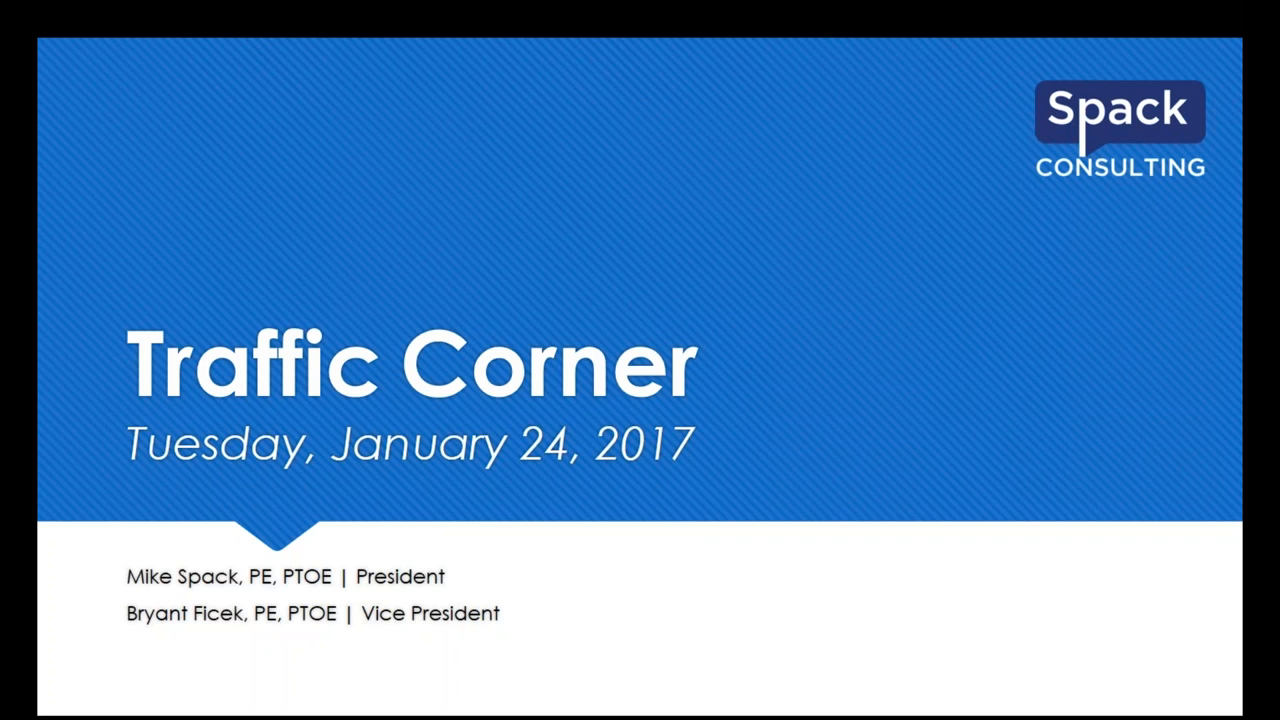
{"action": "mouse_move", "coordinate": [890, 352]}
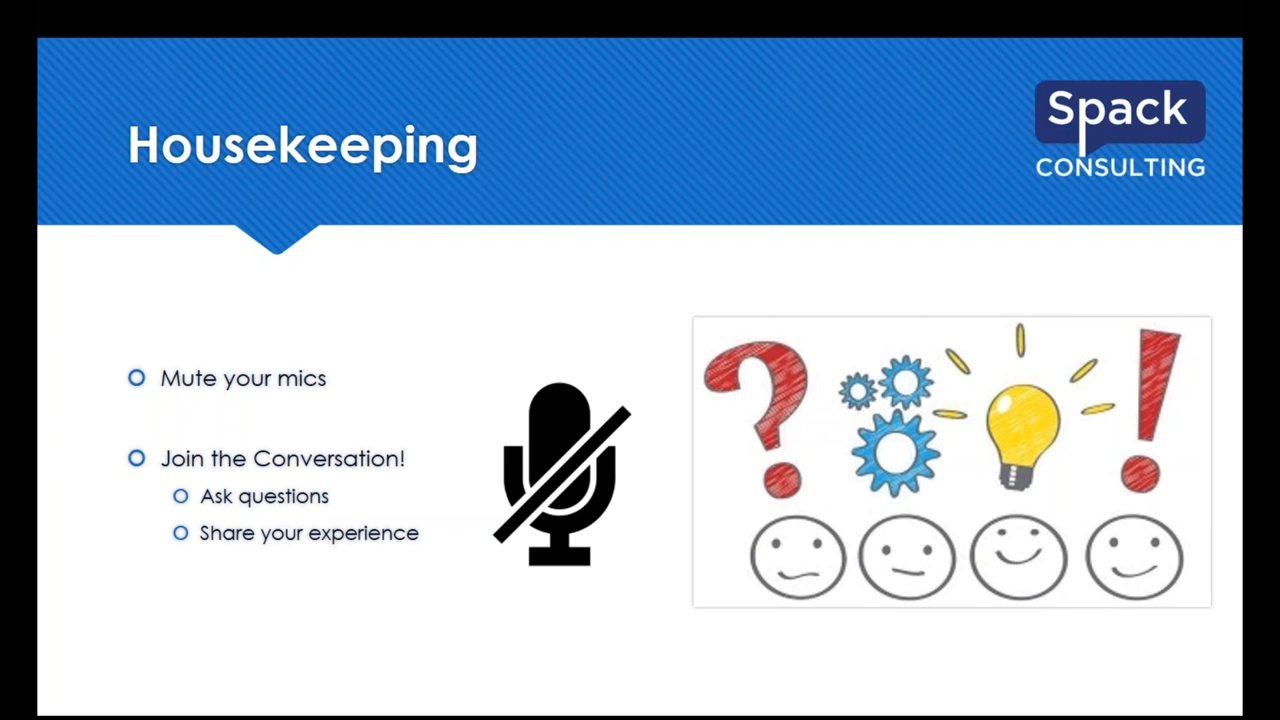
Advance the slide show through Today's Presenter to the Example report cover slide.
{"action": "key", "text": "right"}
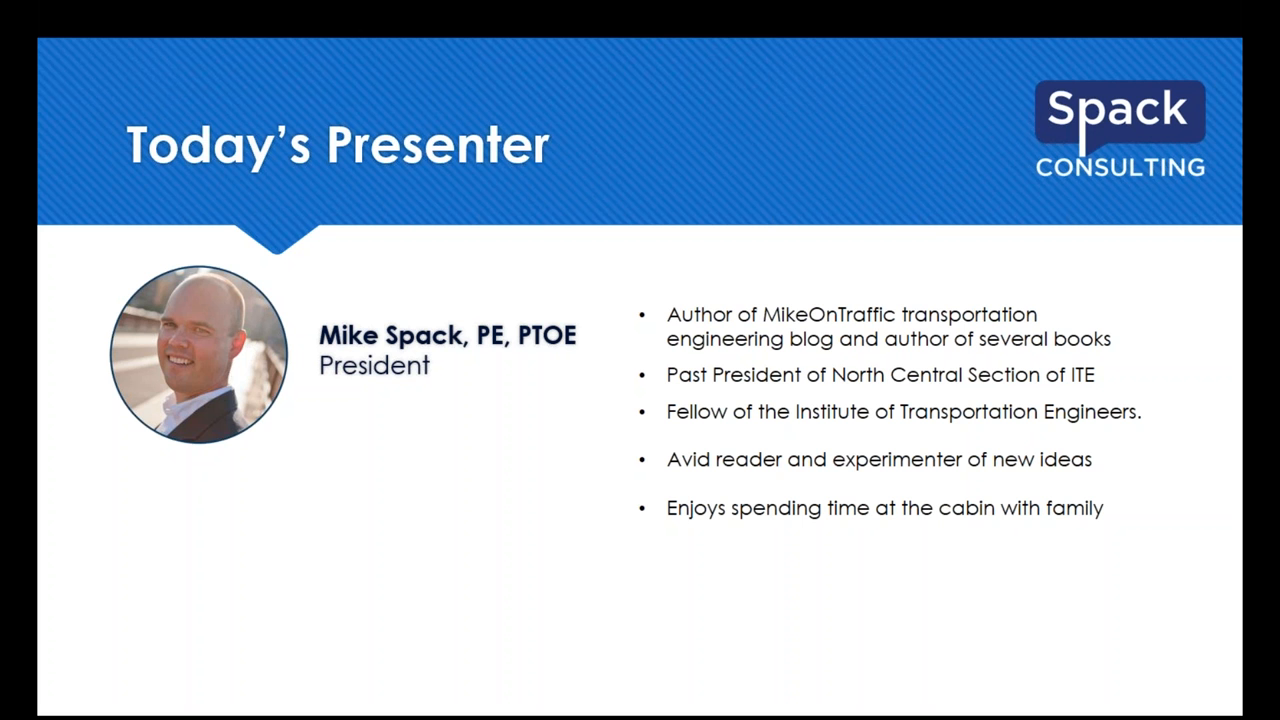
{"action": "key", "text": "Right"}
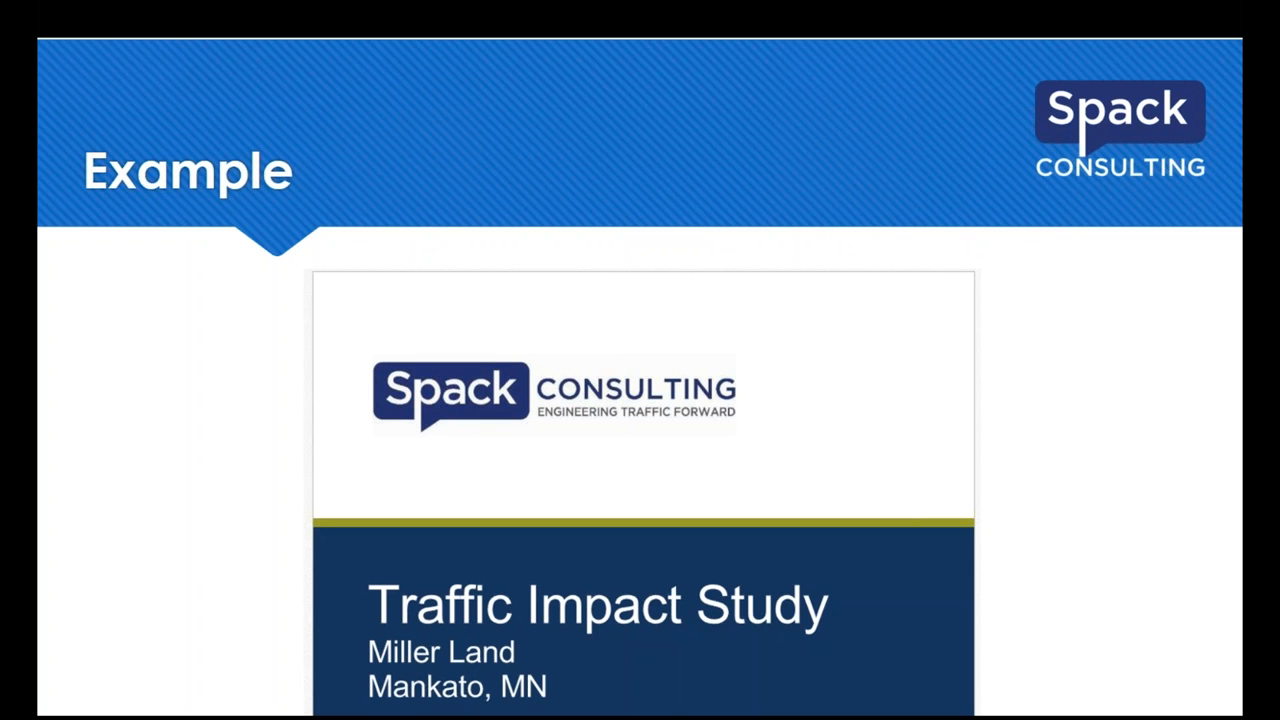
{"action": "mouse_move", "coordinate": [910, 264]}
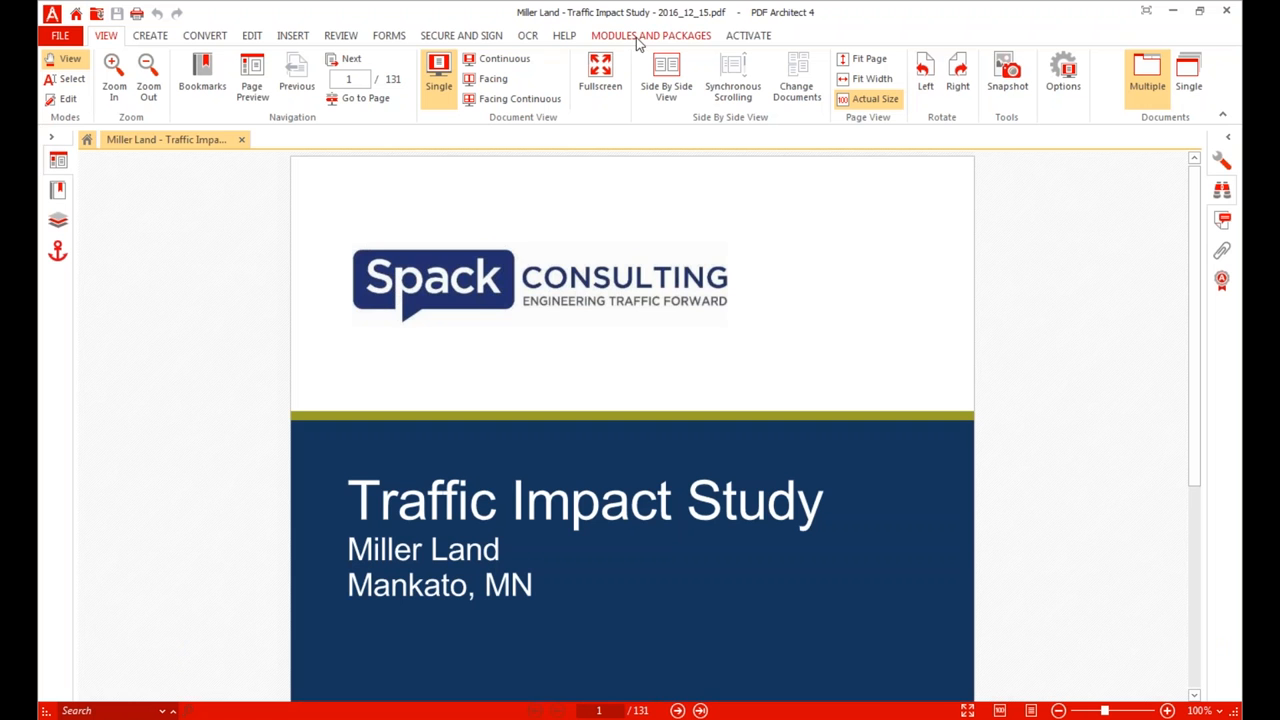
Switch the report cover to full screen and scroll to the signed engineer certification.
{"action": "left_click", "coordinate": [600, 76]}
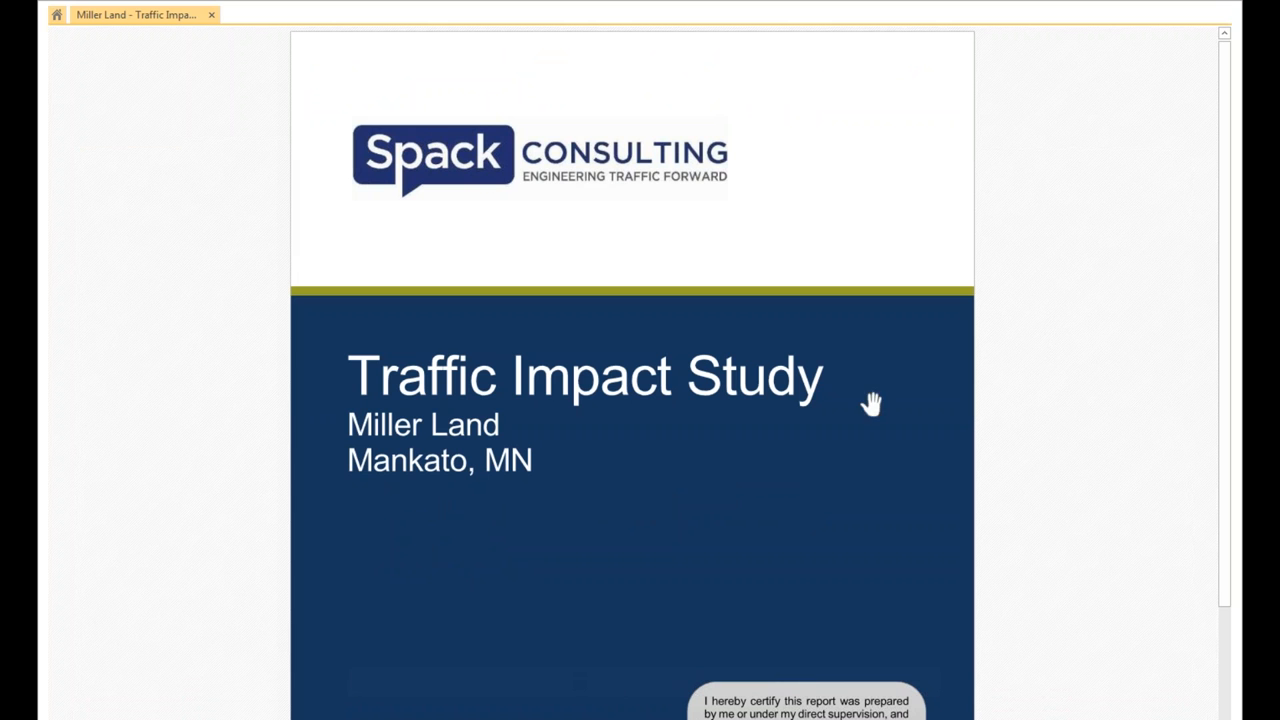
{"action": "mouse_move", "coordinate": [956, 404]}
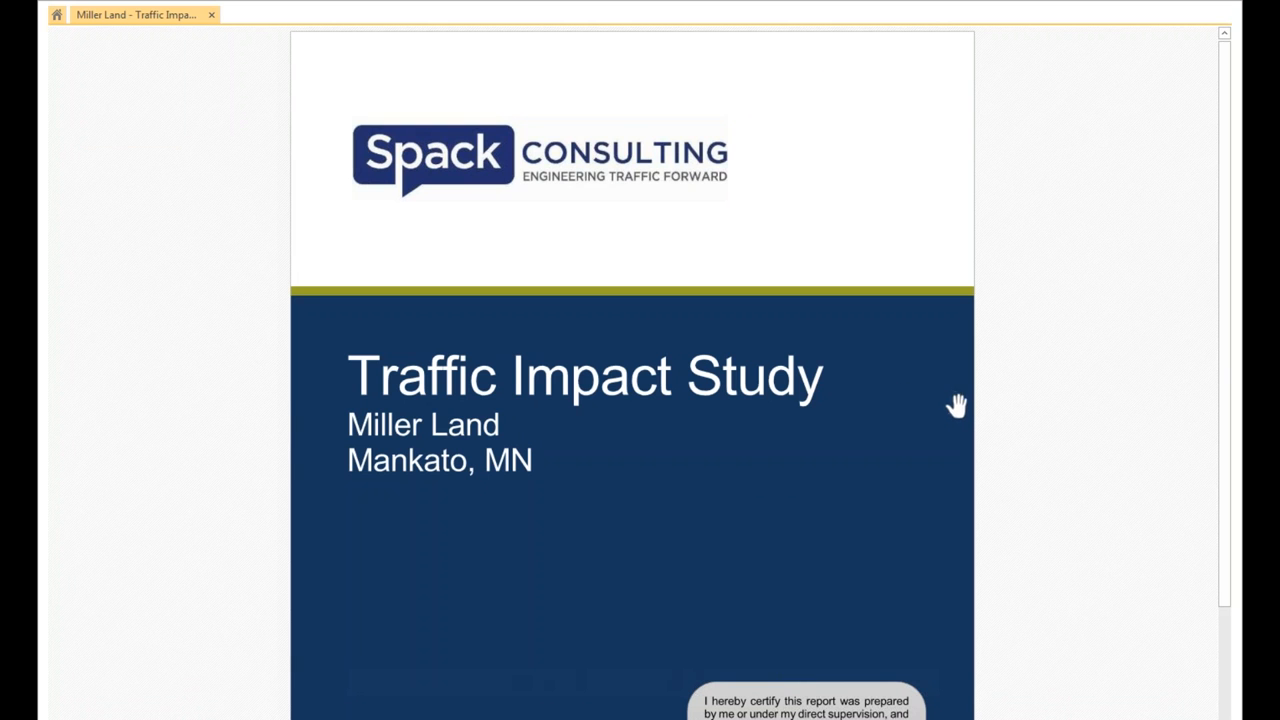
{"action": "scroll", "scroll_direction": "down", "scroll_amount": 3}
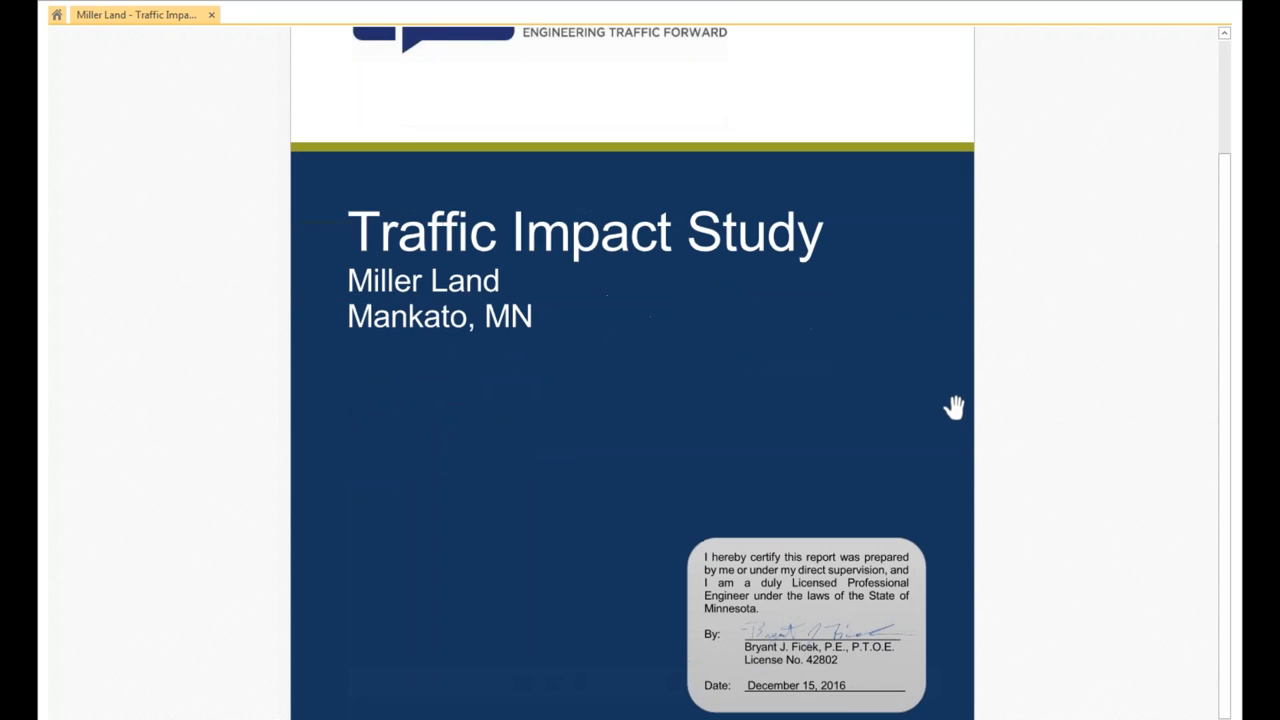
{"action": "mouse_move", "coordinate": [564, 236]}
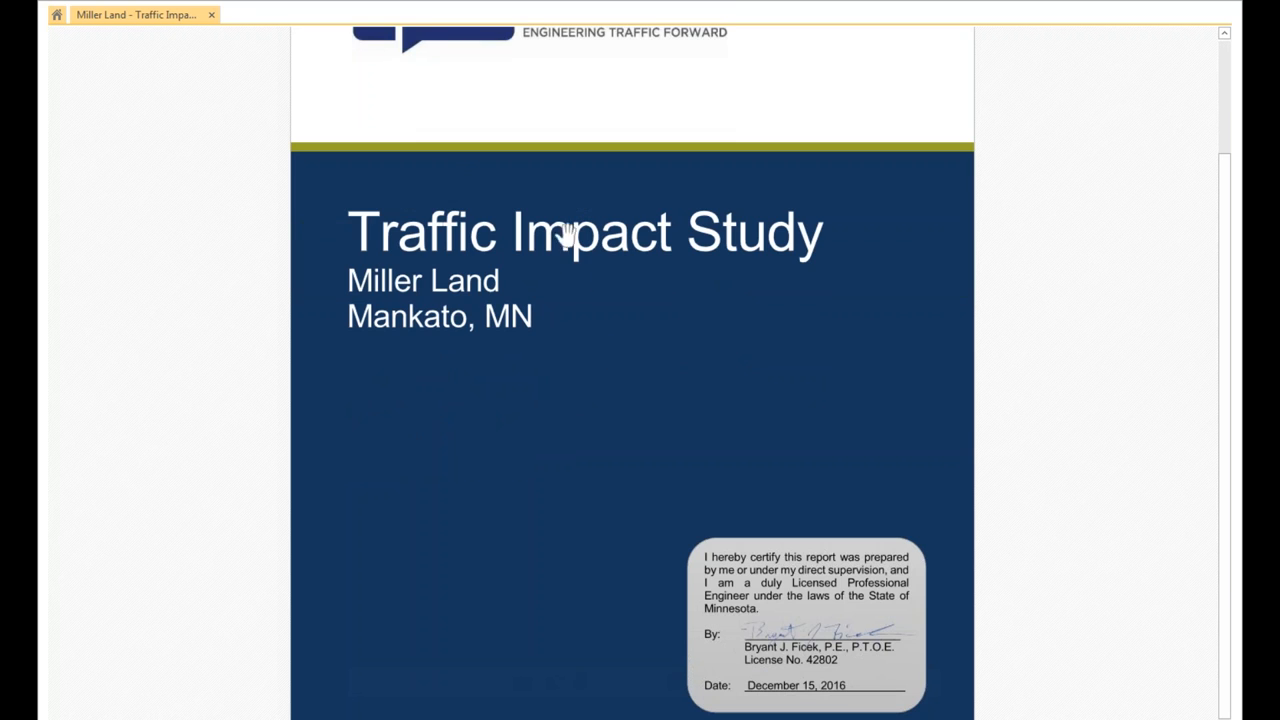
{"action": "mouse_move", "coordinate": [668, 492]}
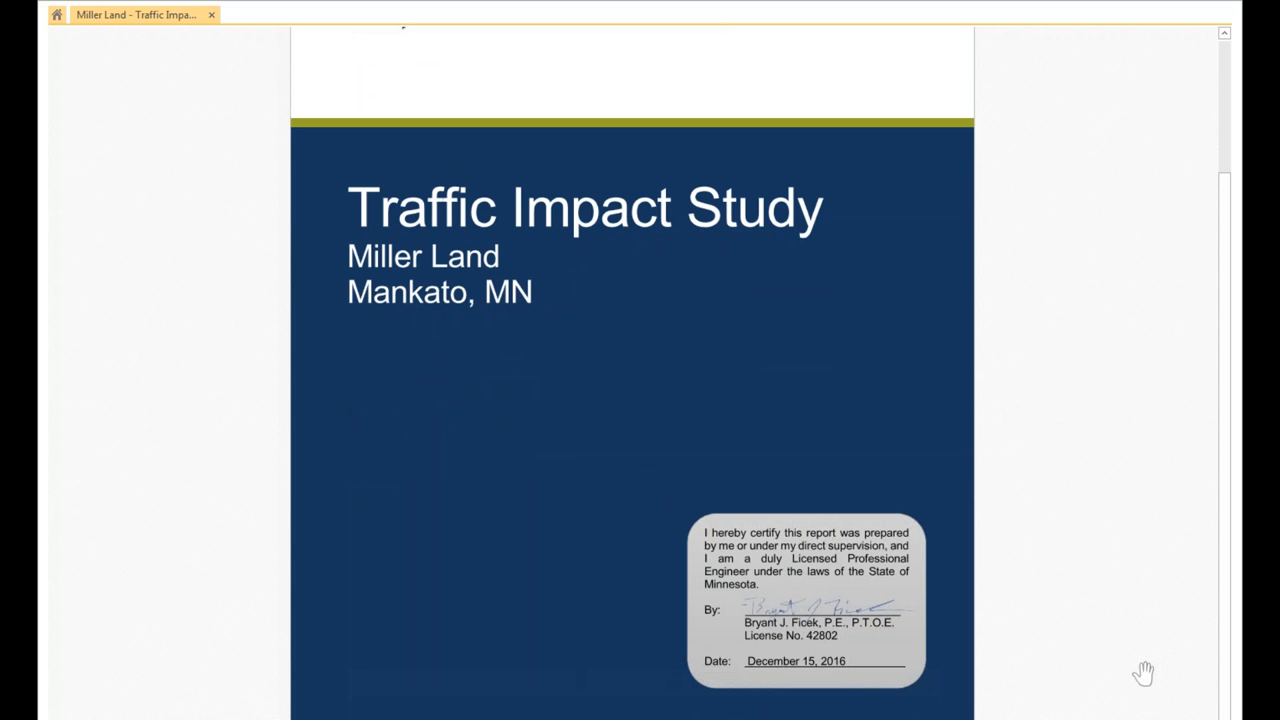
{"action": "mouse_move", "coordinate": [1136, 670]}
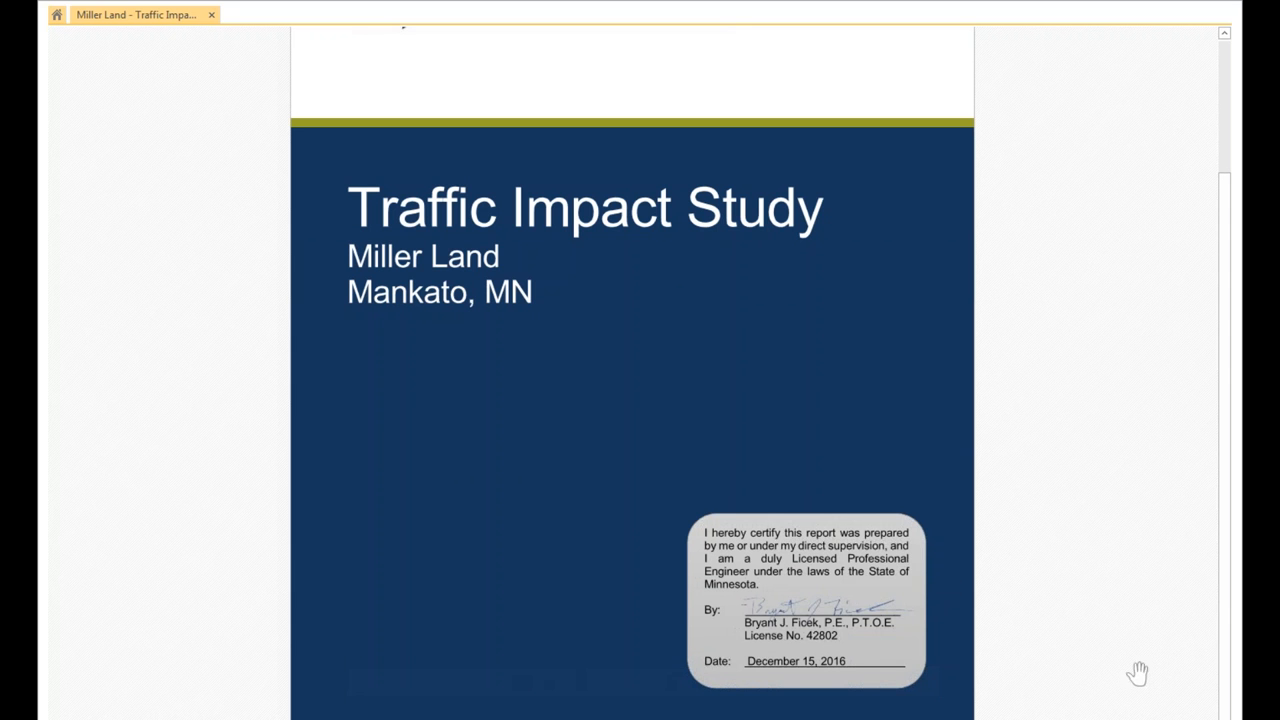
{"action": "mouse_move", "coordinate": [908, 642]}
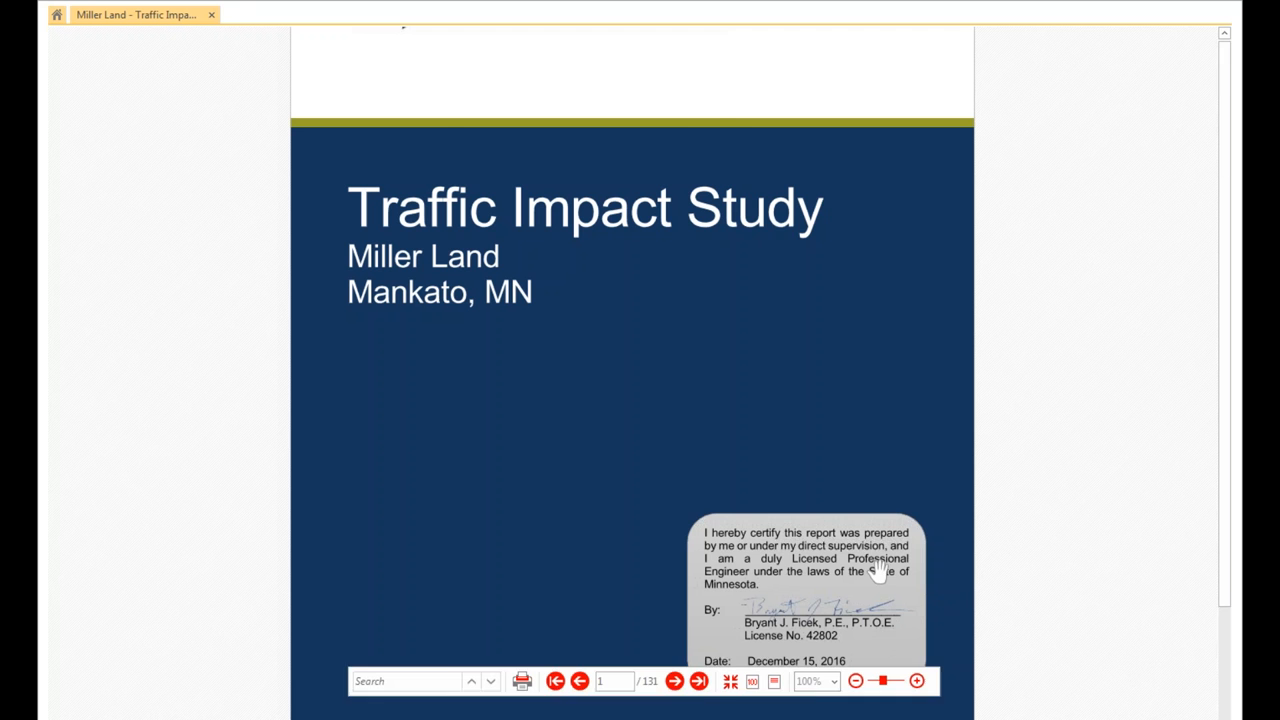
Page to the Executive Summary and scroll down to its Recommendations.
{"action": "left_click", "coordinate": [674, 680]}
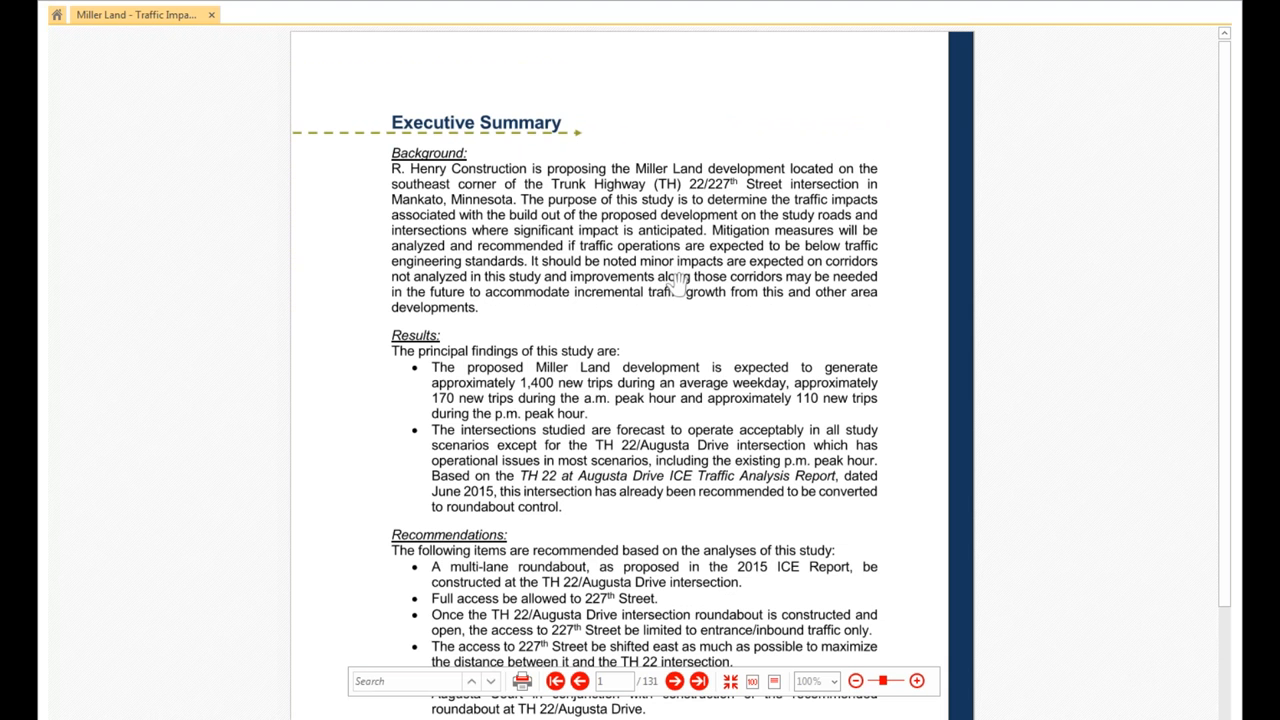
{"action": "mouse_move", "coordinate": [744, 296]}
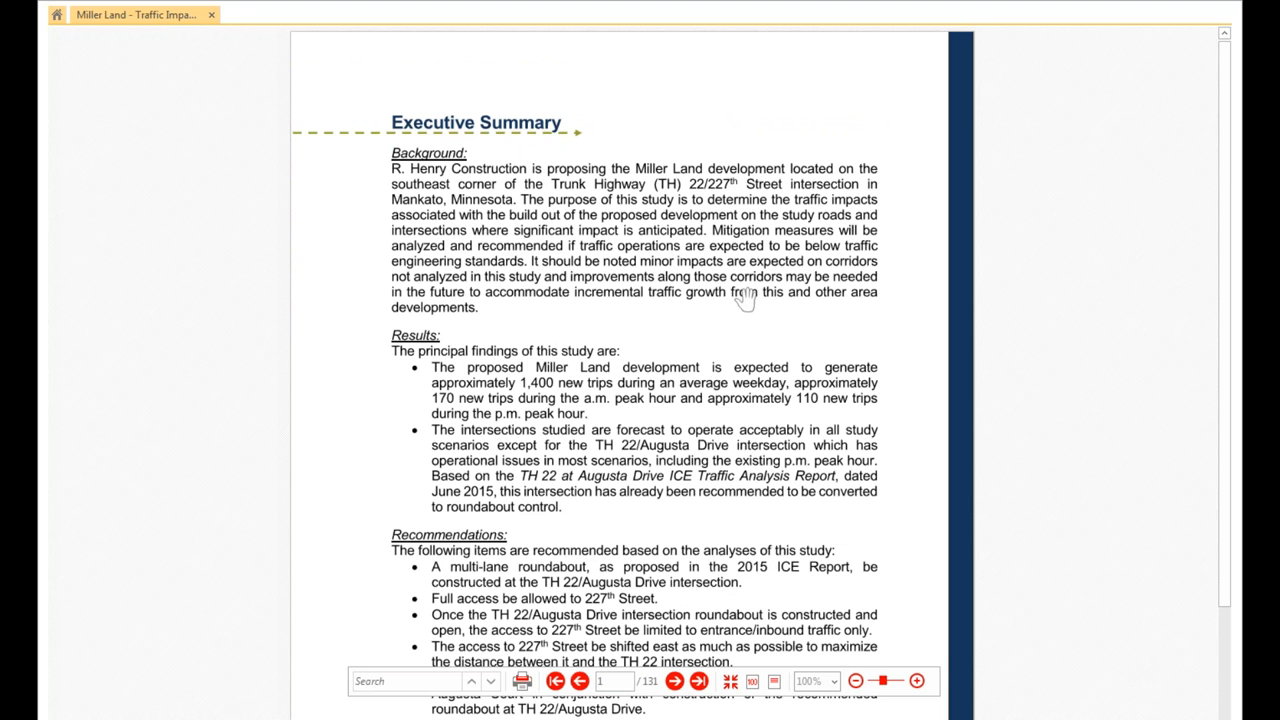
{"action": "mouse_move", "coordinate": [408, 196]}
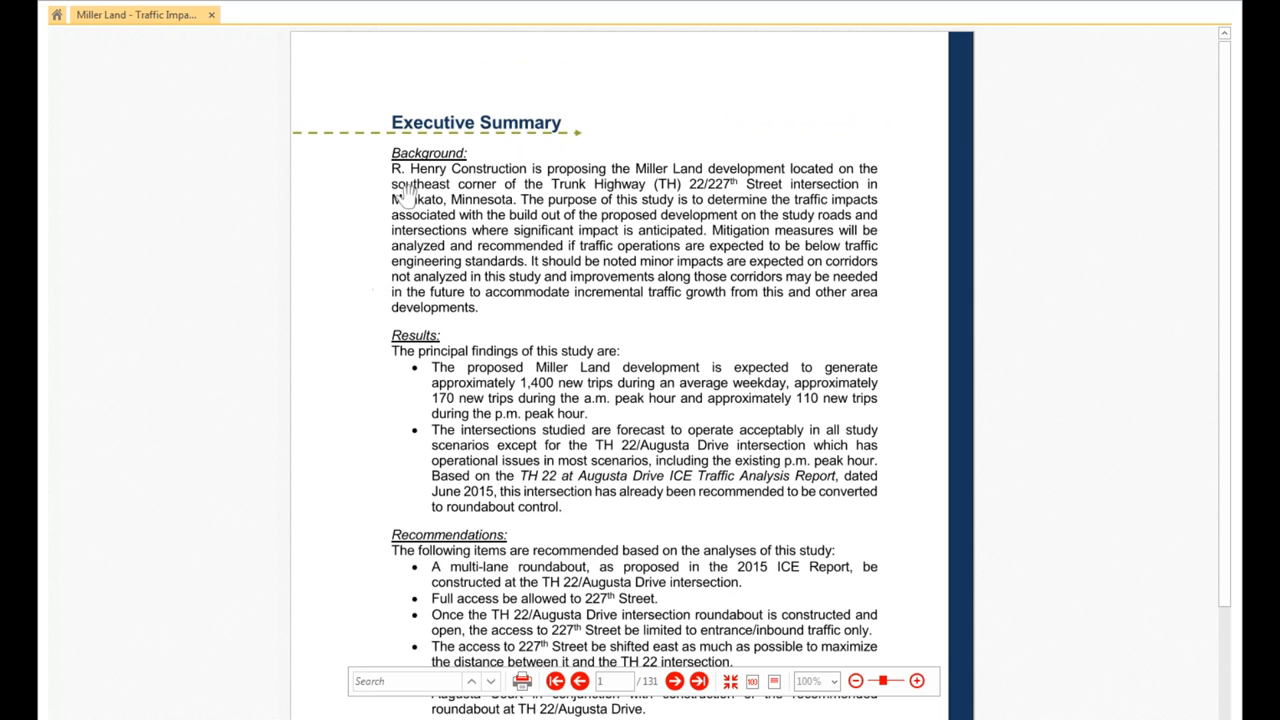
{"action": "mouse_move", "coordinate": [644, 222]}
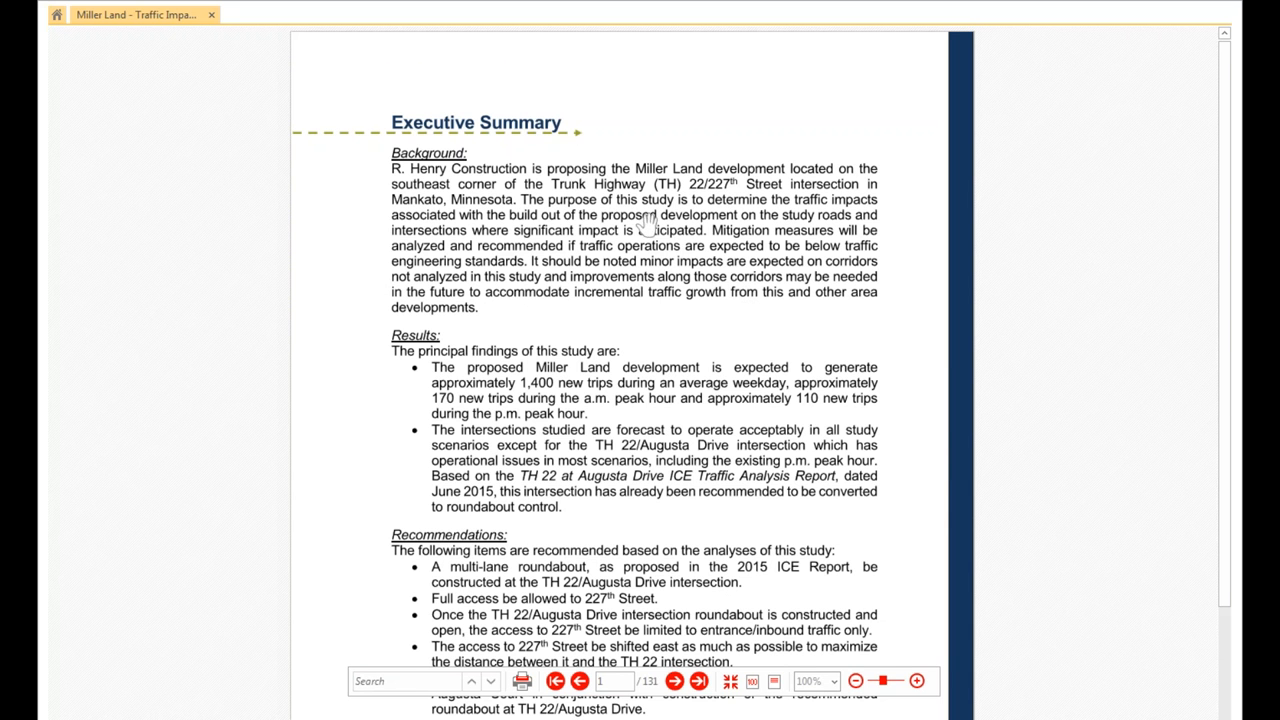
{"action": "mouse_move", "coordinate": [468, 188]}
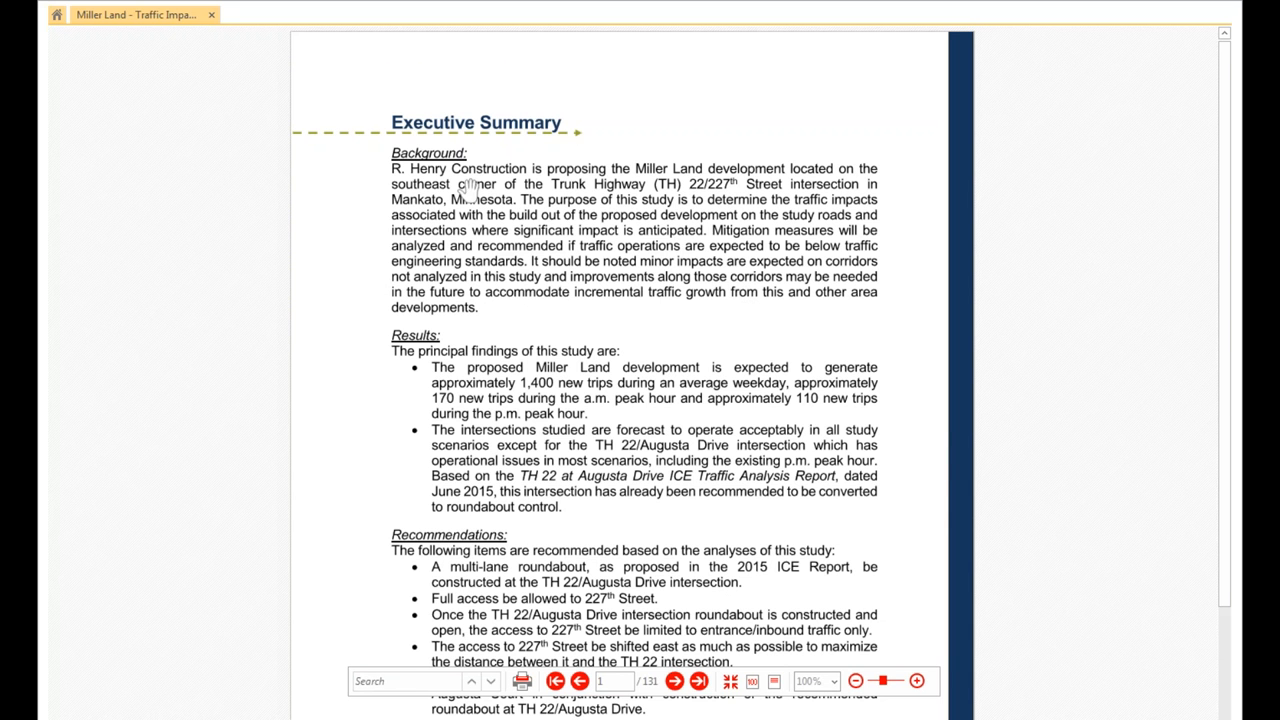
{"action": "mouse_move", "coordinate": [600, 230]}
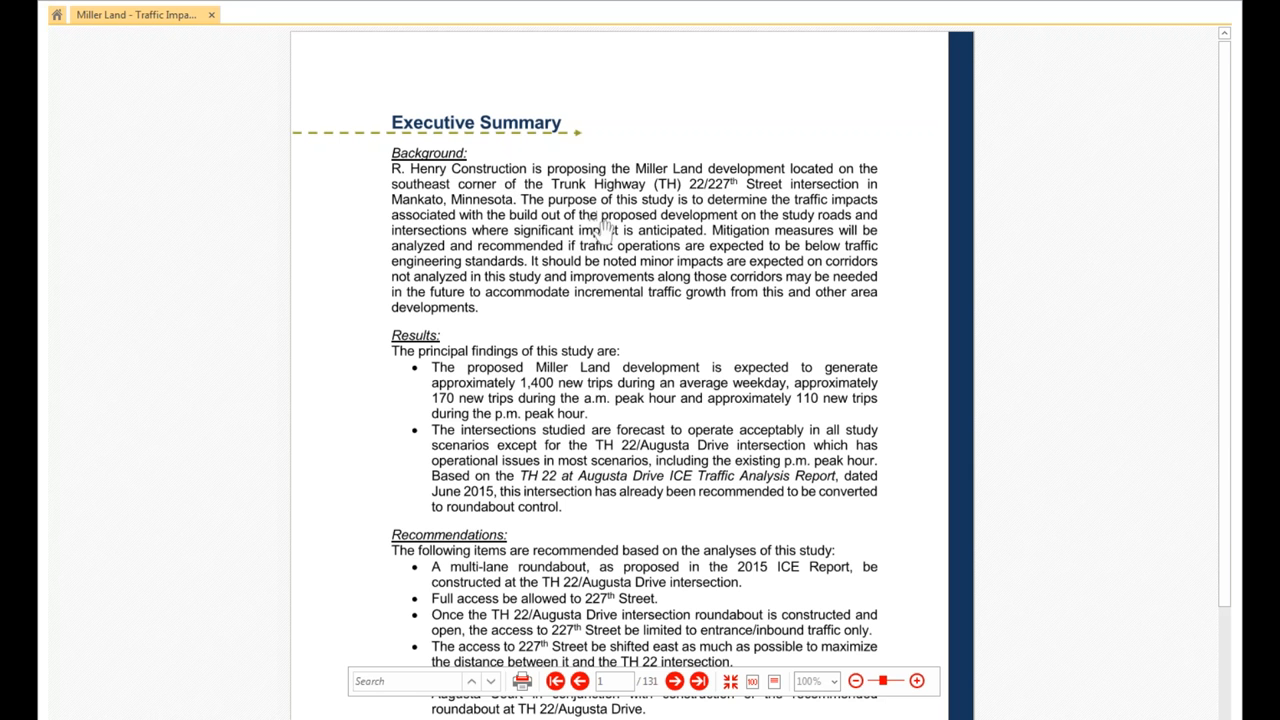
{"action": "mouse_move", "coordinate": [610, 276]}
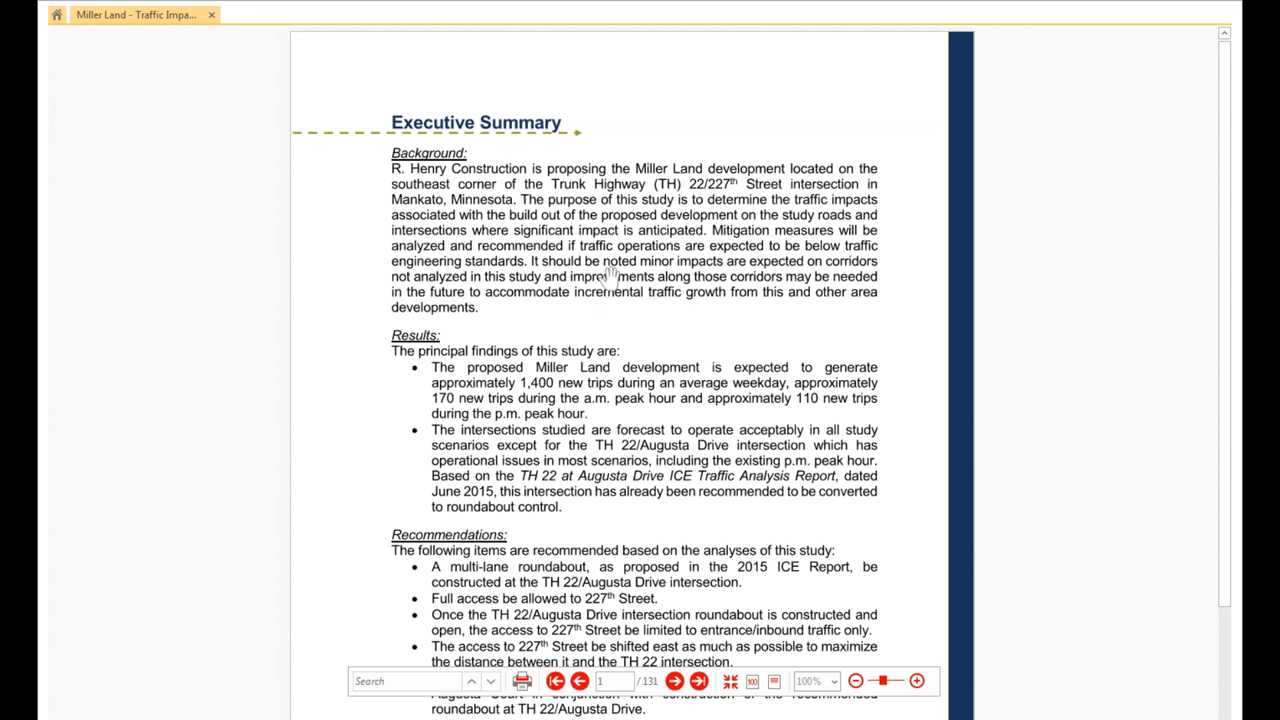
{"action": "mouse_move", "coordinate": [596, 280]}
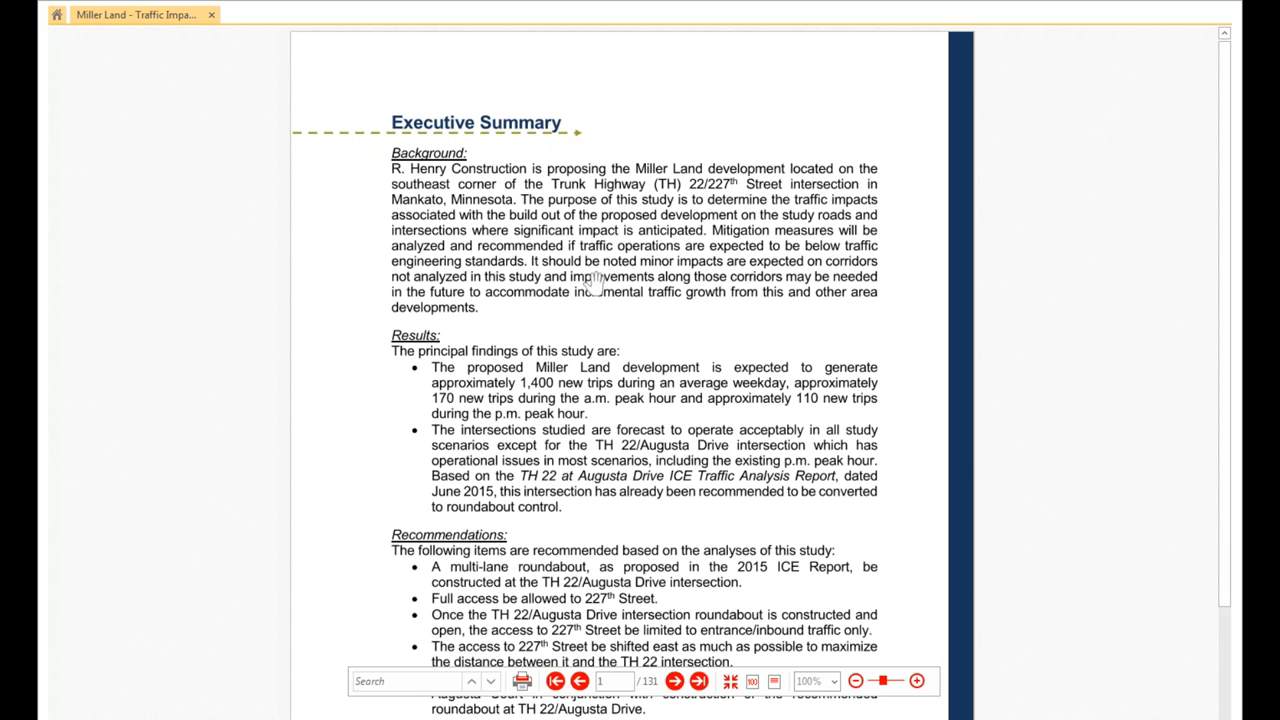
{"action": "mouse_move", "coordinate": [558, 382]}
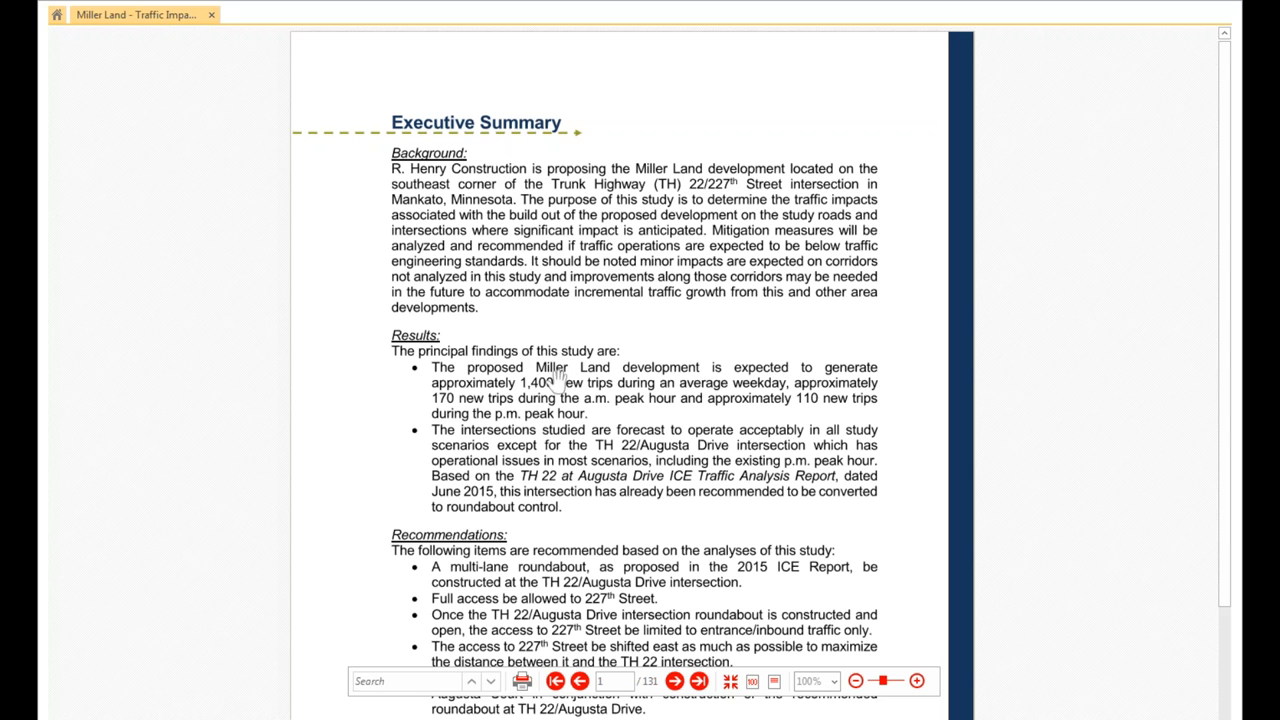
{"action": "mouse_move", "coordinate": [600, 444]}
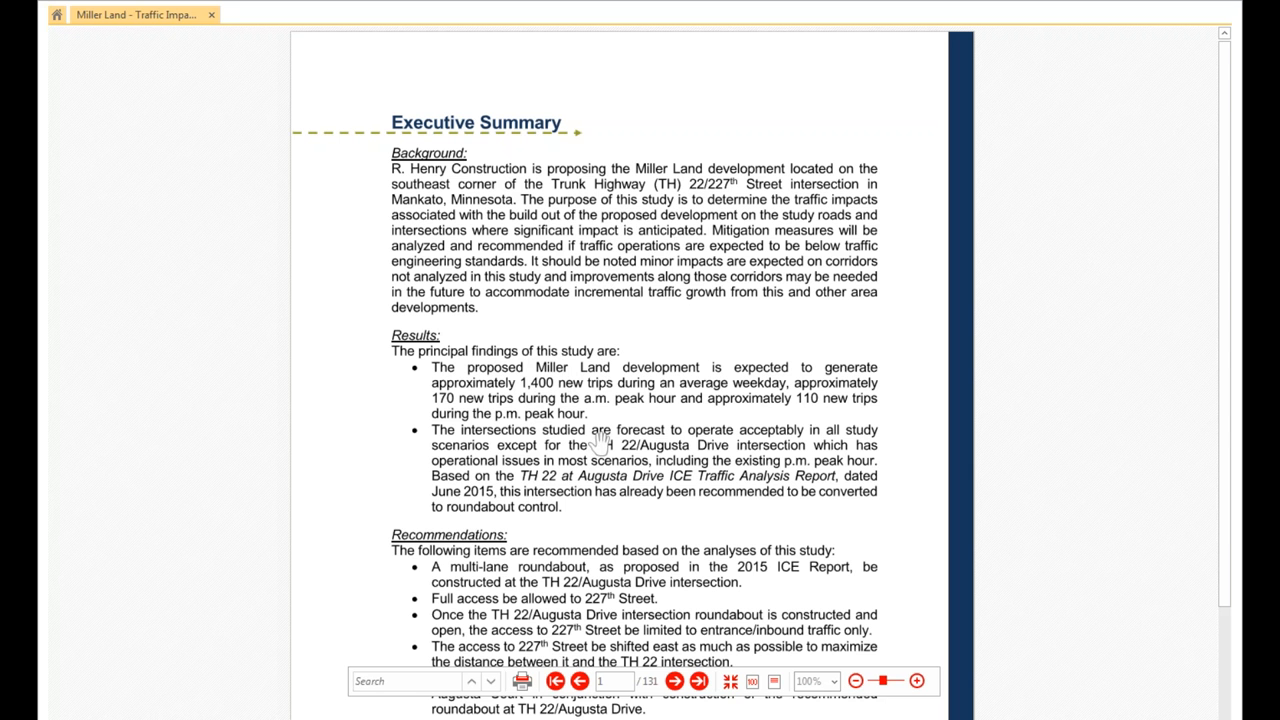
{"action": "mouse_move", "coordinate": [612, 404]}
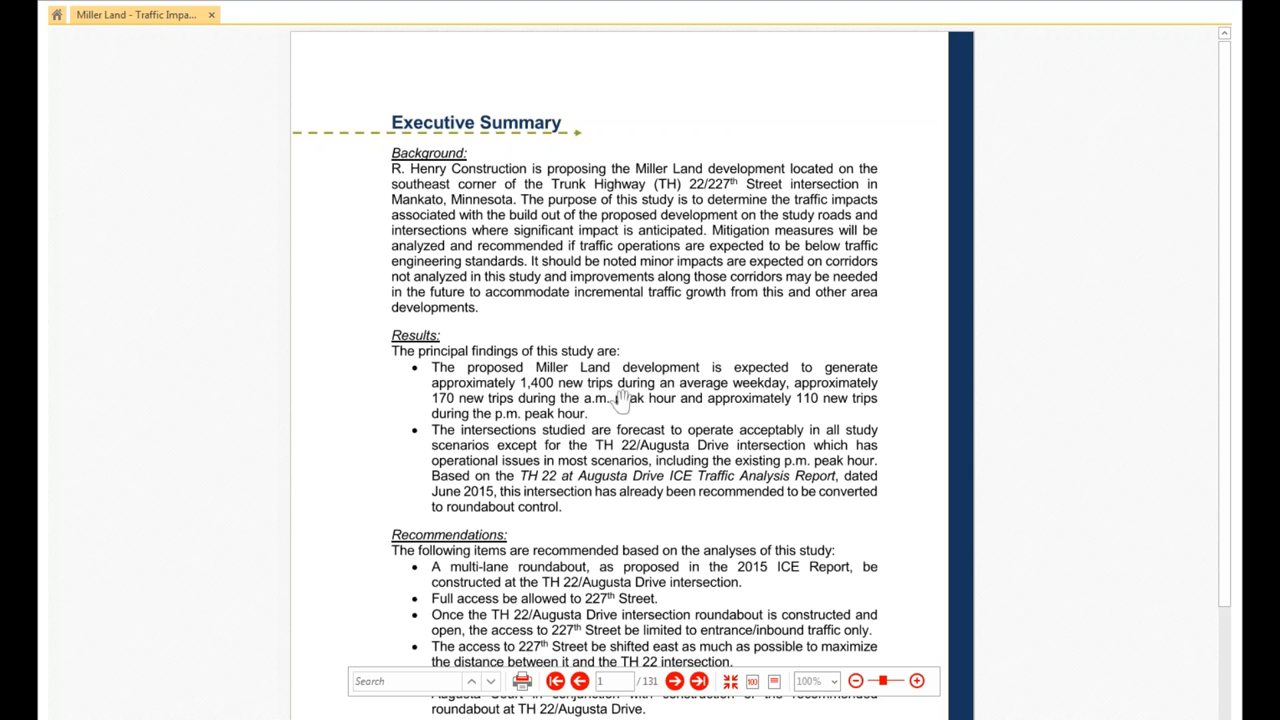
{"action": "mouse_move", "coordinate": [624, 440]}
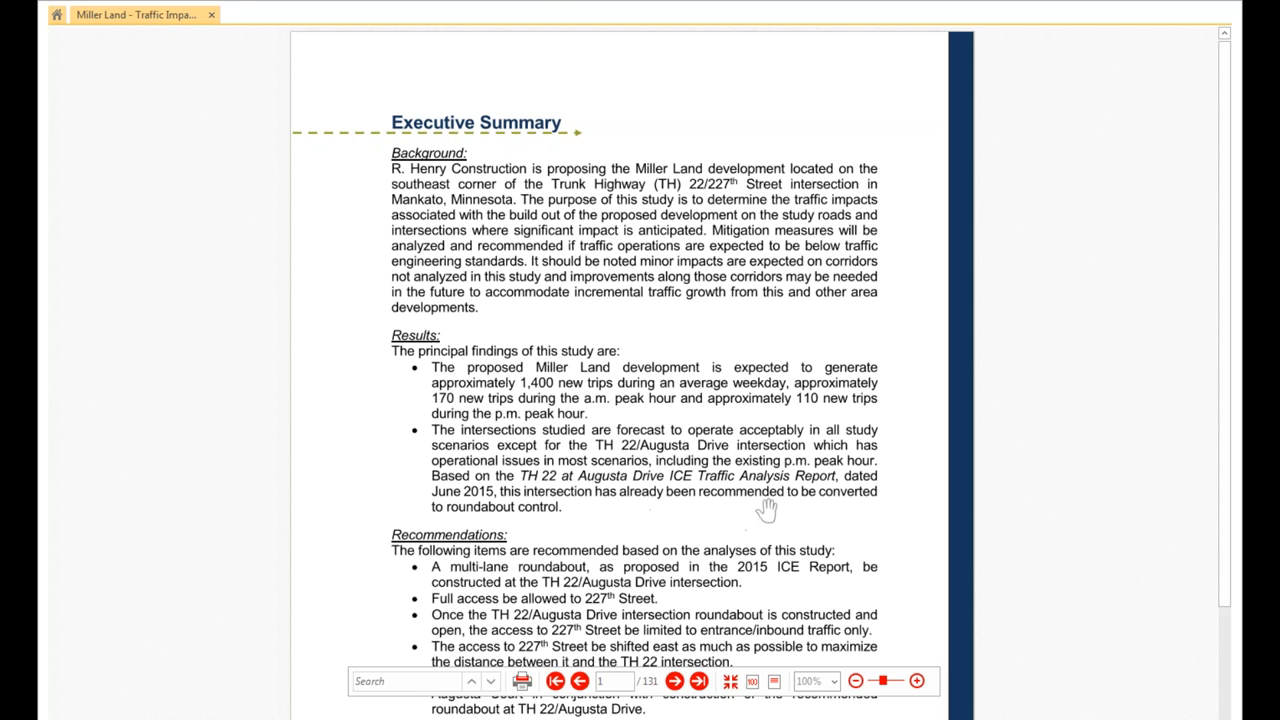
{"action": "scroll", "scroll_direction": "down", "scroll_amount": 3}
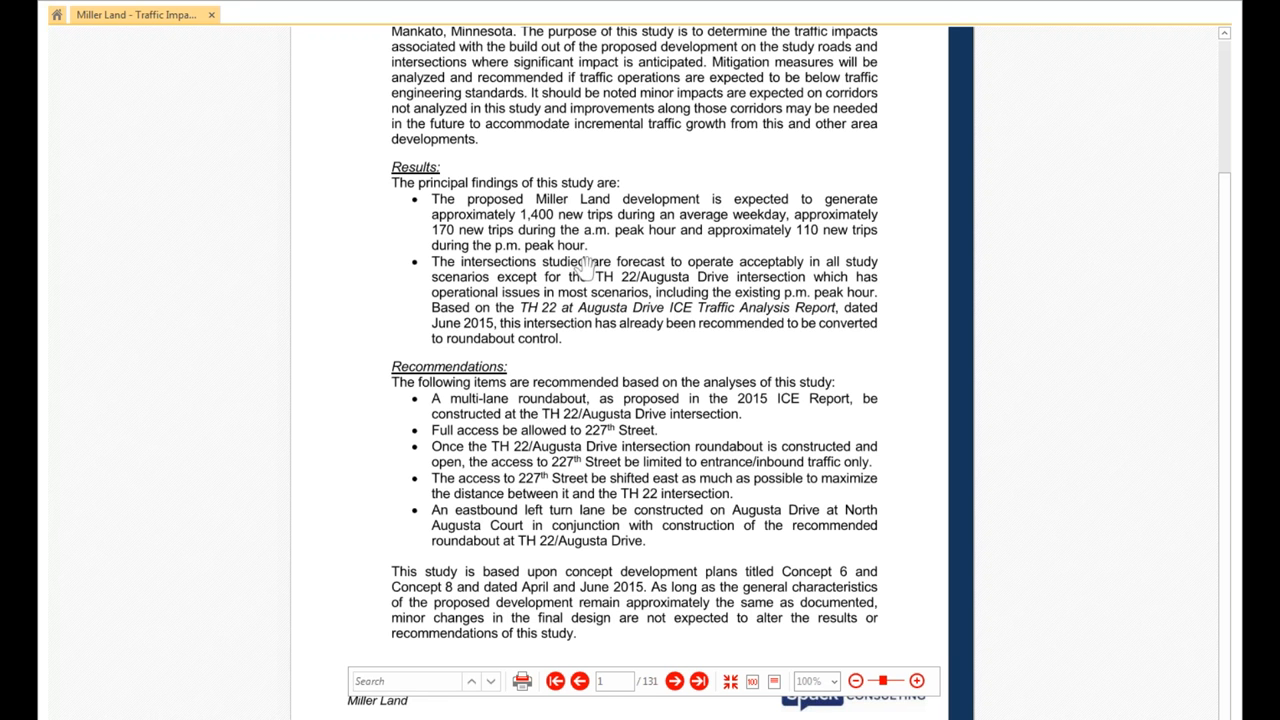
{"action": "mouse_move", "coordinate": [450, 496]}
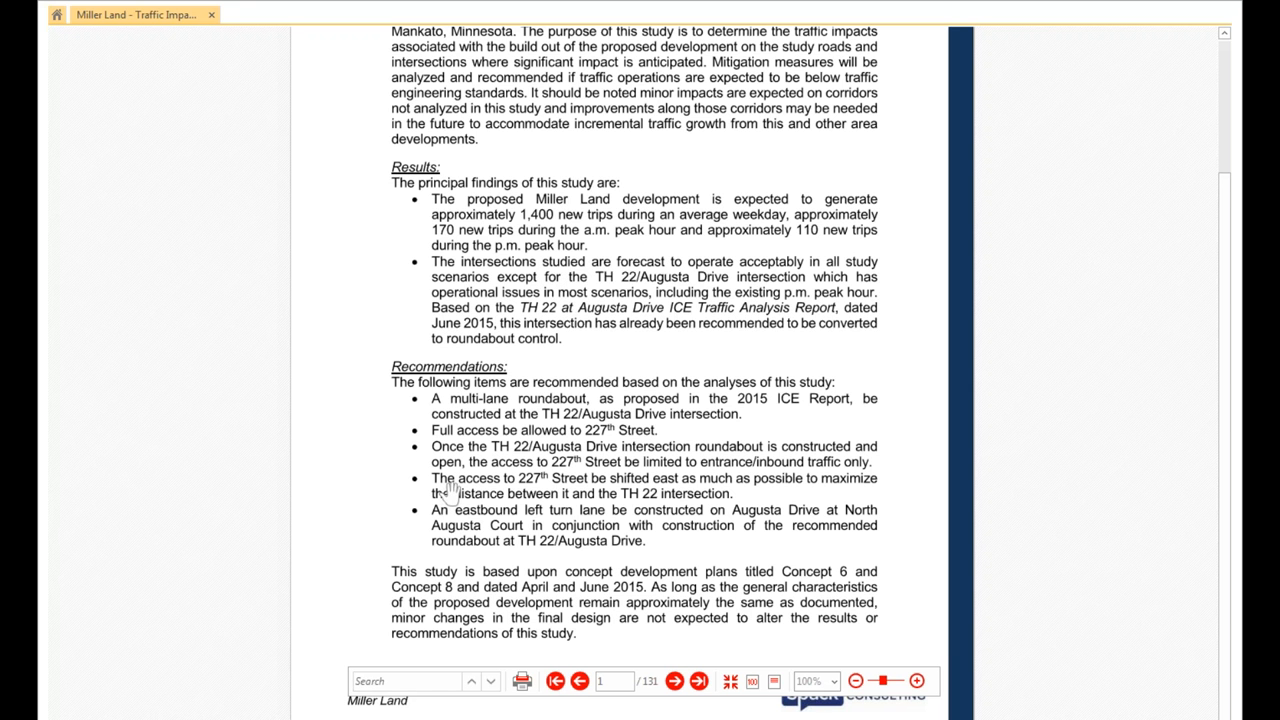
{"action": "mouse_move", "coordinate": [756, 644]}
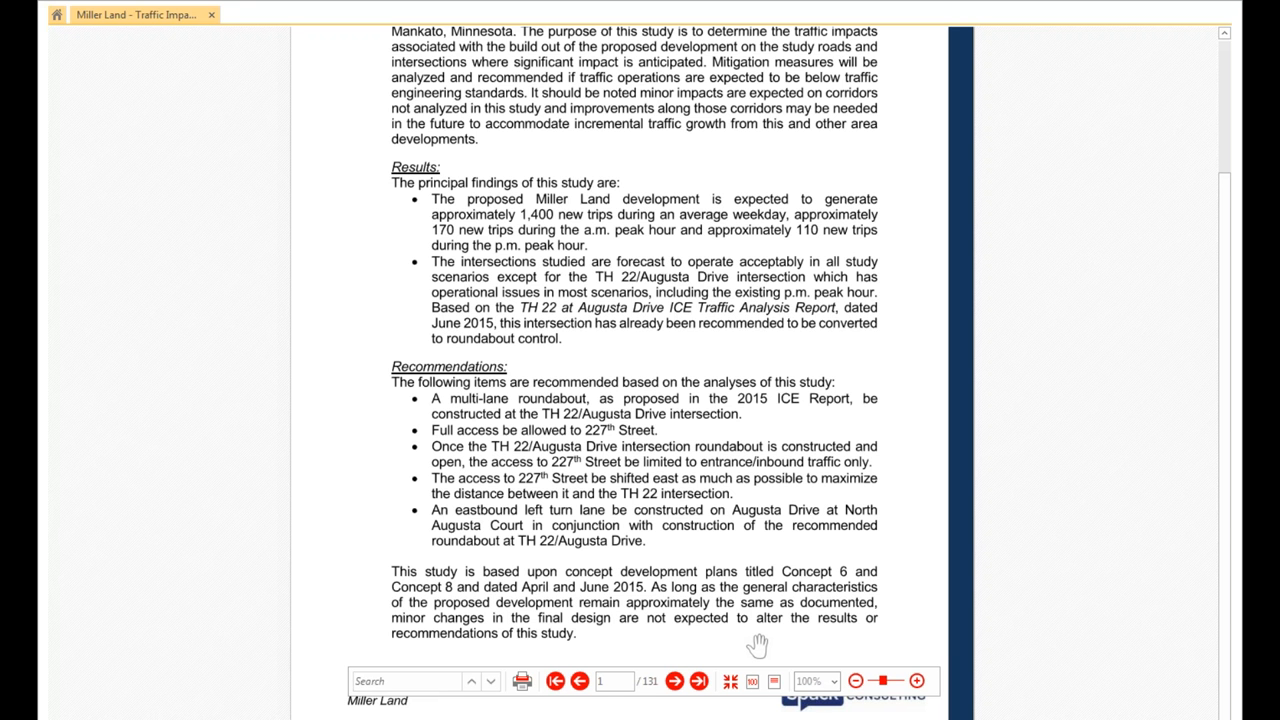
{"action": "mouse_move", "coordinate": [764, 614]}
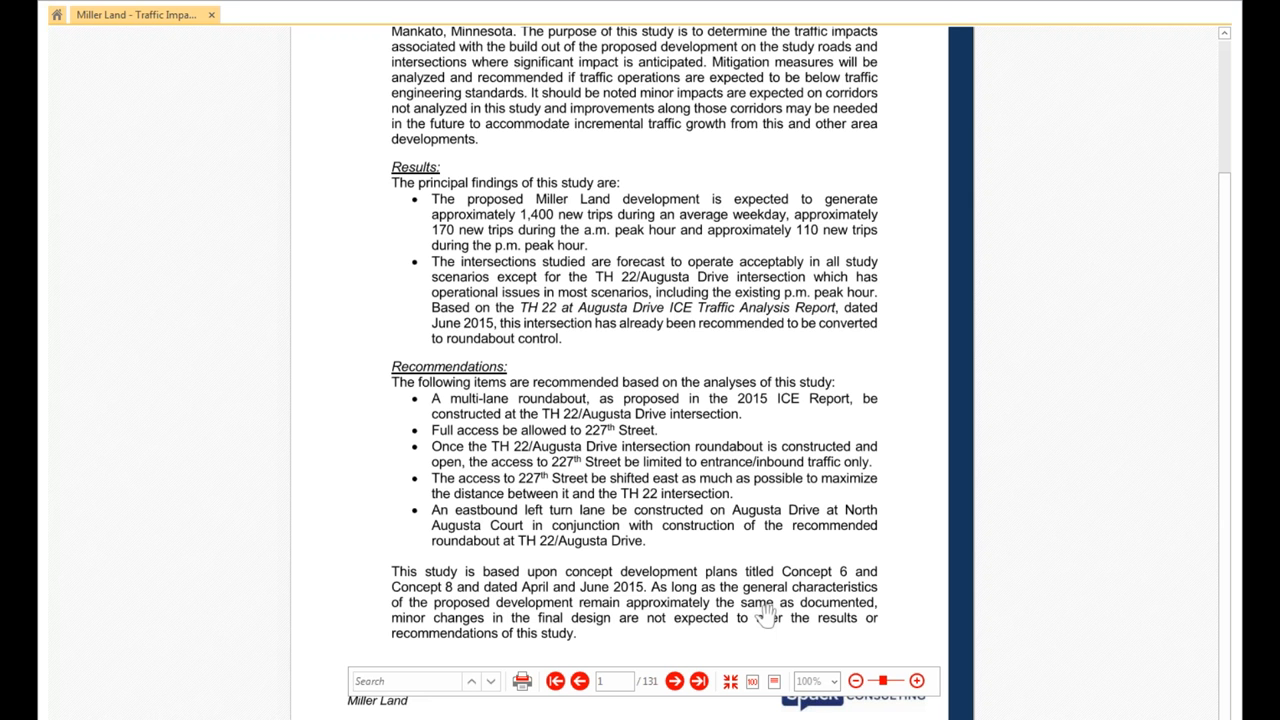
{"action": "mouse_move", "coordinate": [708, 478]}
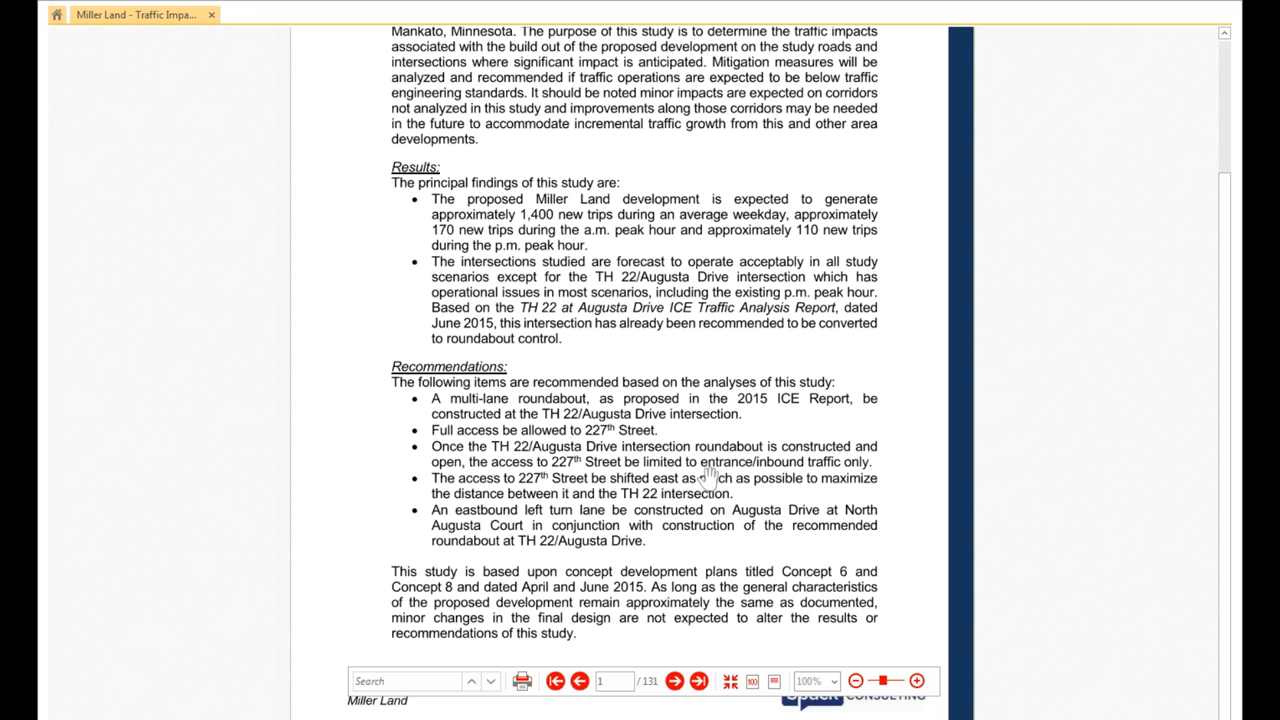
{"action": "mouse_move", "coordinate": [716, 472]}
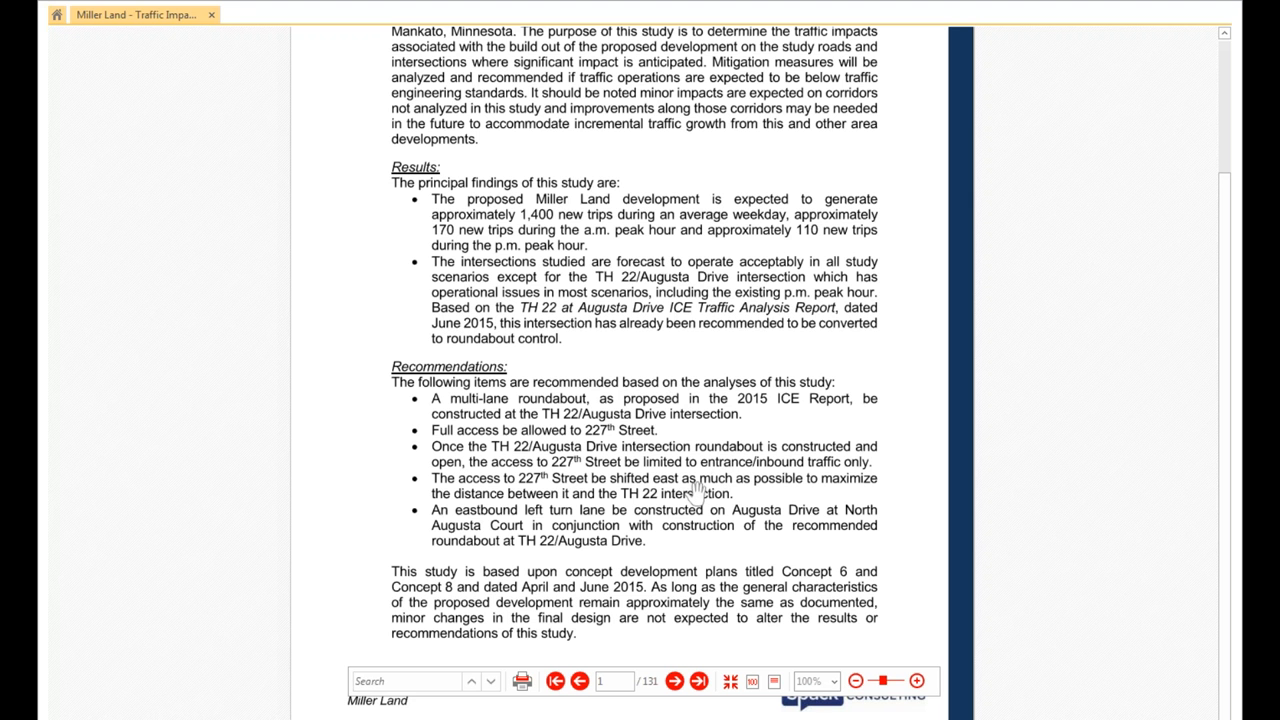
{"action": "mouse_move", "coordinate": [674, 444]}
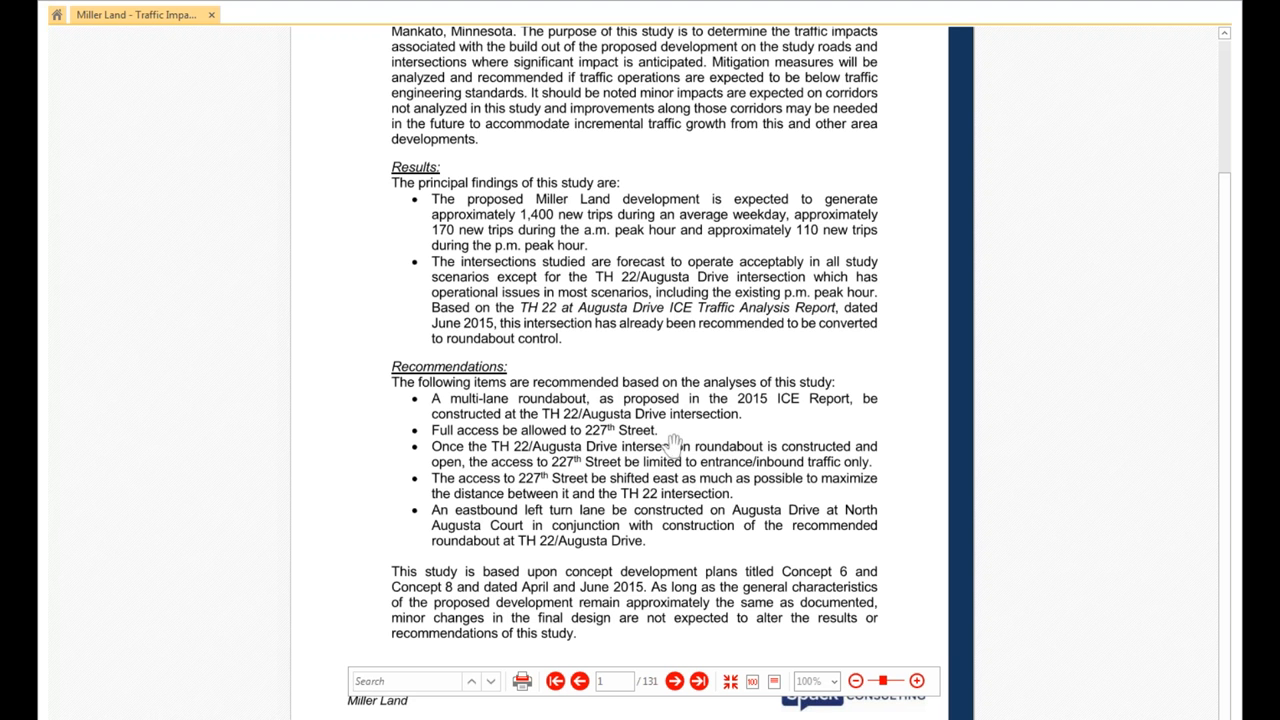
{"action": "mouse_move", "coordinate": [456, 412]}
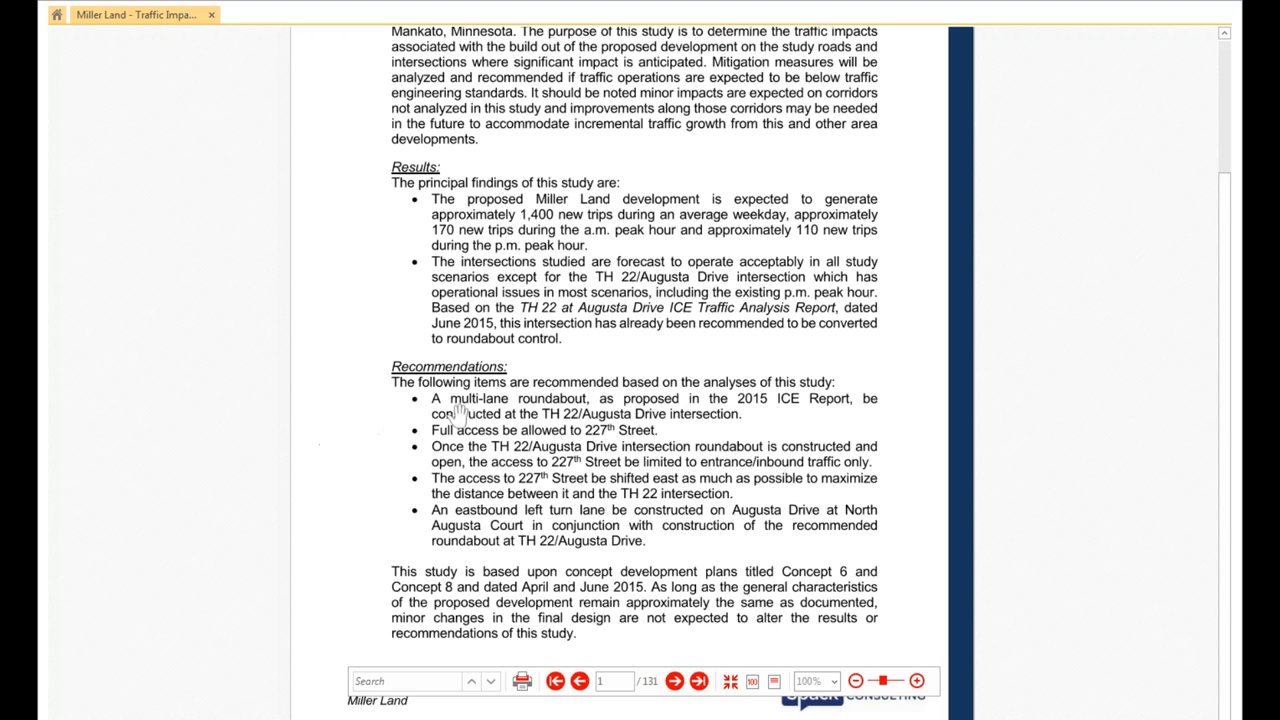
{"action": "mouse_move", "coordinate": [512, 448]}
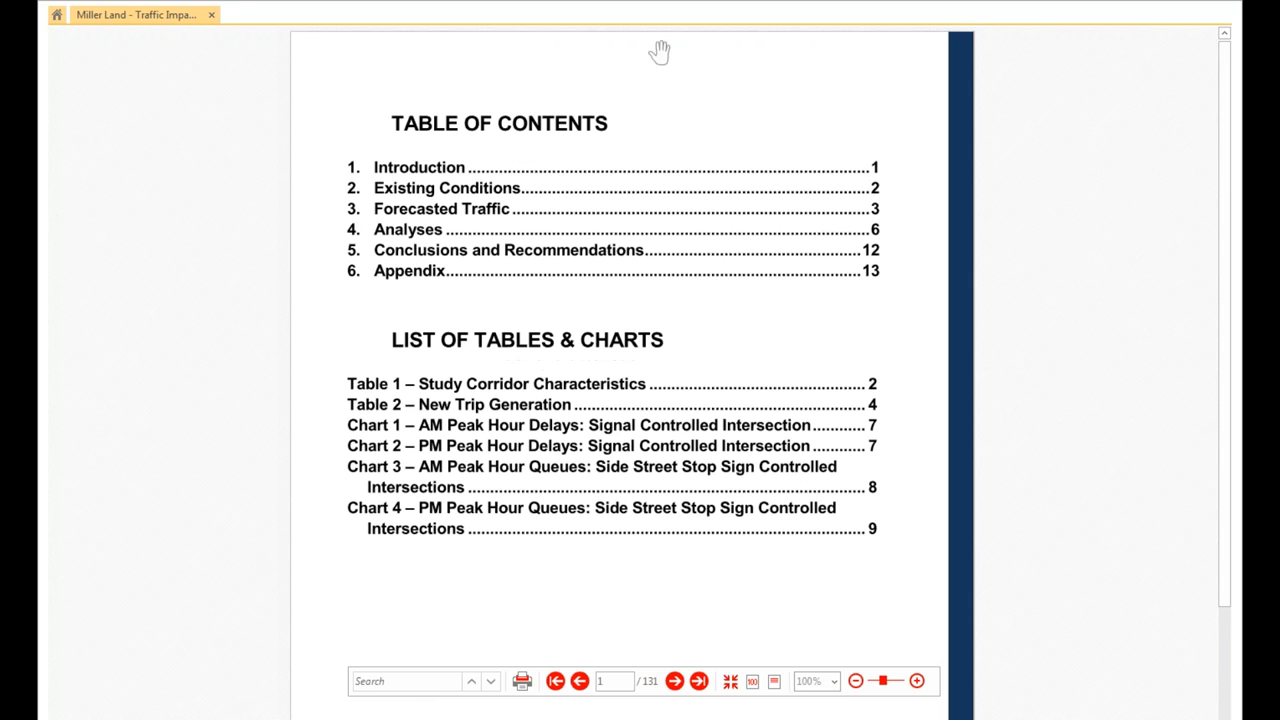
{"action": "mouse_move", "coordinate": [684, 244]}
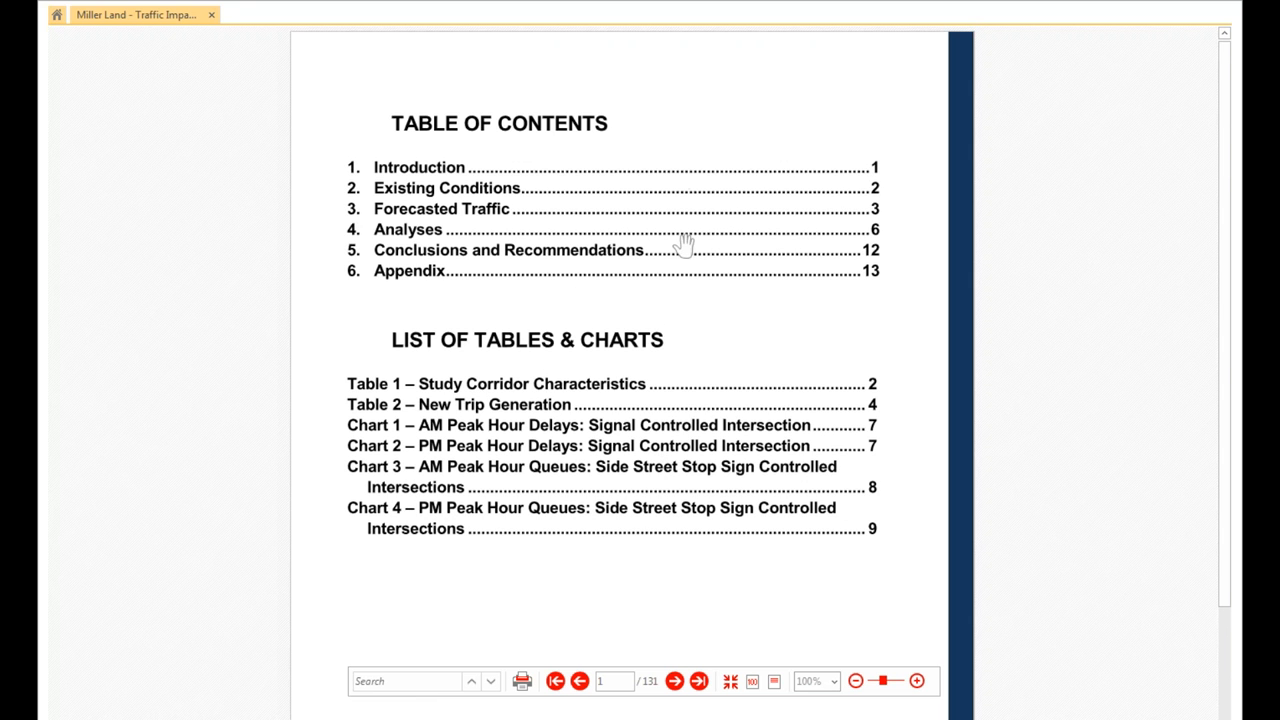
{"action": "mouse_move", "coordinate": [424, 180]}
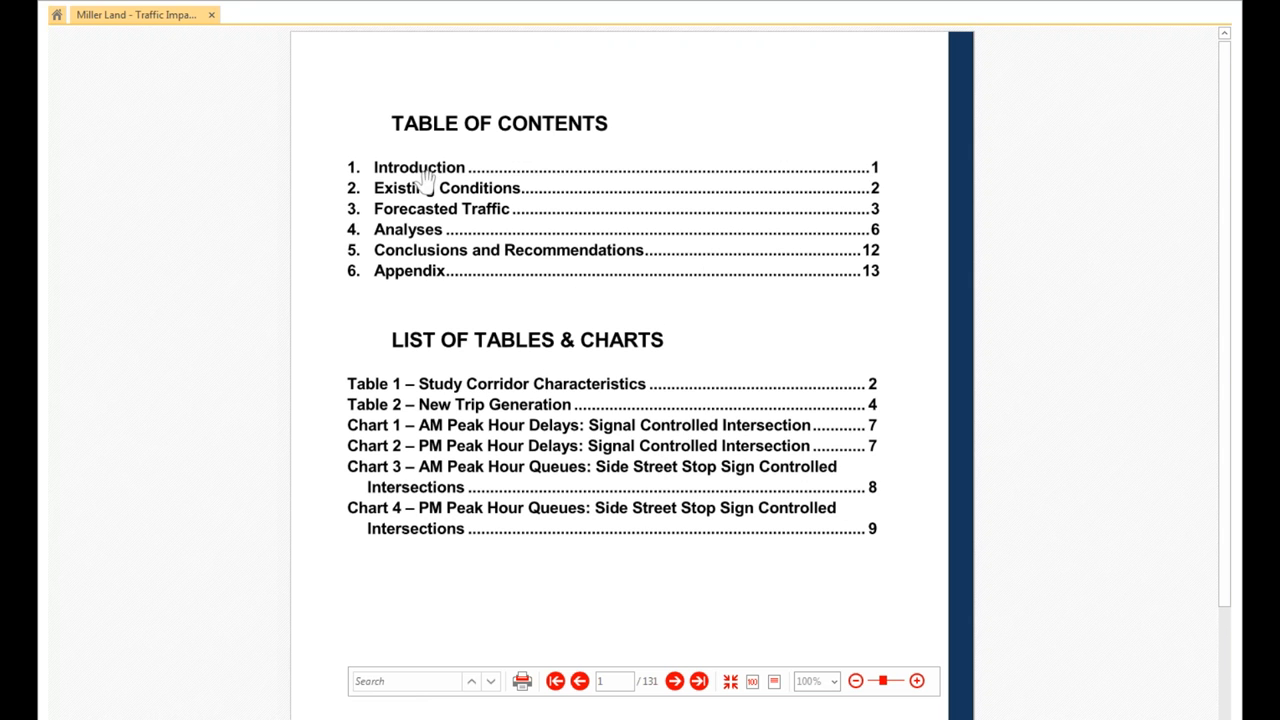
{"action": "mouse_move", "coordinate": [500, 272]}
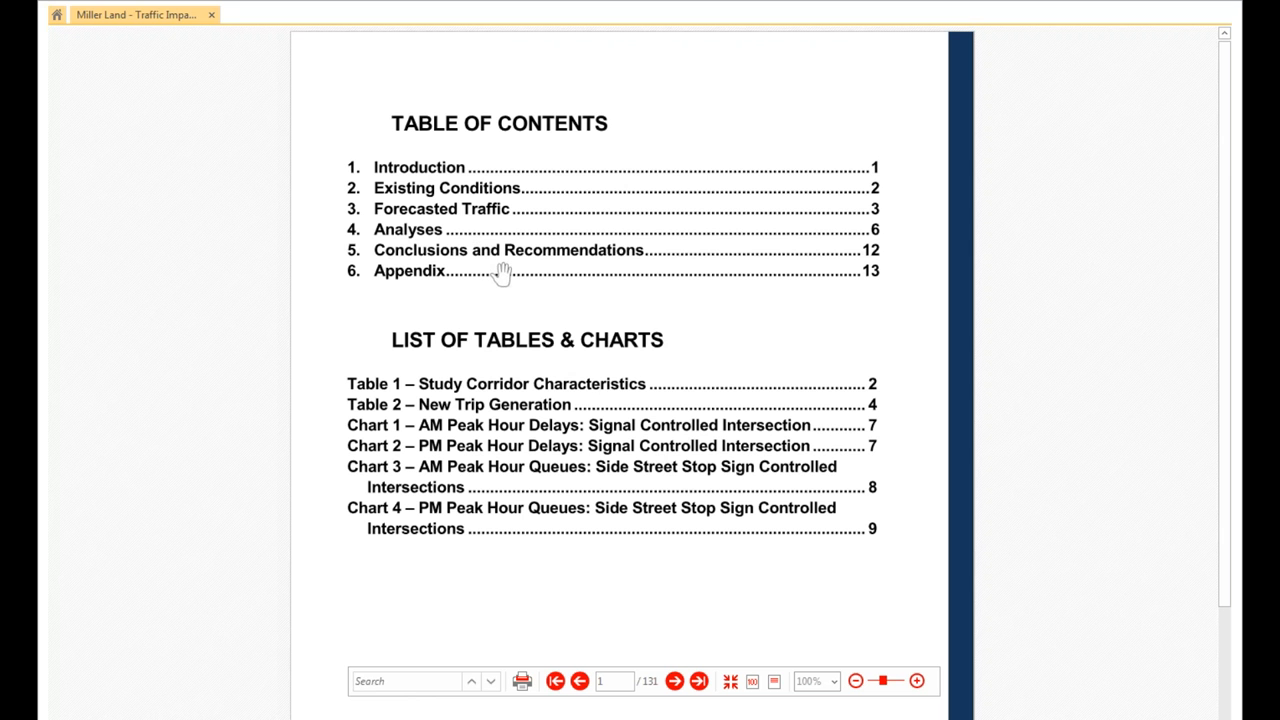
{"action": "mouse_move", "coordinate": [868, 284]}
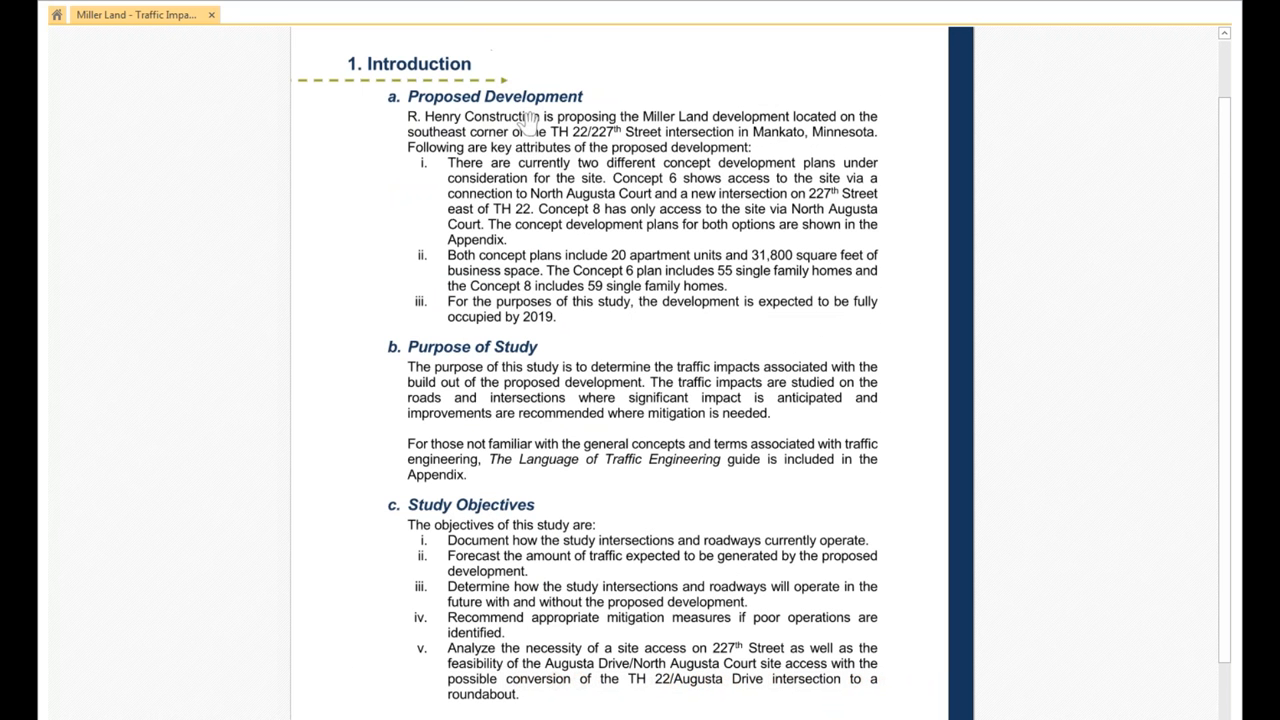
{"action": "mouse_move", "coordinate": [450, 384]}
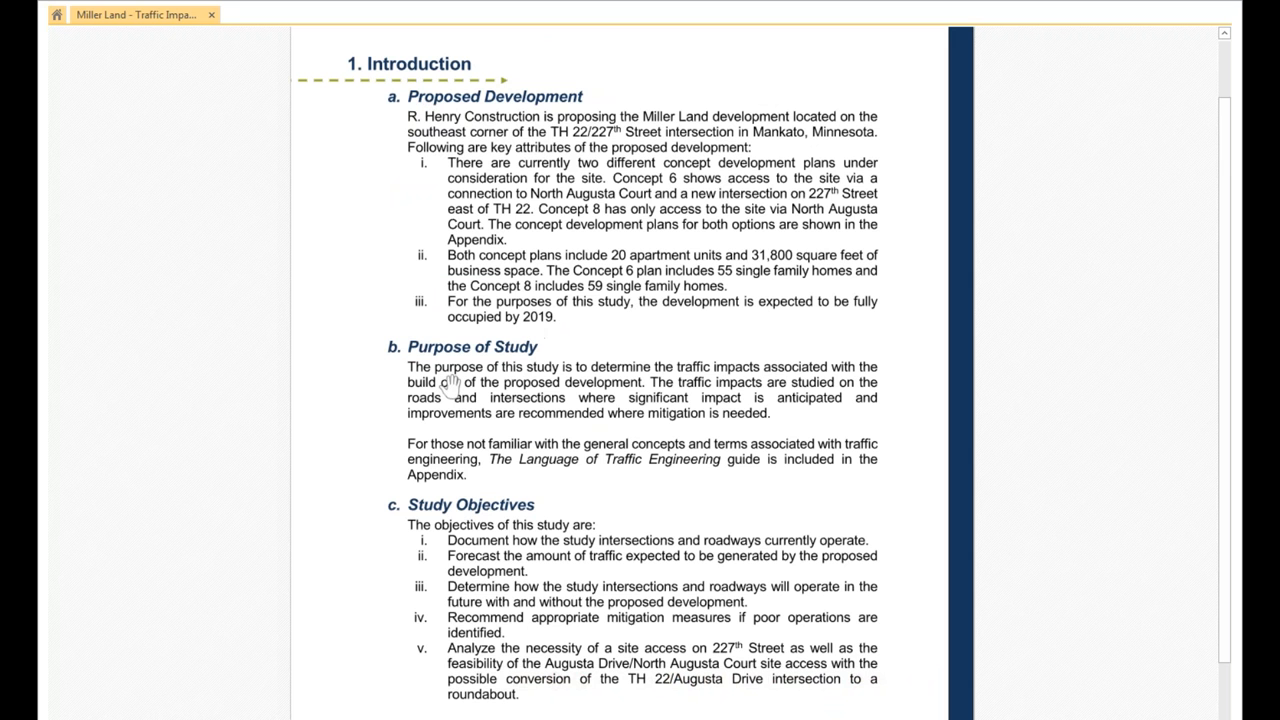
{"action": "mouse_move", "coordinate": [540, 516]}
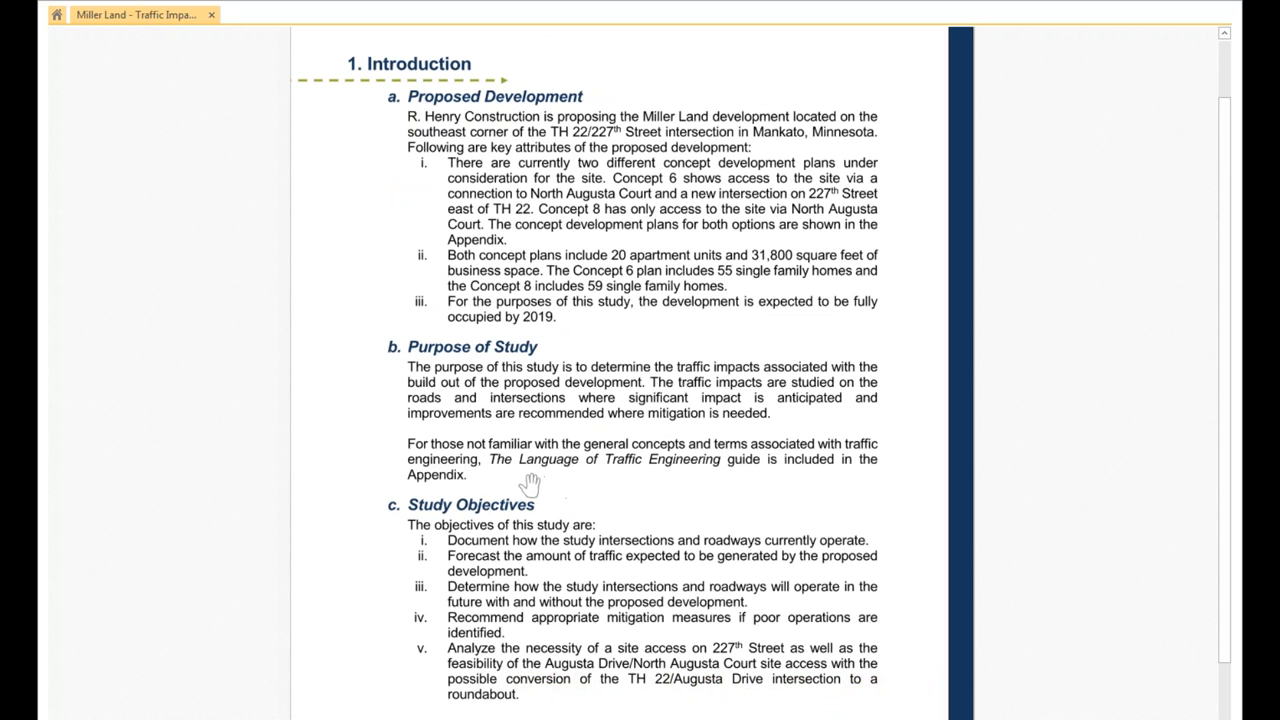
{"action": "mouse_move", "coordinate": [684, 476]}
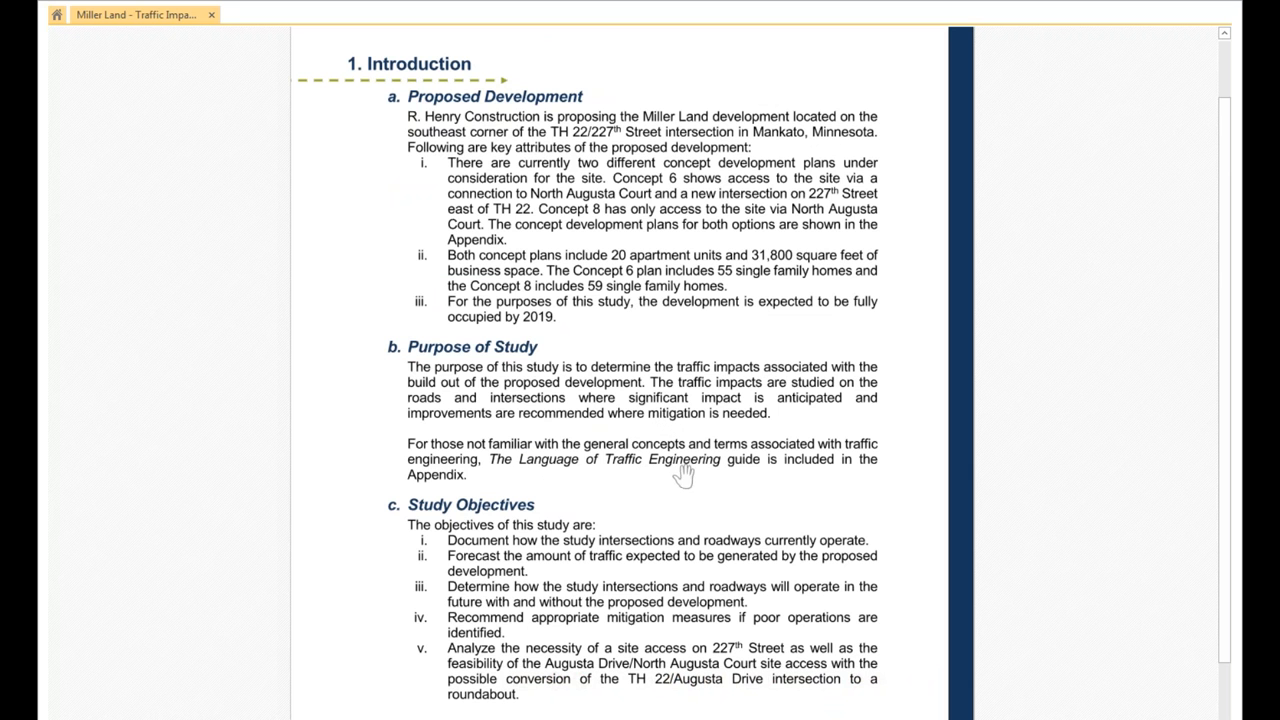
{"action": "mouse_move", "coordinate": [476, 486]}
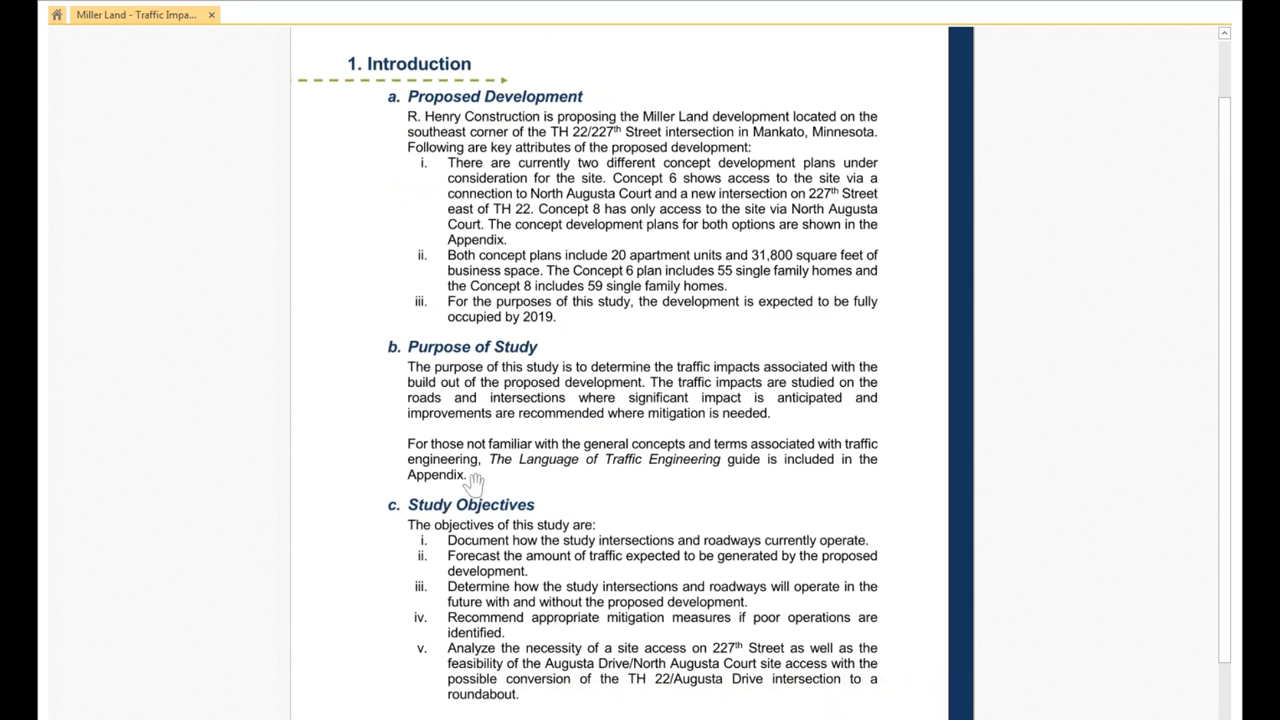
{"action": "mouse_move", "coordinate": [620, 550]}
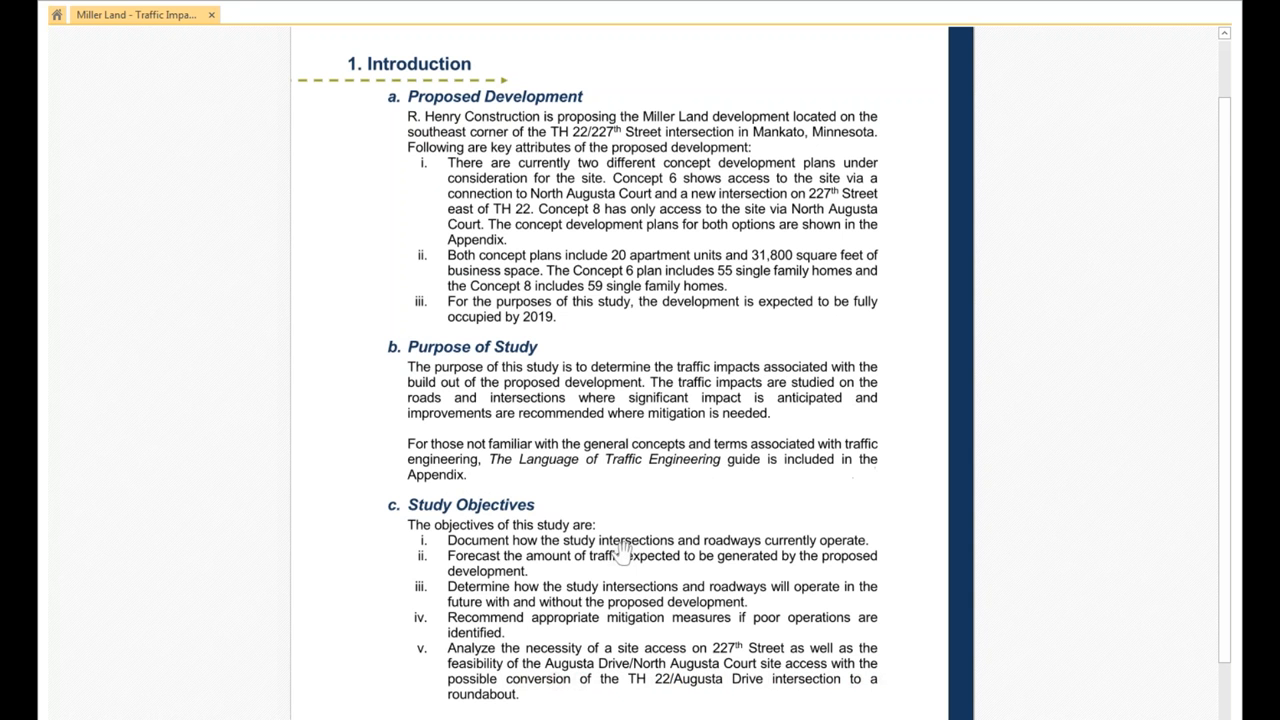
{"action": "mouse_move", "coordinate": [612, 564]}
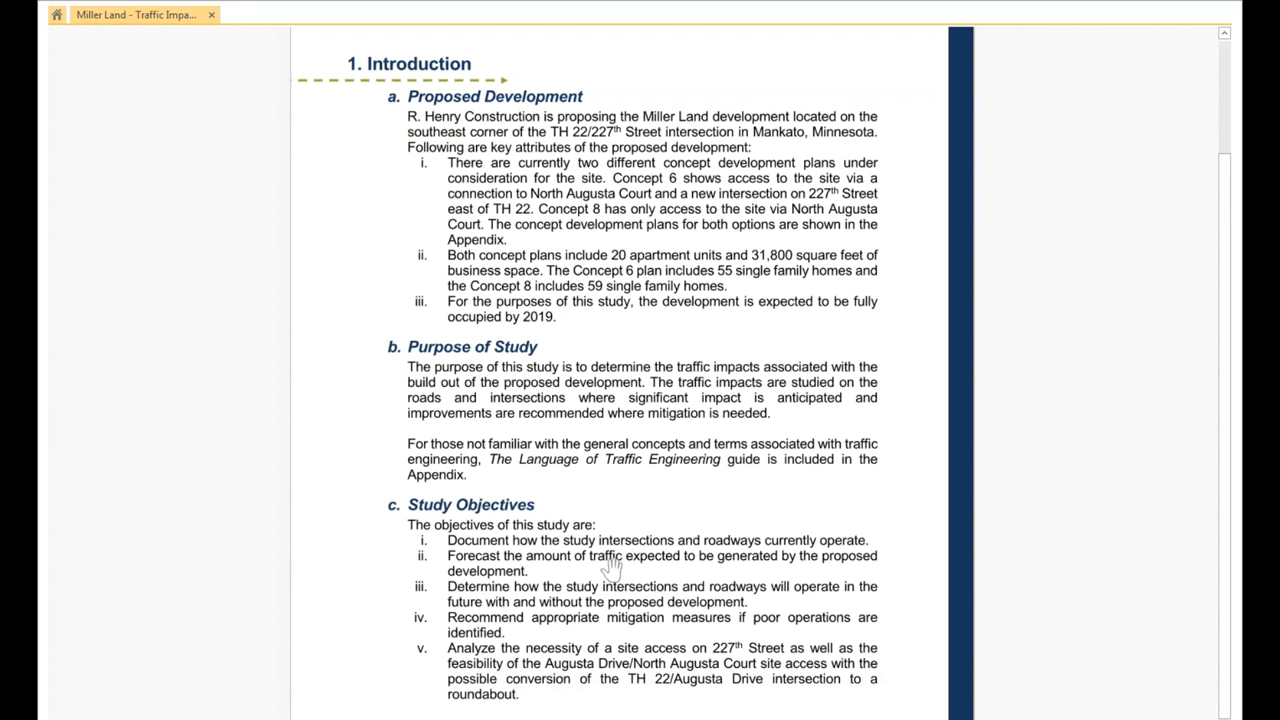
{"action": "scroll", "scroll_direction": "down", "scroll_amount": 3}
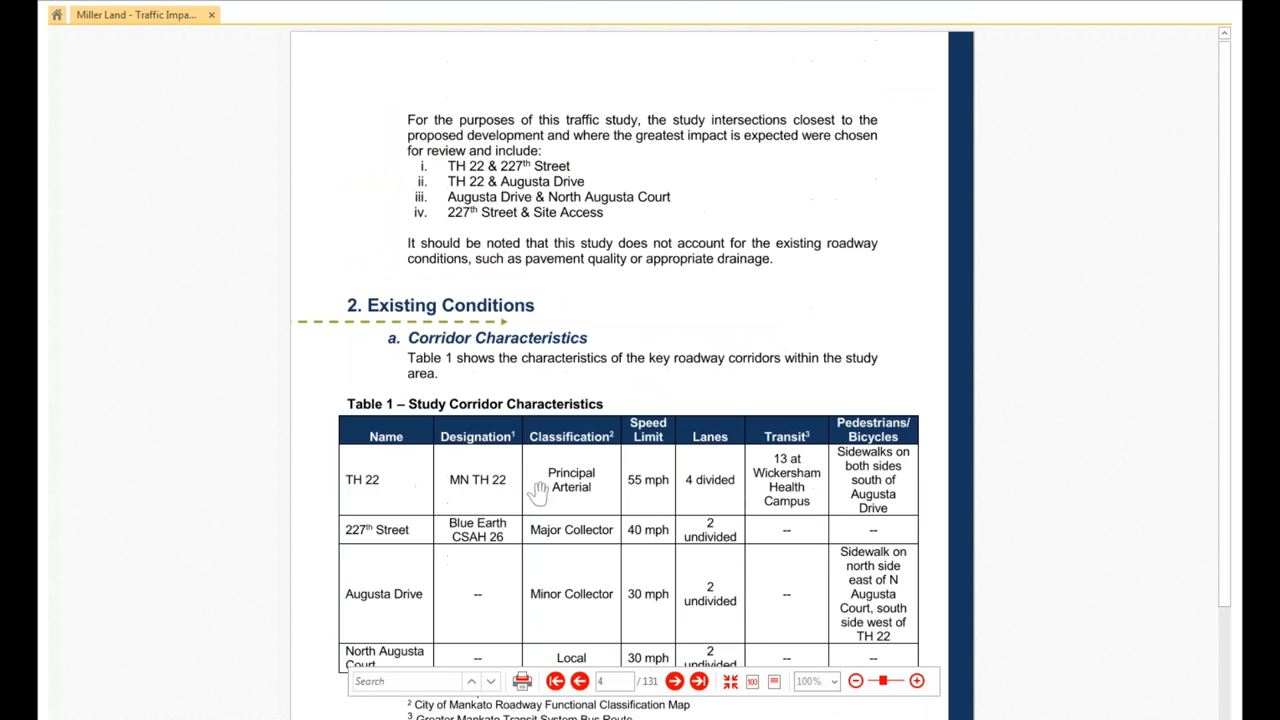
{"action": "mouse_move", "coordinate": [508, 150]}
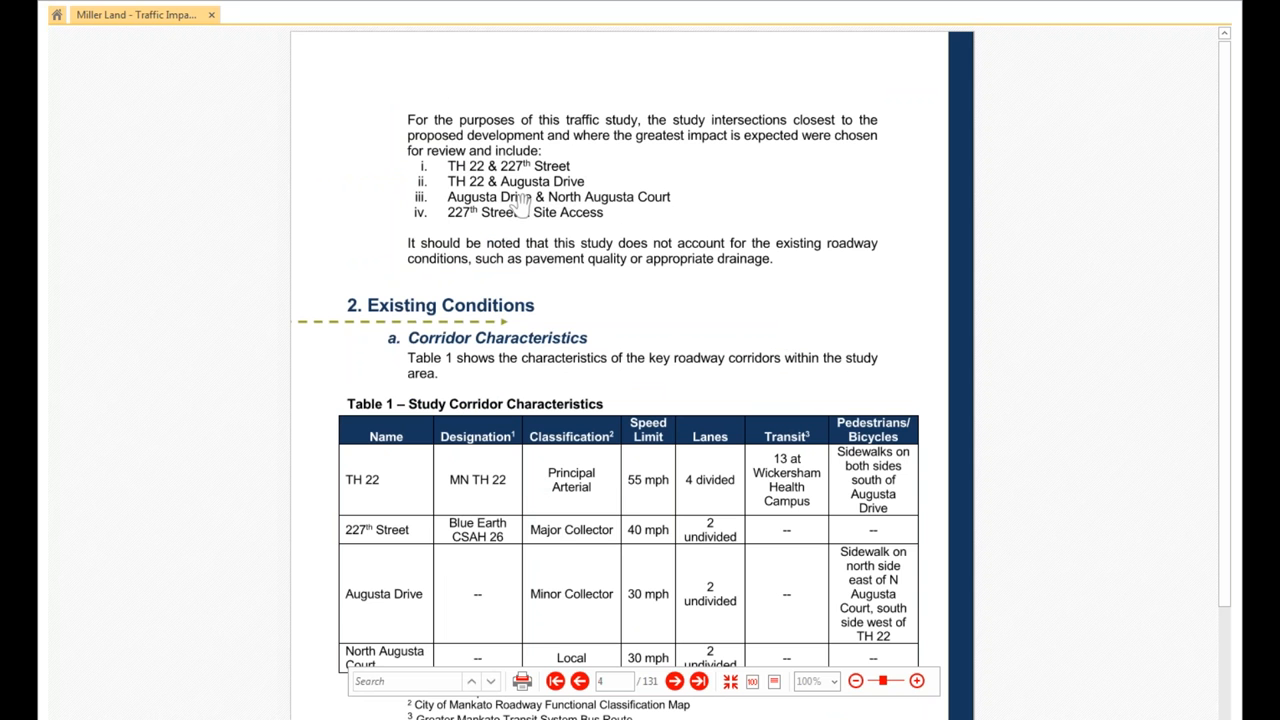
{"action": "mouse_move", "coordinate": [776, 436]}
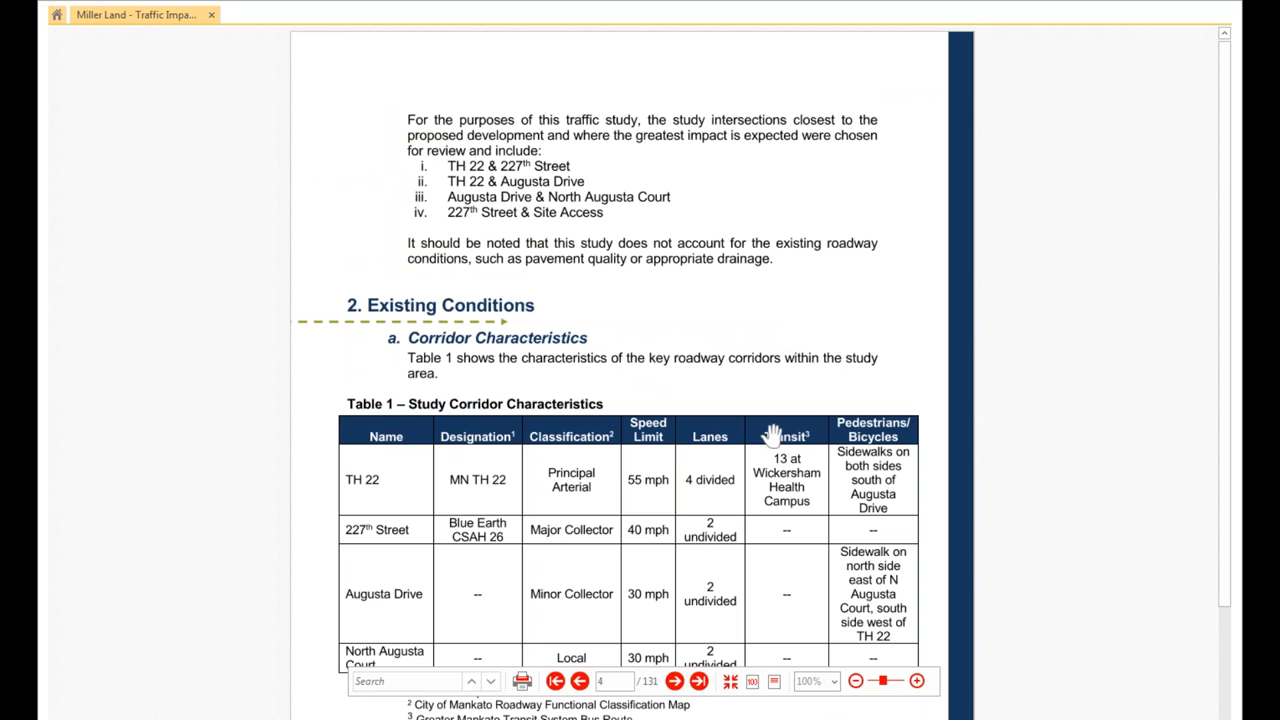
{"action": "mouse_move", "coordinate": [720, 222]}
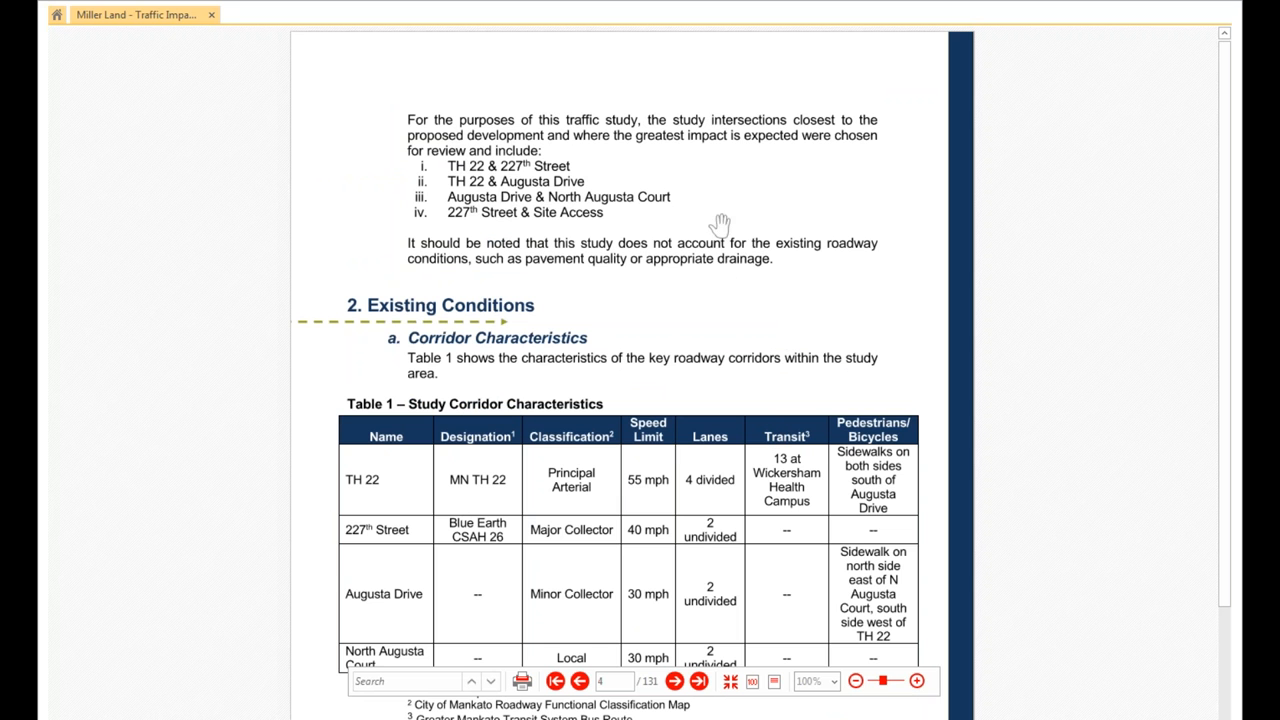
{"action": "mouse_move", "coordinate": [532, 344]}
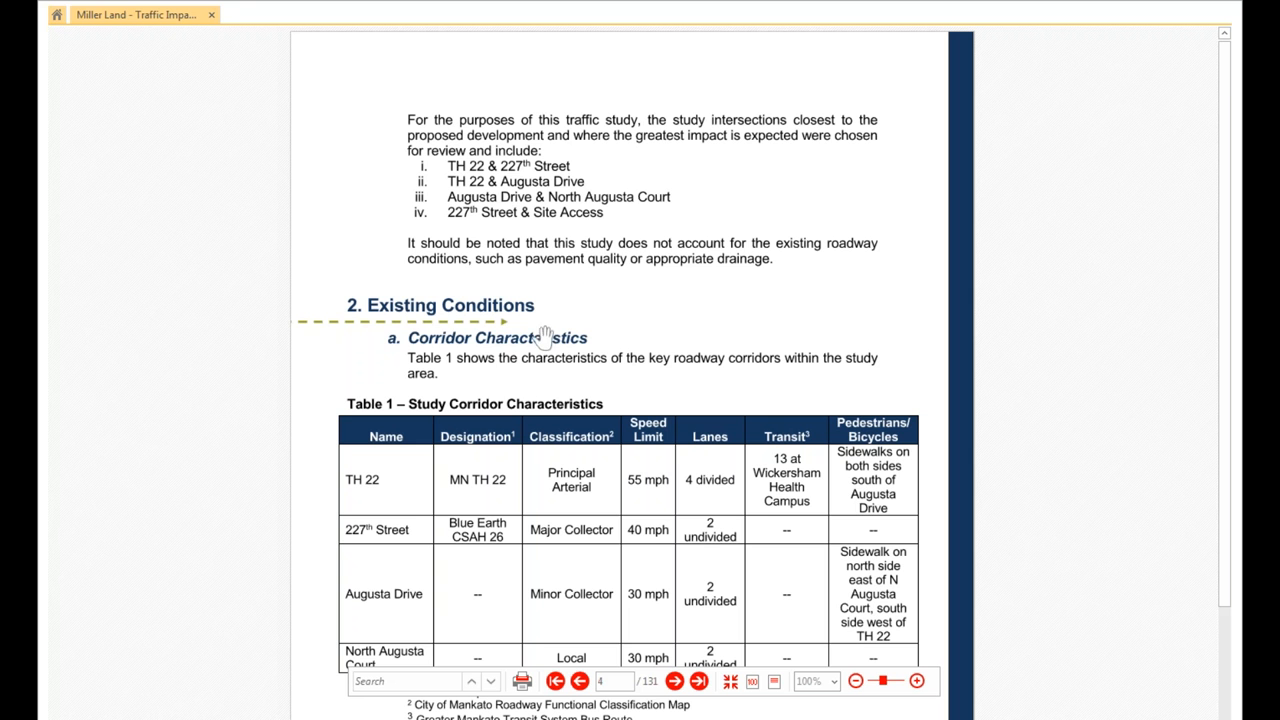
{"action": "mouse_move", "coordinate": [462, 328]}
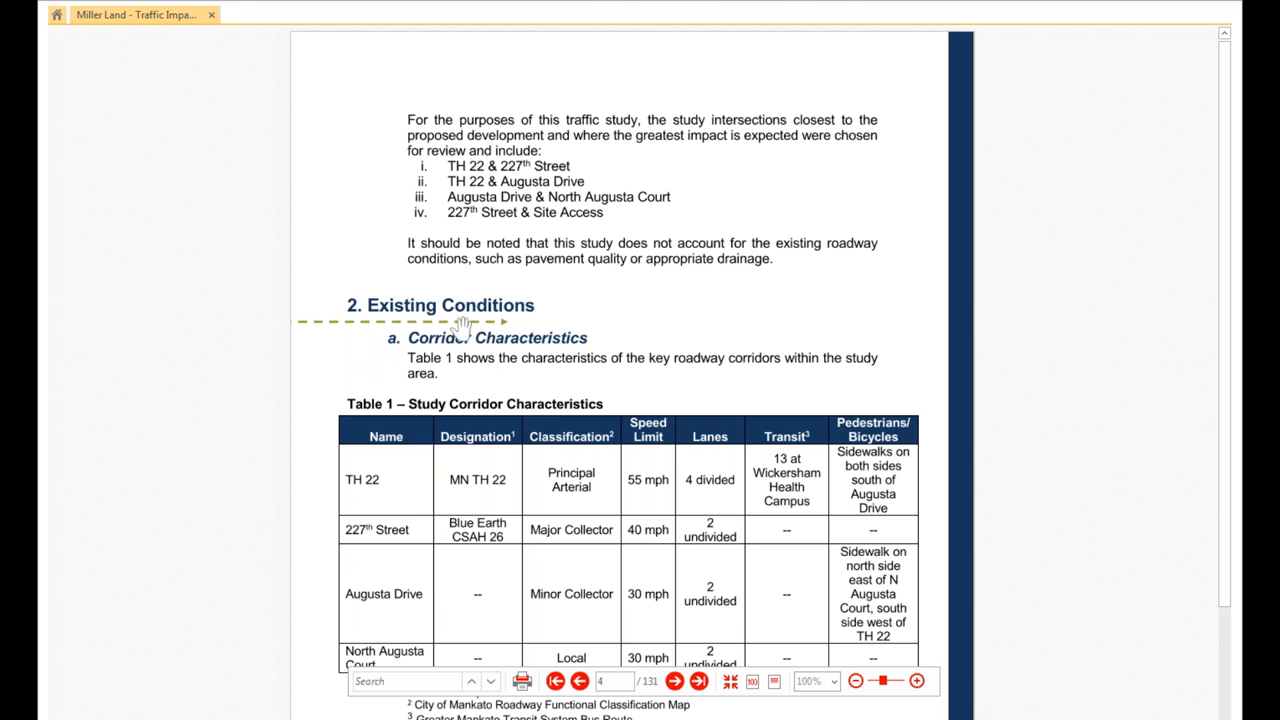
{"action": "scroll", "scroll_direction": "down", "scroll_amount": 3}
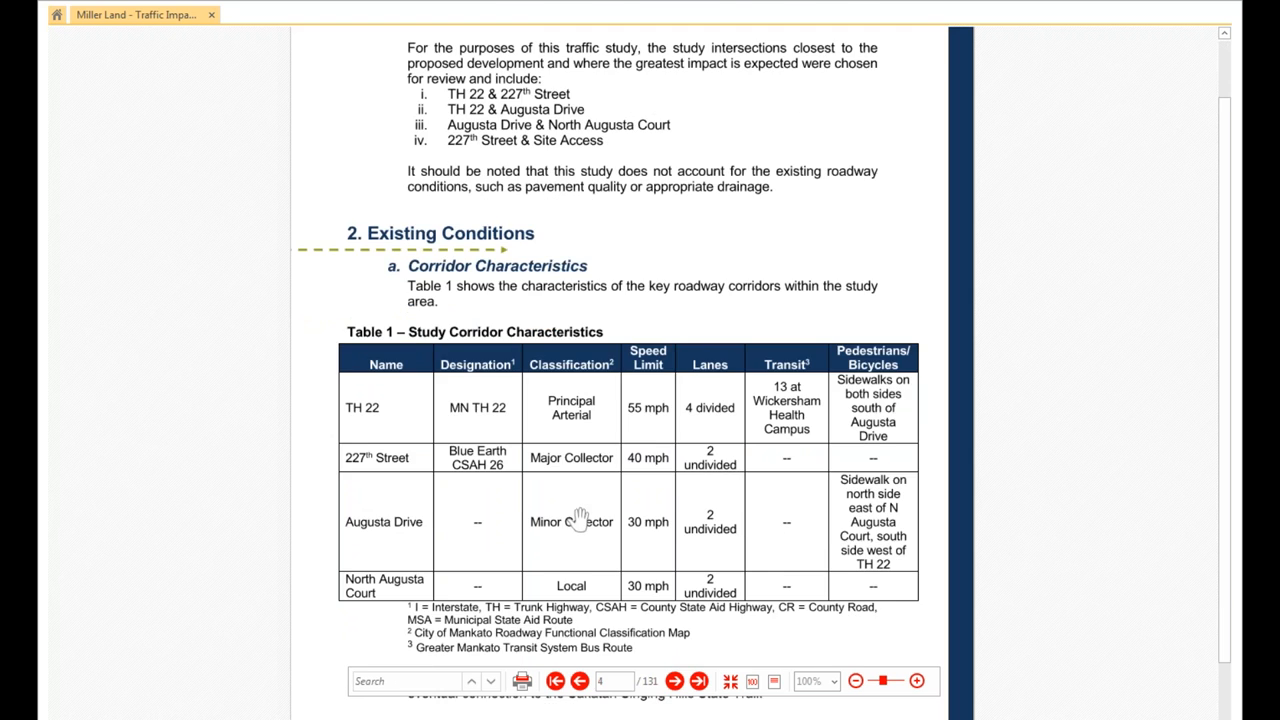
{"action": "mouse_move", "coordinate": [380, 414]}
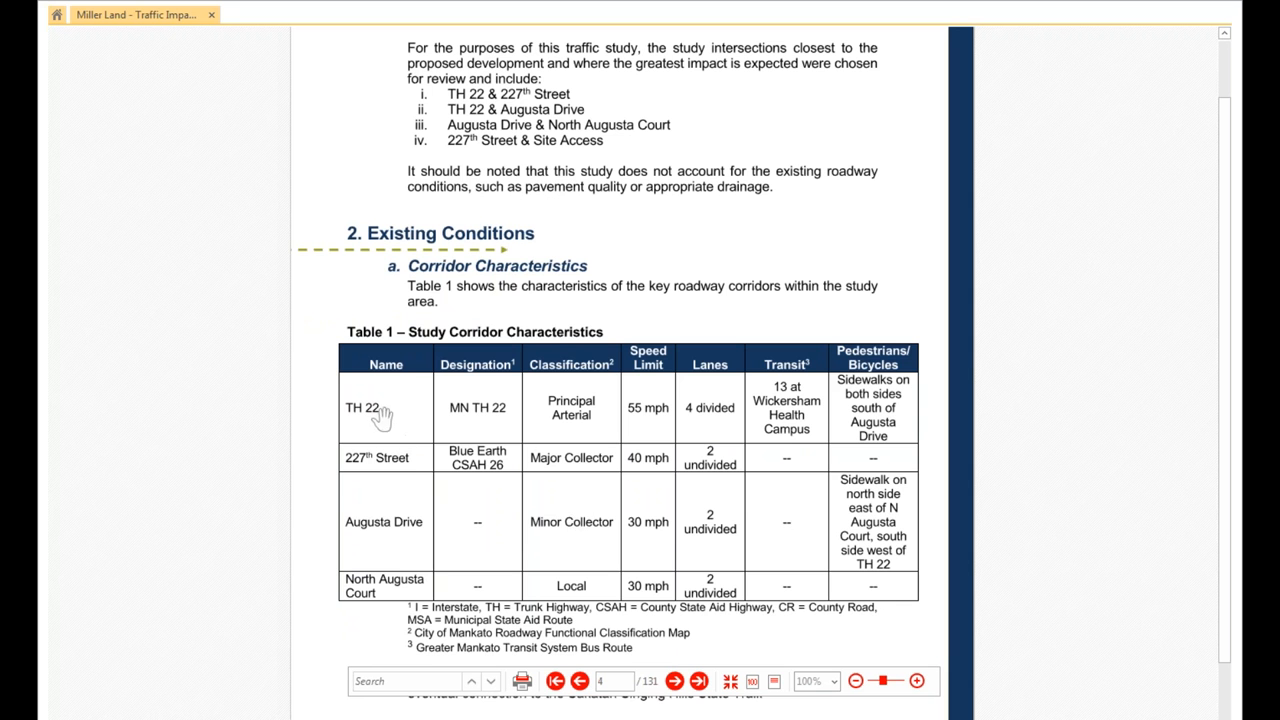
{"action": "mouse_move", "coordinate": [476, 374]}
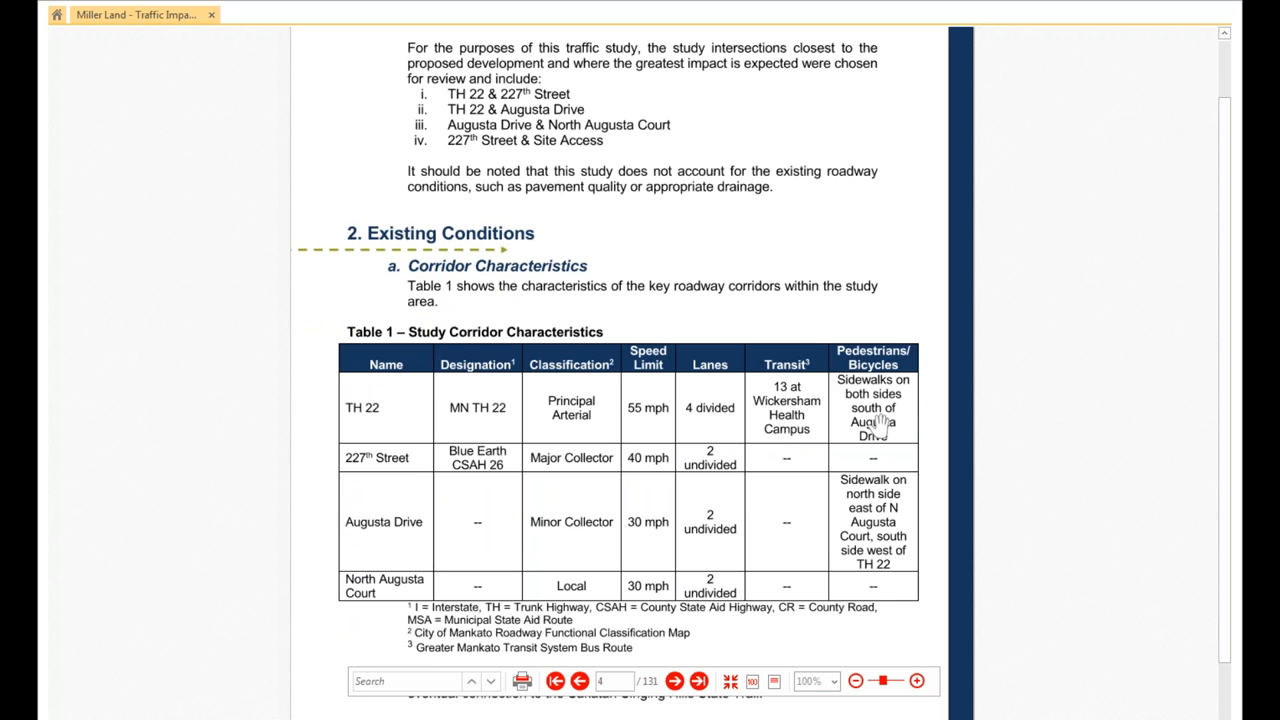
{"action": "mouse_move", "coordinate": [740, 464]}
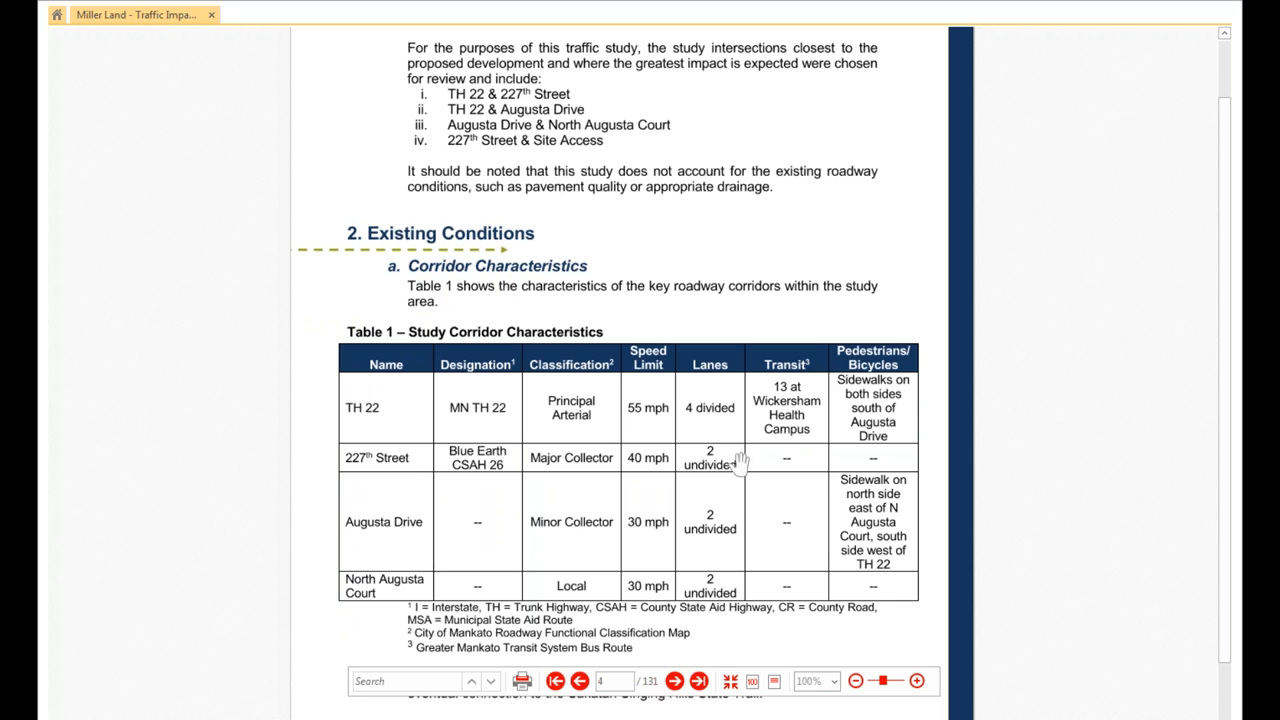
{"action": "mouse_move", "coordinate": [476, 486]}
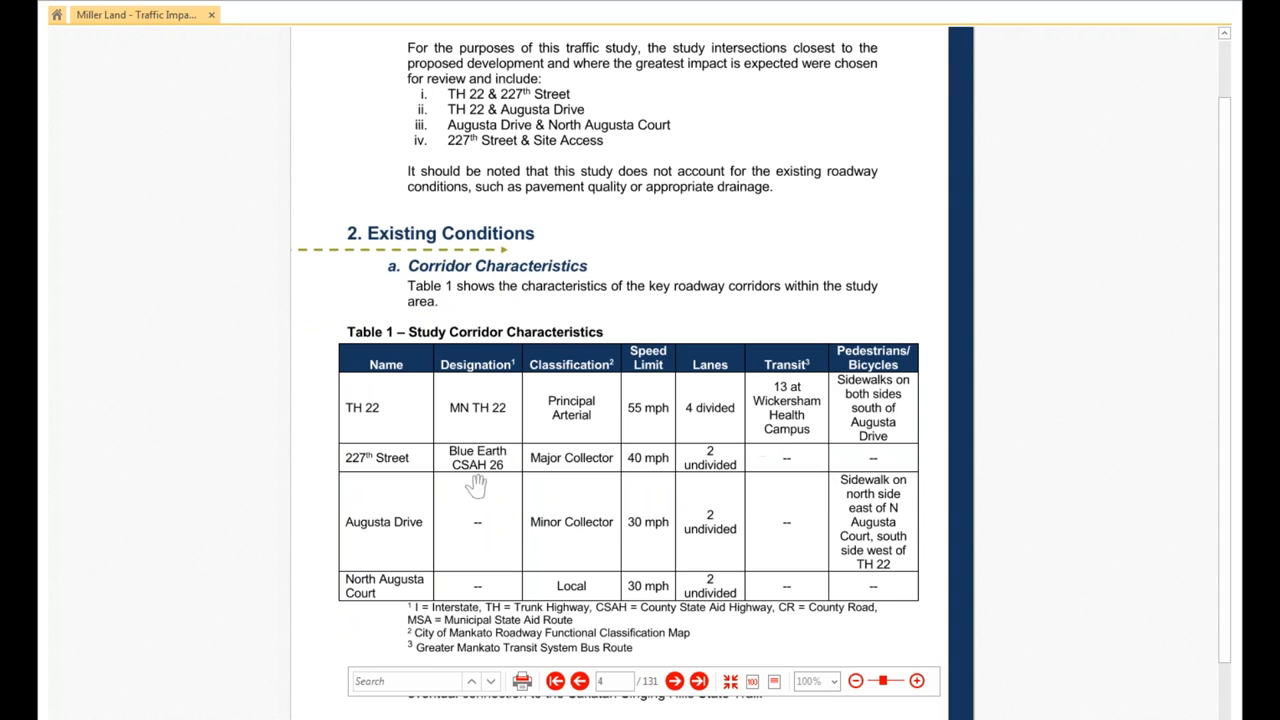
{"action": "mouse_move", "coordinate": [584, 452]}
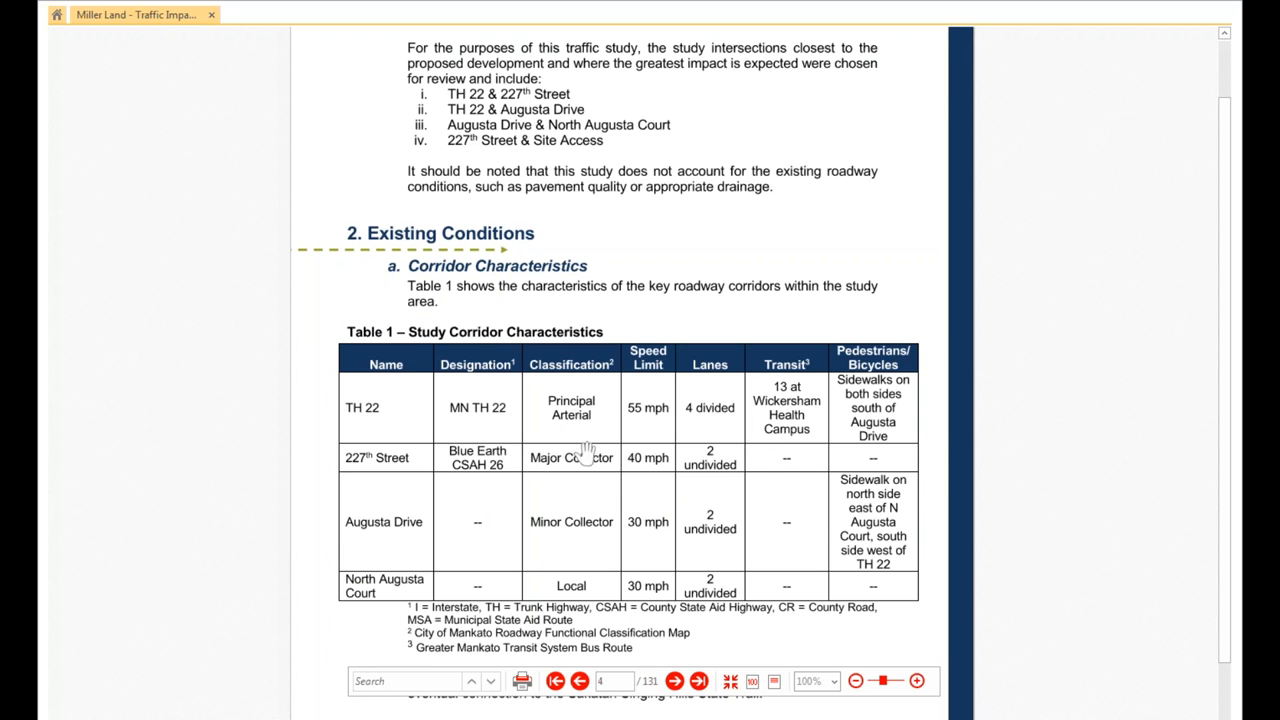
{"action": "mouse_move", "coordinate": [472, 614]}
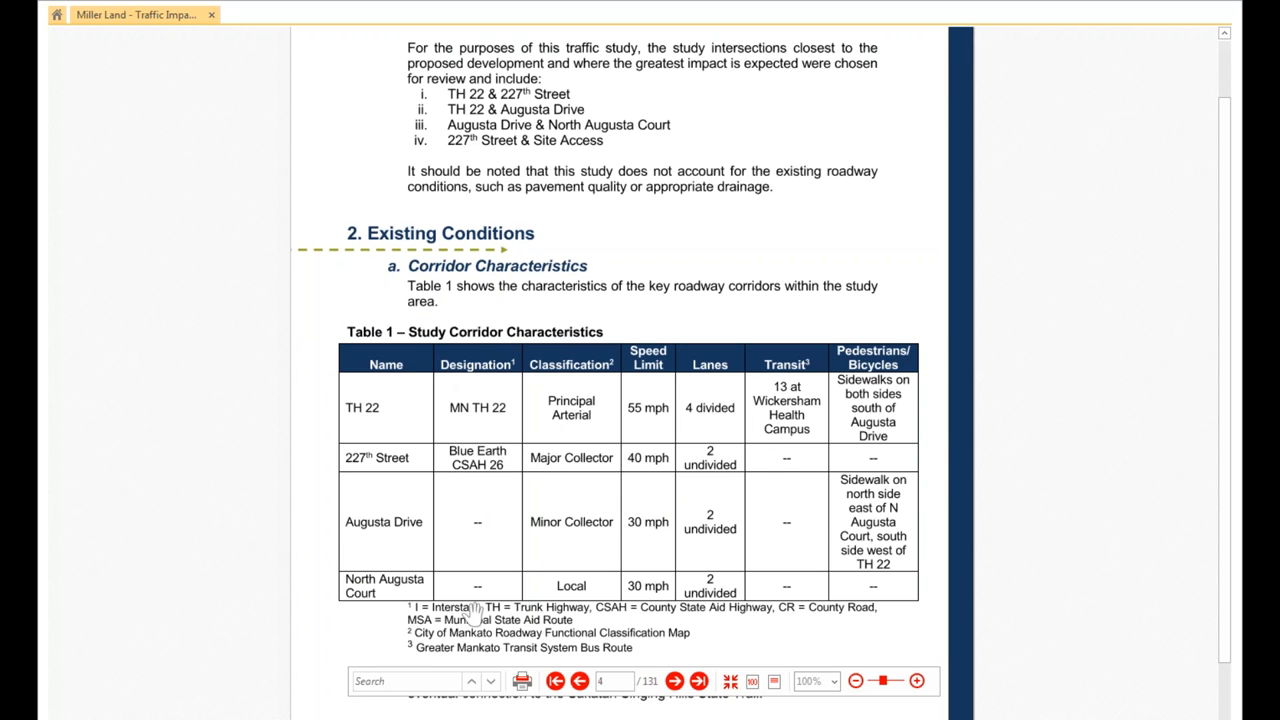
{"action": "mouse_move", "coordinate": [390, 432]}
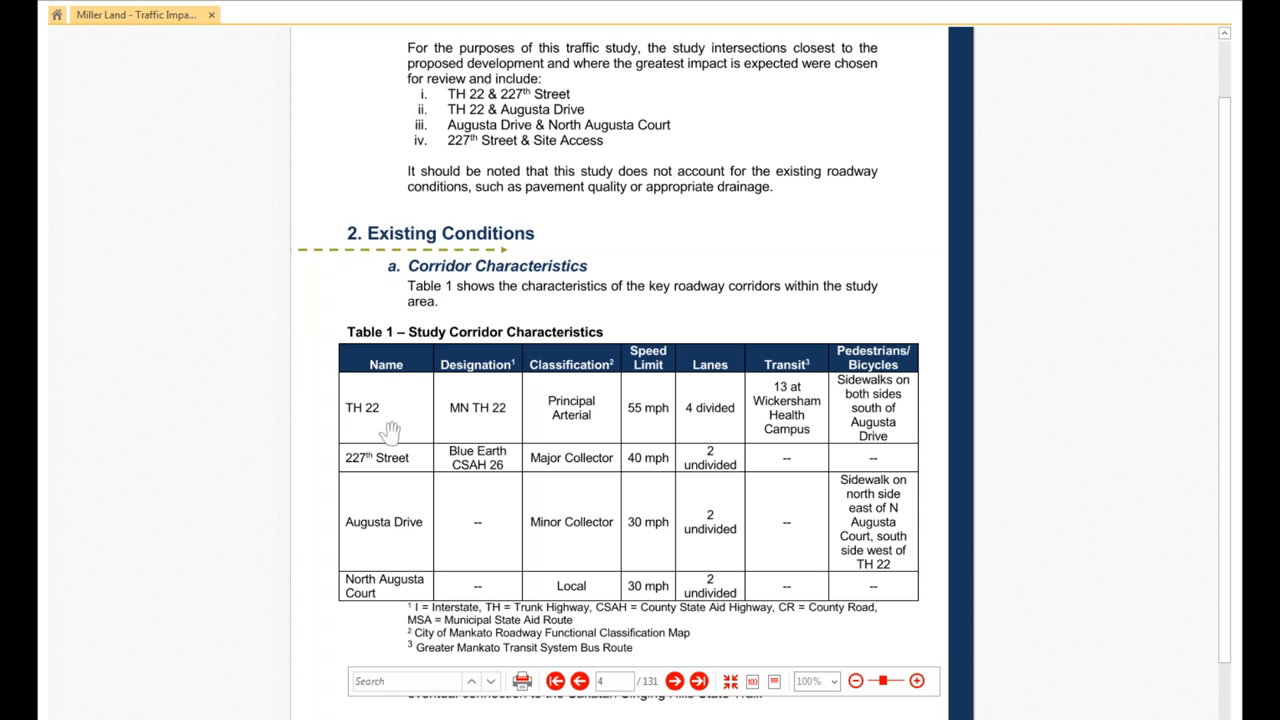
{"action": "mouse_move", "coordinate": [476, 448]}
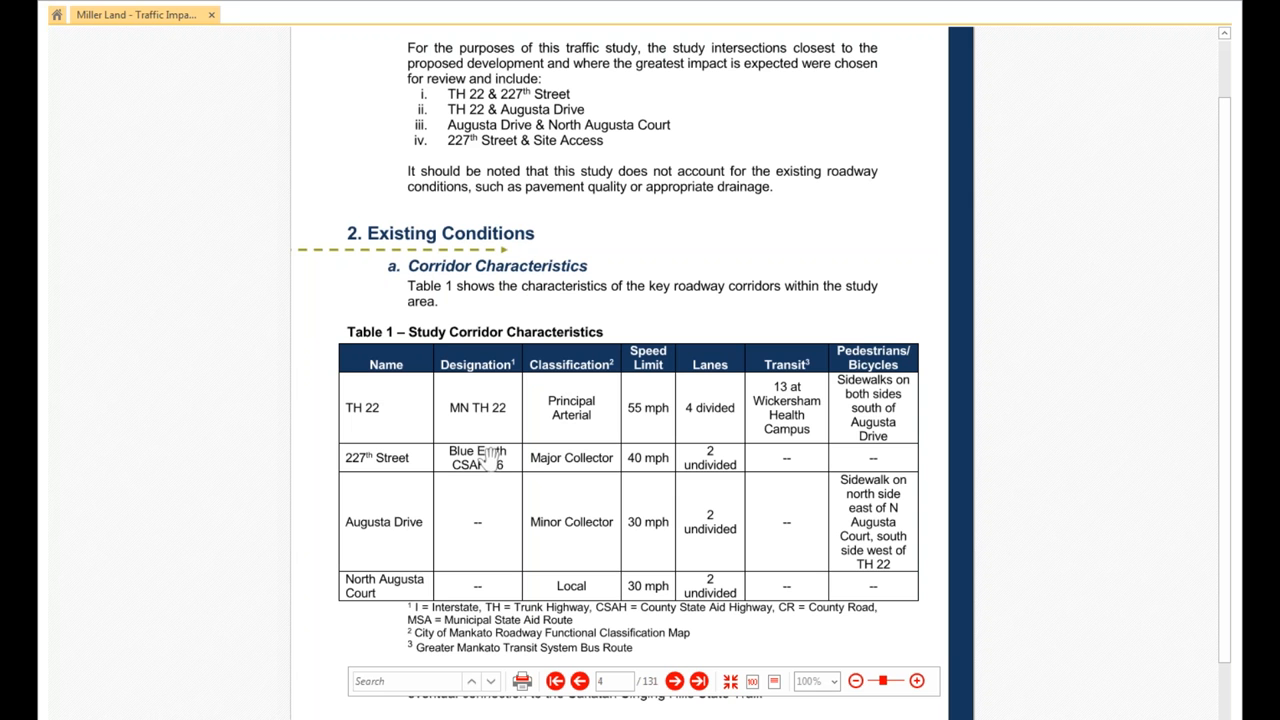
{"action": "mouse_move", "coordinate": [488, 624]}
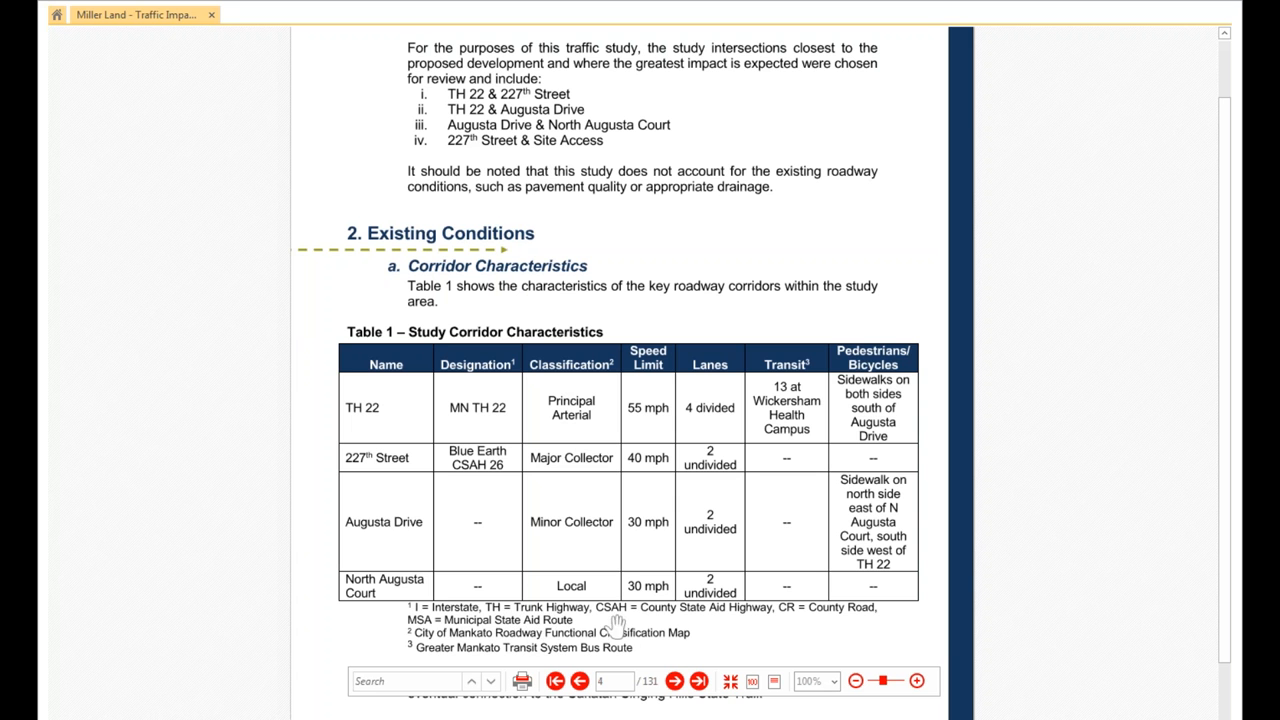
{"action": "mouse_move", "coordinate": [832, 624]}
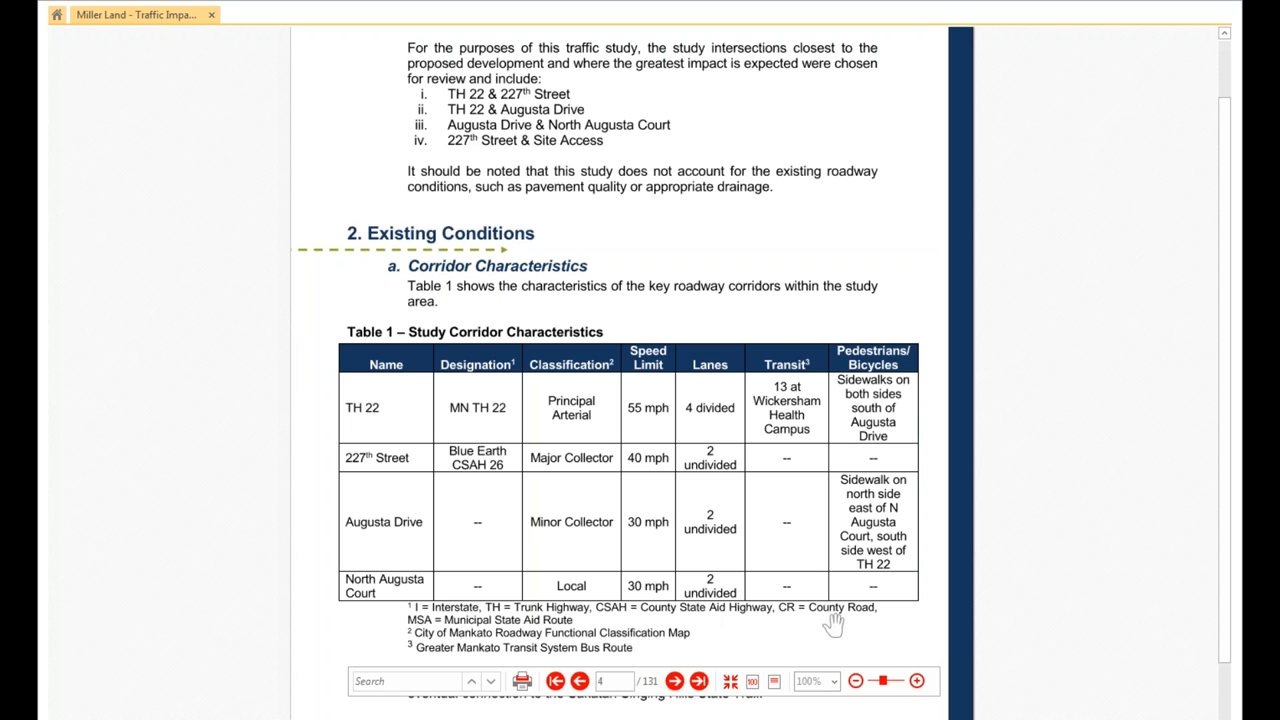
{"action": "mouse_move", "coordinate": [724, 624]}
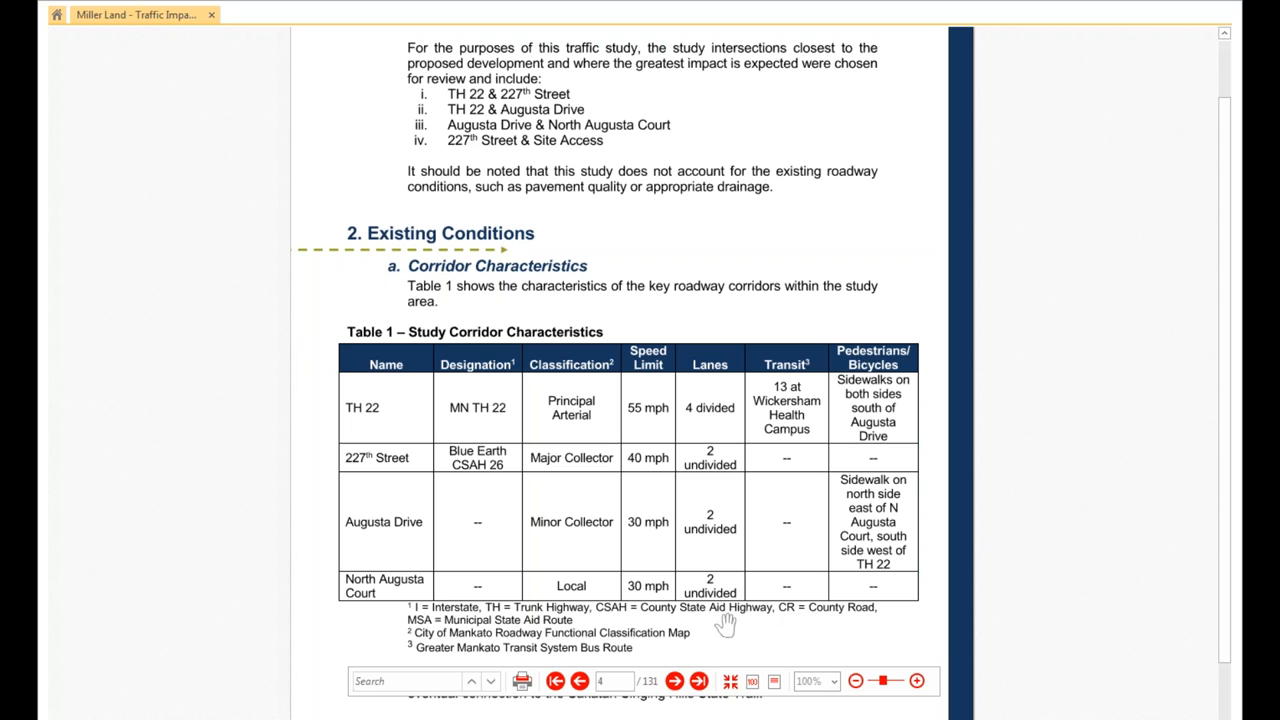
{"action": "mouse_move", "coordinate": [810, 614]}
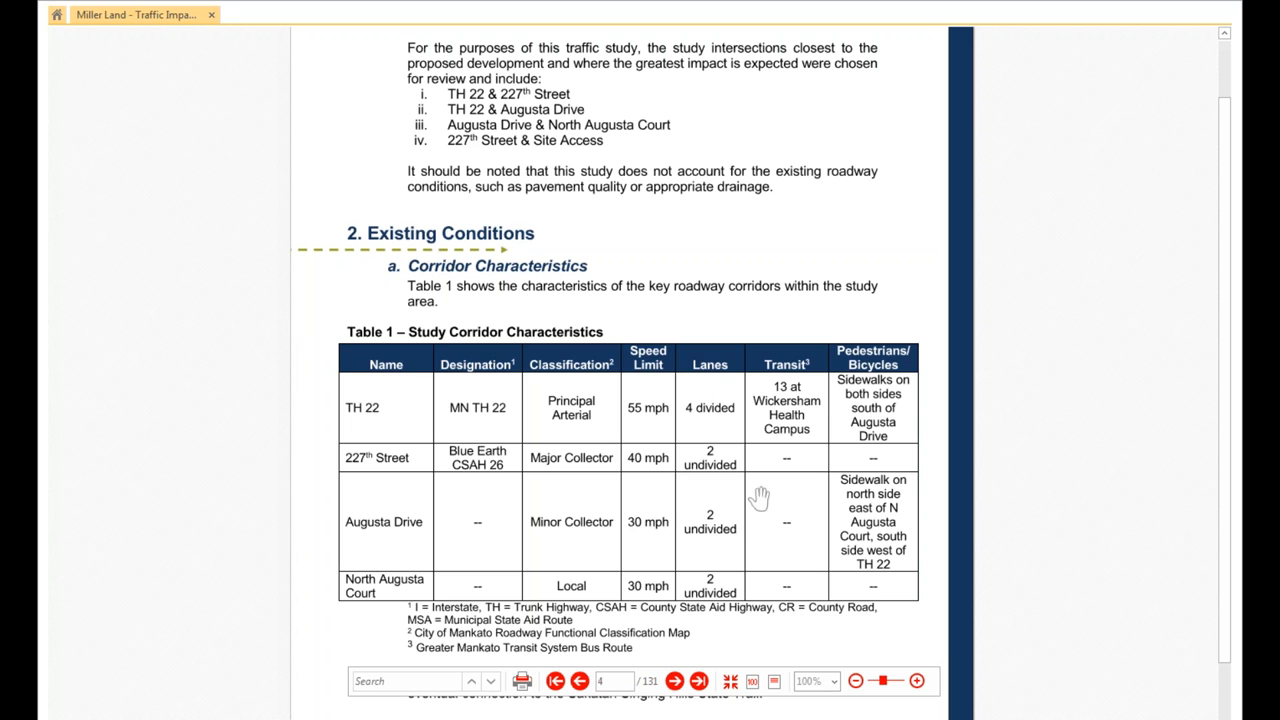
{"action": "mouse_move", "coordinate": [798, 392]}
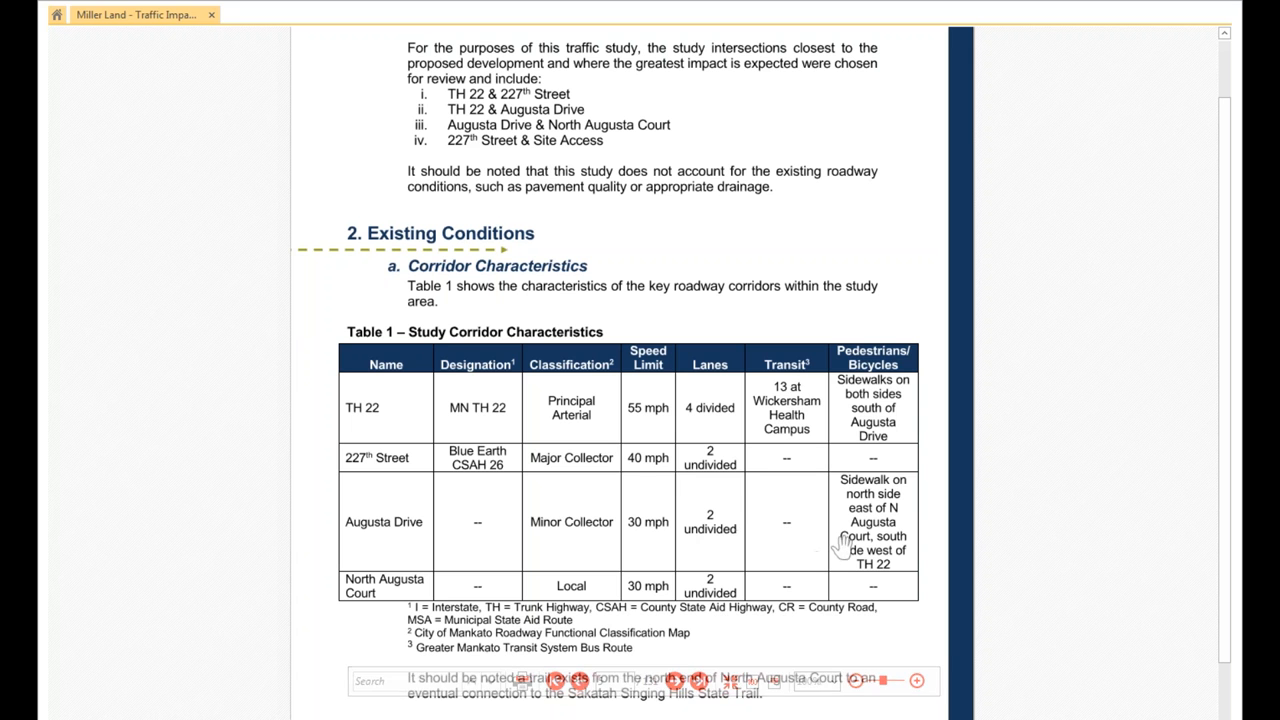
{"action": "scroll", "scroll_direction": "down", "scroll_amount": 3}
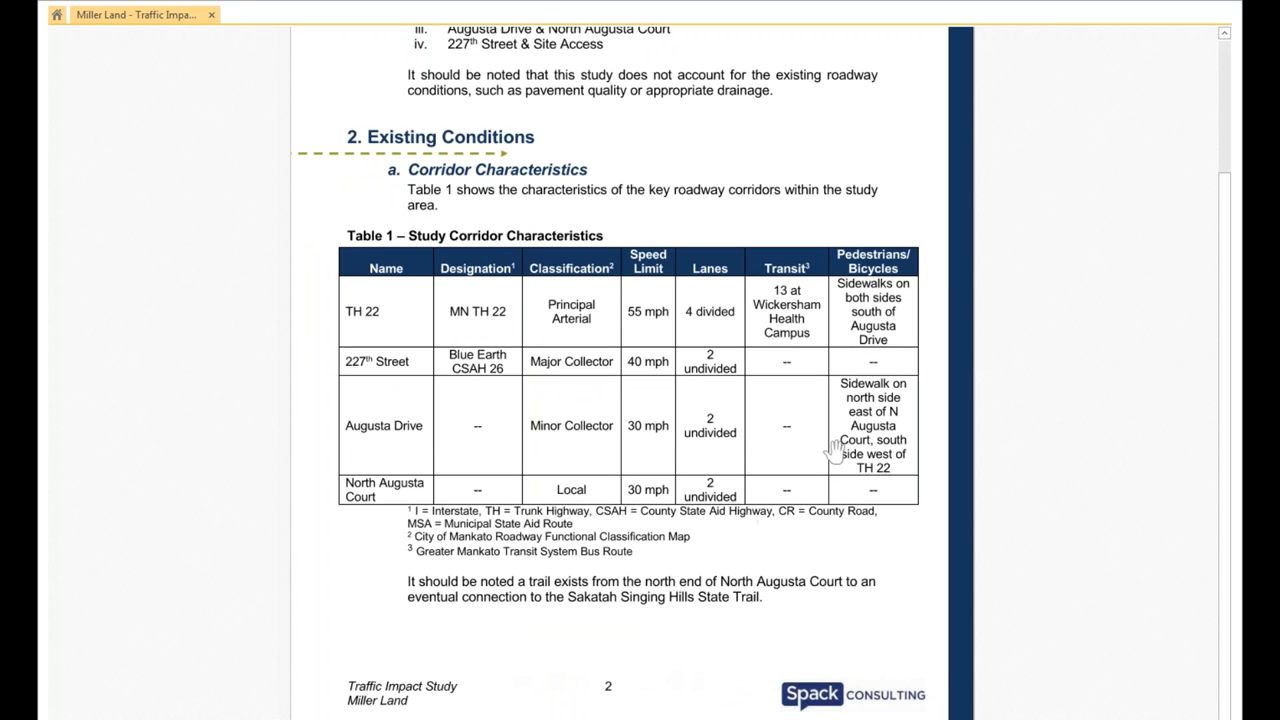
{"action": "mouse_move", "coordinate": [876, 410]}
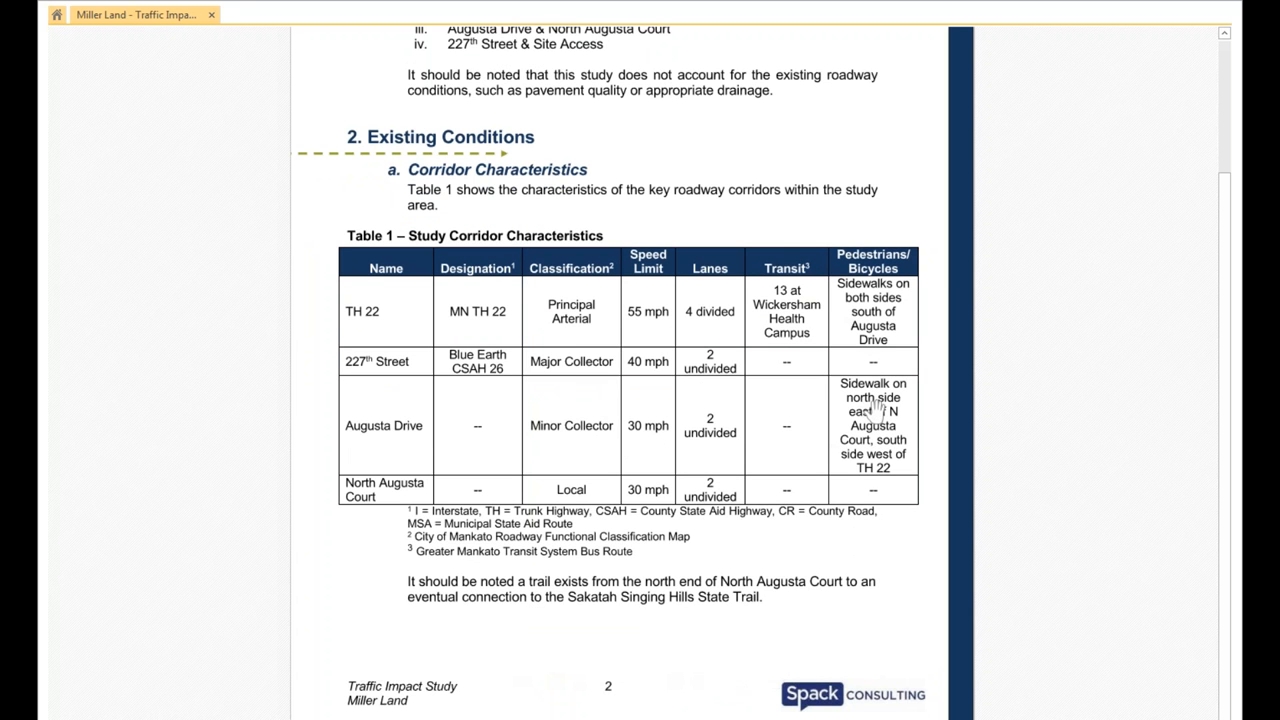
{"action": "mouse_move", "coordinate": [870, 556]}
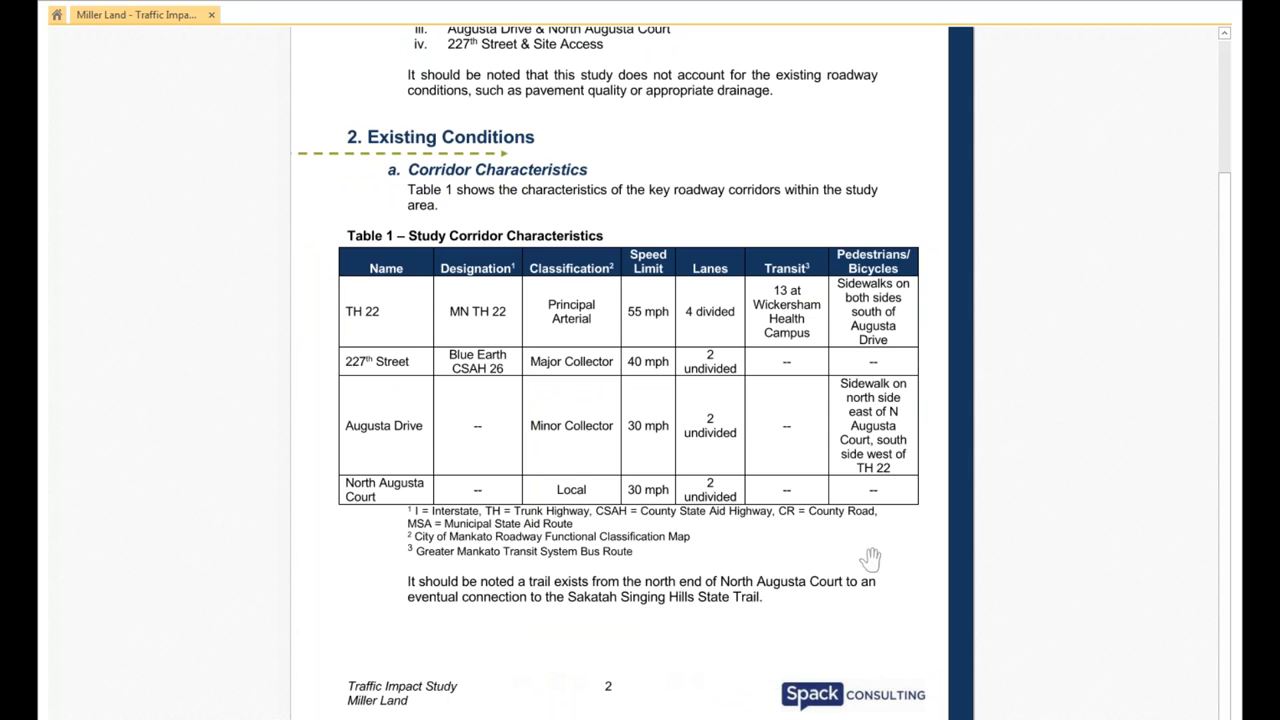
Scroll past Study Intersections and Traffic Volumes to 3. Forecasted Traffic, Site Traffic Forecasting.
{"action": "scroll", "scroll_direction": "down", "scroll_amount": 3}
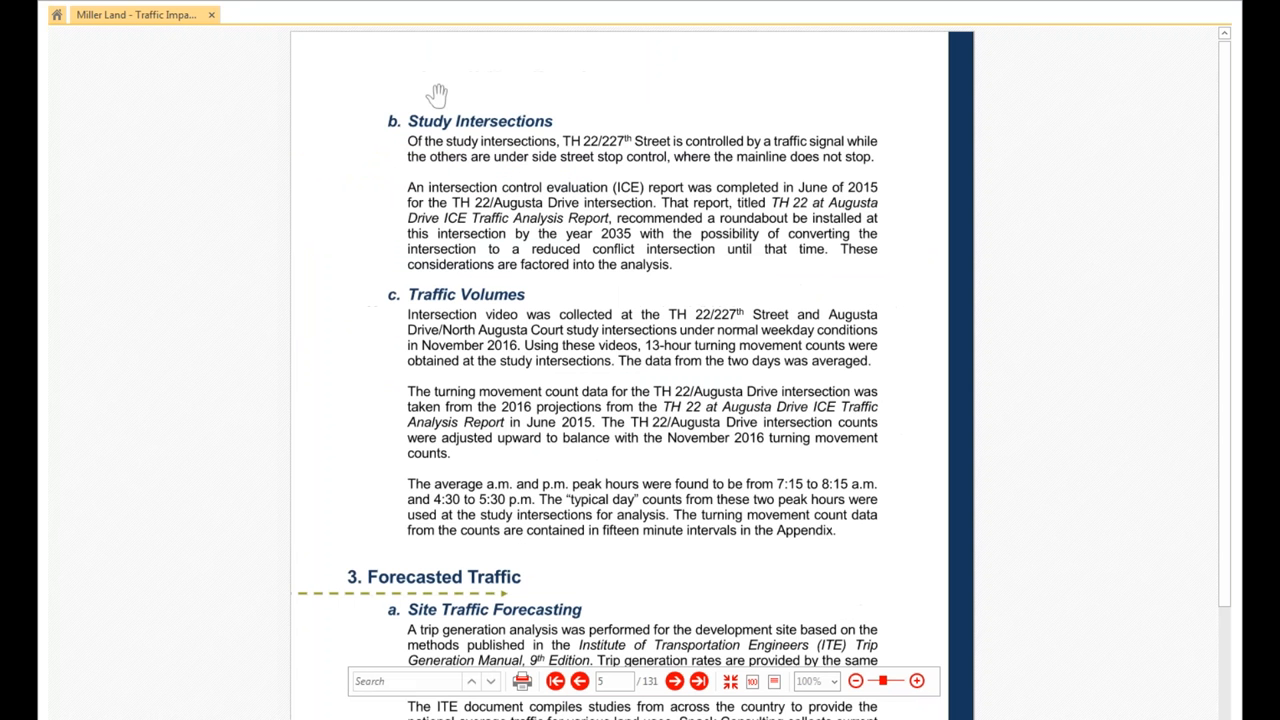
{"action": "mouse_move", "coordinate": [656, 152]}
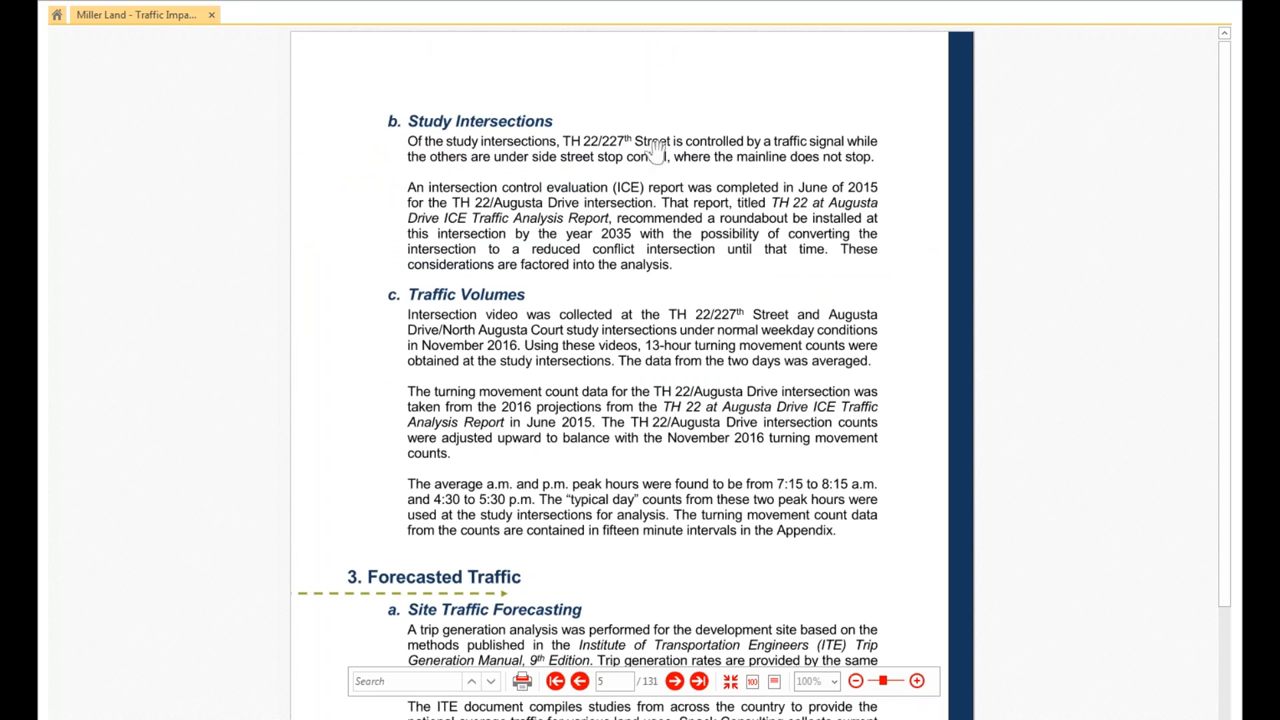
{"action": "mouse_move", "coordinate": [512, 356]}
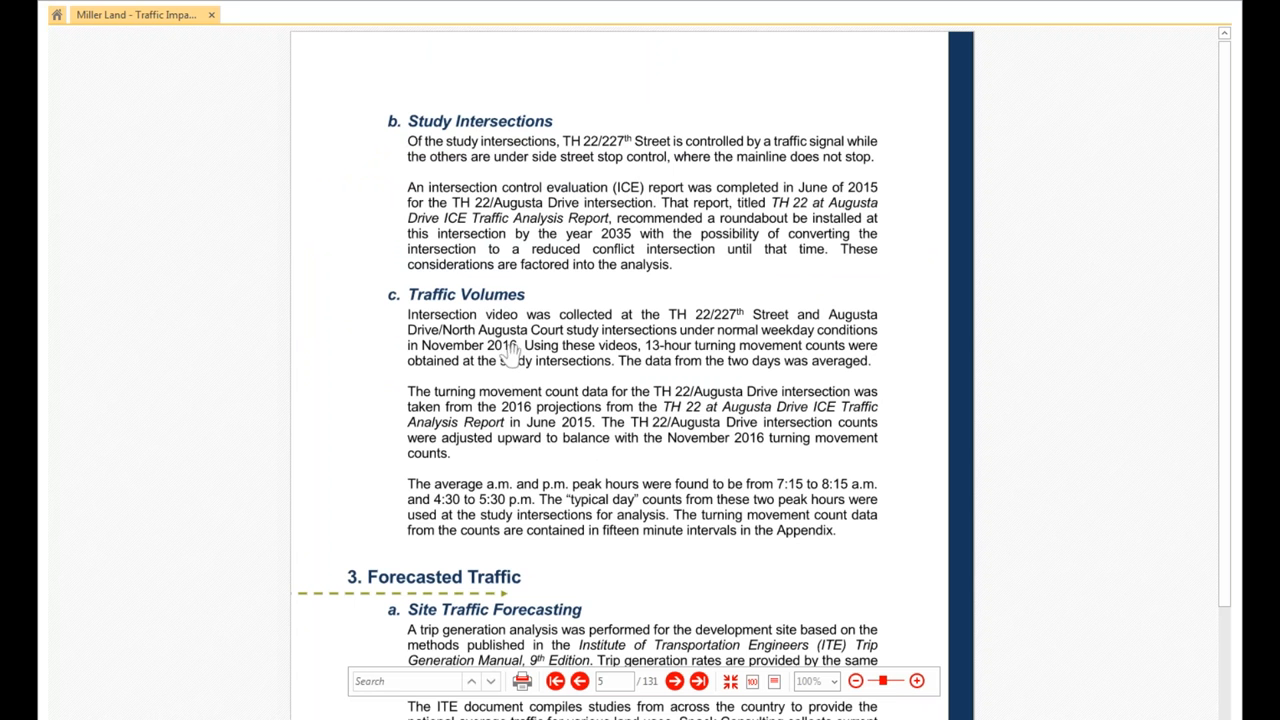
{"action": "mouse_move", "coordinate": [708, 432]}
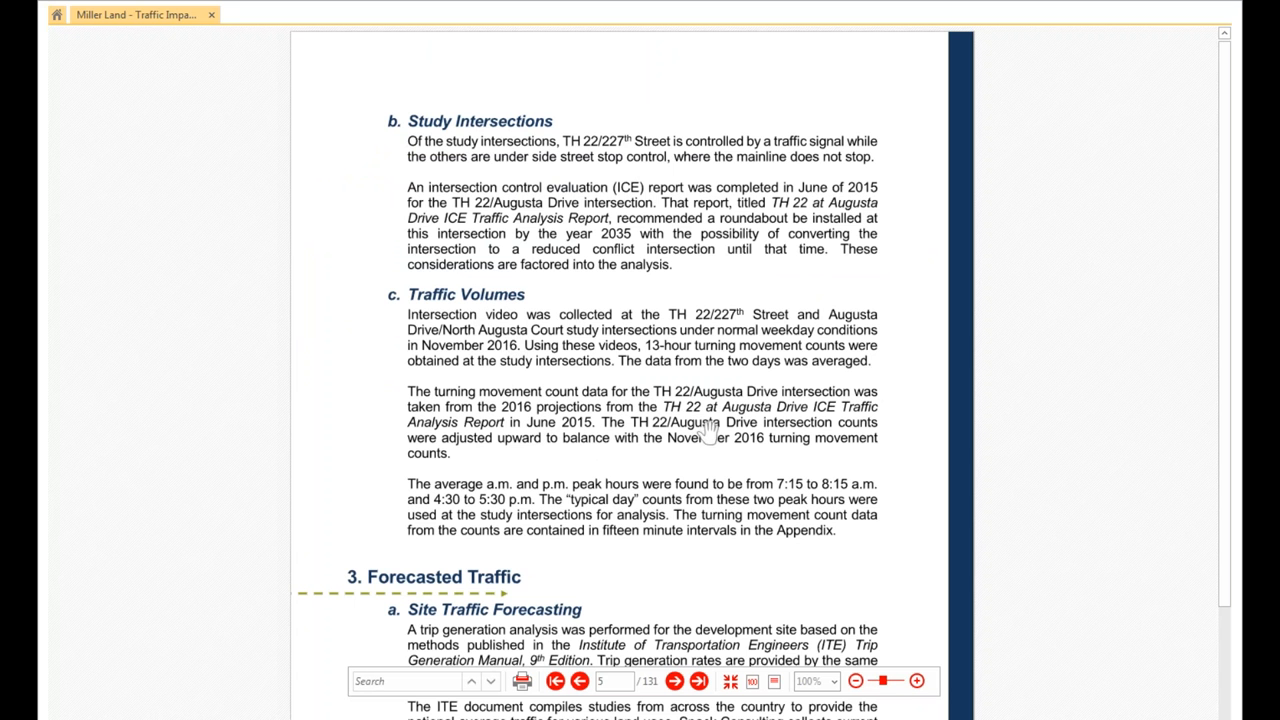
{"action": "mouse_move", "coordinate": [756, 408]}
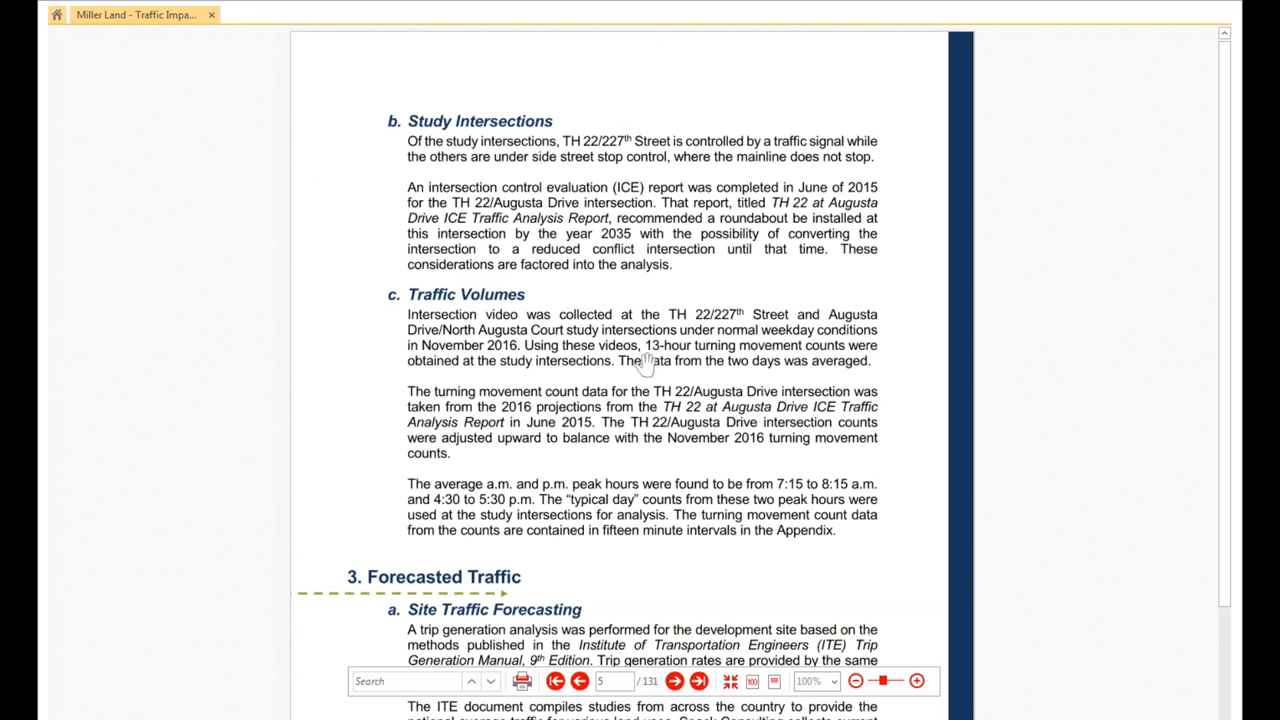
{"action": "mouse_move", "coordinate": [656, 376]}
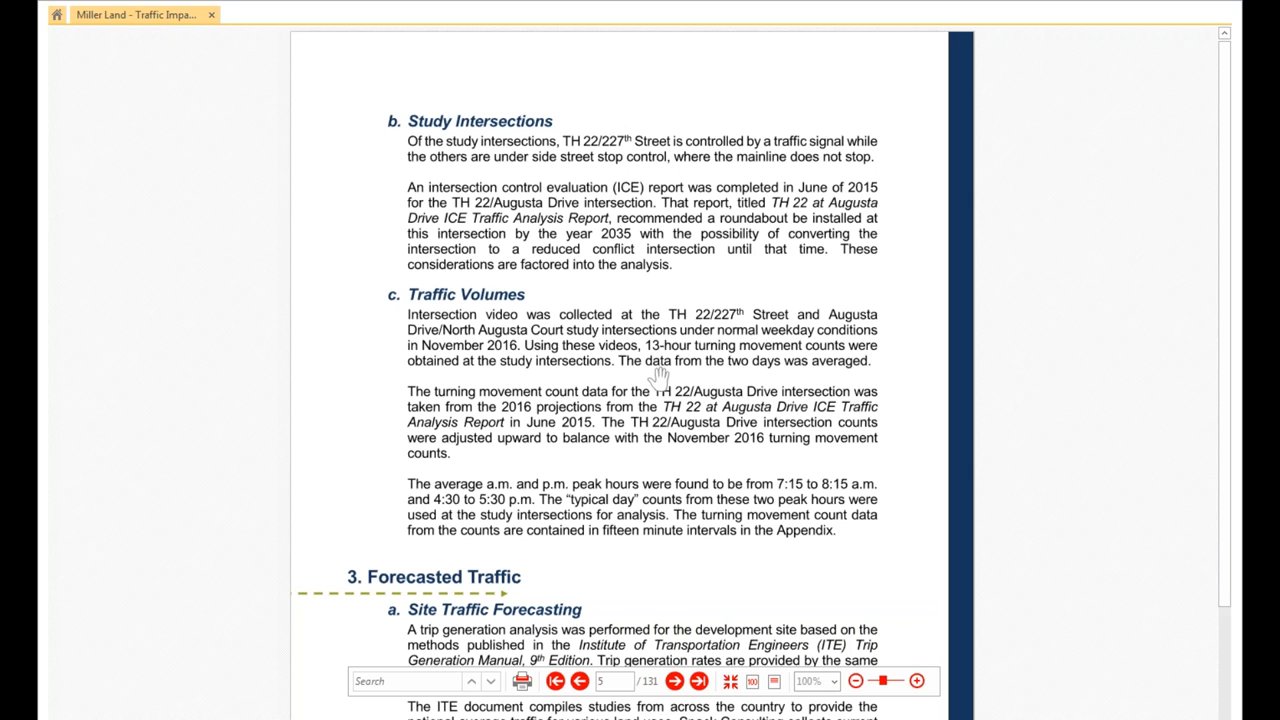
{"action": "mouse_move", "coordinate": [680, 378]}
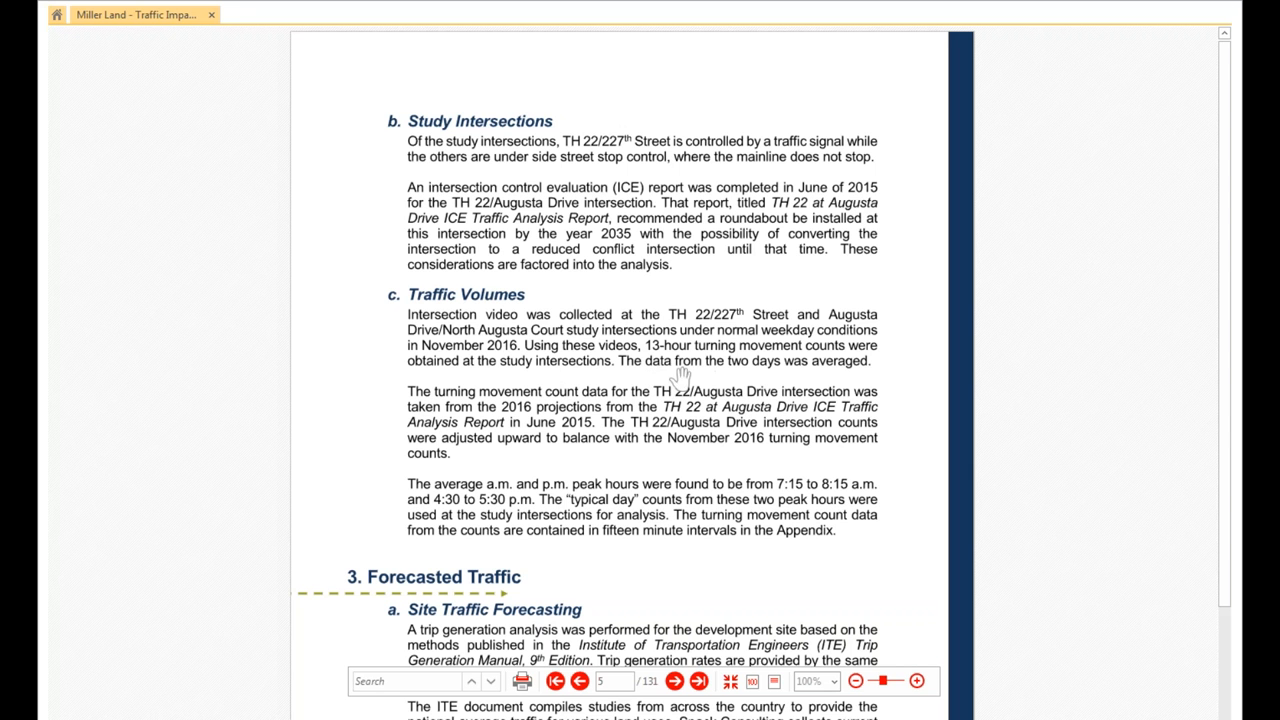
{"action": "mouse_move", "coordinate": [714, 362]}
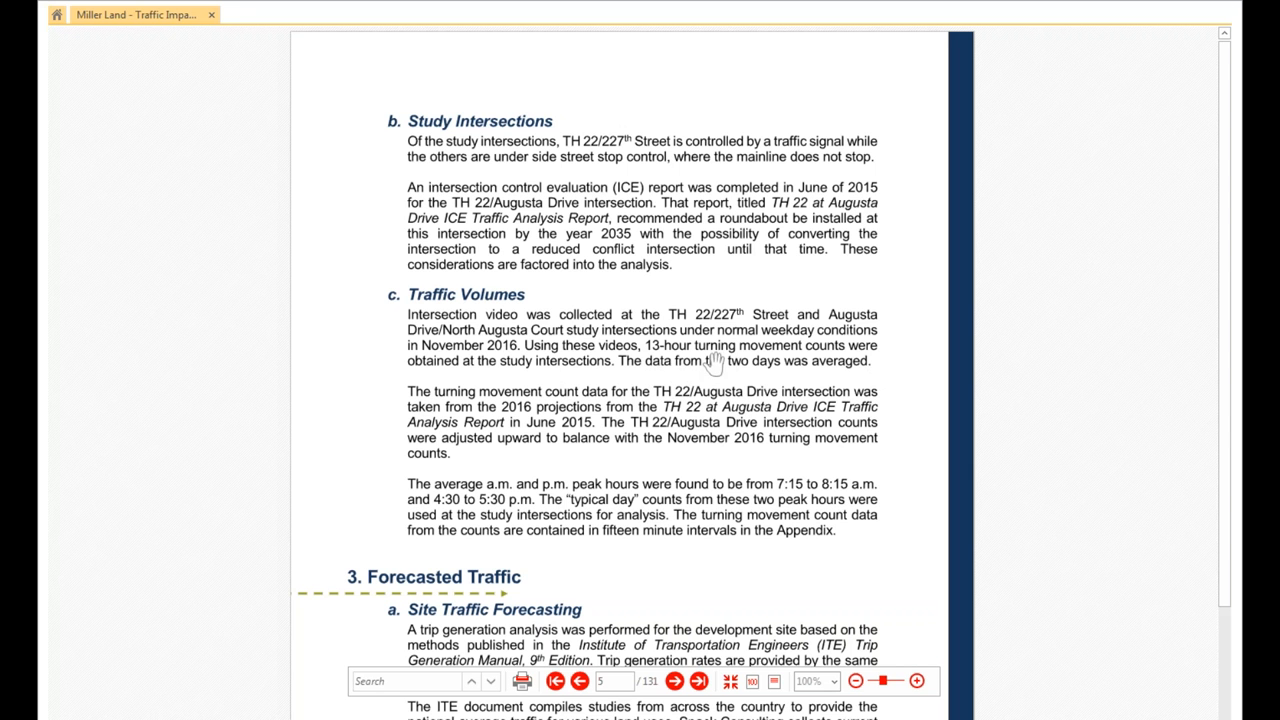
{"action": "mouse_move", "coordinate": [704, 364]}
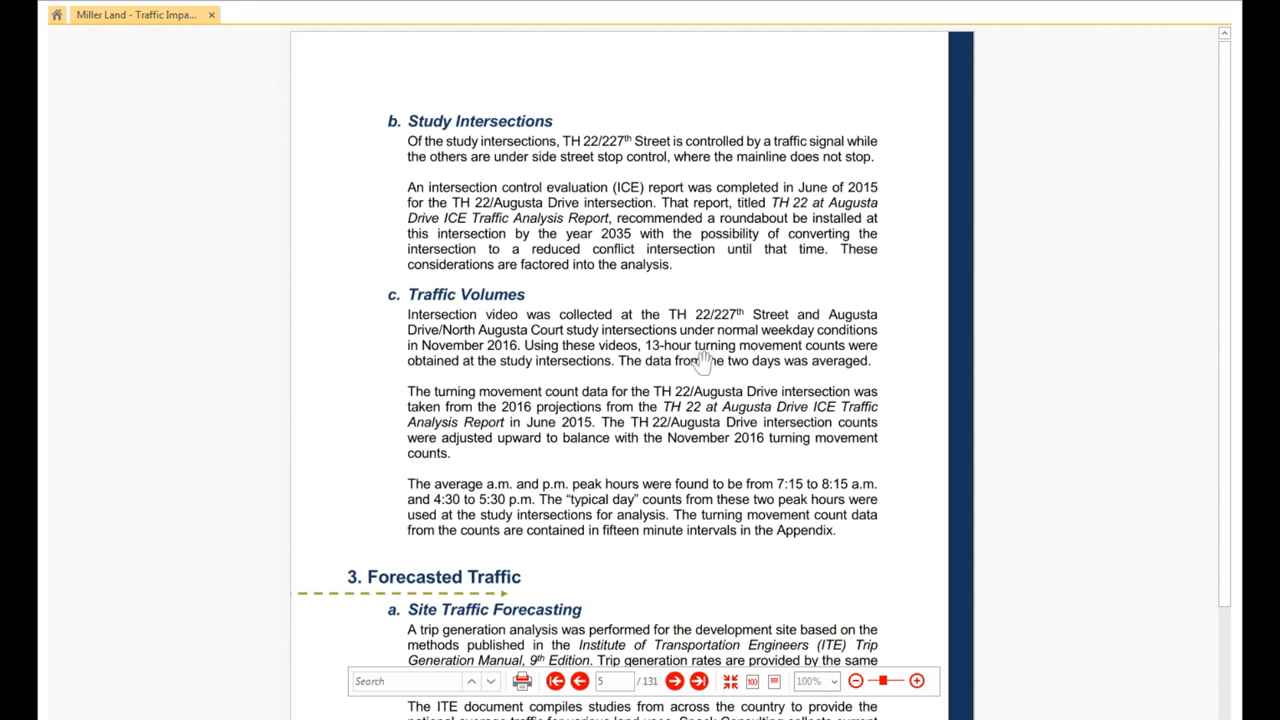
{"action": "mouse_move", "coordinate": [728, 360]}
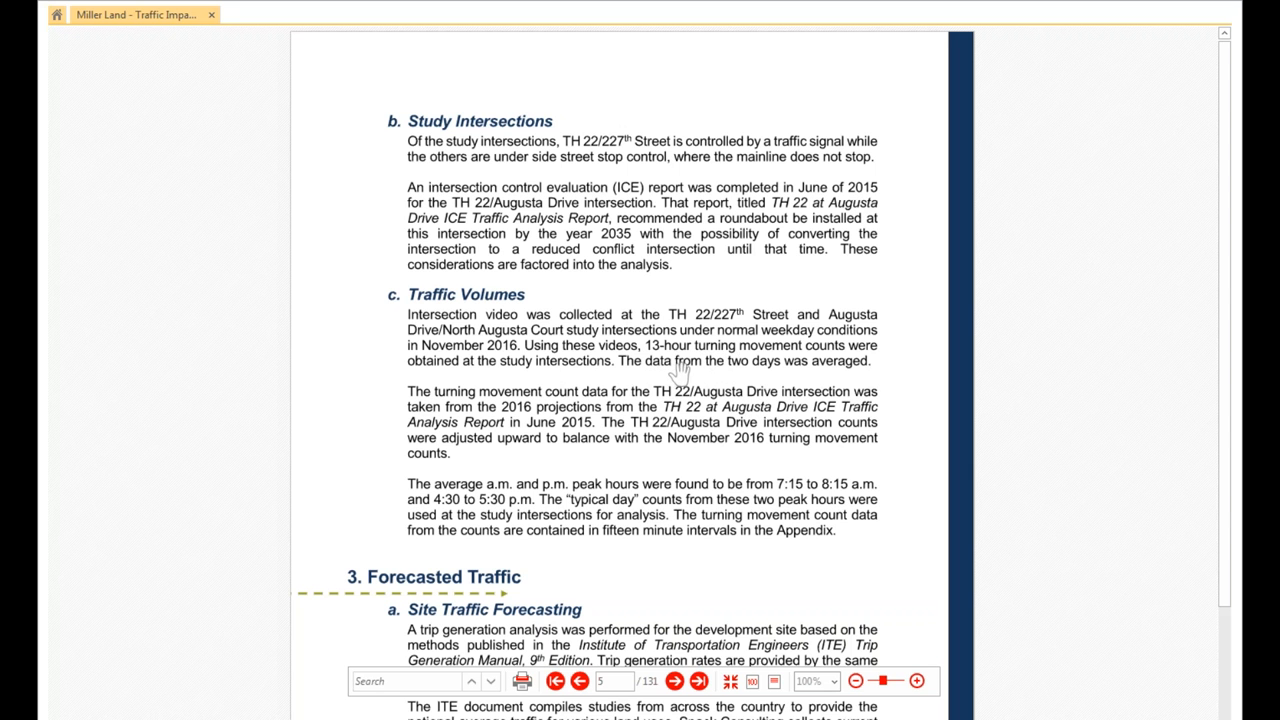
{"action": "mouse_move", "coordinate": [784, 374]}
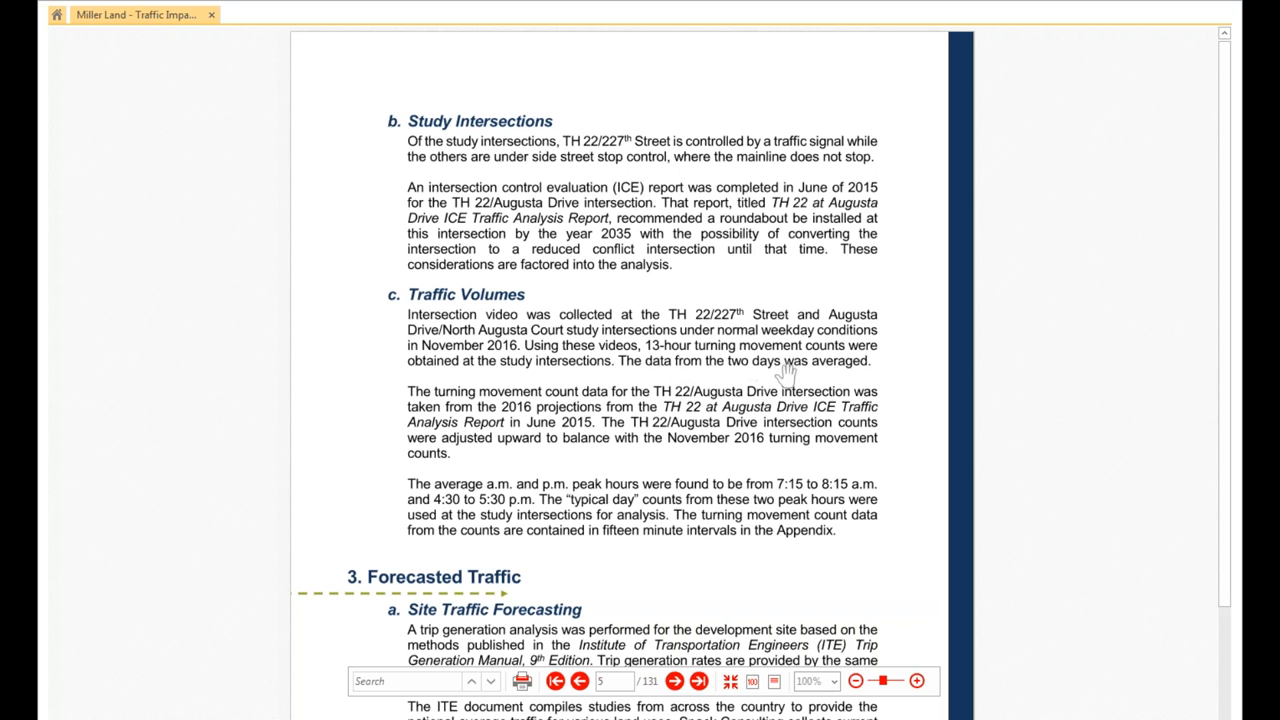
{"action": "mouse_move", "coordinate": [630, 390]}
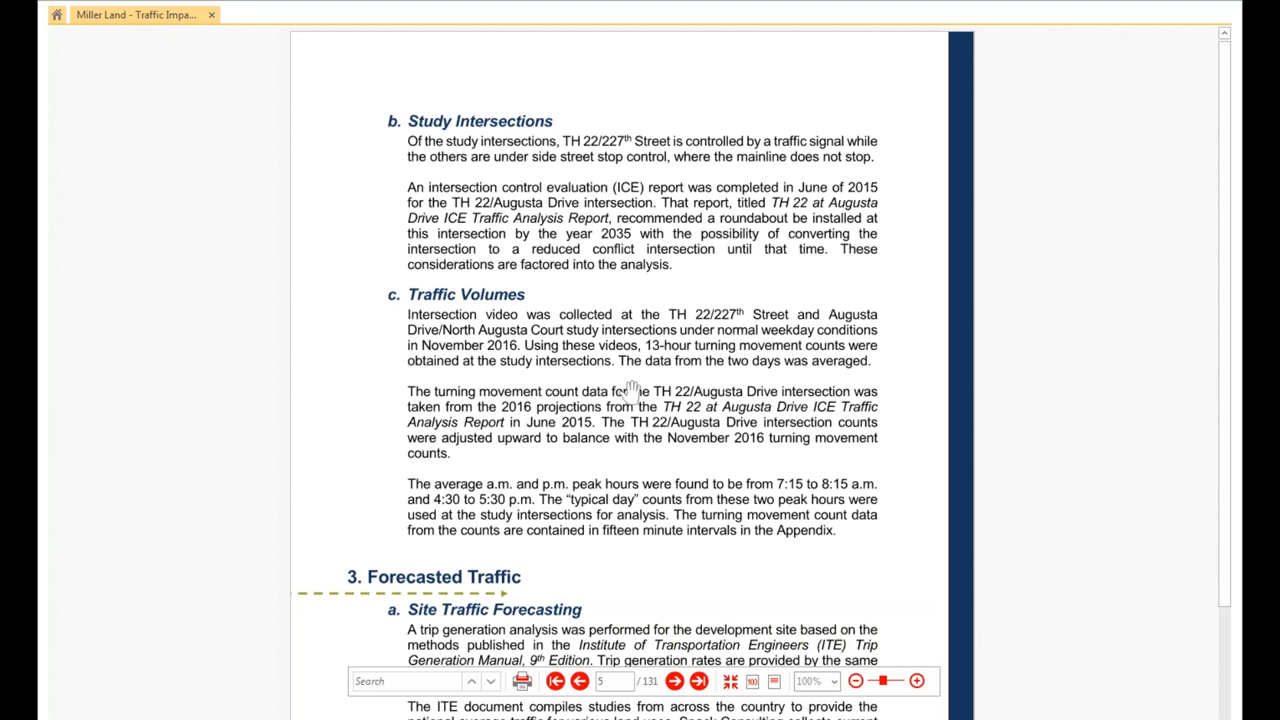
{"action": "mouse_move", "coordinate": [636, 364]}
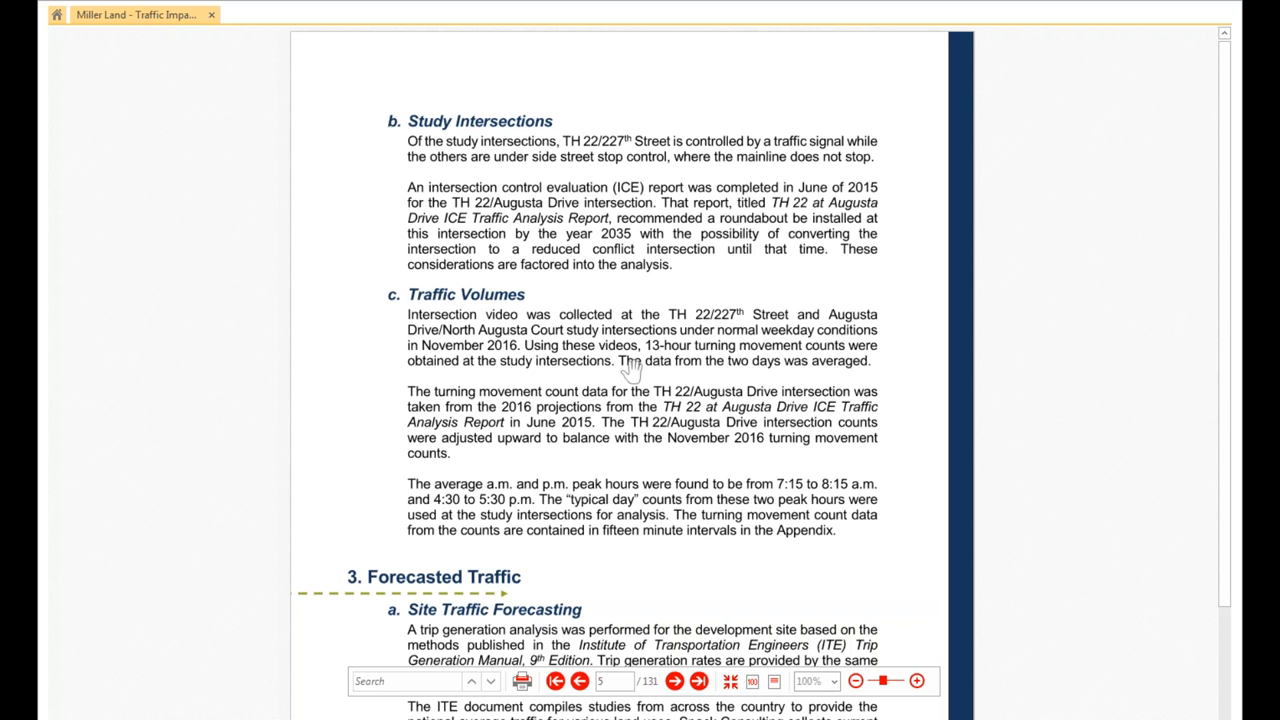
{"action": "mouse_move", "coordinate": [632, 370]}
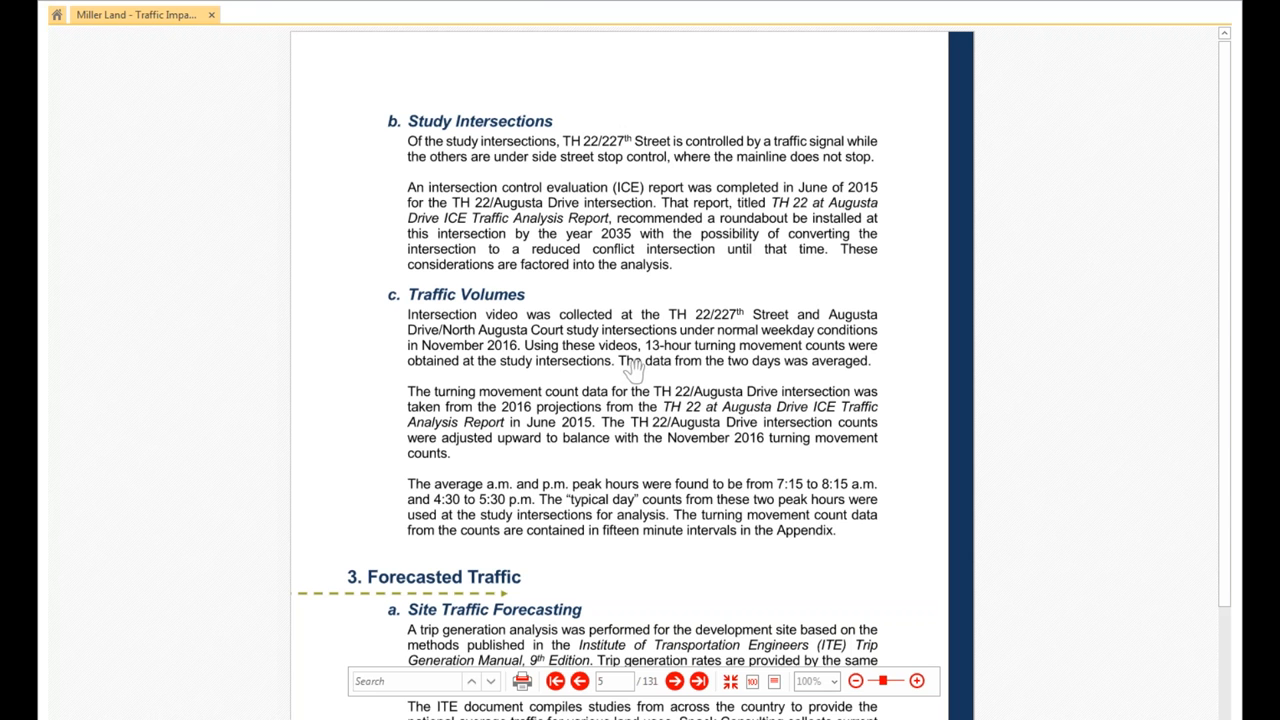
{"action": "mouse_move", "coordinate": [636, 368]}
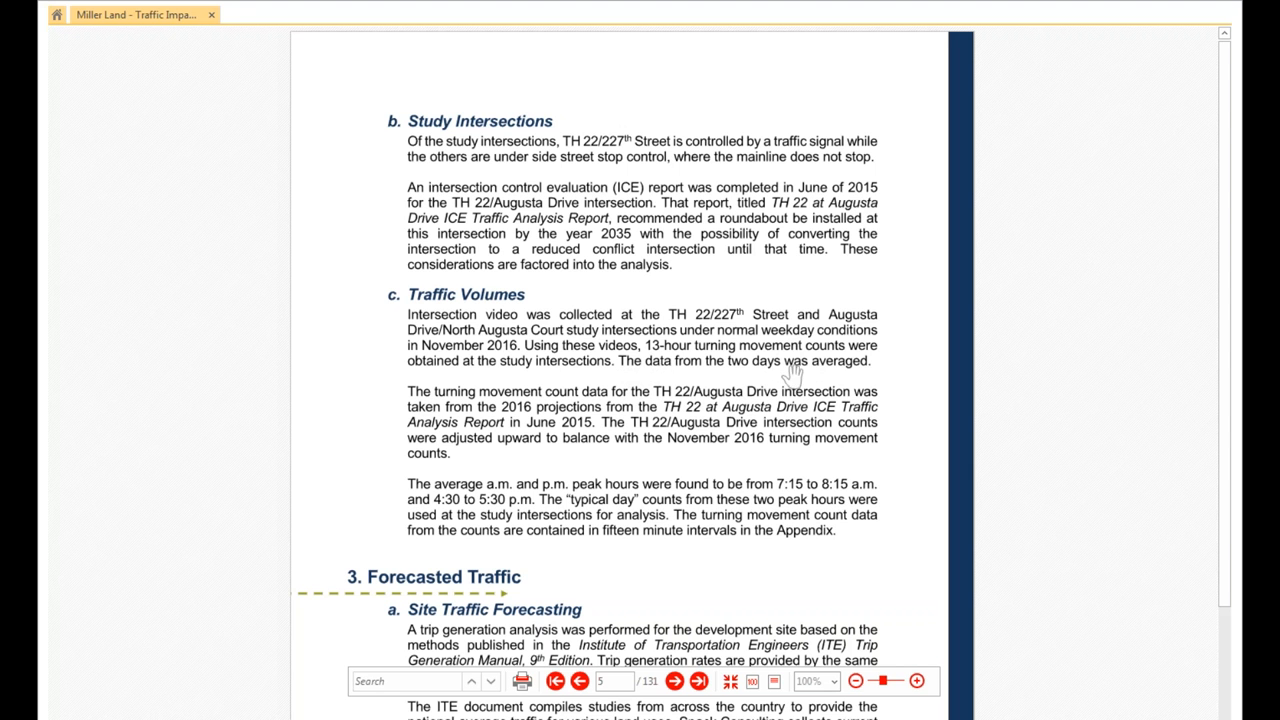
{"action": "mouse_move", "coordinate": [752, 512]}
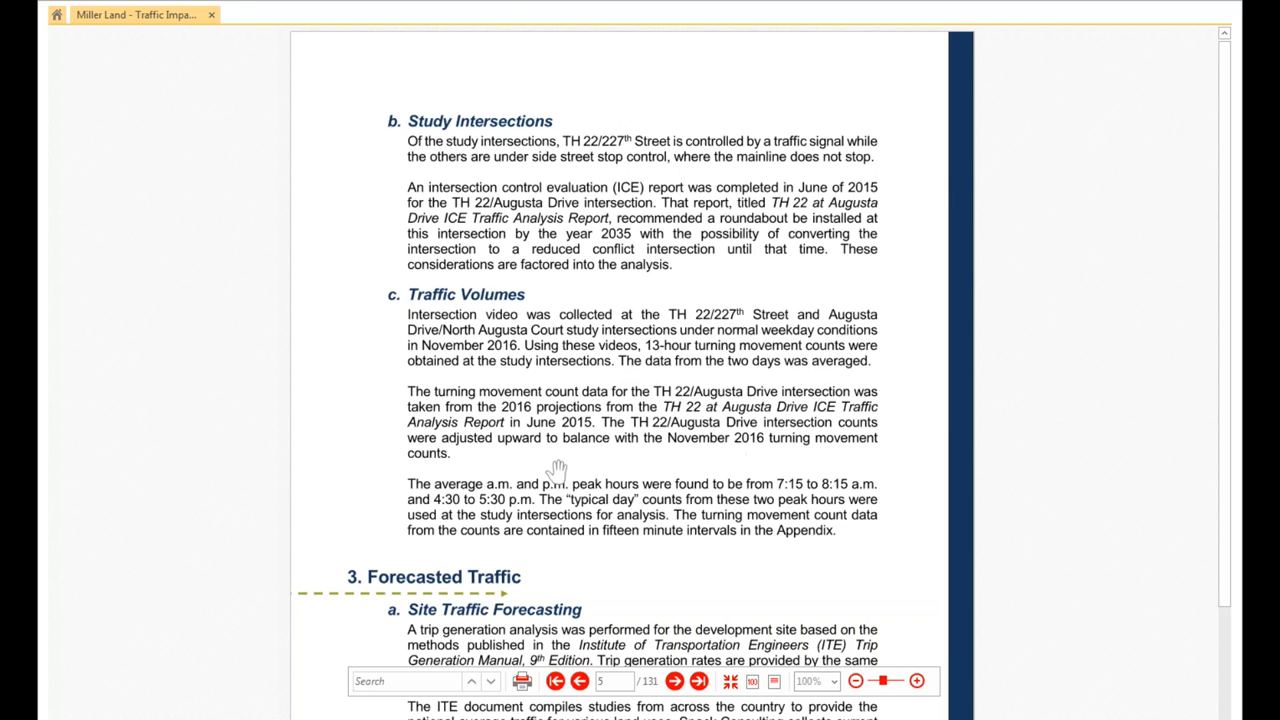
{"action": "scroll", "scroll_direction": "down", "scroll_amount": 3}
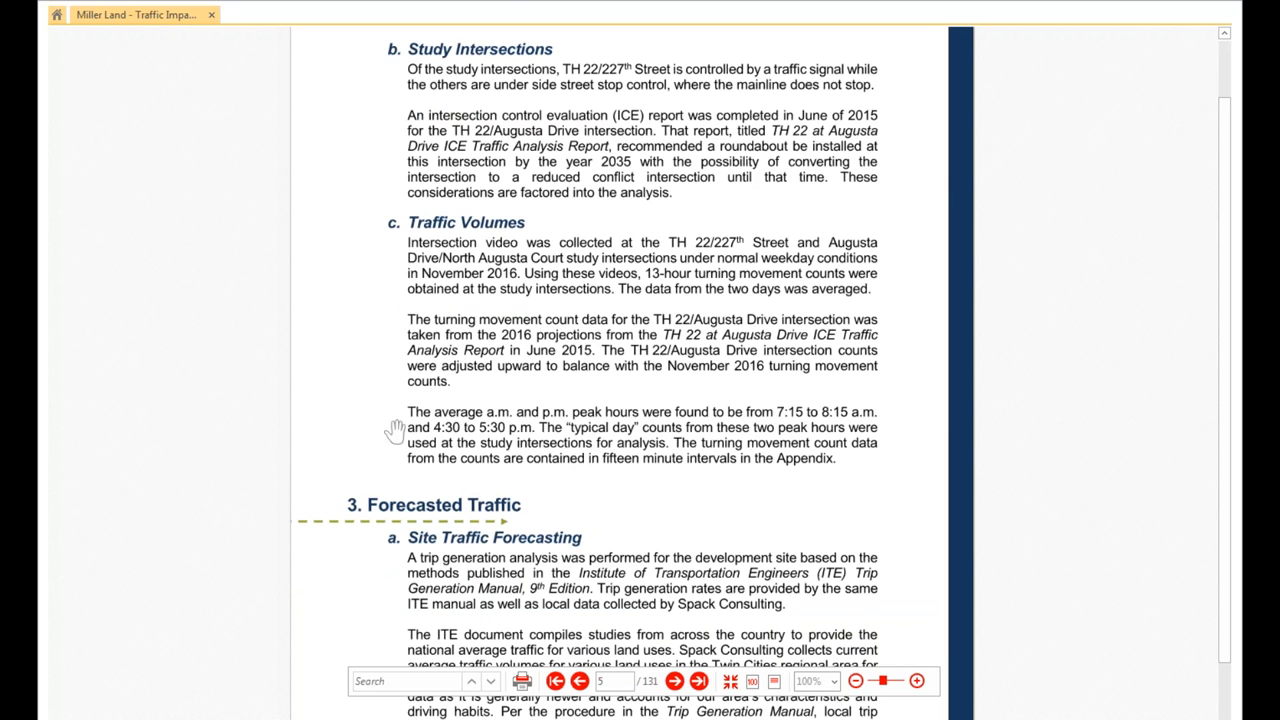
{"action": "mouse_move", "coordinate": [836, 430]}
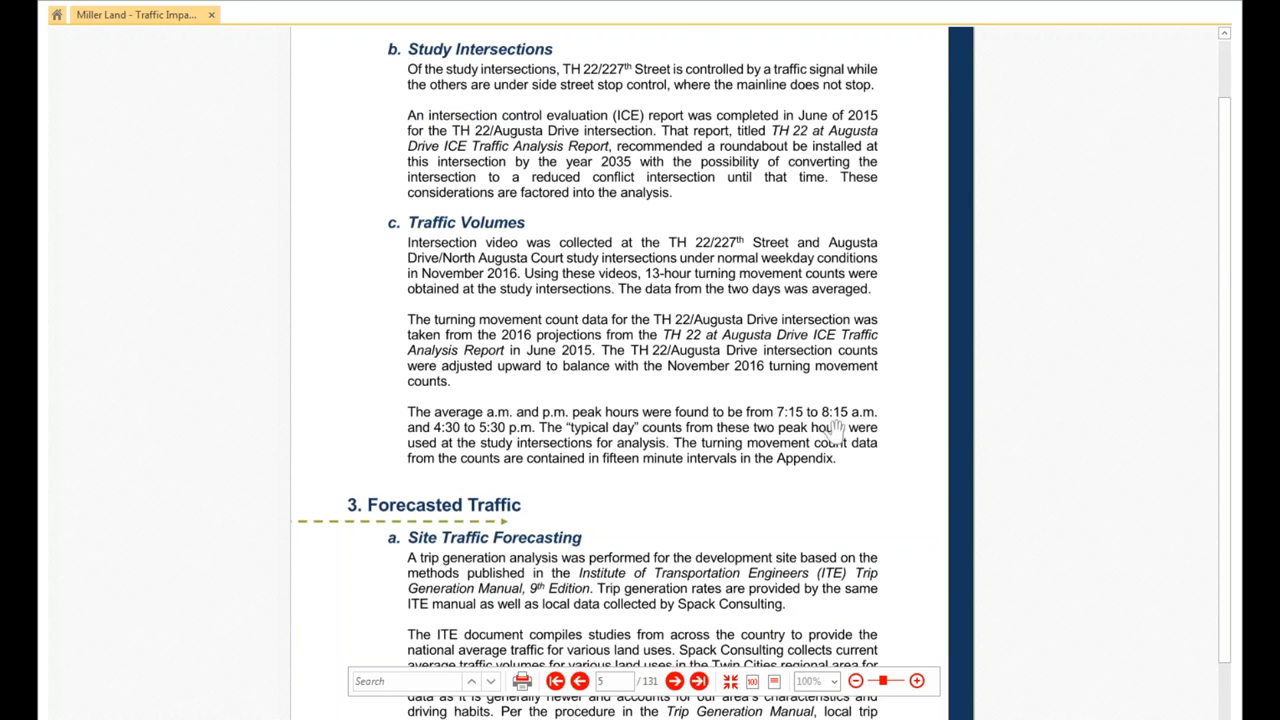
{"action": "scroll", "scroll_direction": "down", "scroll_amount": 3}
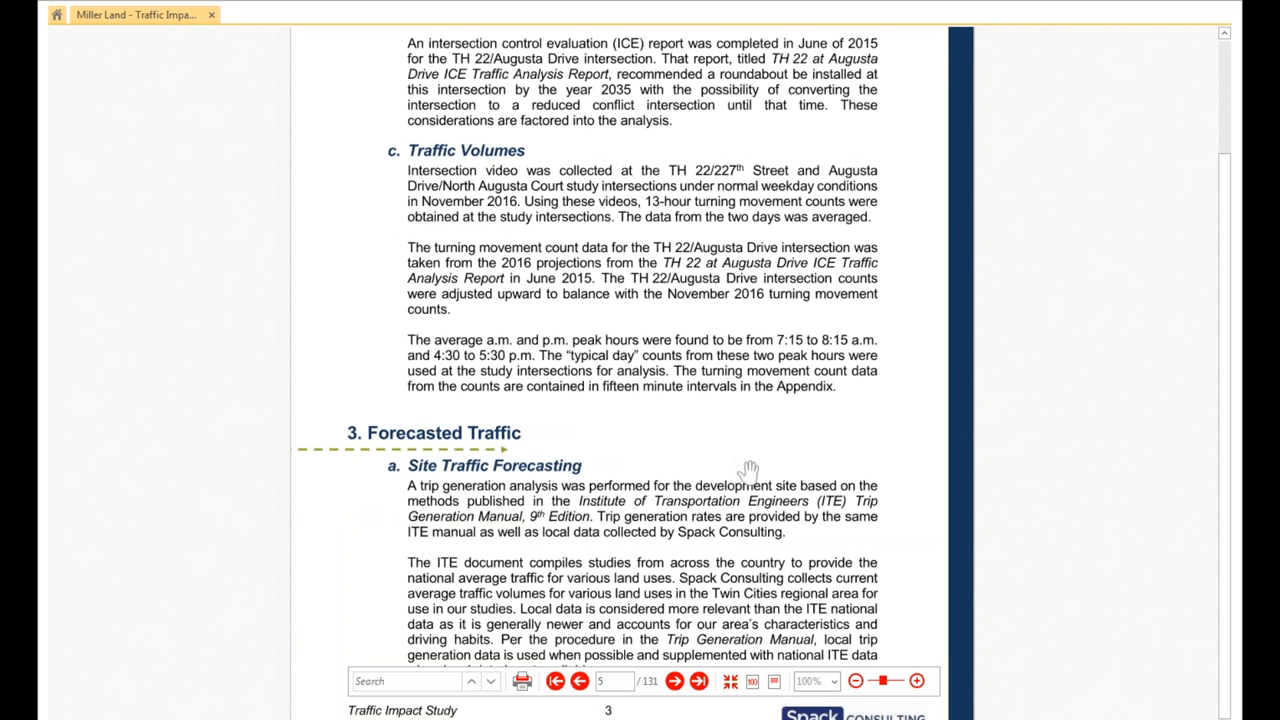
{"action": "scroll", "scroll_direction": "down", "scroll_amount": 3}
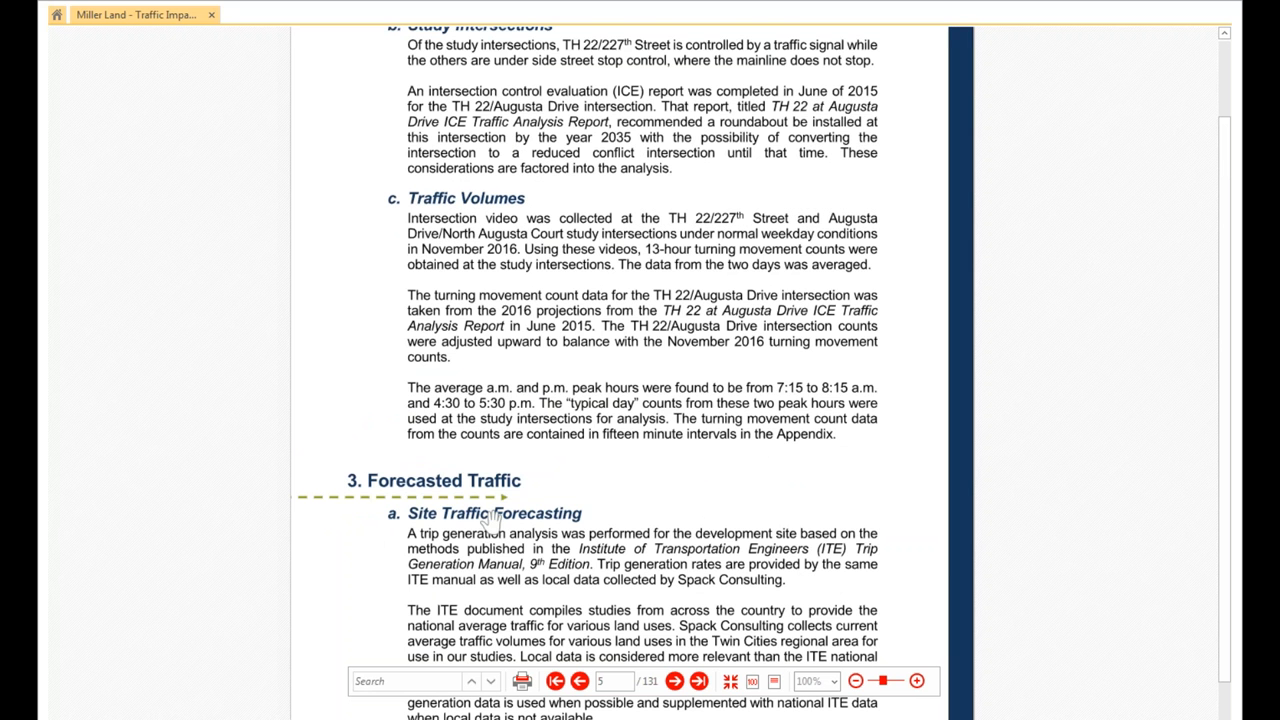
{"action": "mouse_move", "coordinate": [616, 572]}
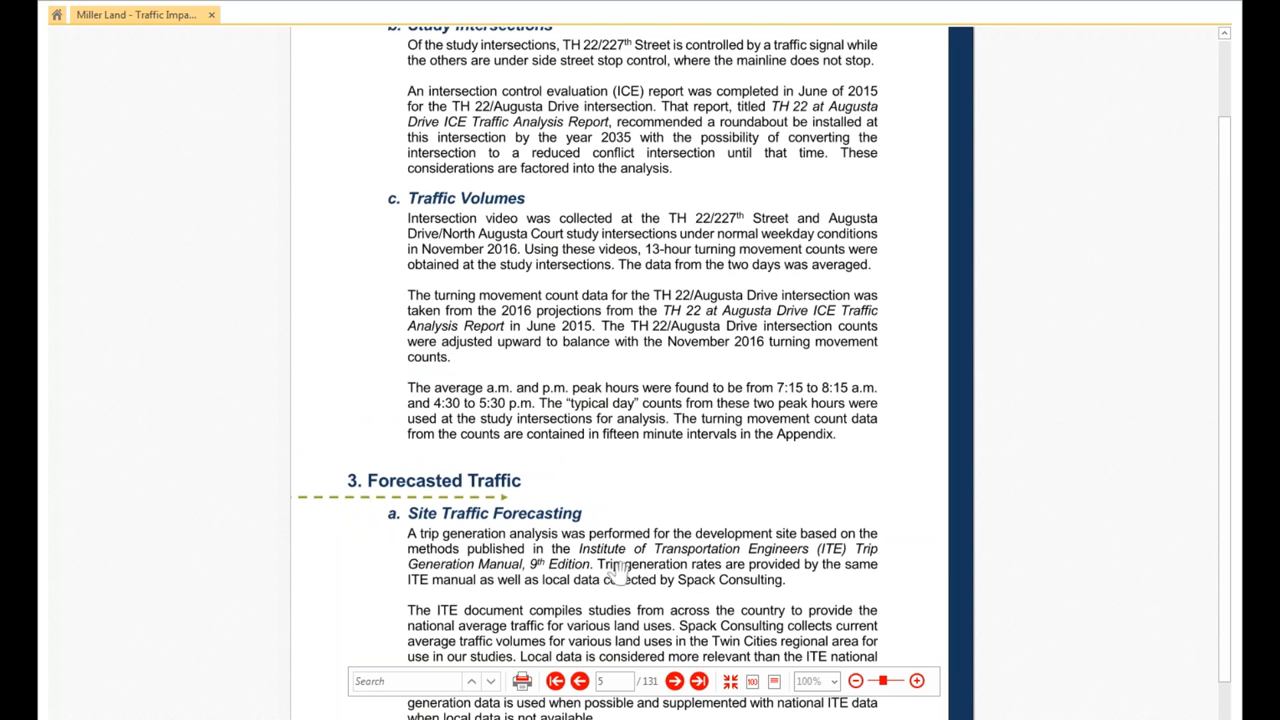
Scroll to page 4 showing Table 2 – New Trip Generation and the trip distribution text.
{"action": "scroll", "scroll_direction": "down", "scroll_amount": 3}
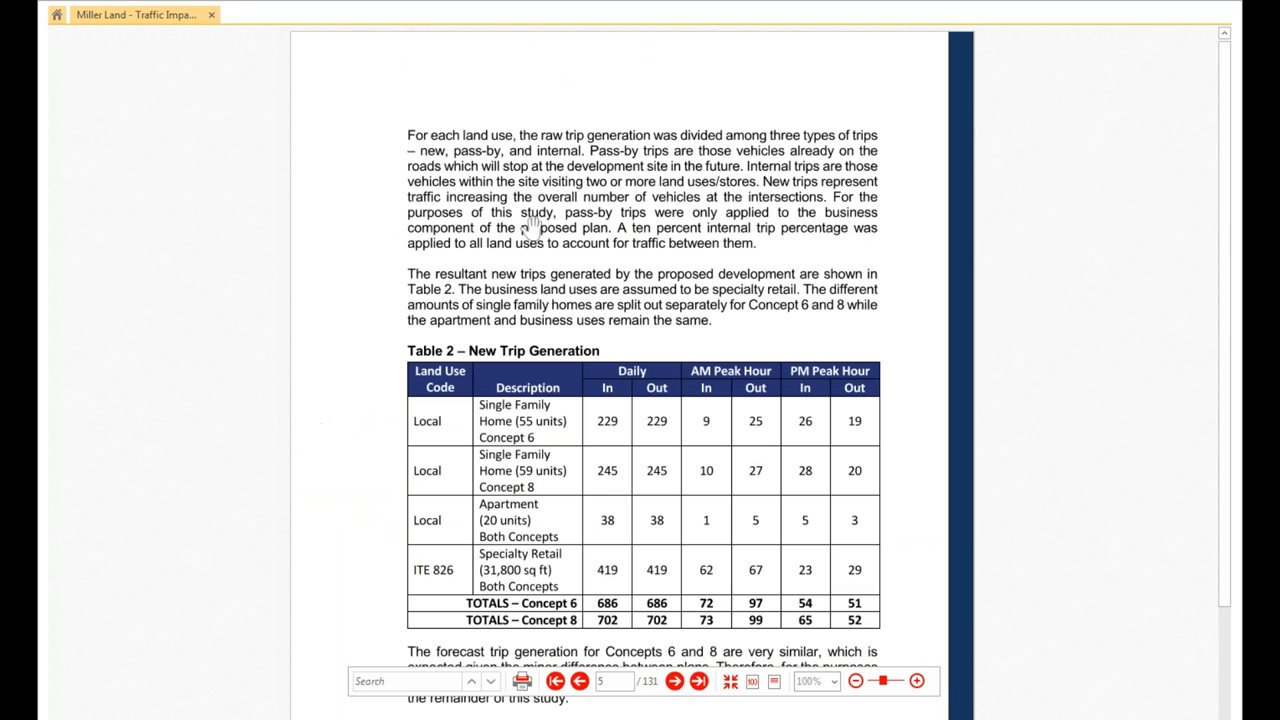
{"action": "mouse_move", "coordinate": [820, 376]}
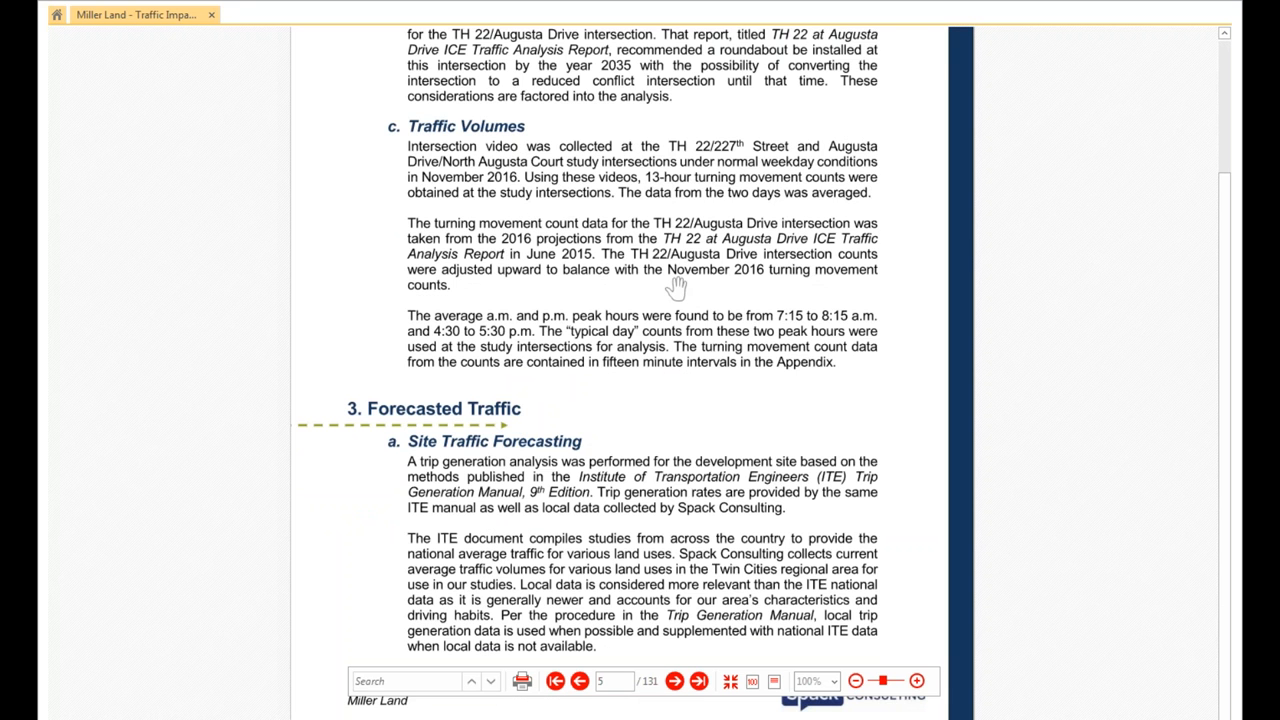
{"action": "scroll", "scroll_direction": "down", "scroll_amount": 3}
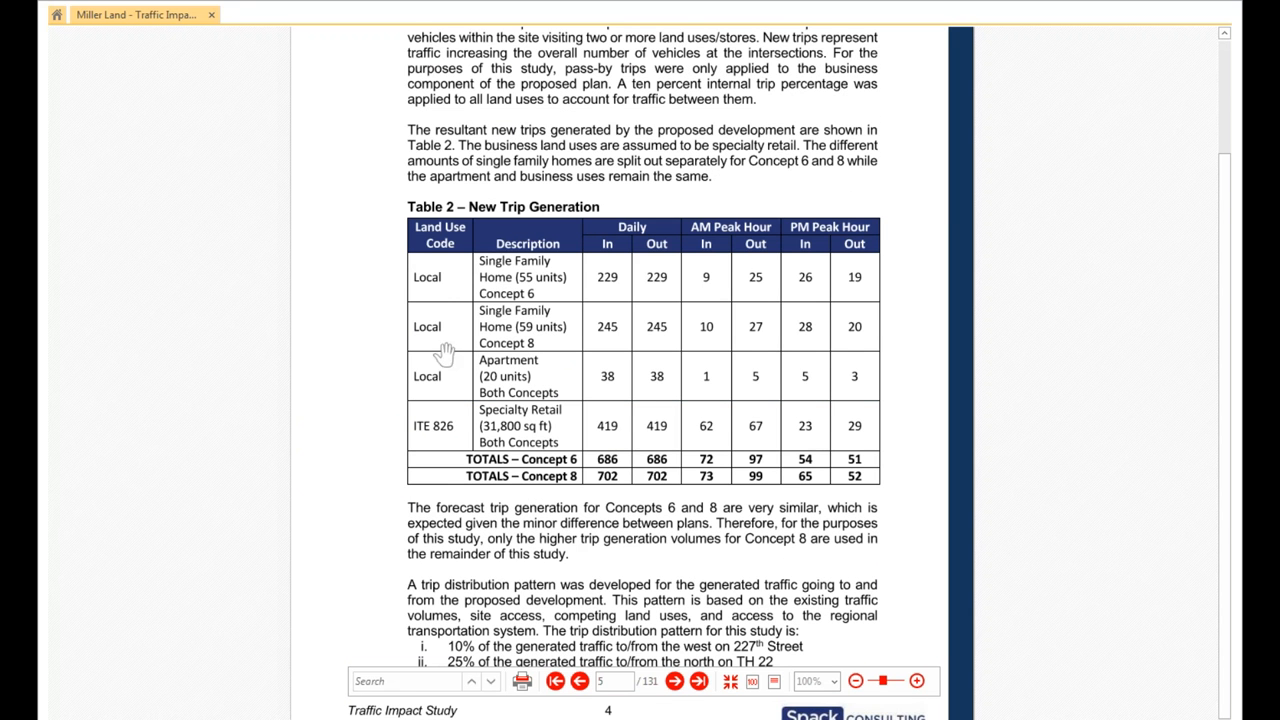
{"action": "mouse_move", "coordinate": [452, 278]}
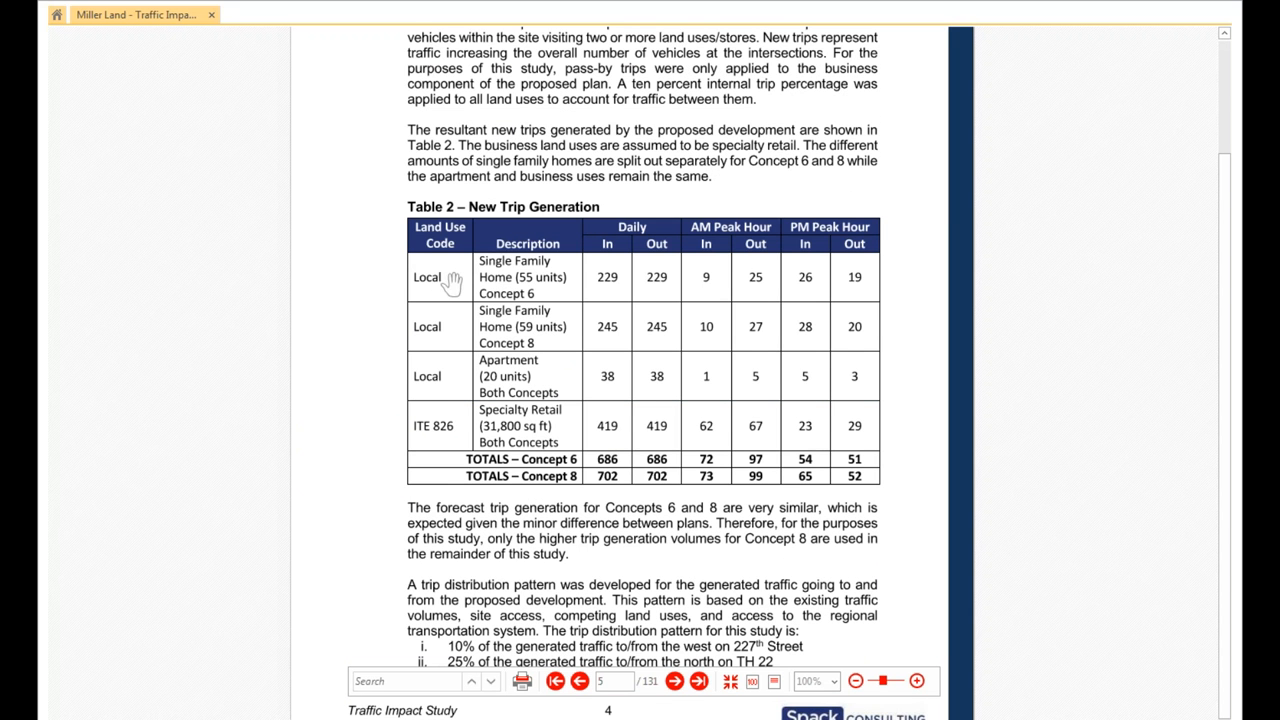
{"action": "mouse_move", "coordinate": [444, 284]}
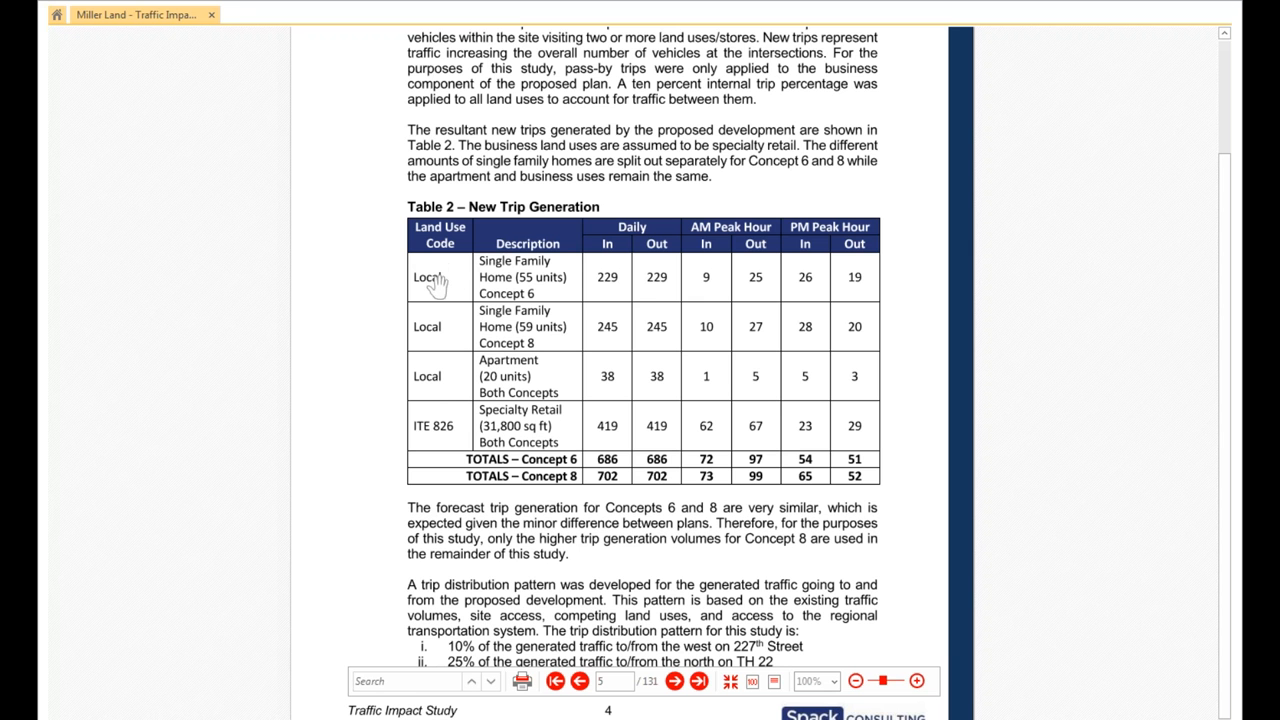
{"action": "mouse_move", "coordinate": [604, 396]}
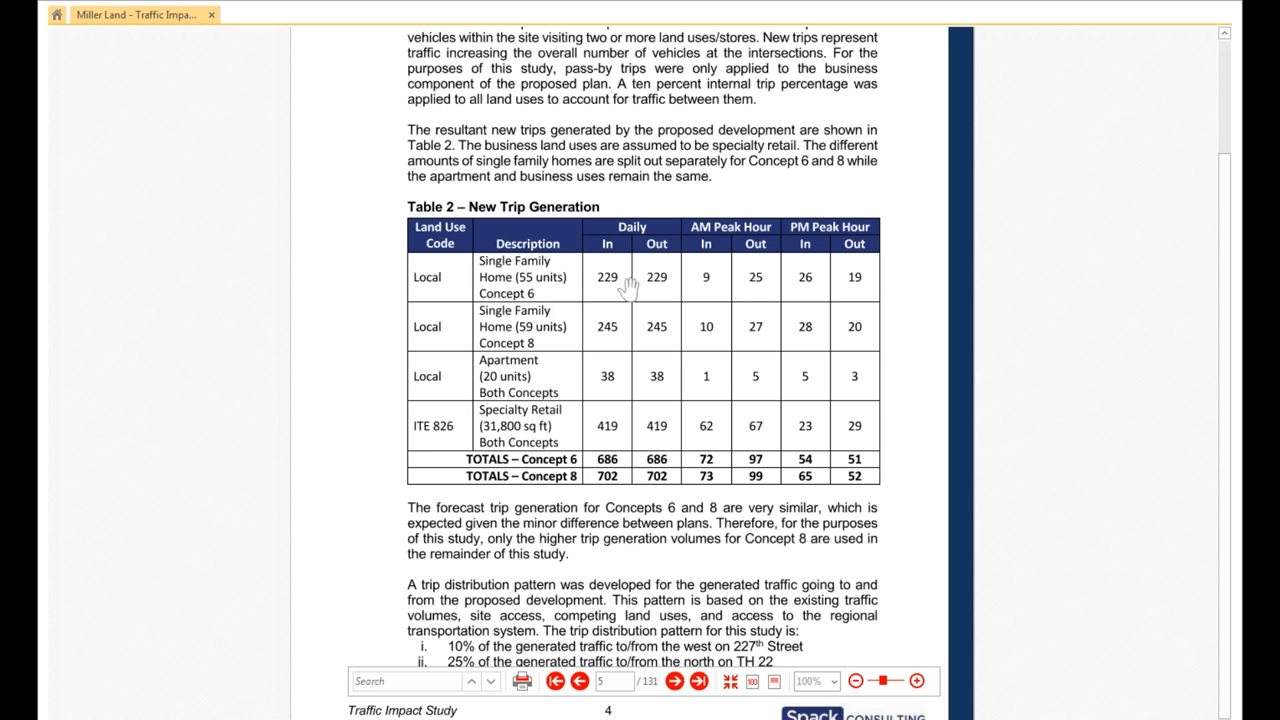
{"action": "mouse_move", "coordinate": [252, 628]}
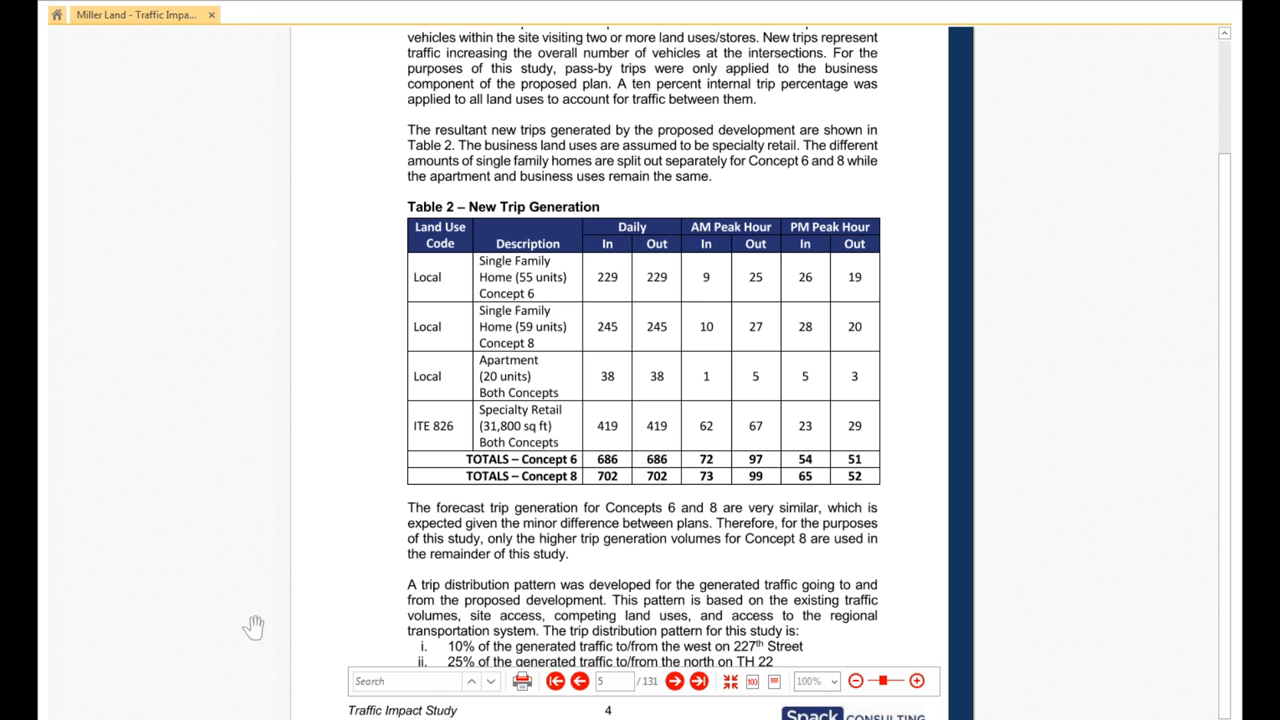
{"action": "mouse_move", "coordinate": [478, 320]}
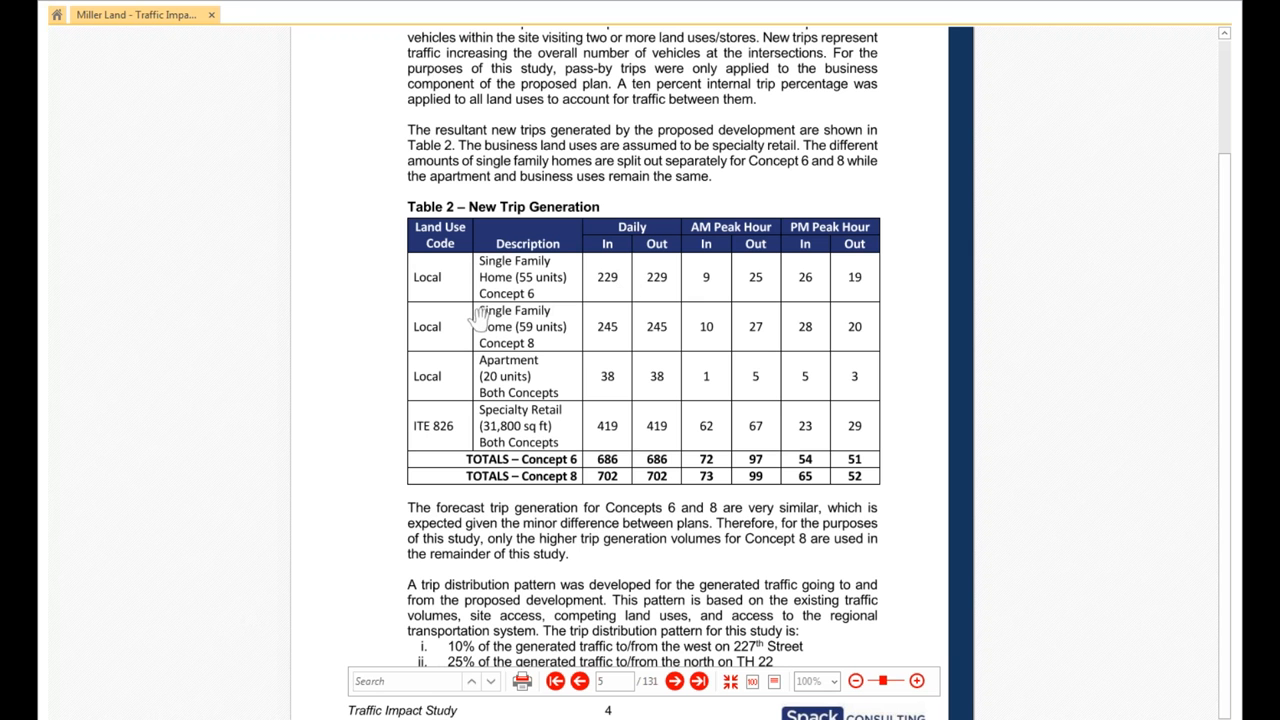
{"action": "mouse_move", "coordinate": [536, 324]}
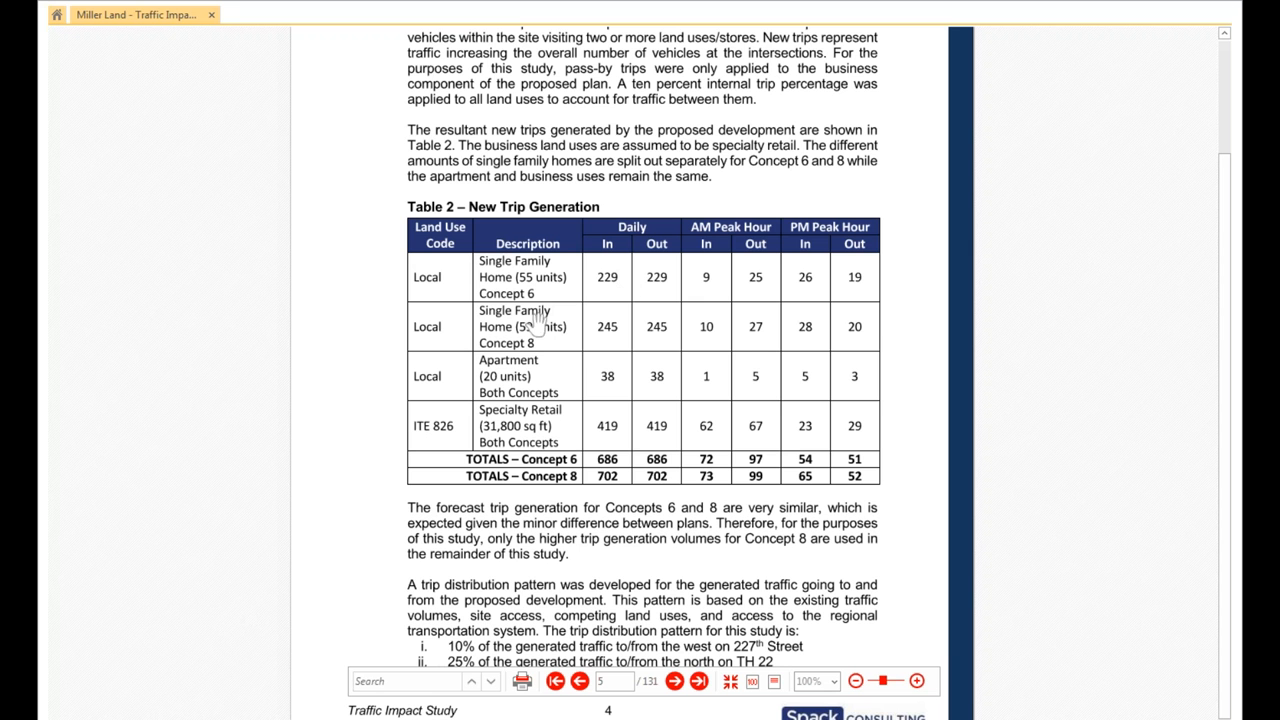
{"action": "mouse_move", "coordinate": [536, 430]}
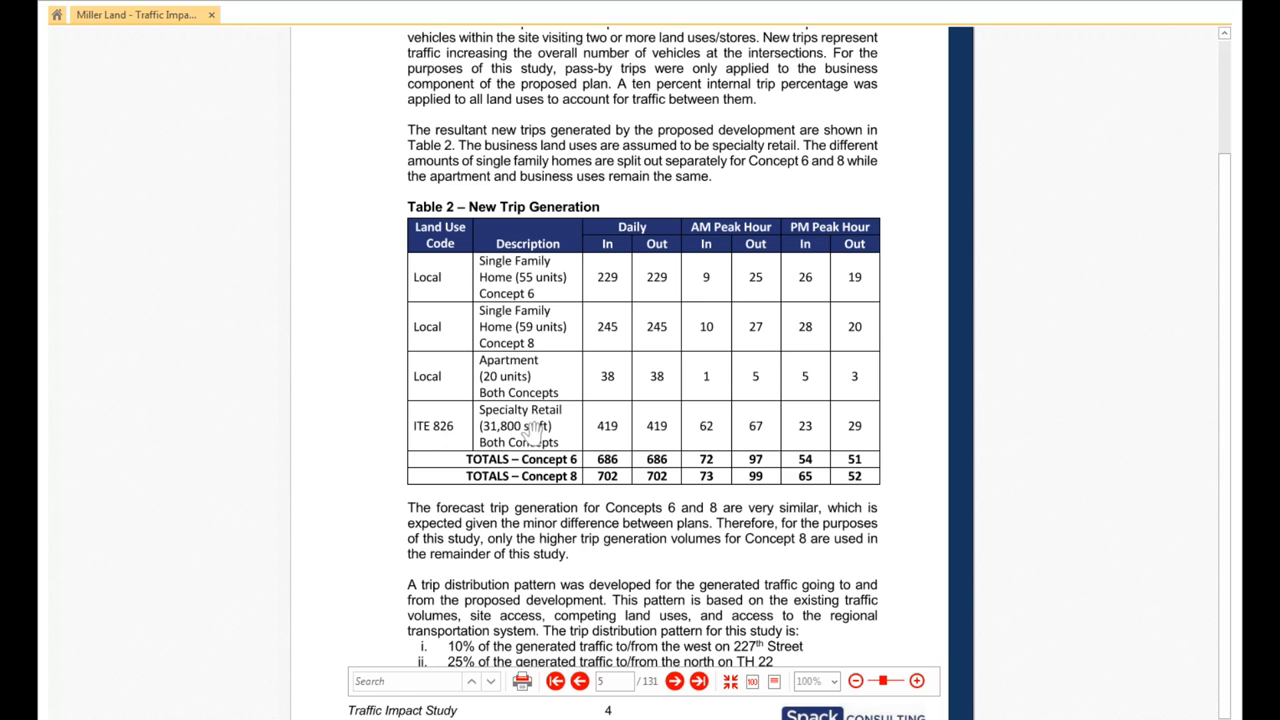
{"action": "mouse_move", "coordinate": [604, 444]}
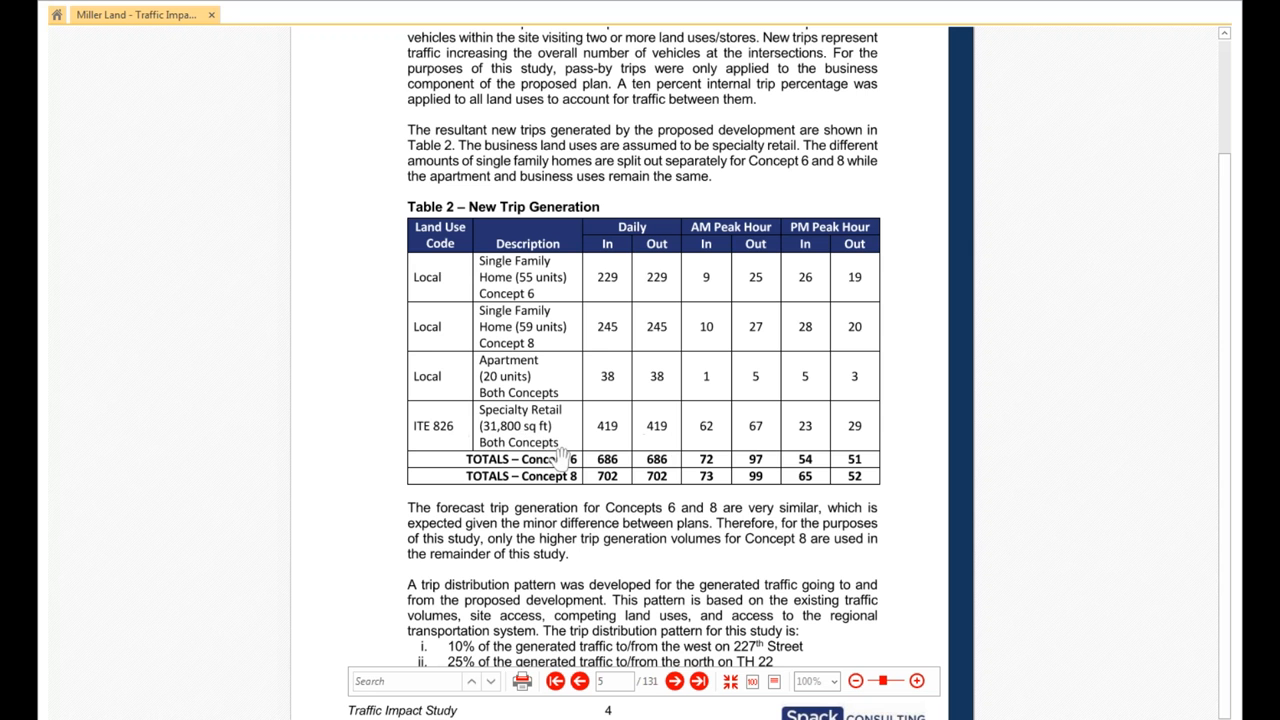
Scroll to page 5 showing Non-site Traffic Forecasting and the Total Traffic subsection.
{"action": "scroll", "scroll_direction": "down", "scroll_amount": 3}
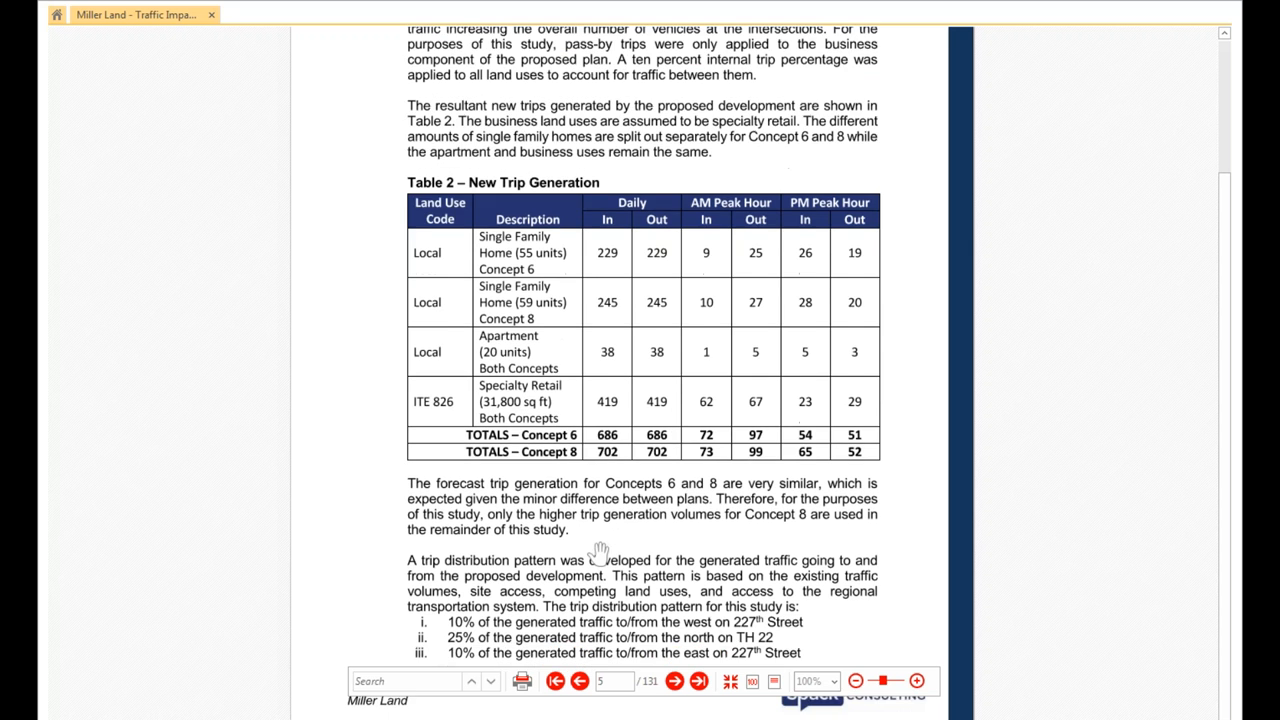
{"action": "mouse_move", "coordinate": [596, 542]}
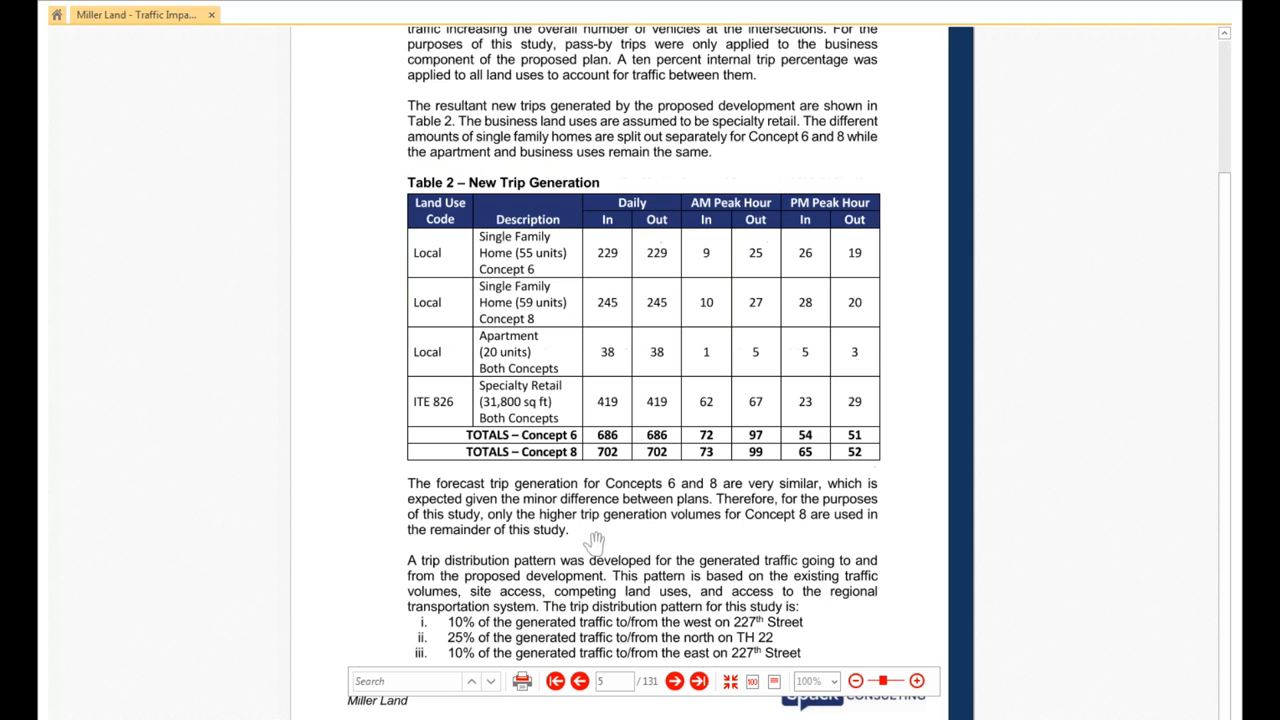
{"action": "mouse_move", "coordinate": [458, 654]}
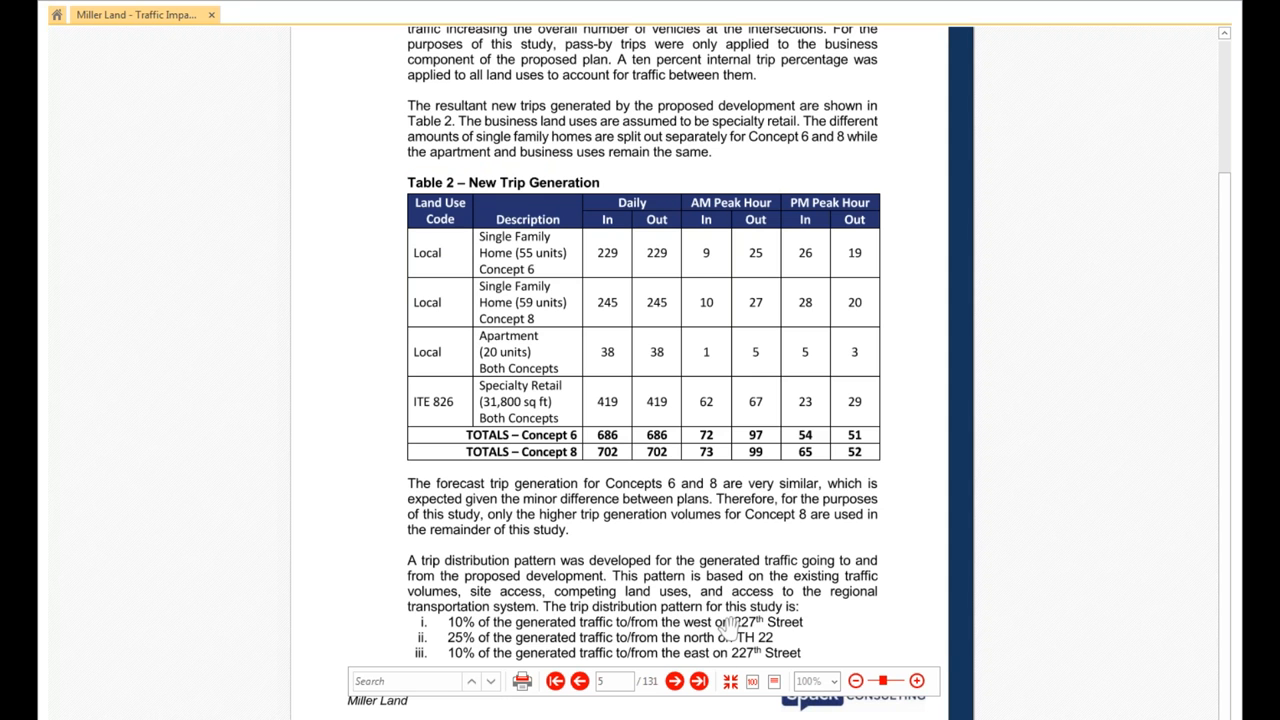
{"action": "mouse_move", "coordinate": [532, 638]}
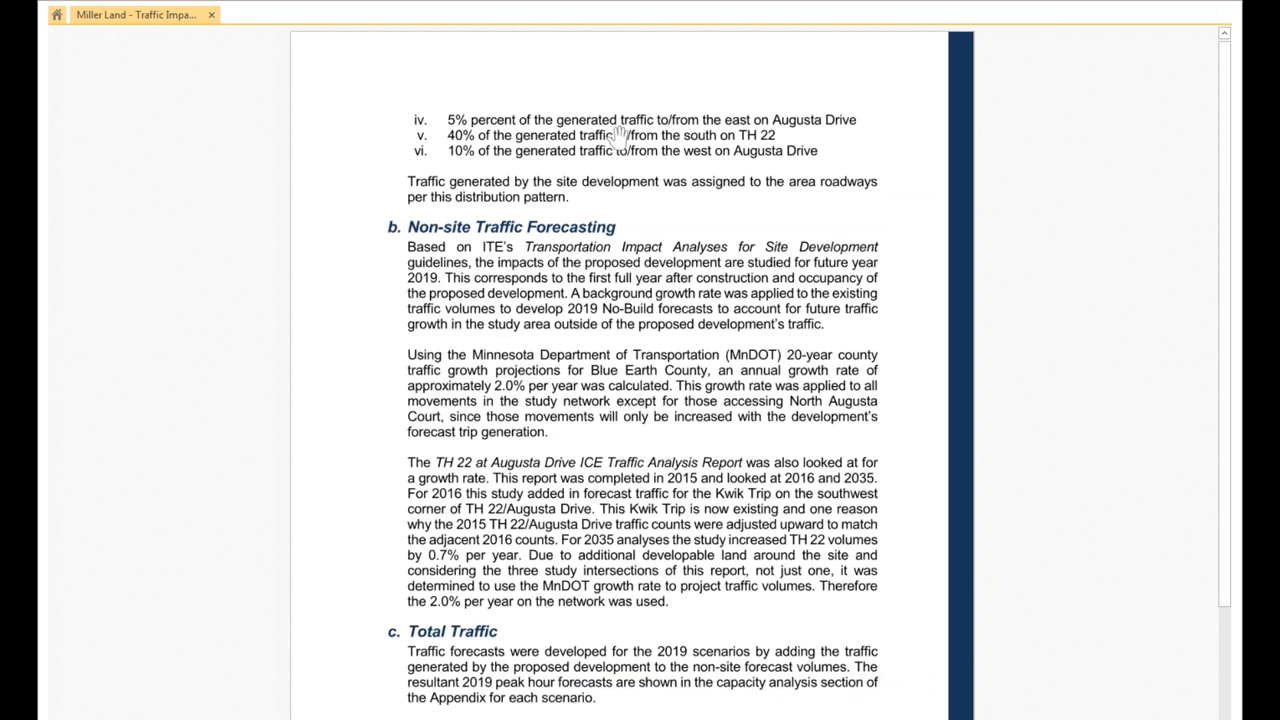
{"action": "mouse_move", "coordinate": [544, 280]}
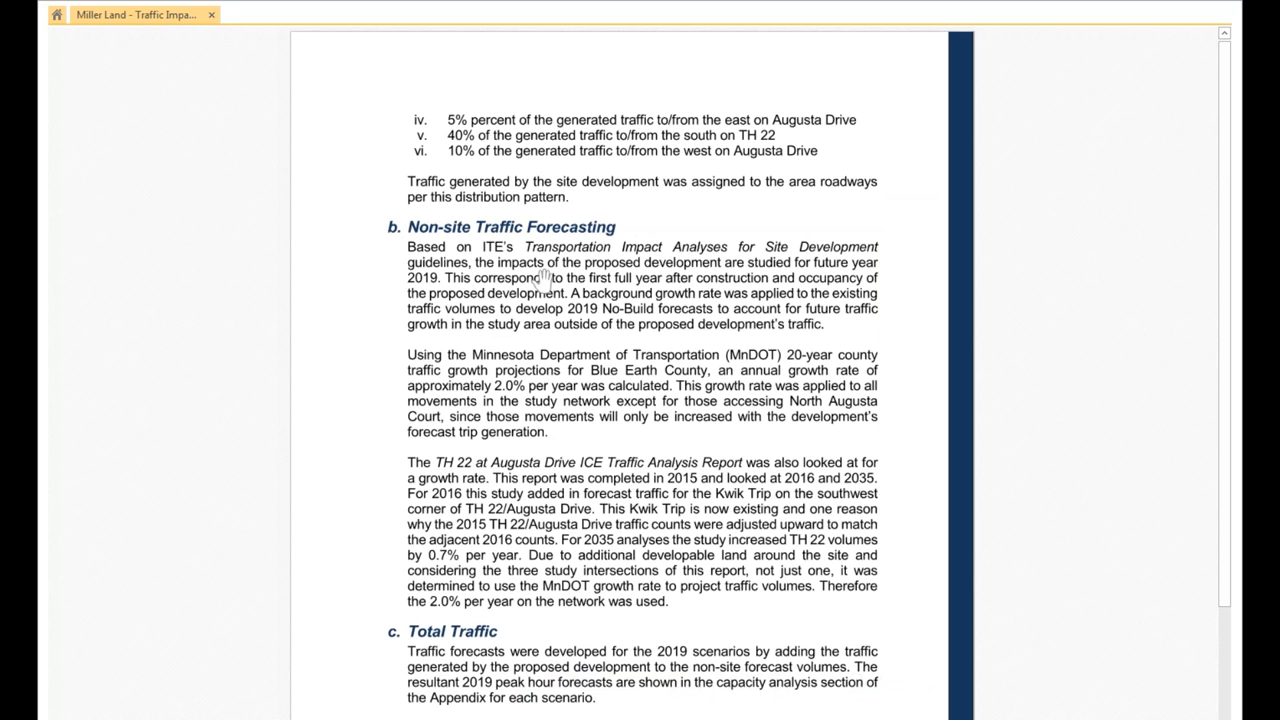
{"action": "mouse_move", "coordinate": [596, 556]}
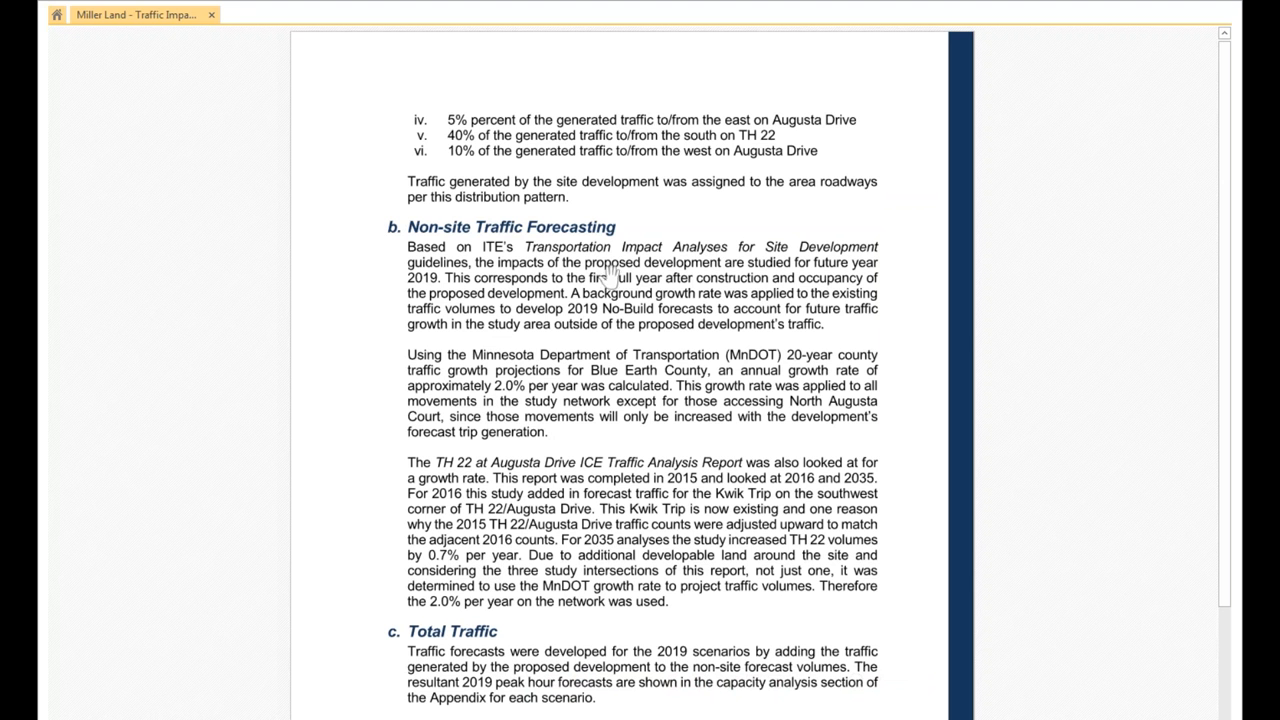
{"action": "mouse_move", "coordinate": [672, 292]}
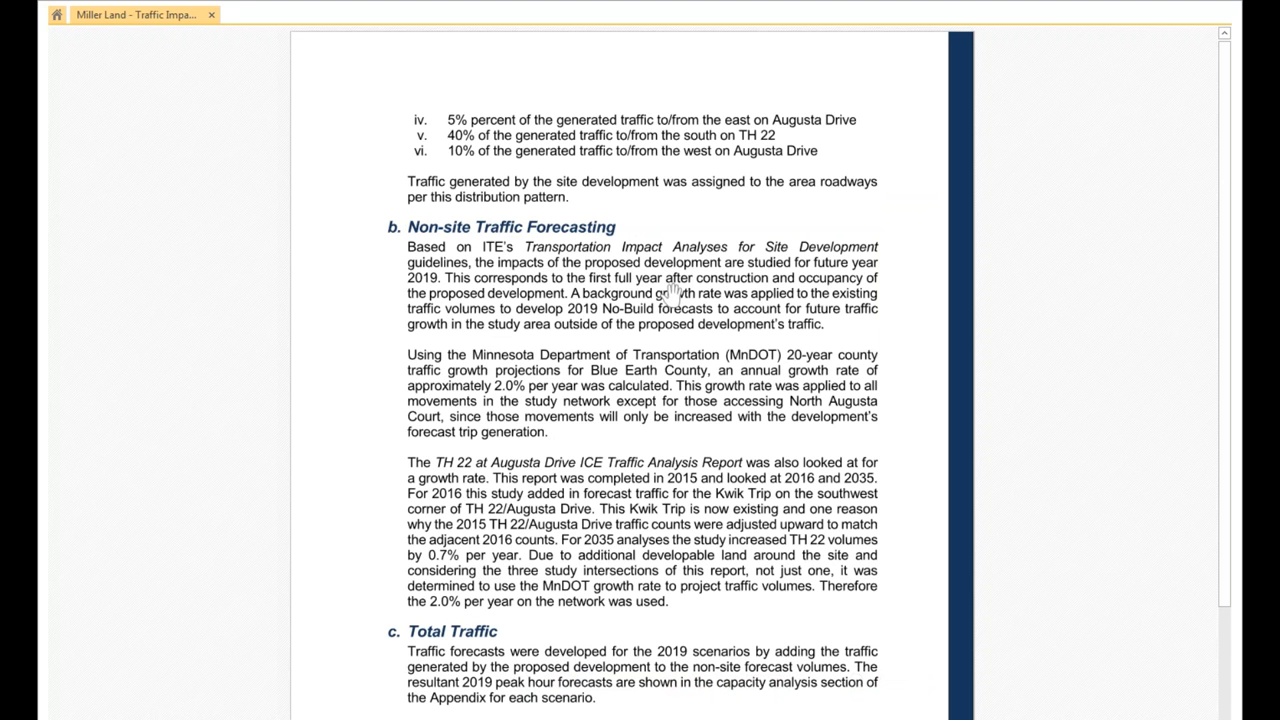
{"action": "mouse_move", "coordinate": [716, 188]}
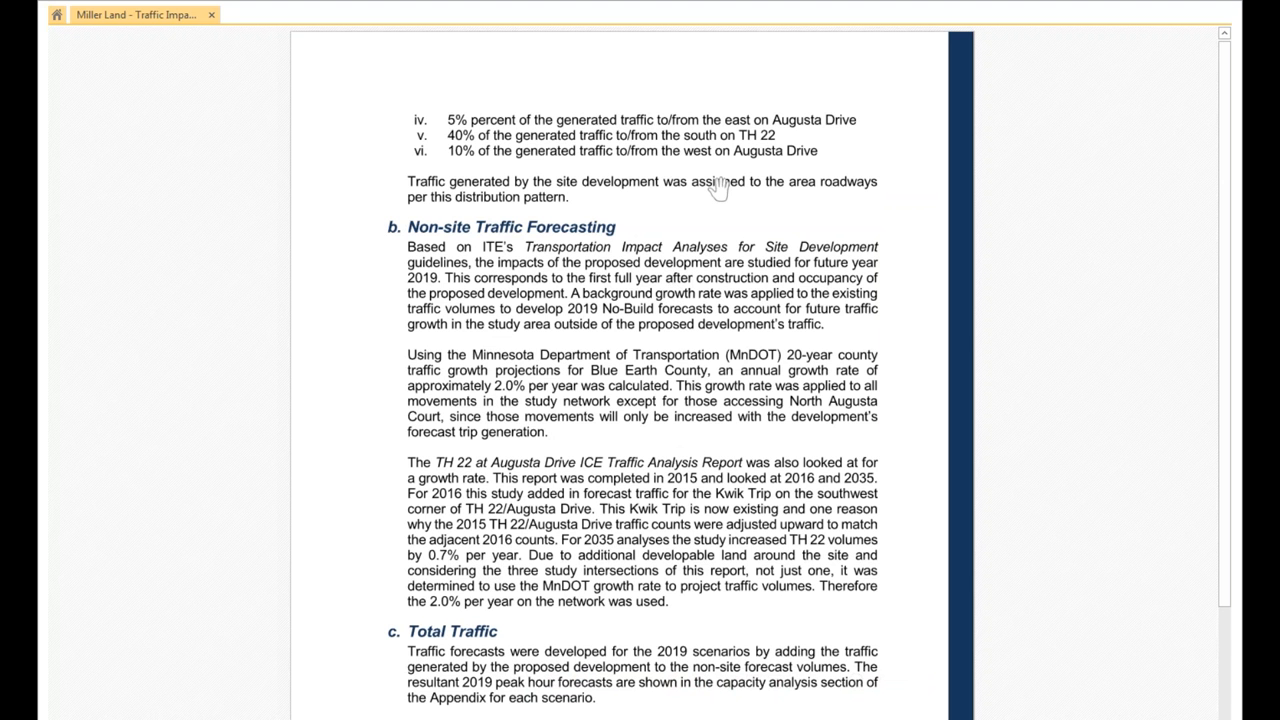
{"action": "mouse_move", "coordinate": [778, 548]}
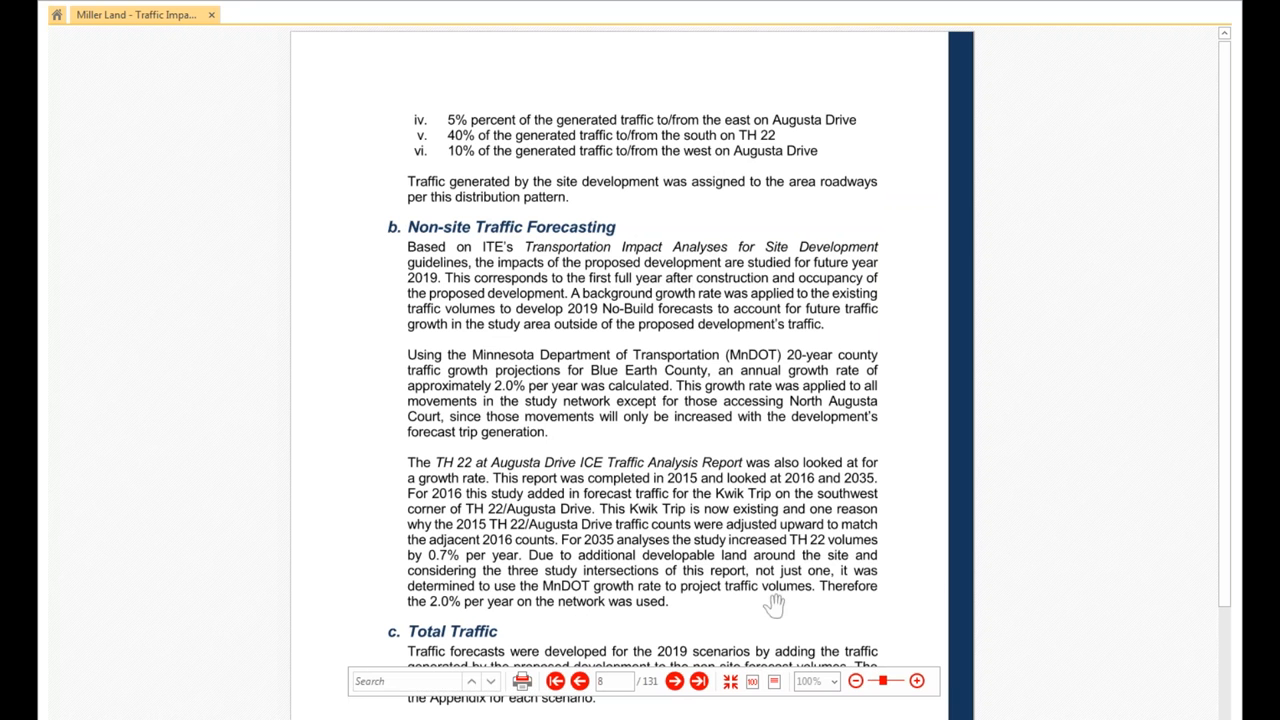
{"action": "scroll", "scroll_direction": "down", "scroll_amount": 3}
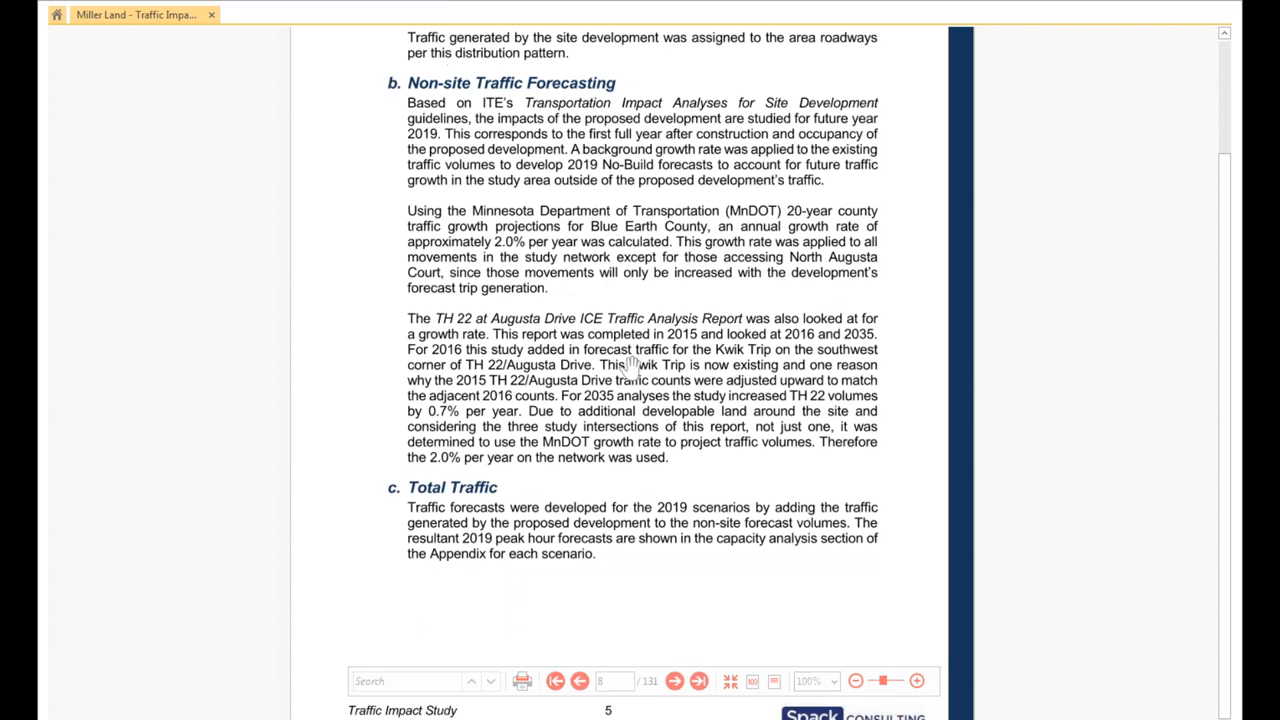
{"action": "scroll", "scroll_direction": "down", "scroll_amount": 3}
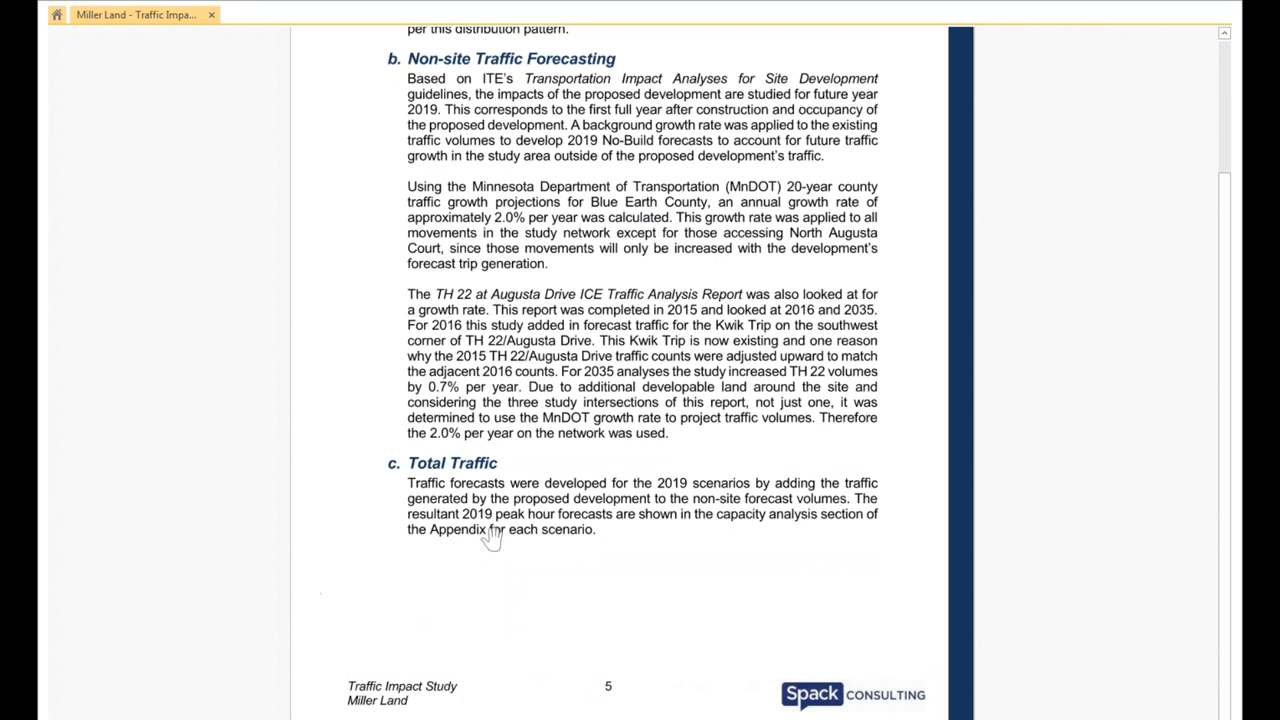
{"action": "mouse_move", "coordinate": [520, 548]}
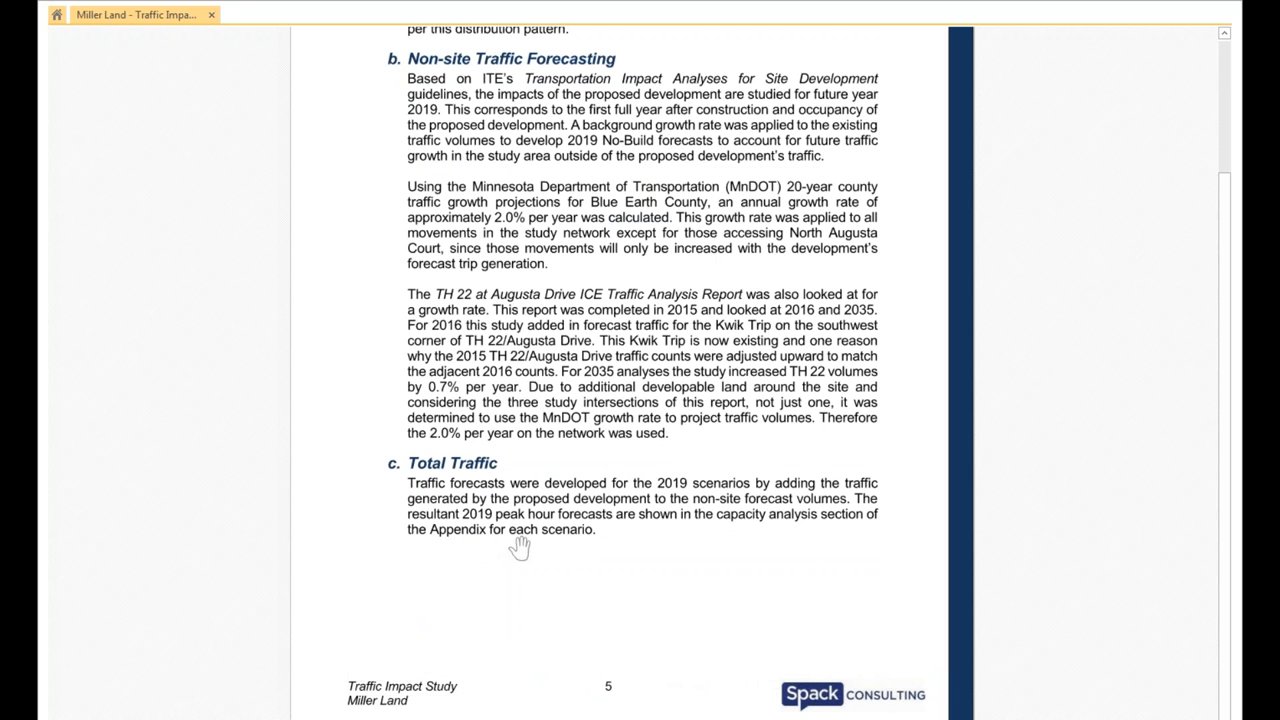
{"action": "mouse_move", "coordinate": [598, 532]}
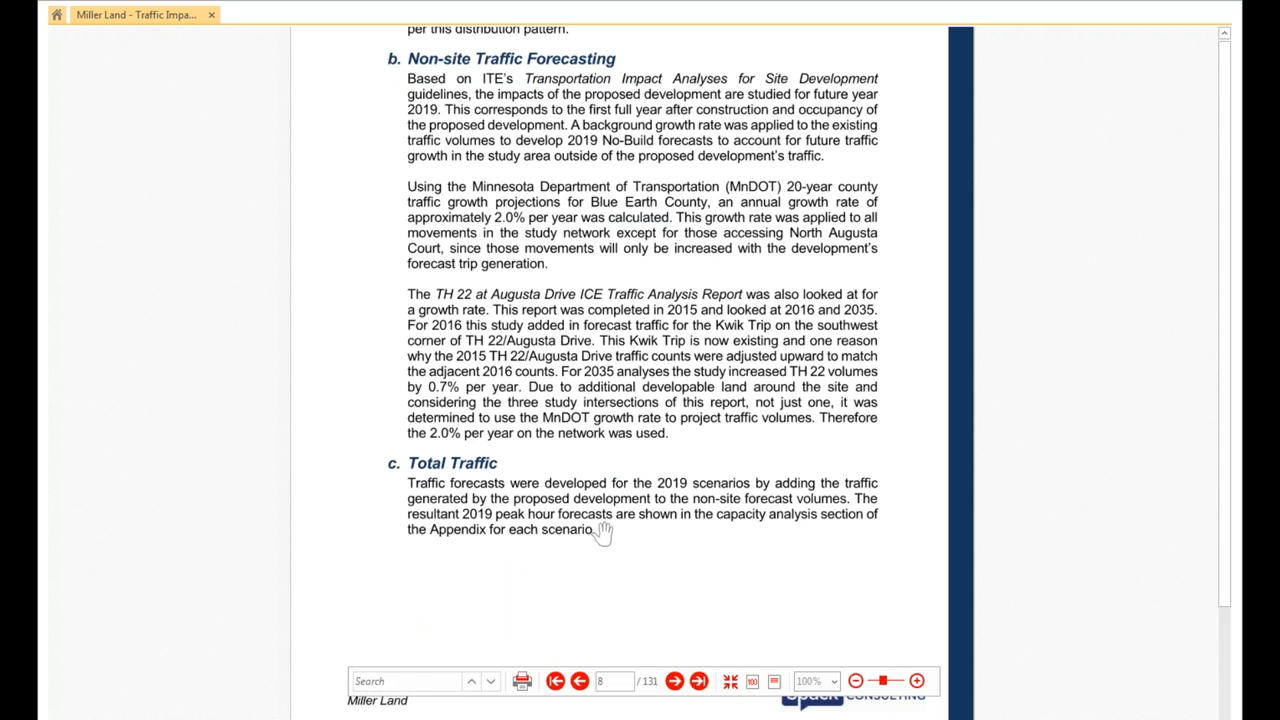
Scroll to section 4, Analyses, with Scenarios and Intersection Vehicular Analysis.
{"action": "scroll", "scroll_direction": "down", "scroll_amount": 3}
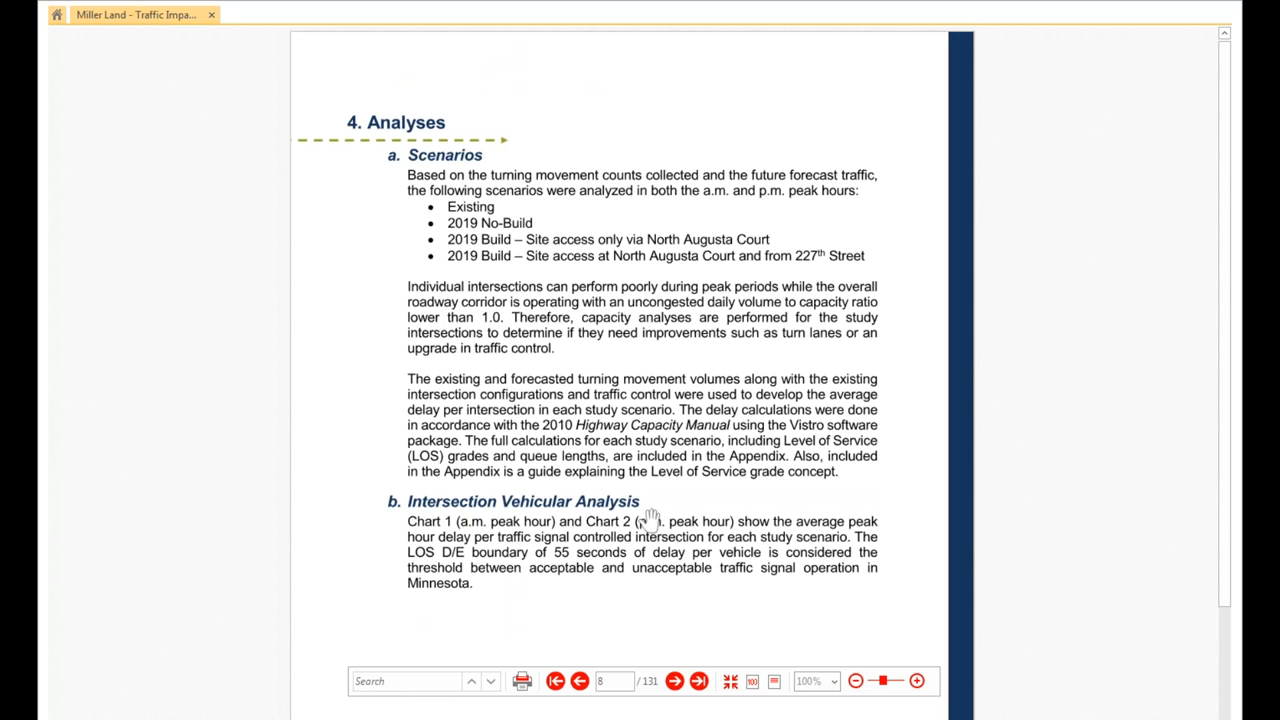
{"action": "mouse_move", "coordinate": [462, 174]}
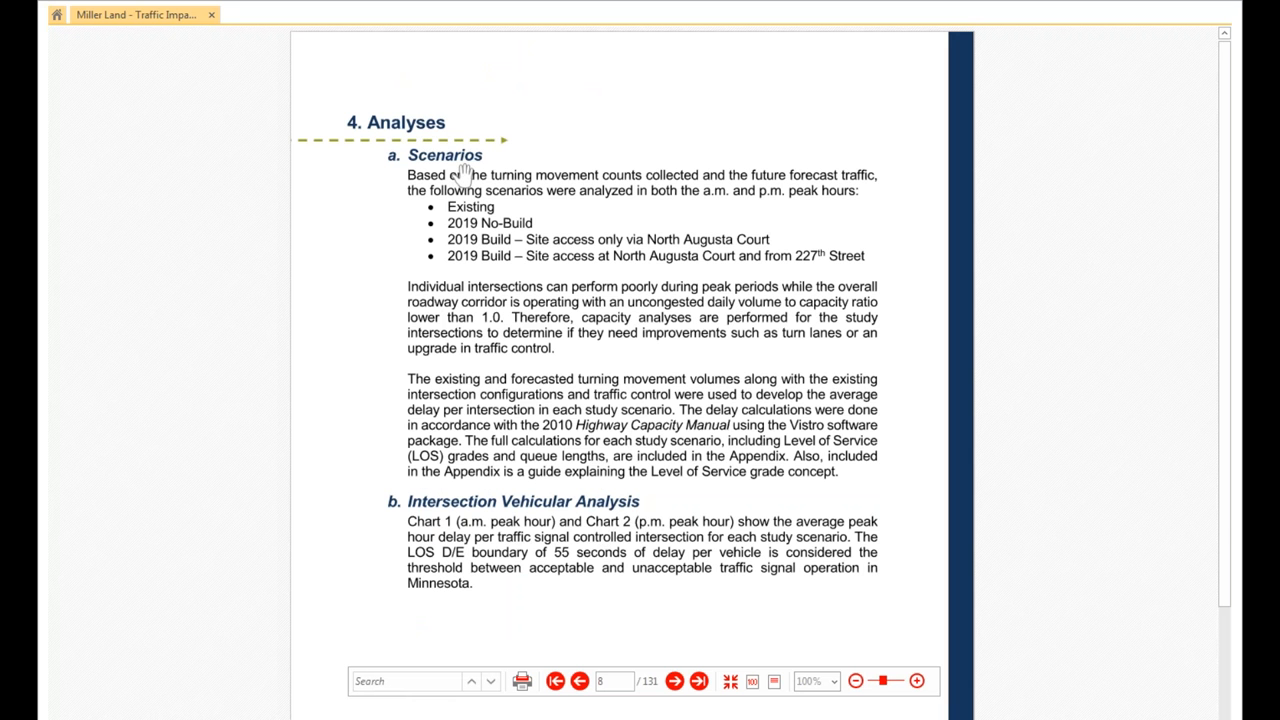
{"action": "mouse_move", "coordinate": [568, 528]}
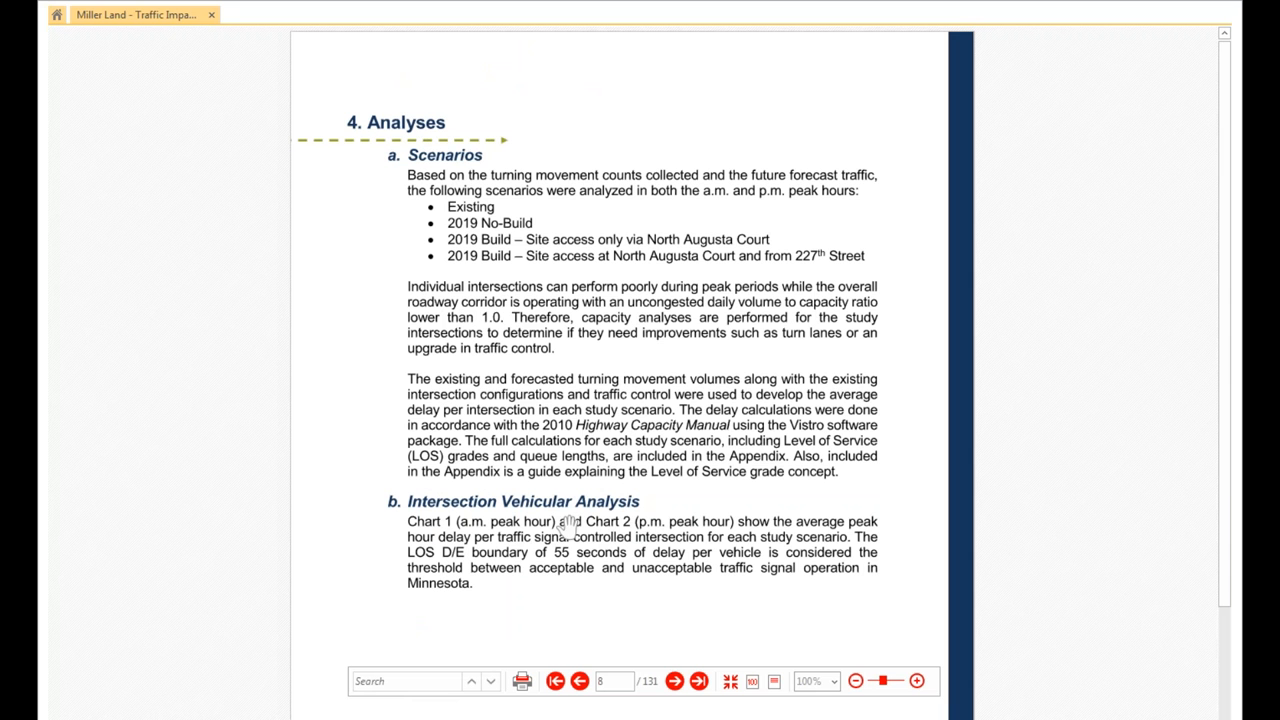
{"action": "mouse_move", "coordinate": [488, 162]}
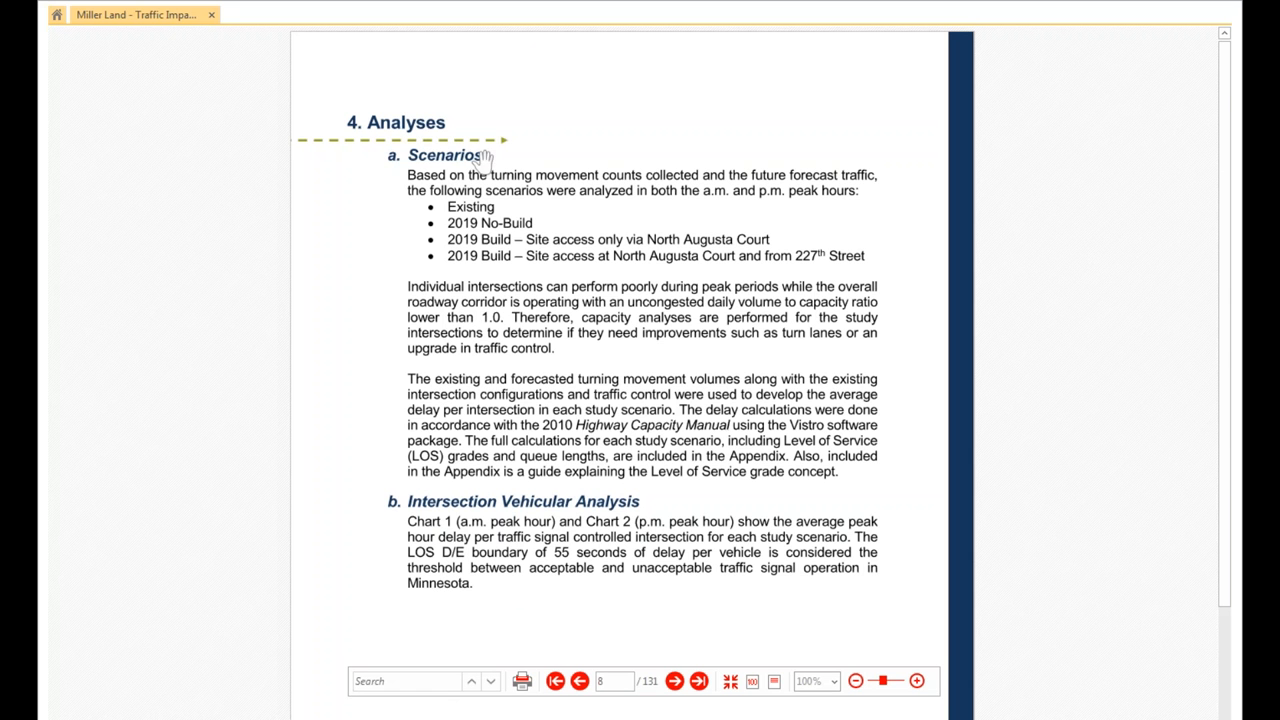
{"action": "mouse_move", "coordinate": [490, 164]}
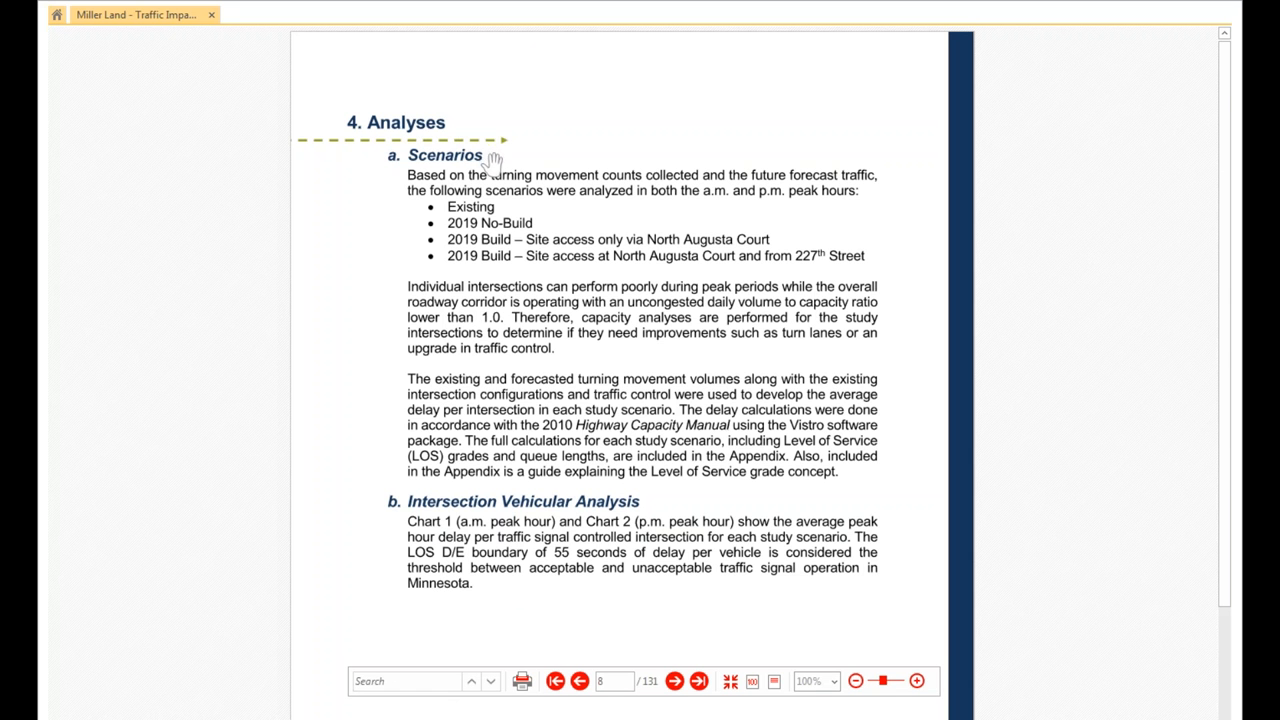
{"action": "mouse_move", "coordinate": [680, 224]}
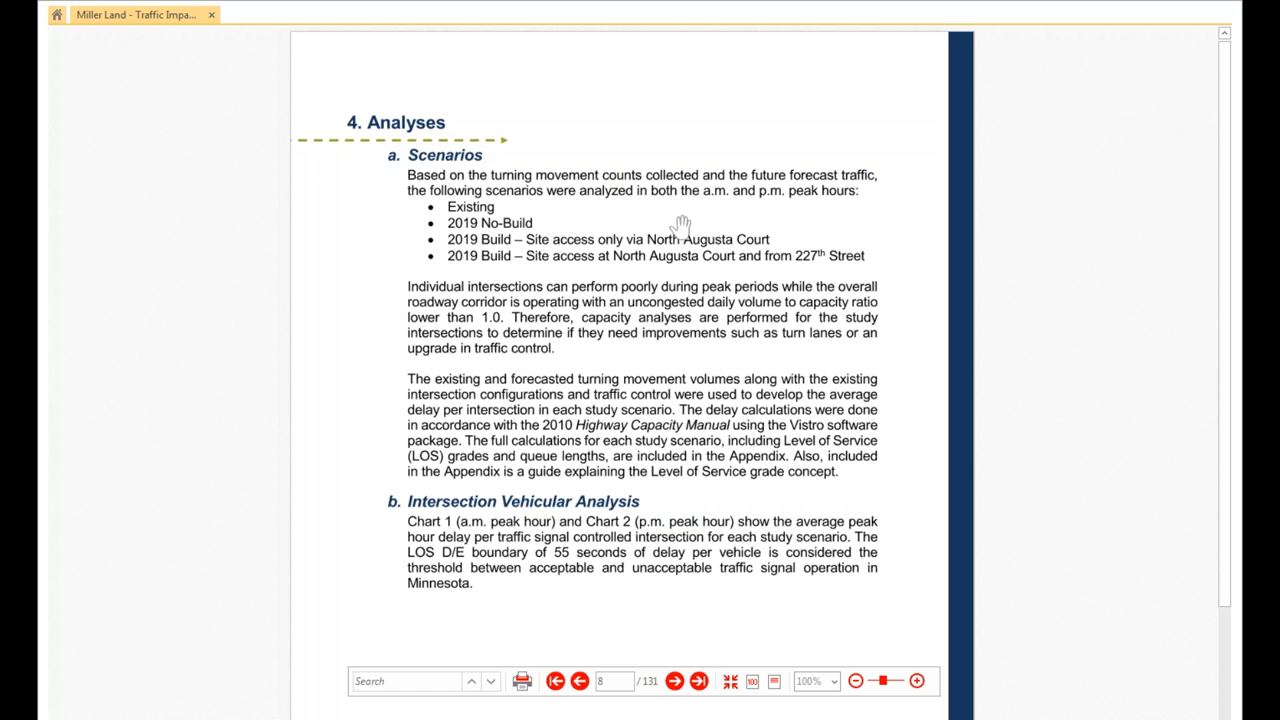
{"action": "mouse_move", "coordinate": [704, 304]}
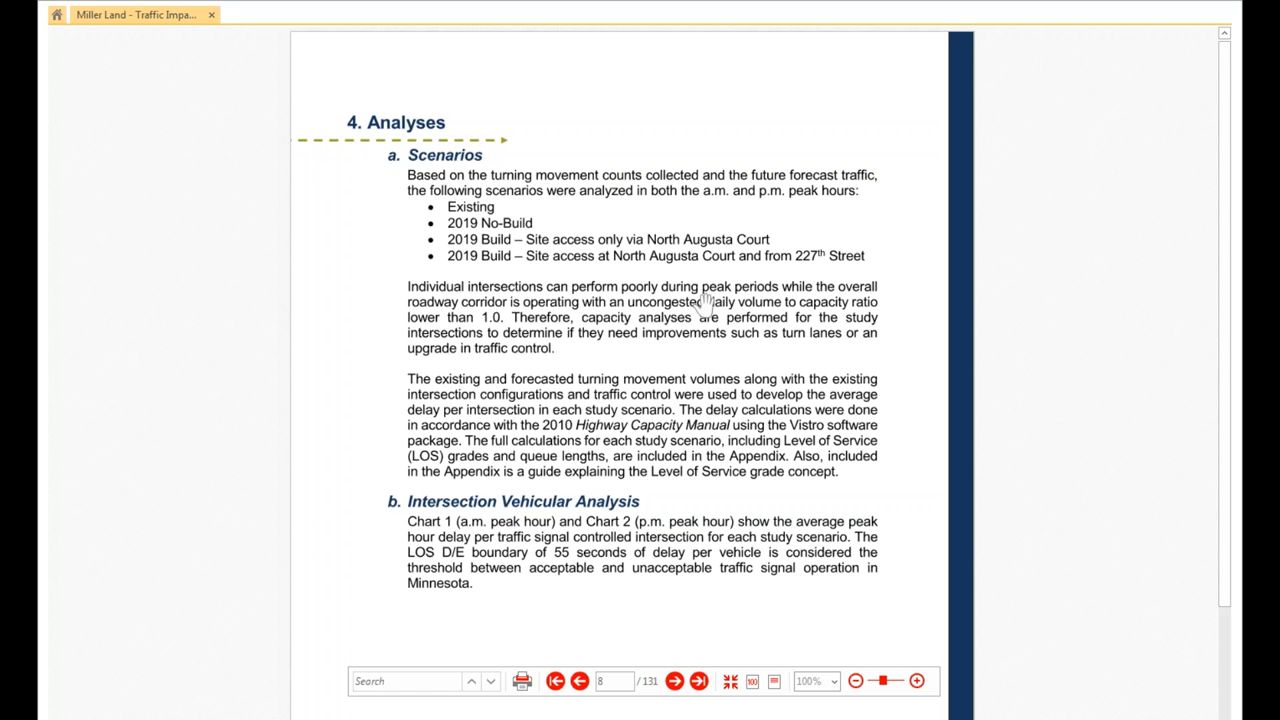
{"action": "mouse_move", "coordinate": [688, 362]}
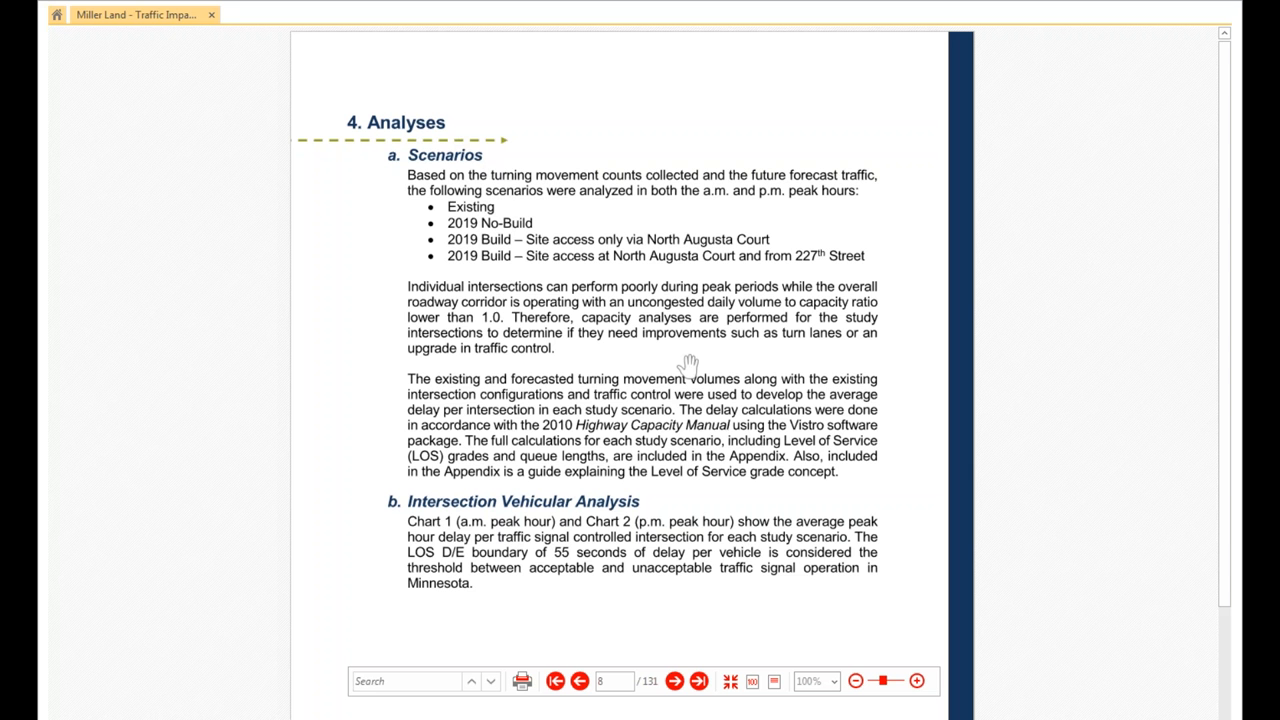
{"action": "mouse_move", "coordinate": [768, 476]}
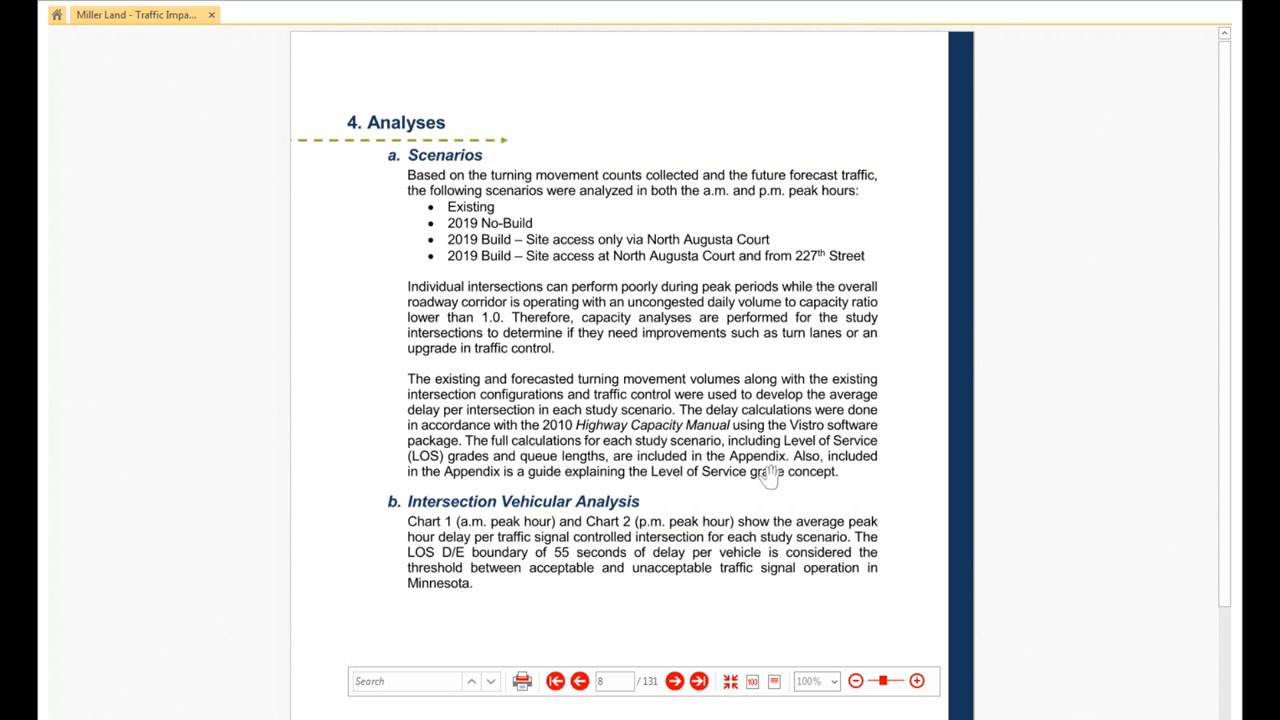
{"action": "mouse_move", "coordinate": [756, 472]}
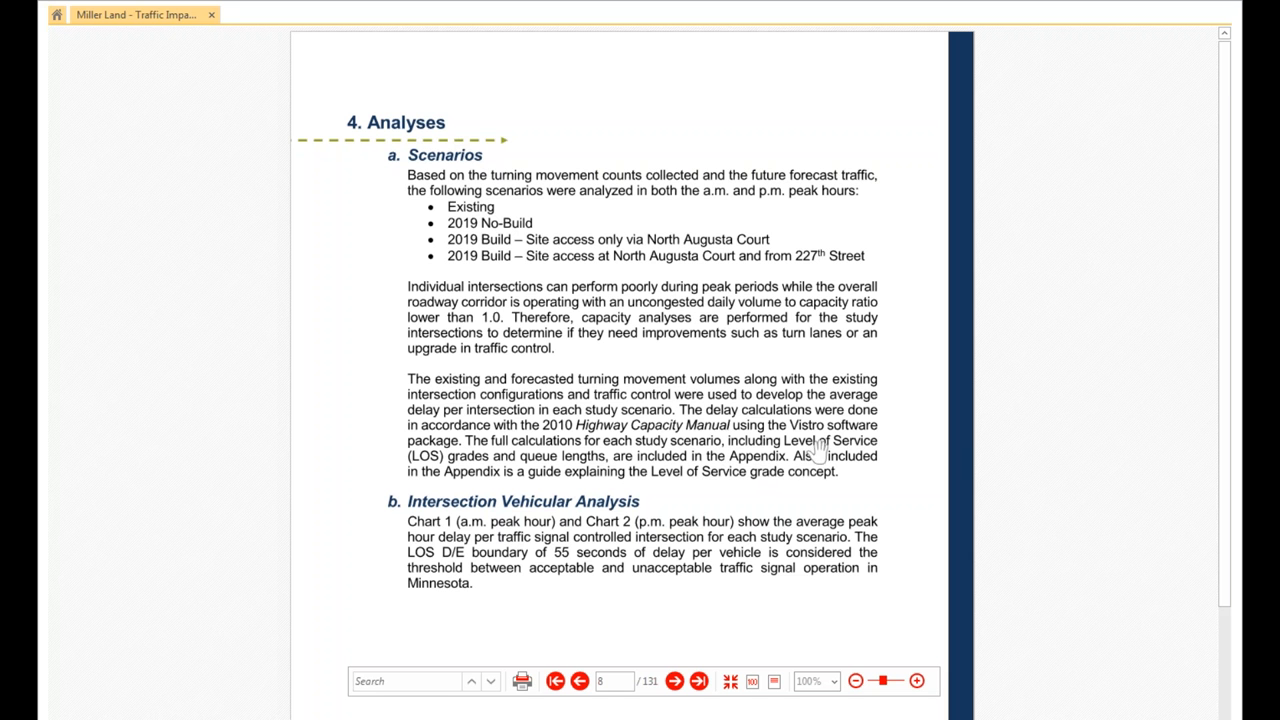
{"action": "mouse_move", "coordinate": [740, 524]}
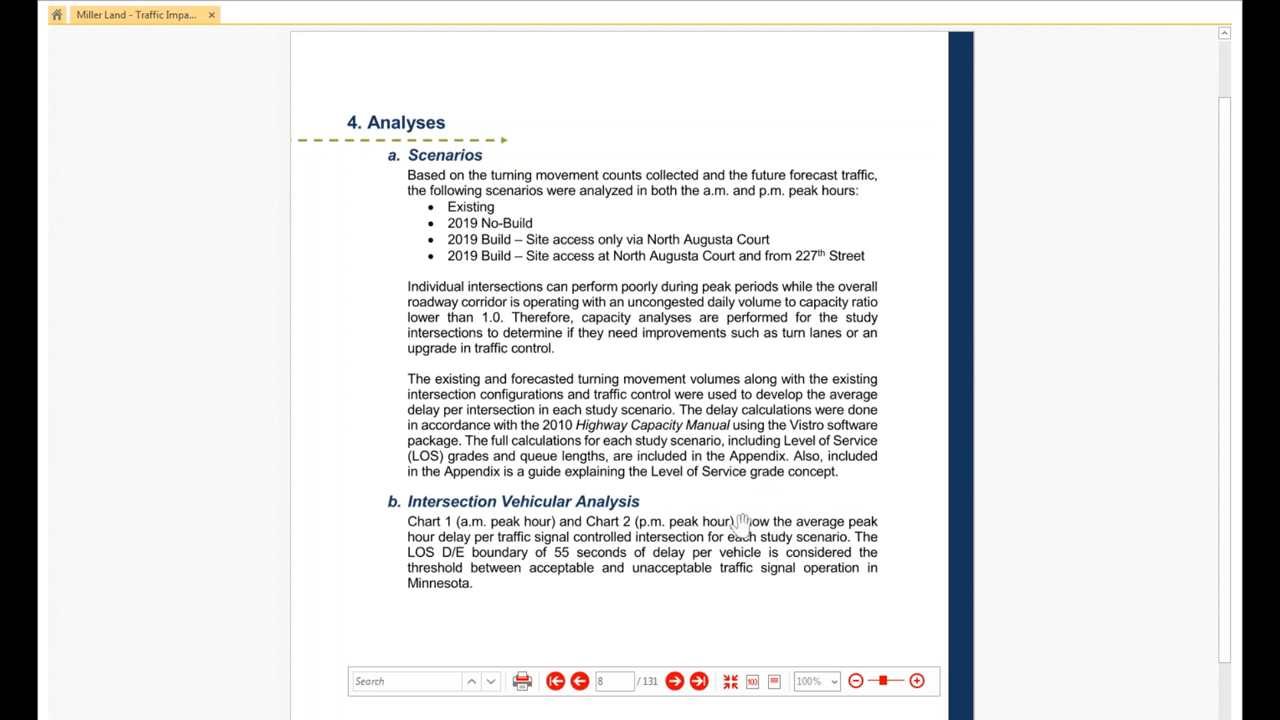
Scroll through Chart 1 AM delays to Chart 2 PM signal controlled intersection delays.
{"action": "scroll", "scroll_direction": "down", "scroll_amount": 3}
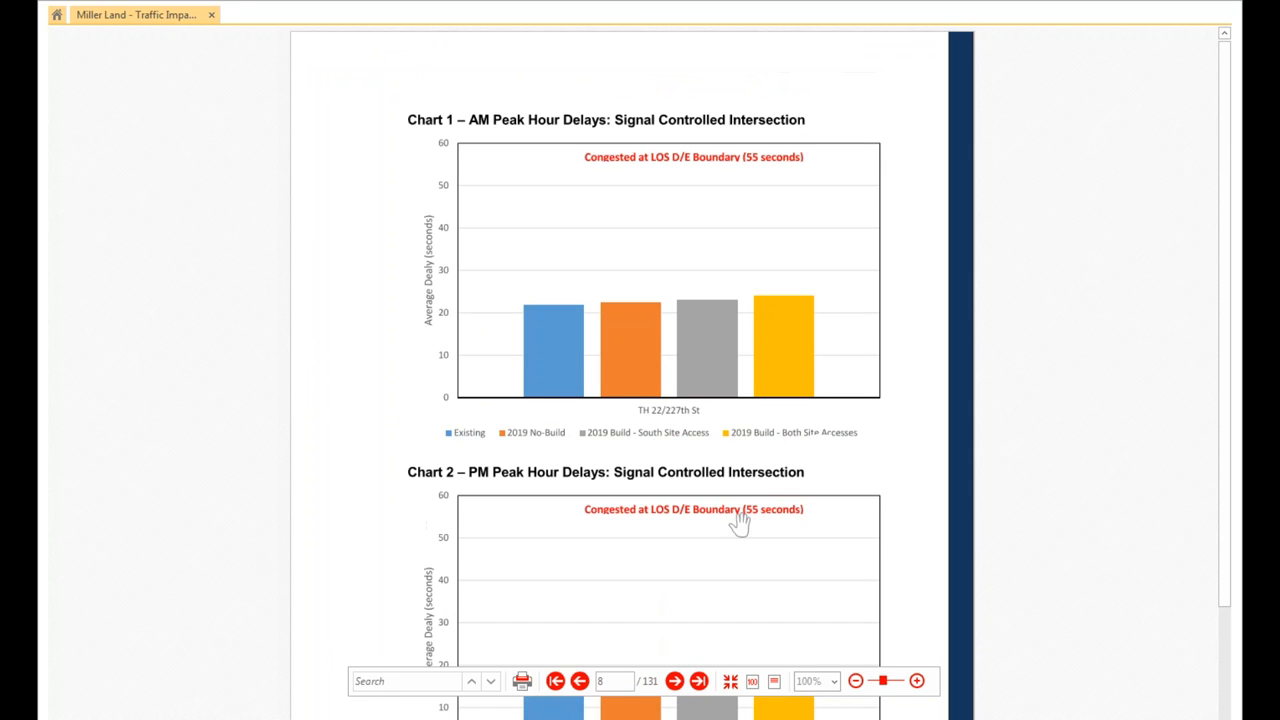
{"action": "mouse_move", "coordinate": [736, 504]}
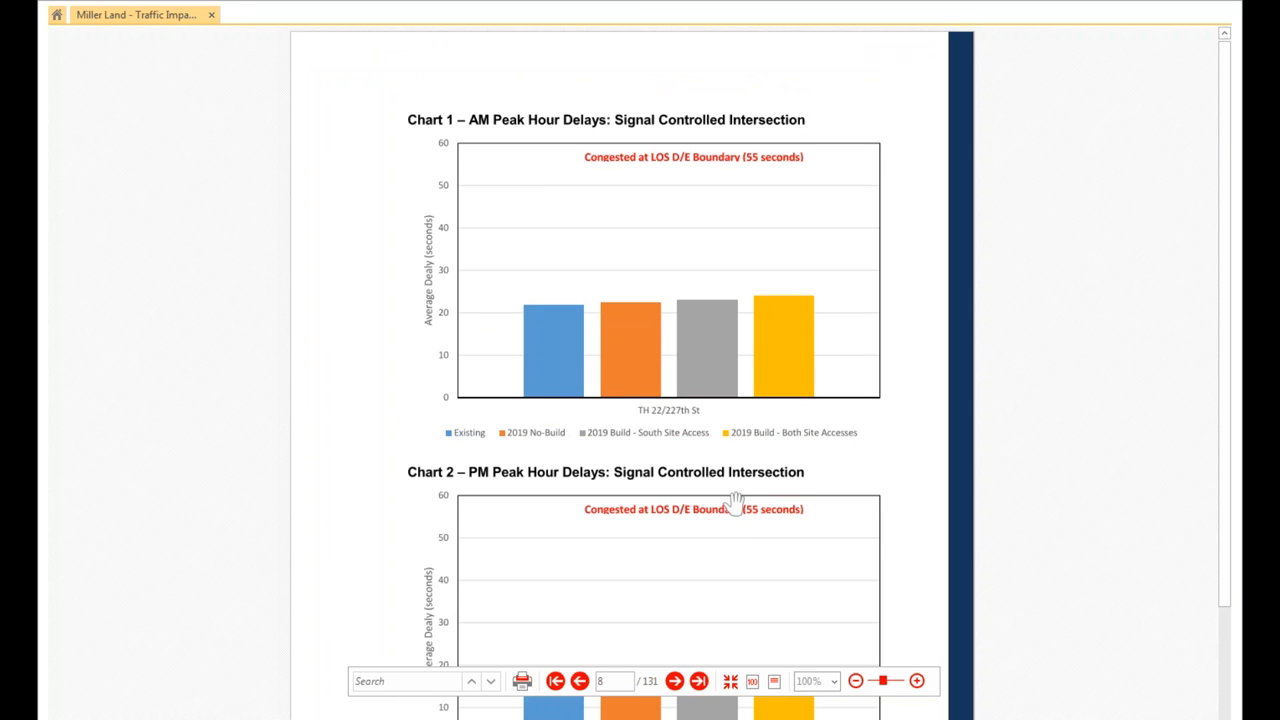
{"action": "mouse_move", "coordinate": [440, 136]}
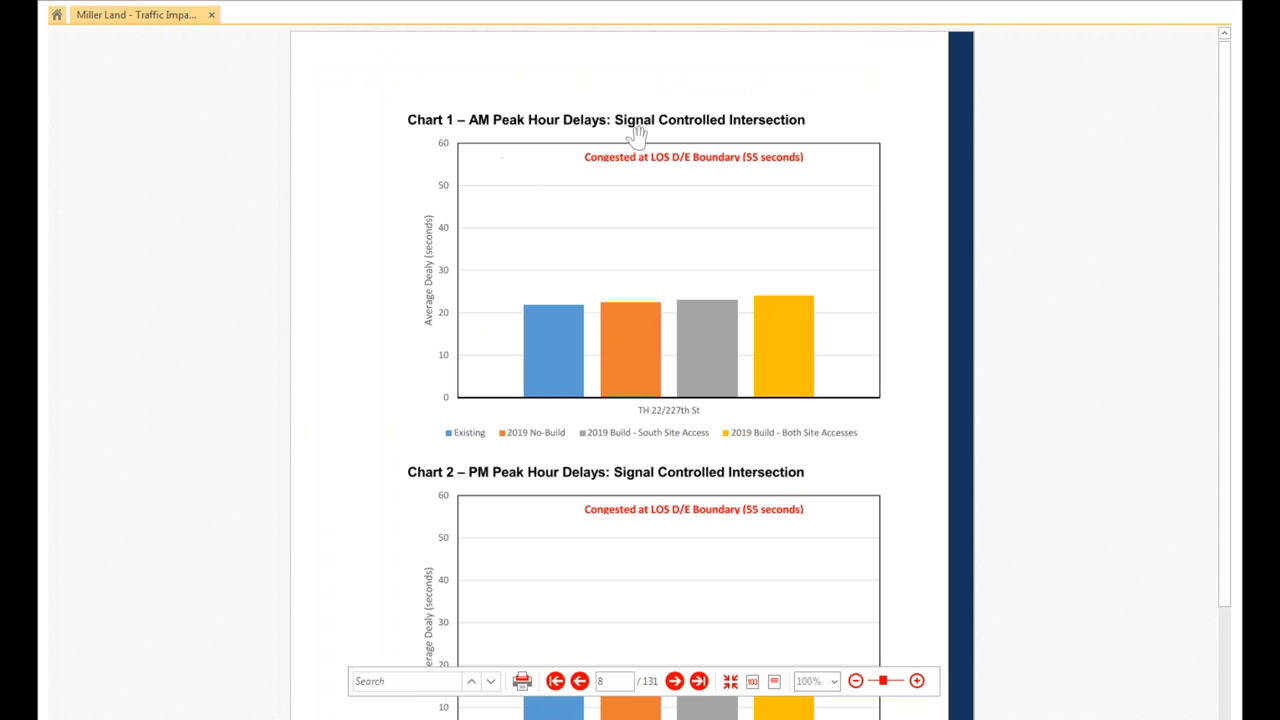
{"action": "mouse_move", "coordinate": [684, 152]}
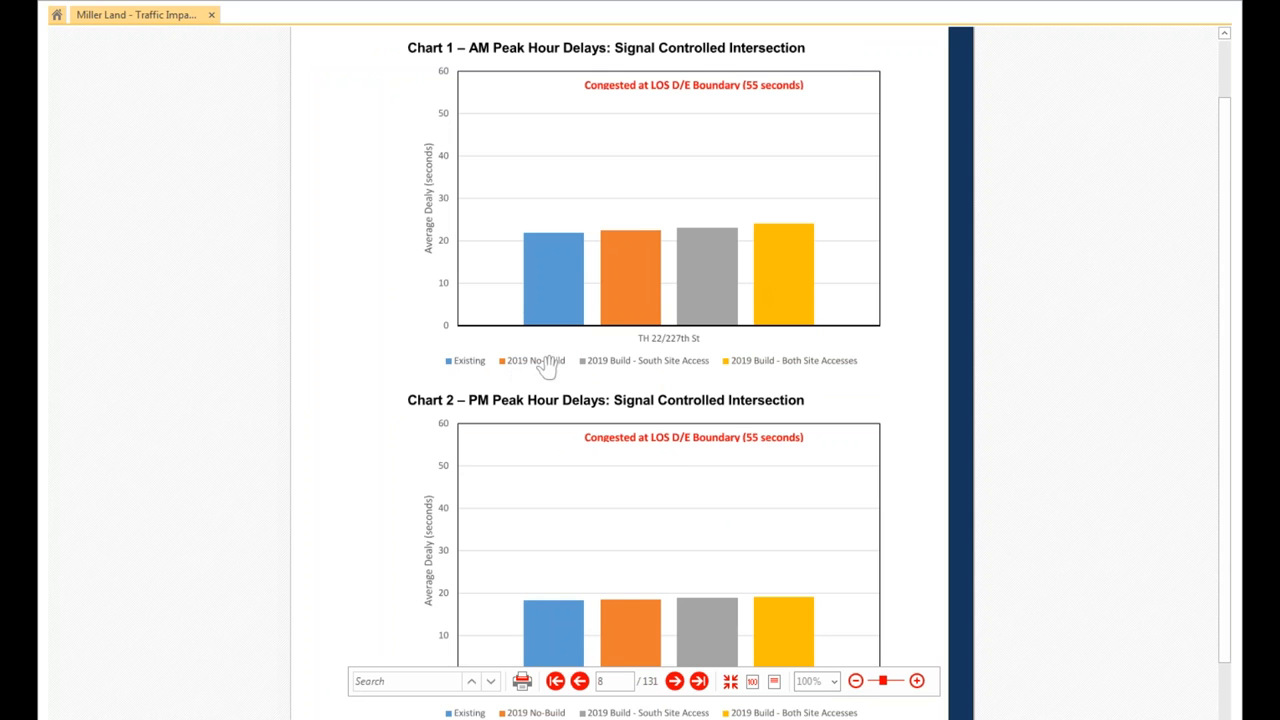
{"action": "mouse_move", "coordinate": [692, 368]}
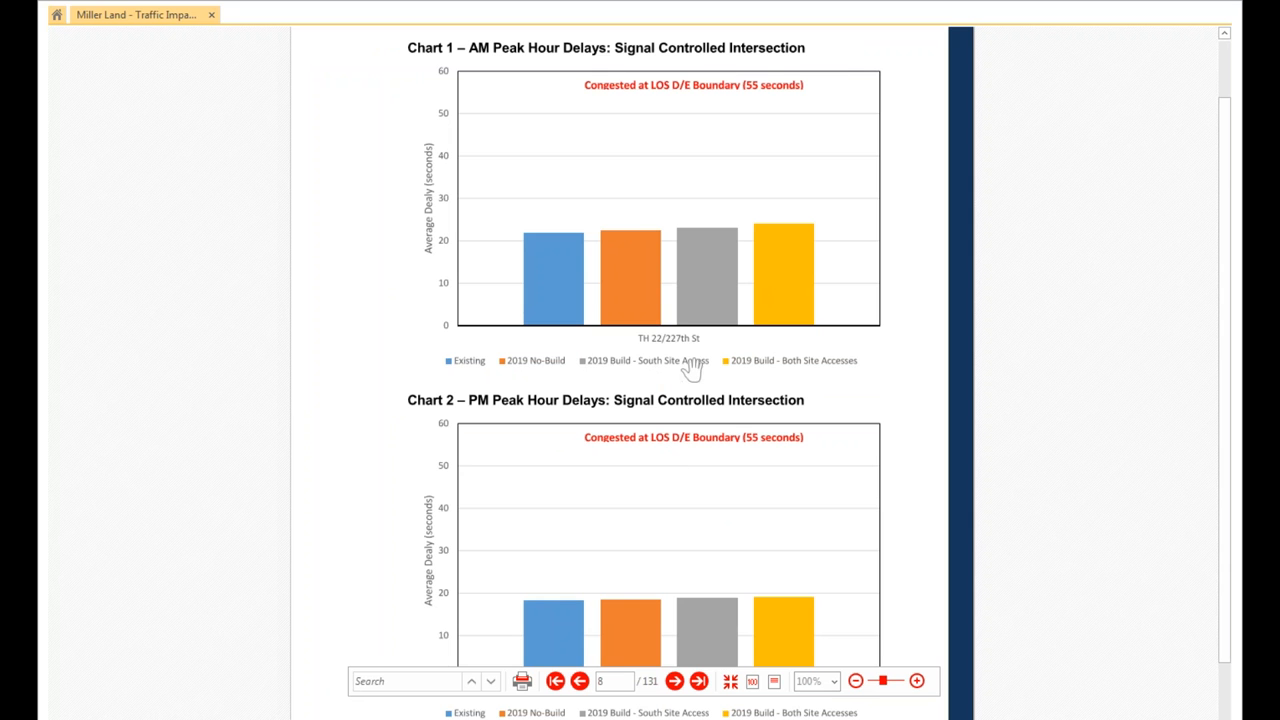
{"action": "mouse_move", "coordinate": [688, 358]}
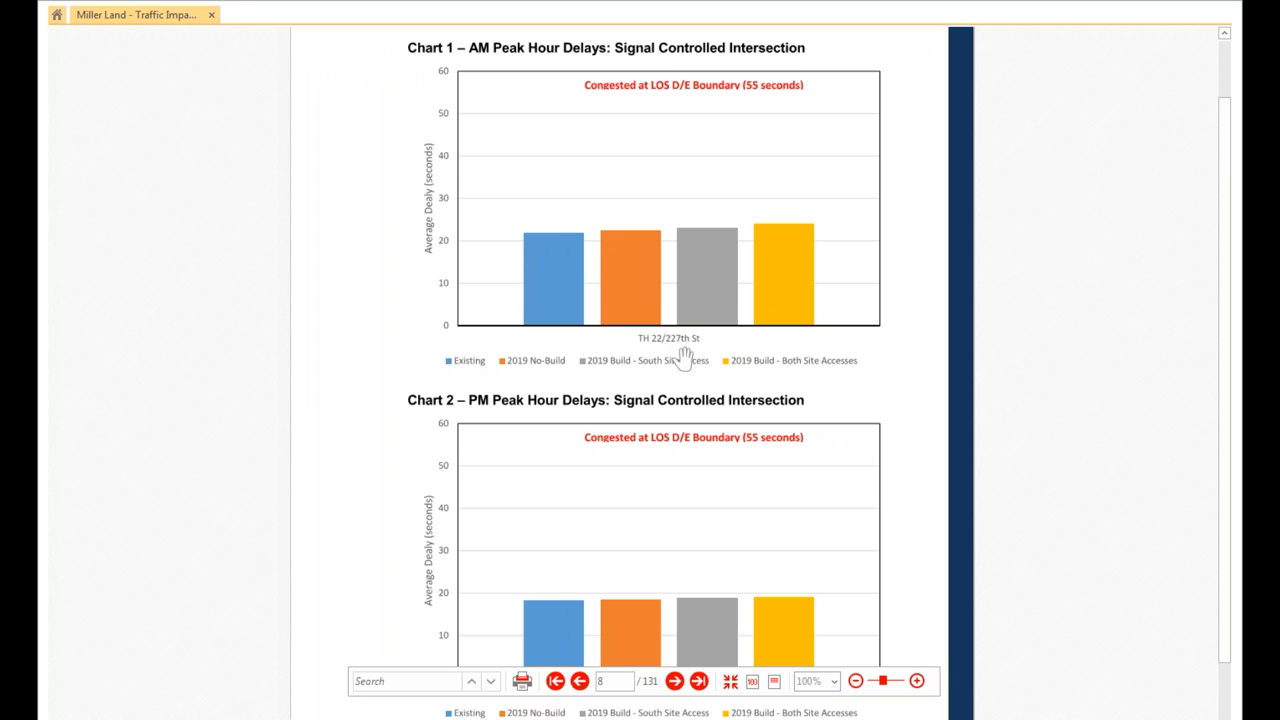
{"action": "scroll", "scroll_direction": "down", "scroll_amount": 3}
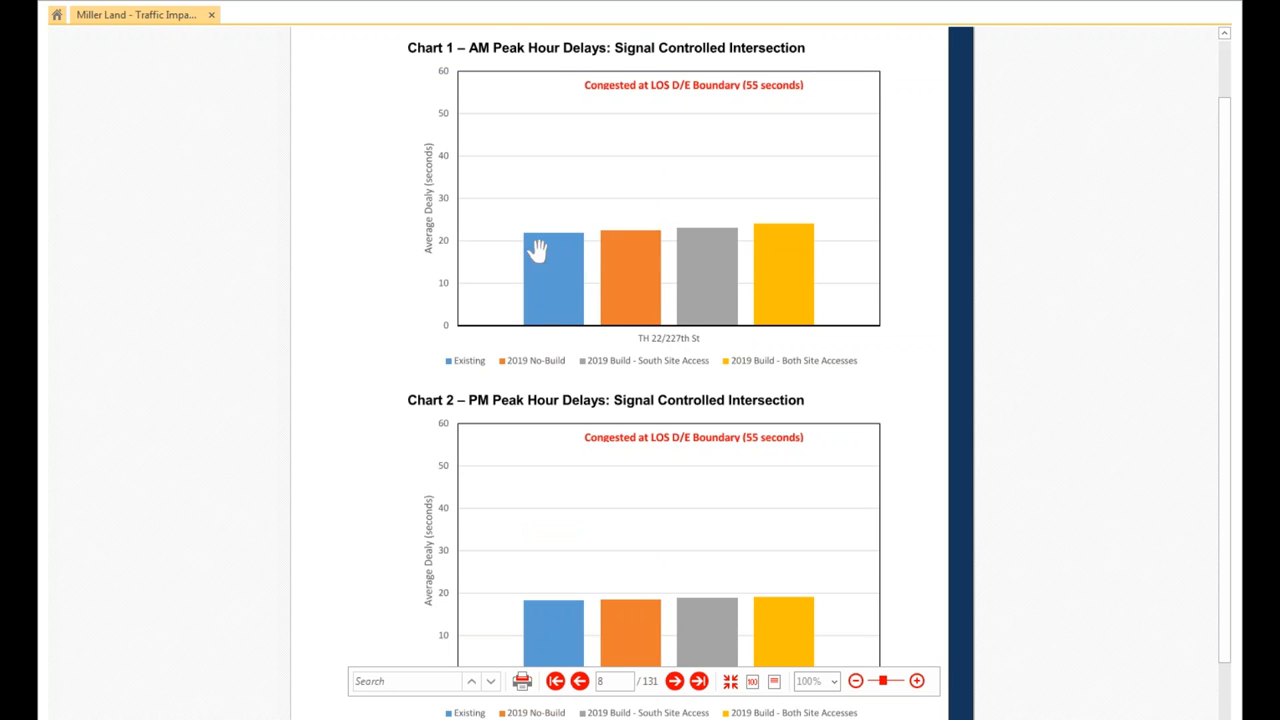
{"action": "mouse_move", "coordinate": [620, 120]}
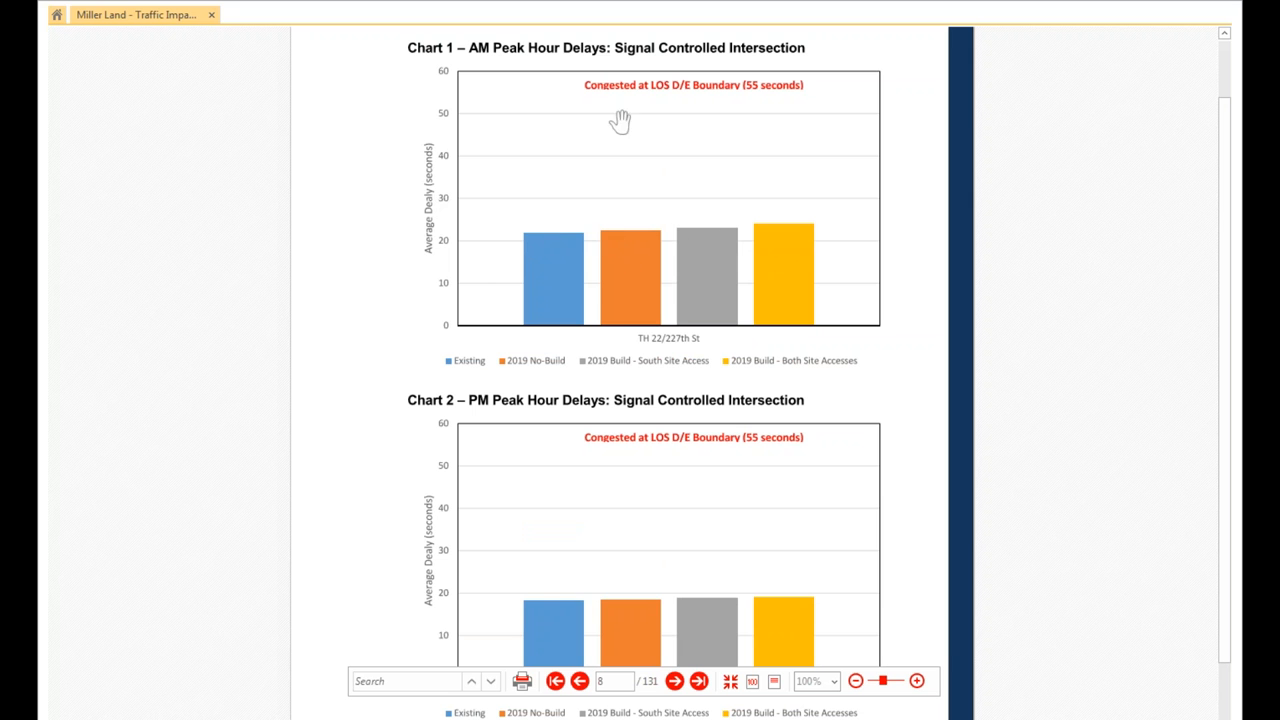
{"action": "mouse_move", "coordinate": [564, 128]}
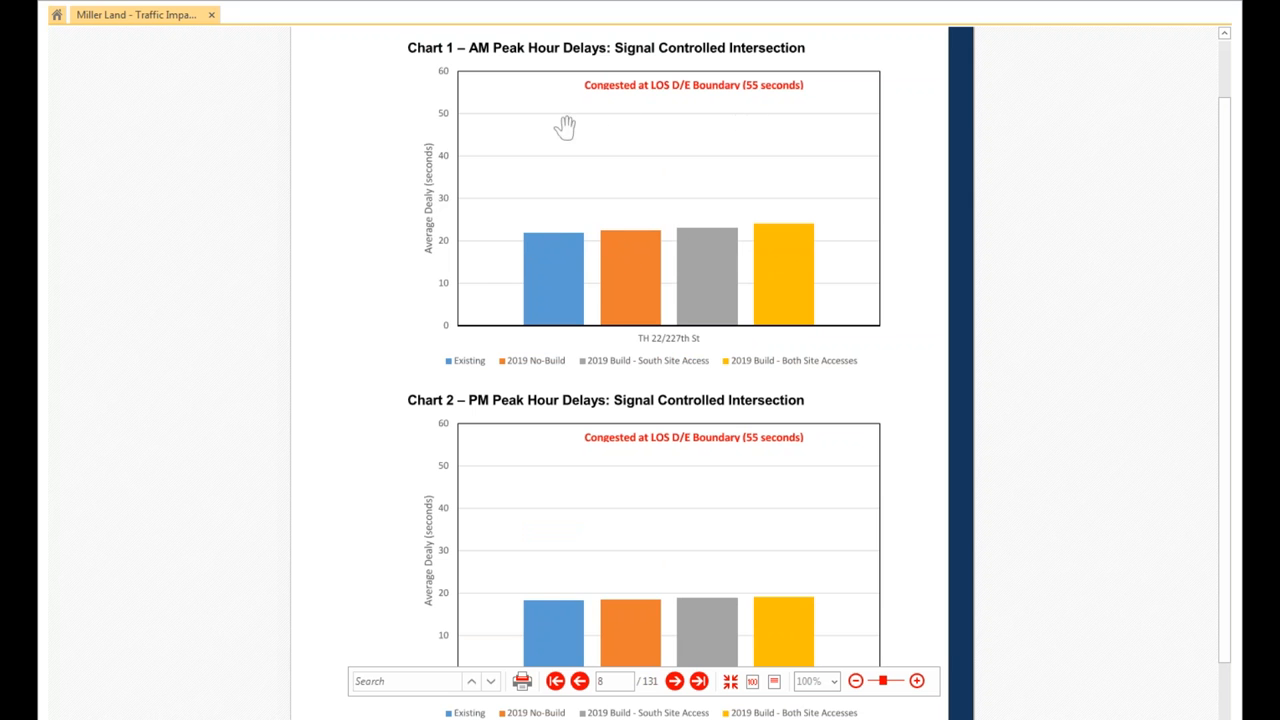
{"action": "mouse_move", "coordinate": [792, 244]}
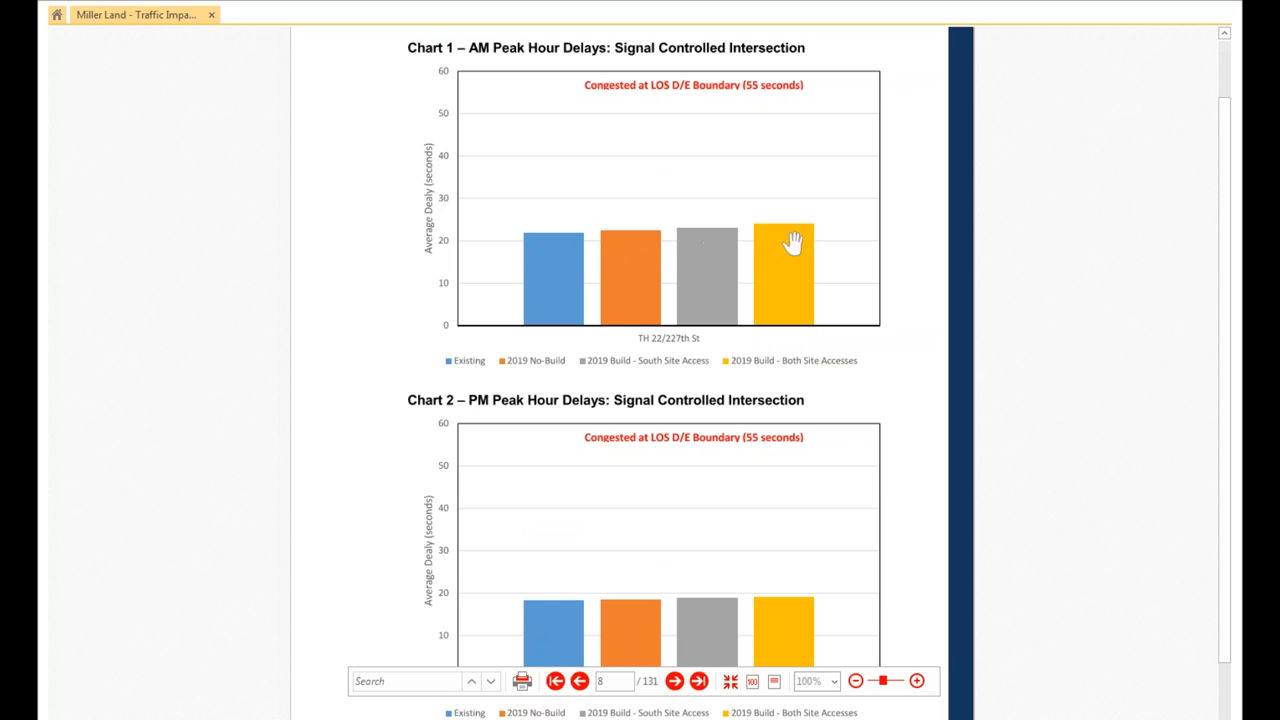
{"action": "mouse_move", "coordinate": [742, 252]}
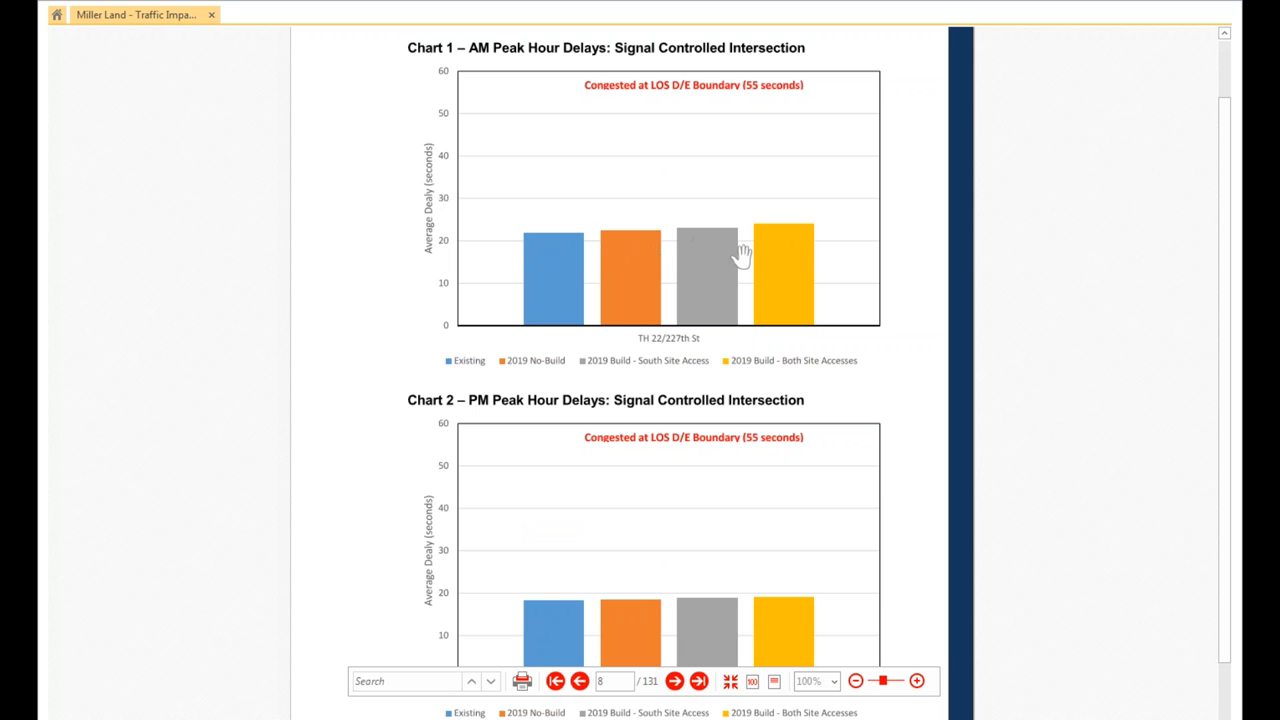
{"action": "mouse_move", "coordinate": [538, 380]}
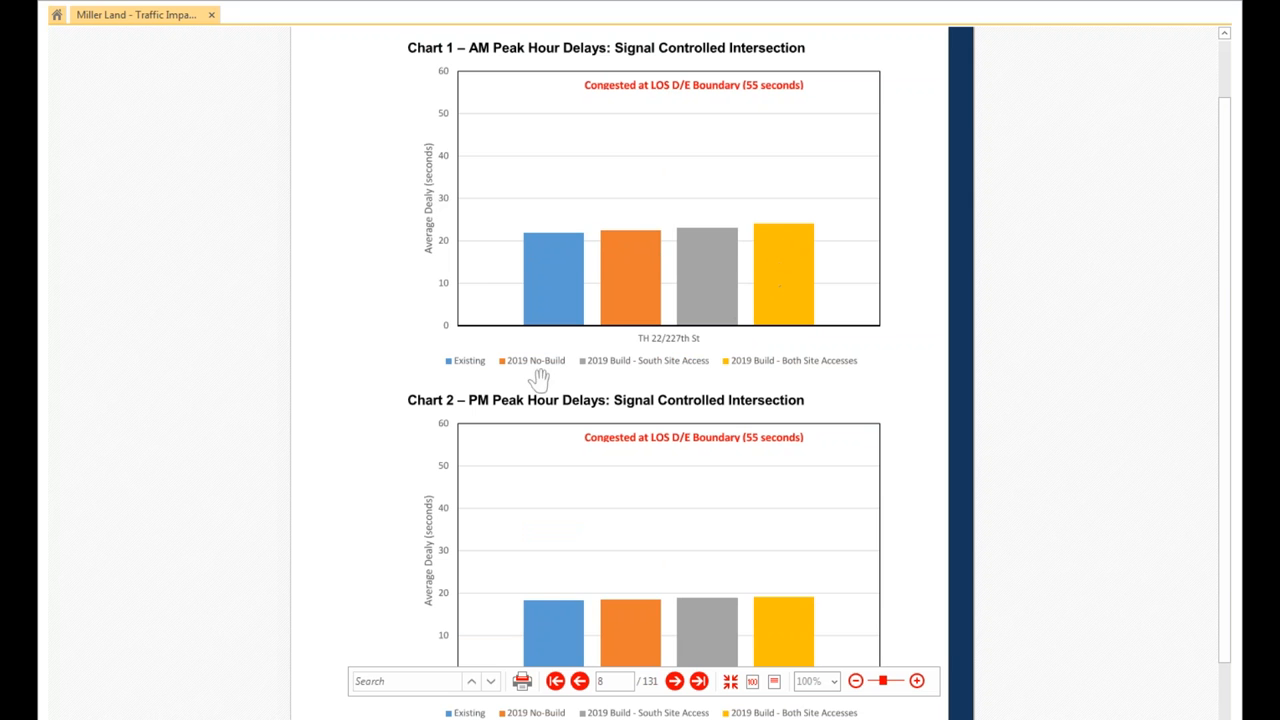
{"action": "scroll", "scroll_direction": "down", "scroll_amount": 3}
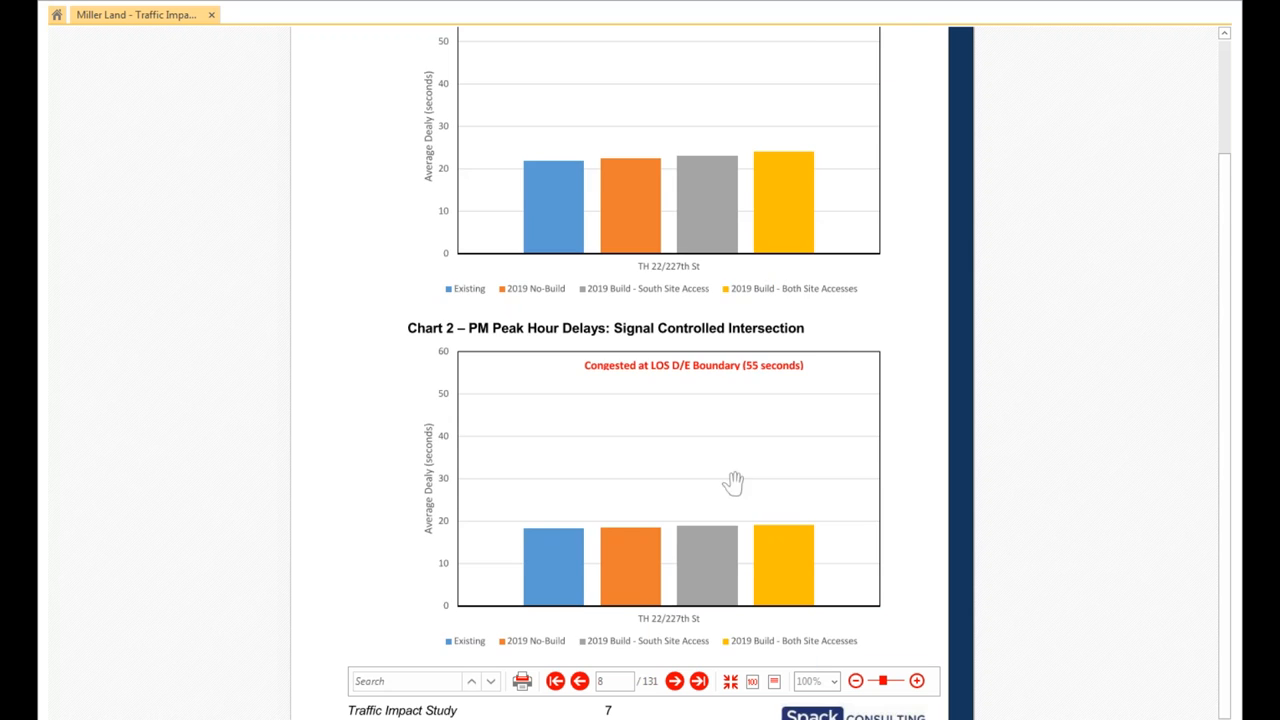
Scroll past the Chart 3 queue chart to Chart 4 and Vehicular Mitigation Analysis.
{"action": "scroll", "scroll_direction": "down", "scroll_amount": 3}
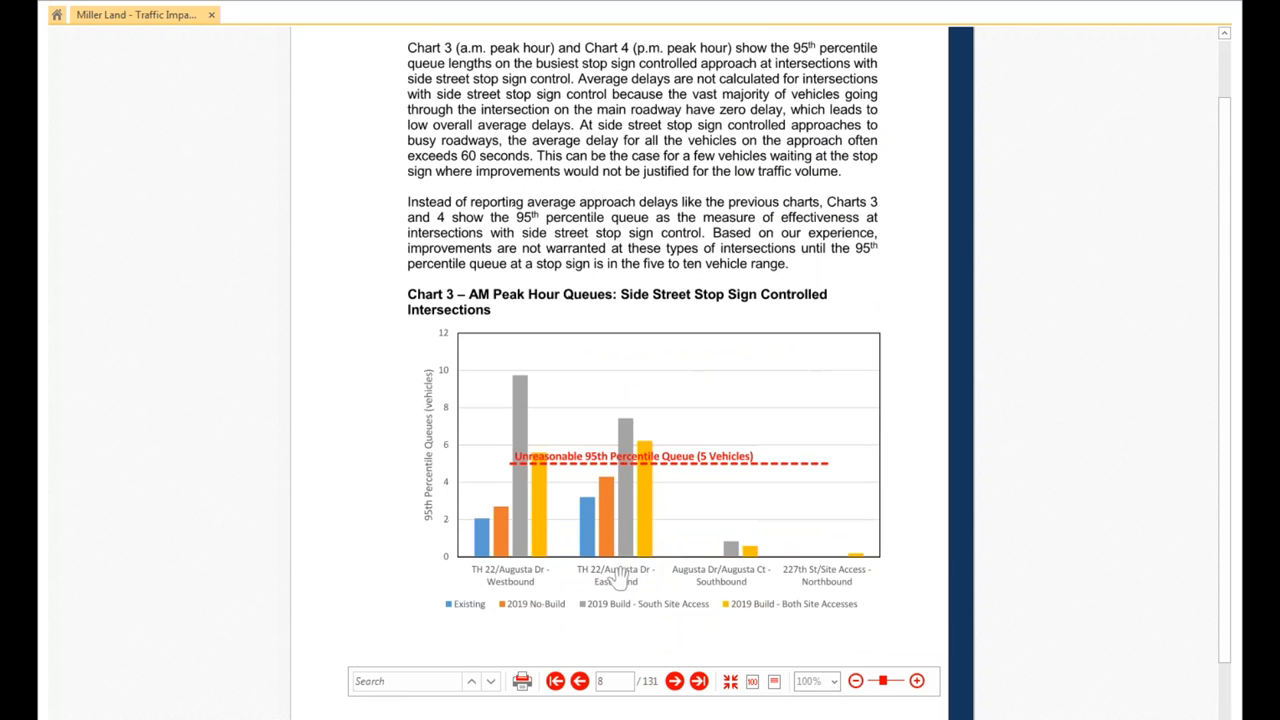
{"action": "mouse_move", "coordinate": [664, 180]}
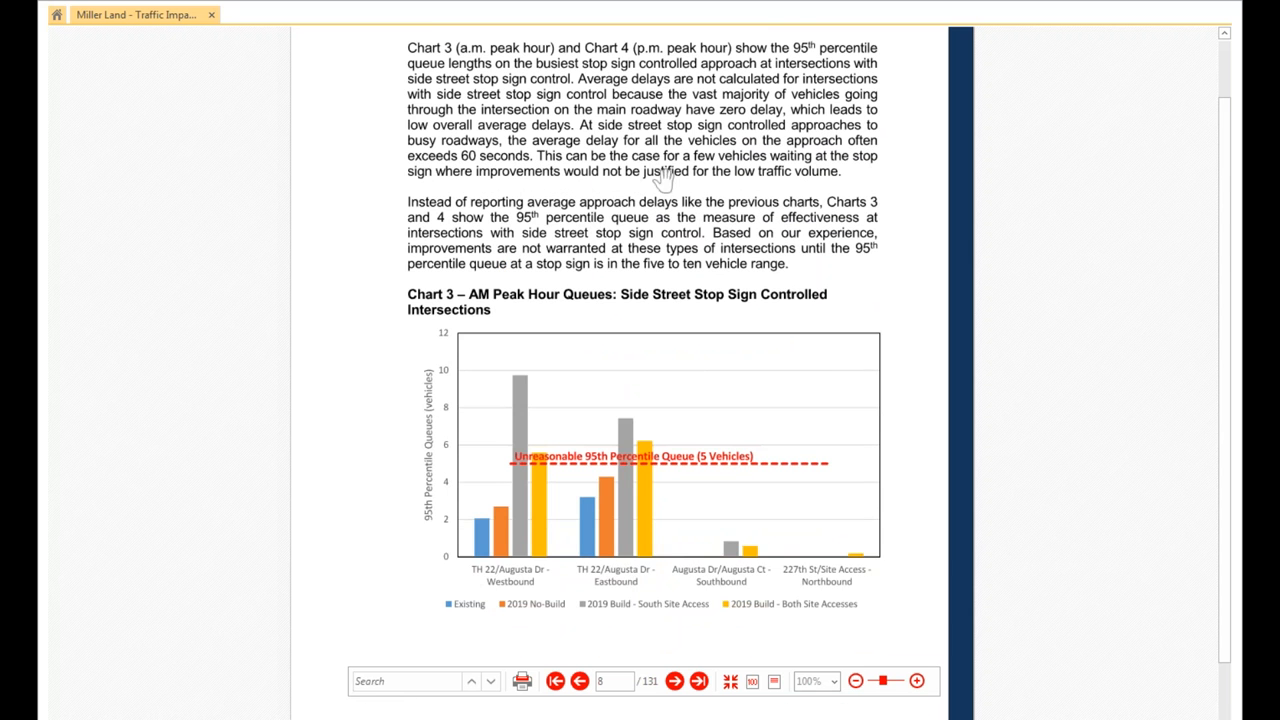
{"action": "mouse_move", "coordinate": [612, 62]}
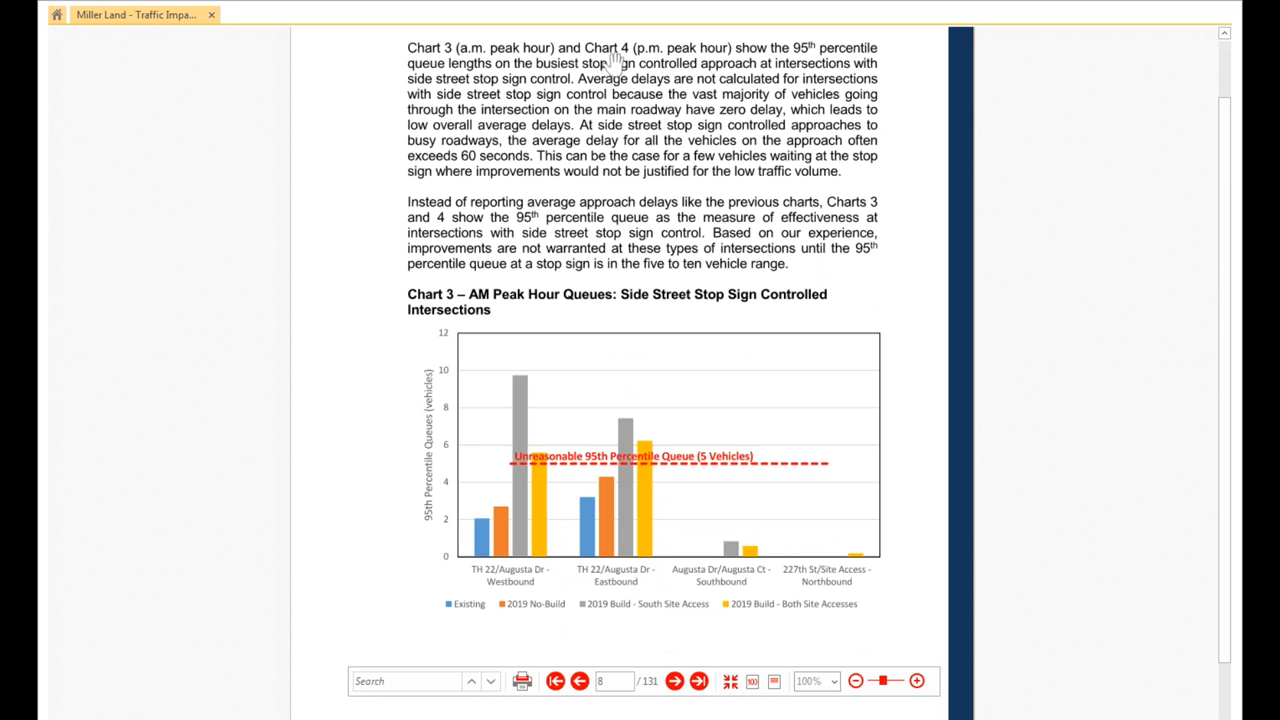
{"action": "mouse_move", "coordinate": [636, 190]}
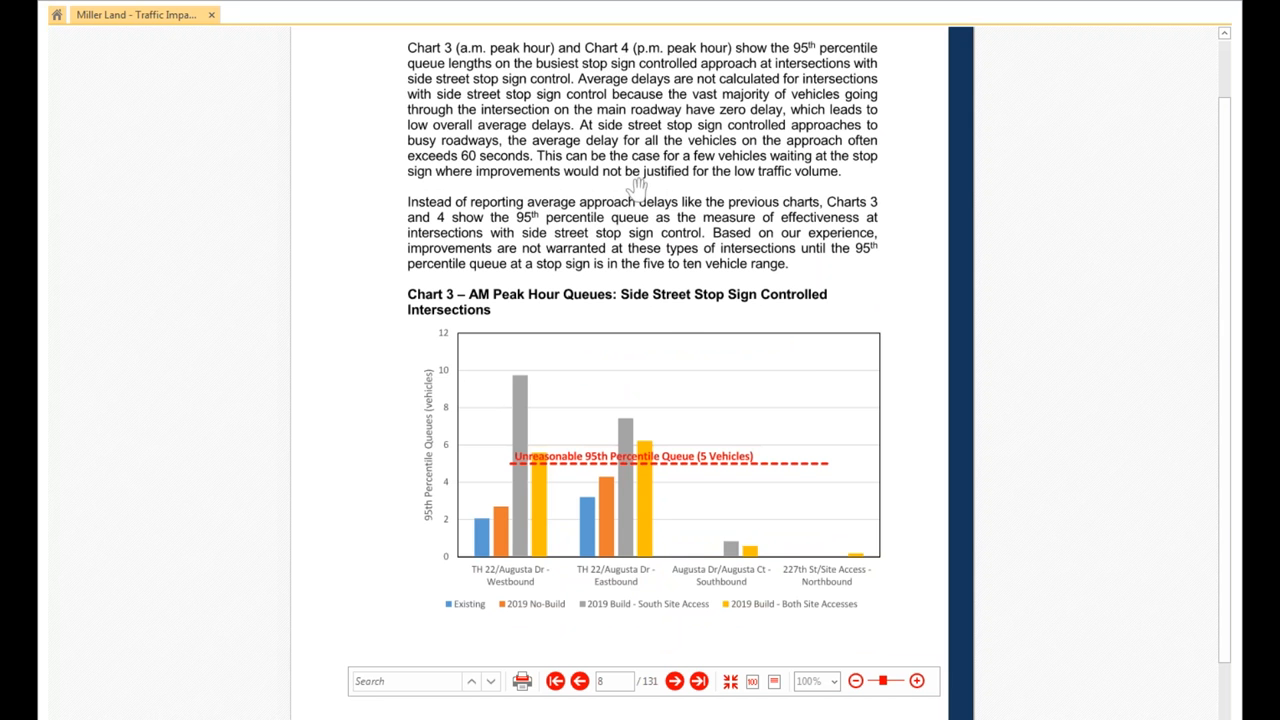
{"action": "mouse_move", "coordinate": [620, 616]}
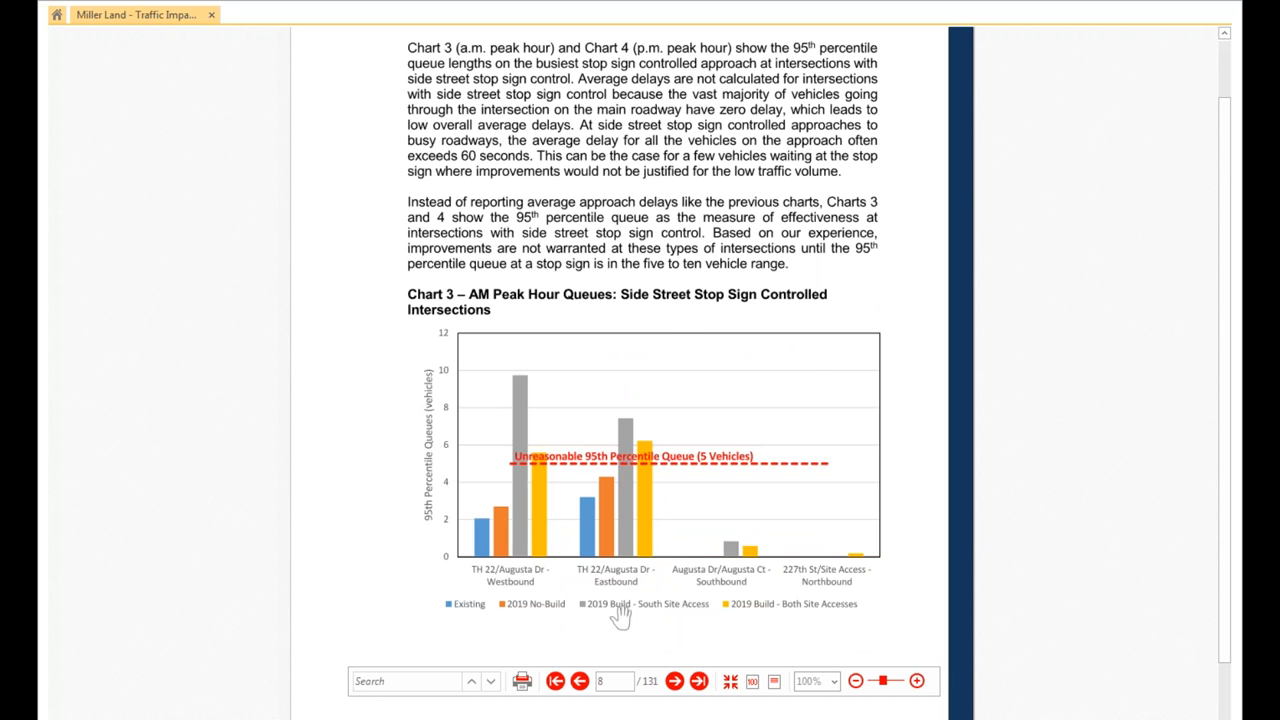
{"action": "mouse_move", "coordinate": [844, 590]}
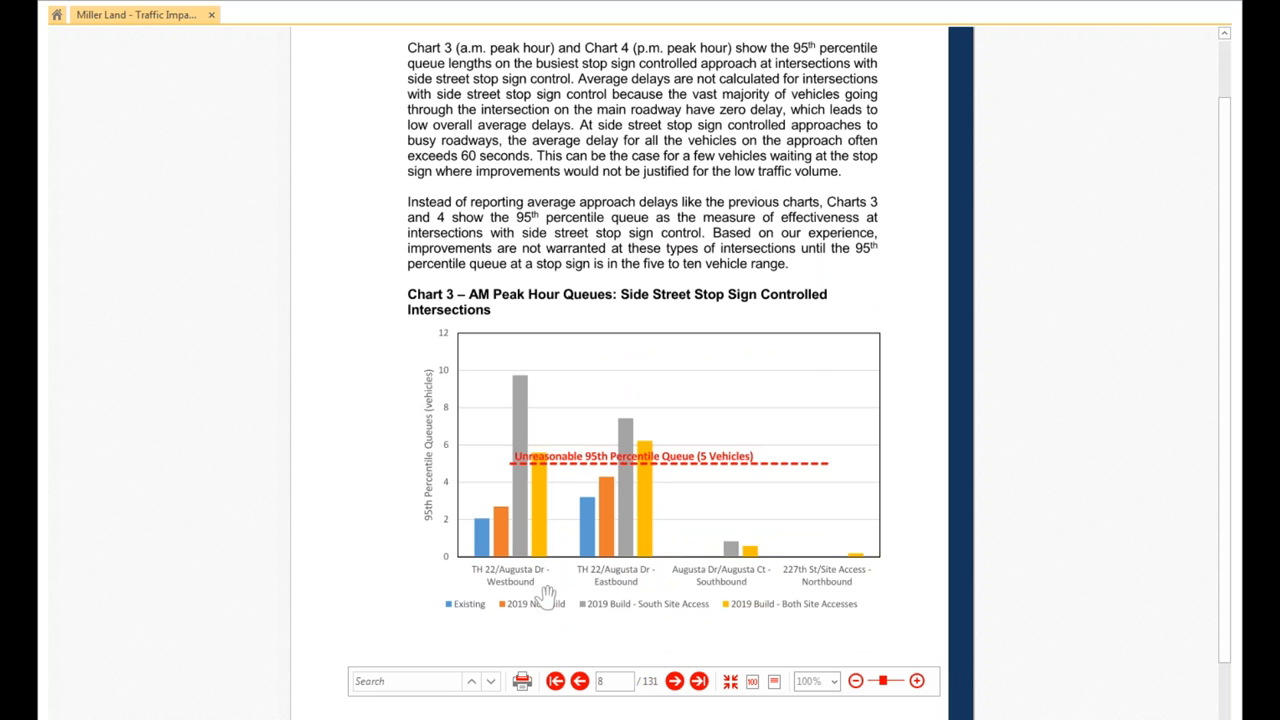
{"action": "mouse_move", "coordinate": [548, 596]}
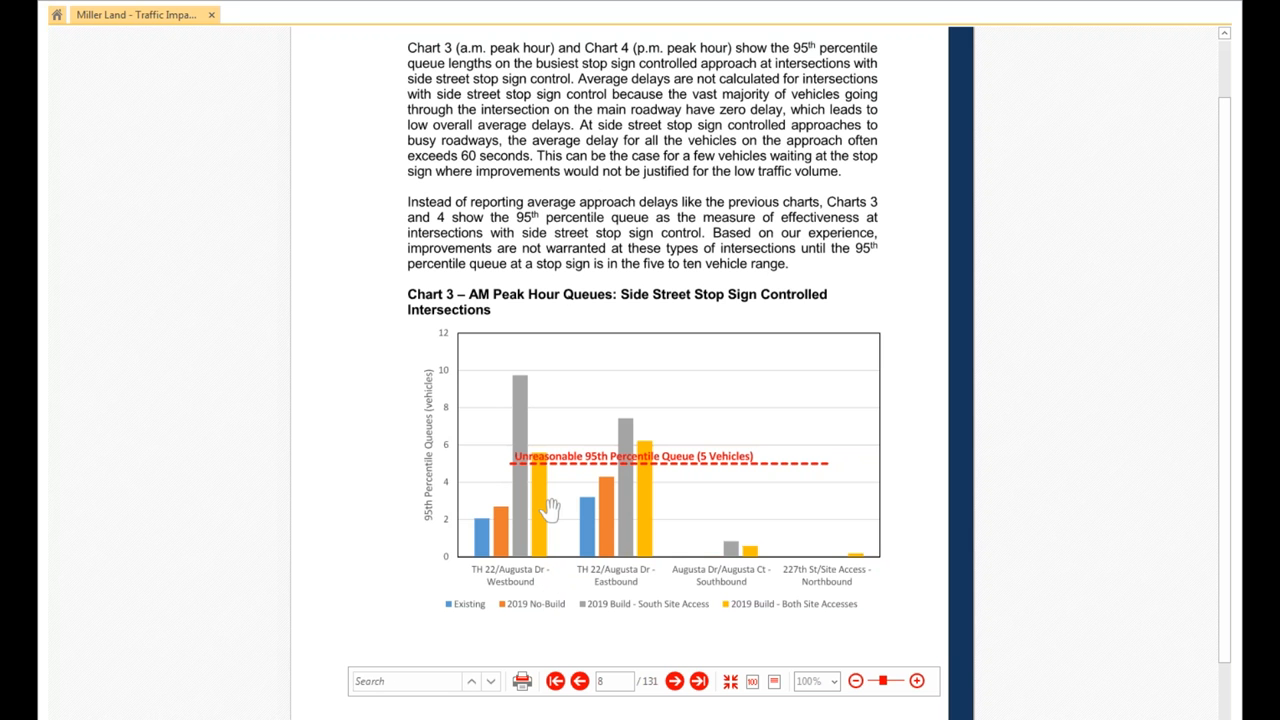
{"action": "mouse_move", "coordinate": [596, 548]}
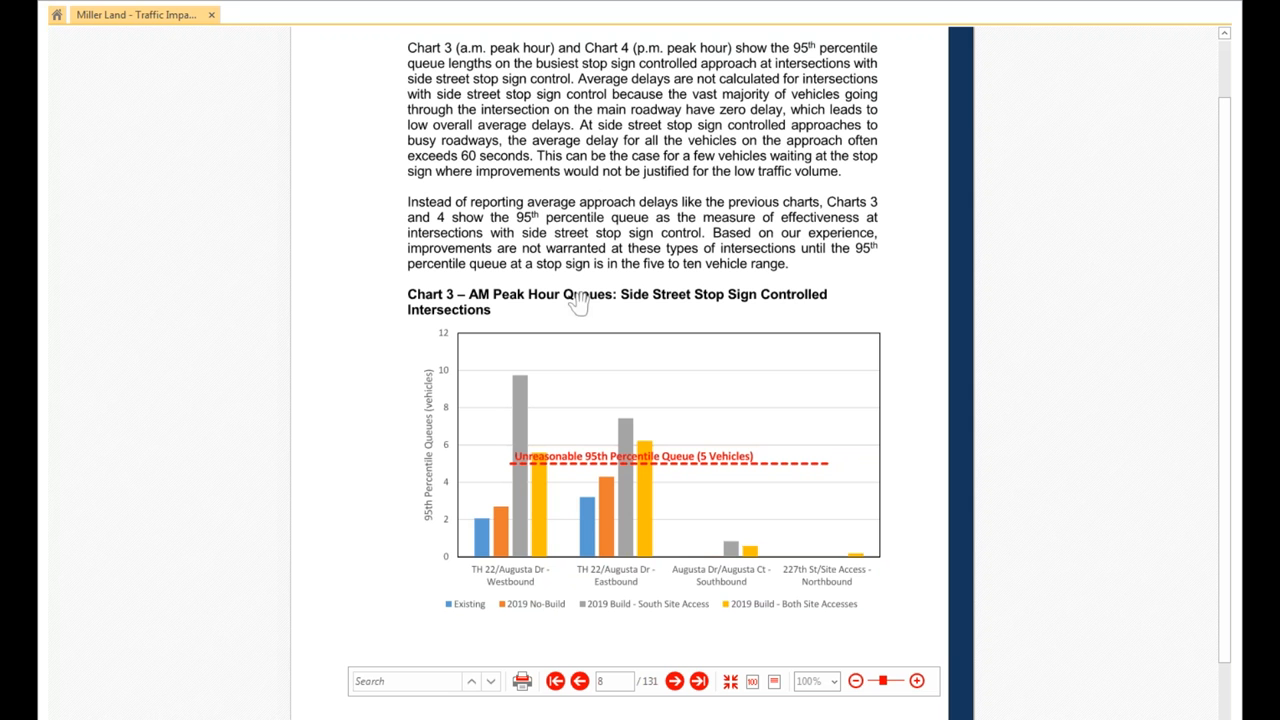
{"action": "mouse_move", "coordinate": [590, 490]}
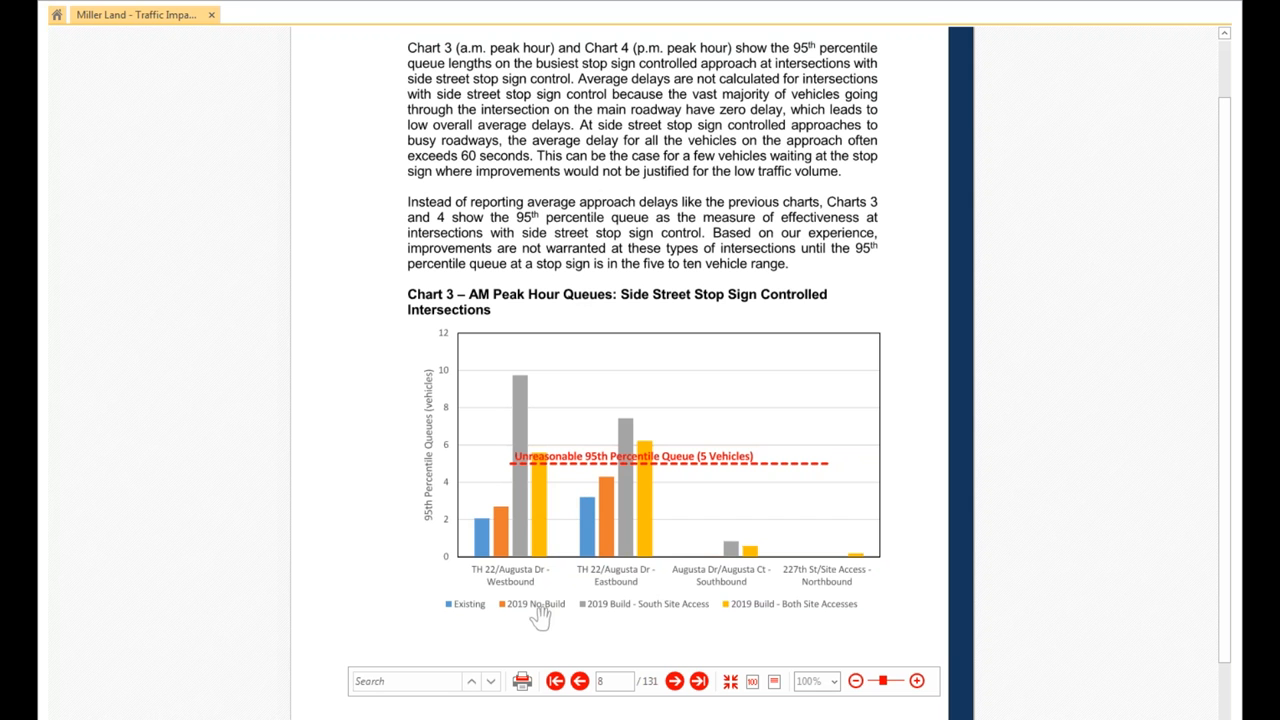
{"action": "mouse_move", "coordinate": [510, 610]}
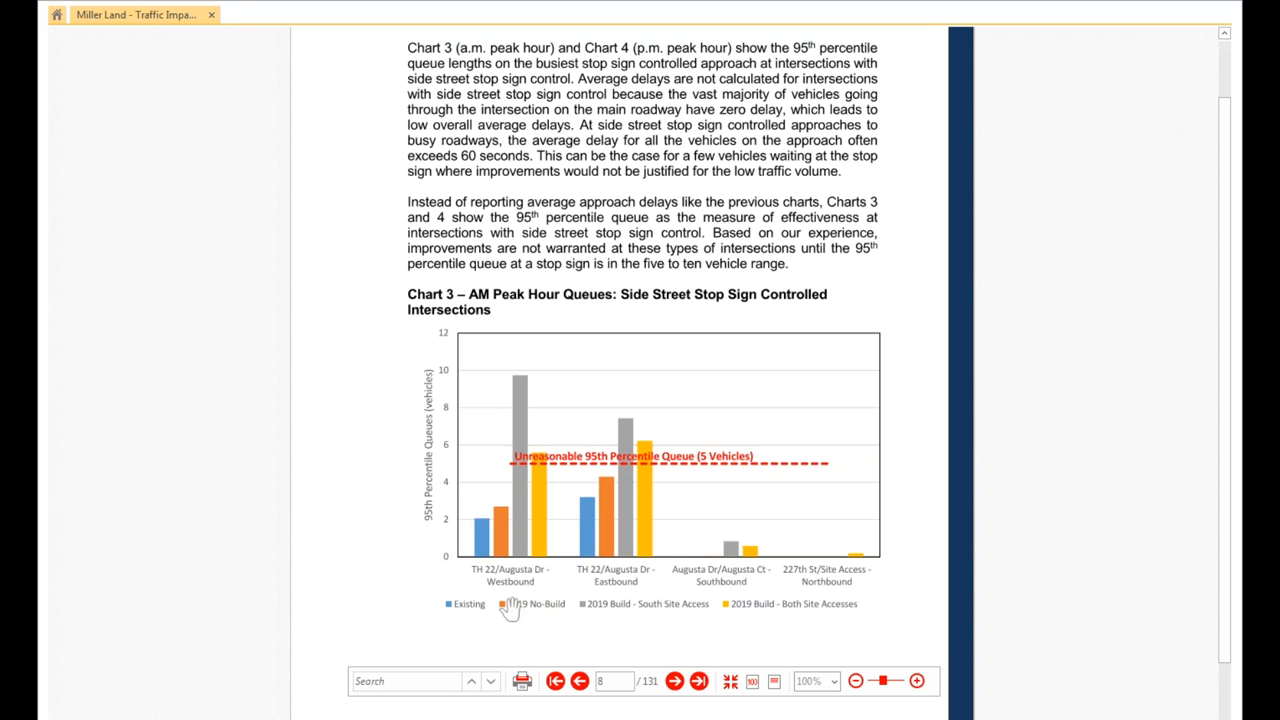
{"action": "mouse_move", "coordinate": [624, 462]}
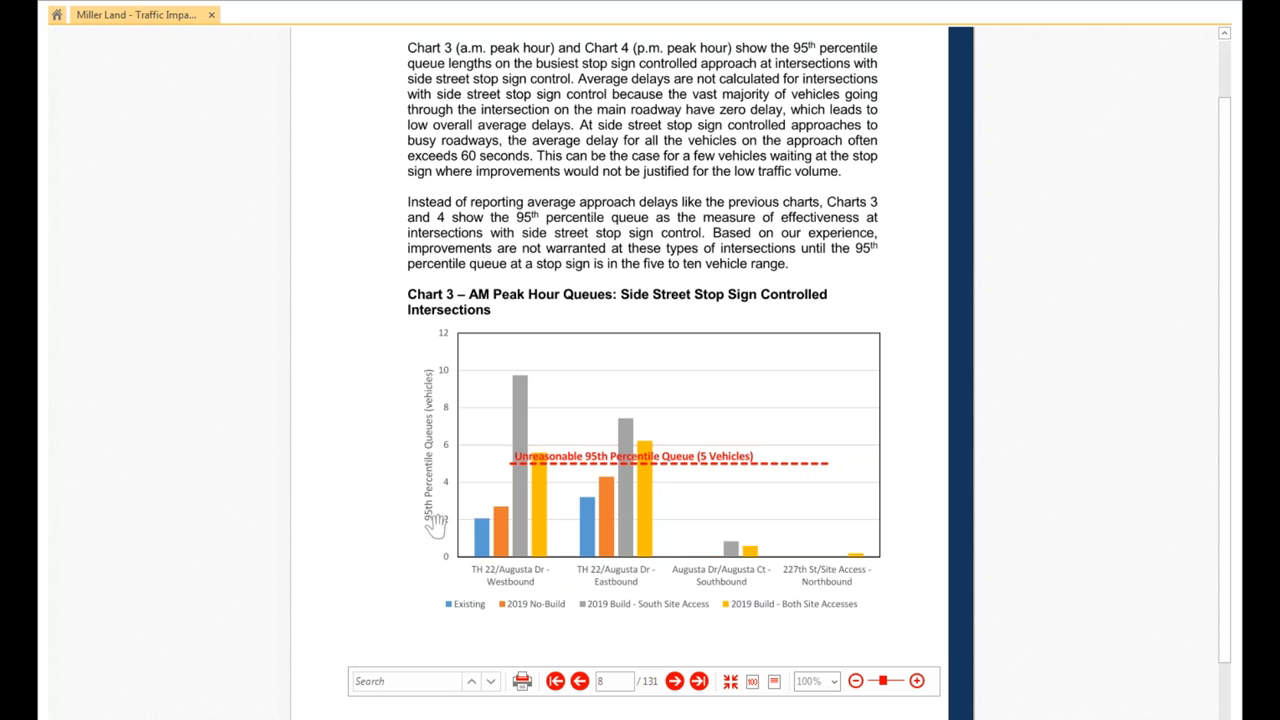
{"action": "mouse_move", "coordinate": [750, 472]}
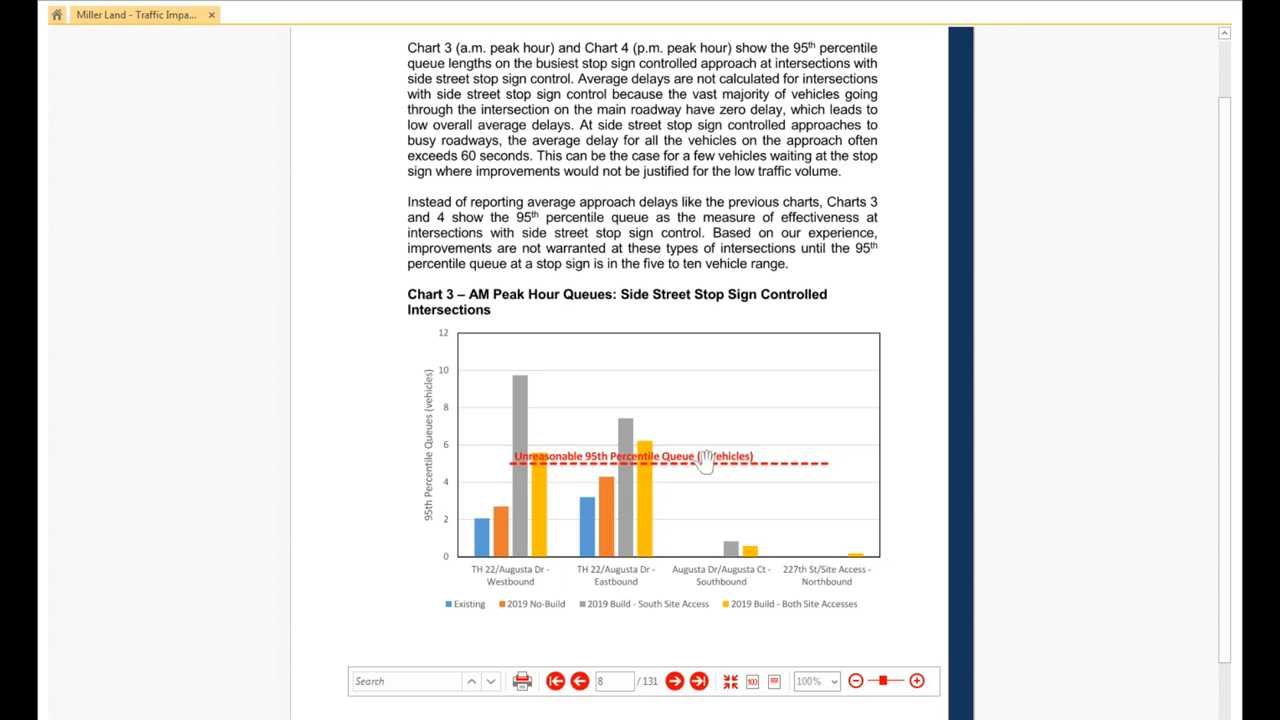
{"action": "mouse_move", "coordinate": [700, 476]}
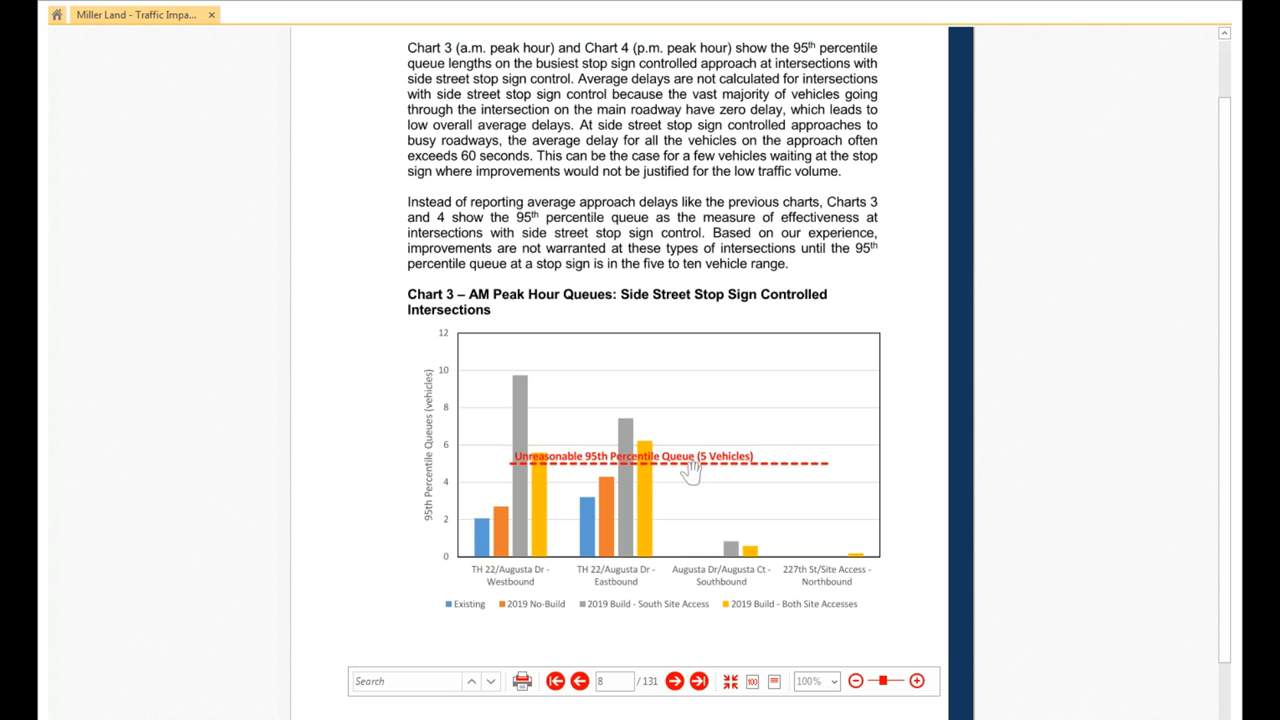
{"action": "mouse_move", "coordinate": [692, 472]}
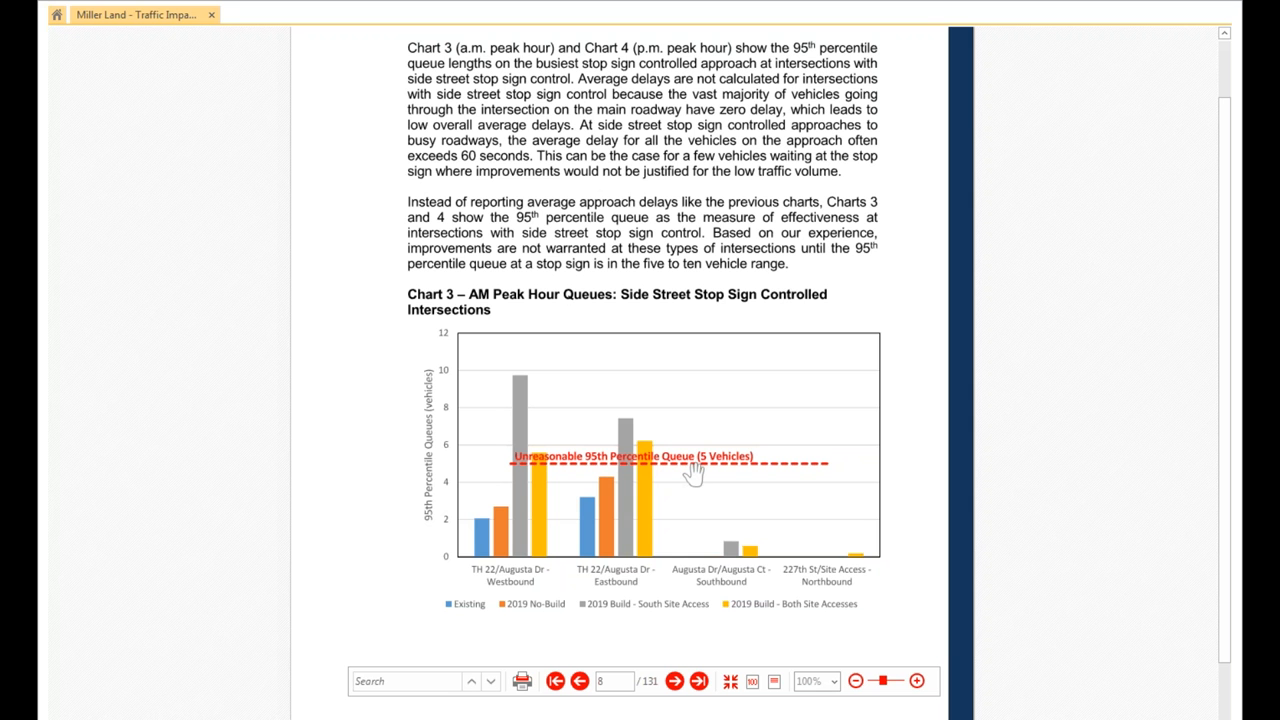
{"action": "mouse_move", "coordinate": [616, 370]}
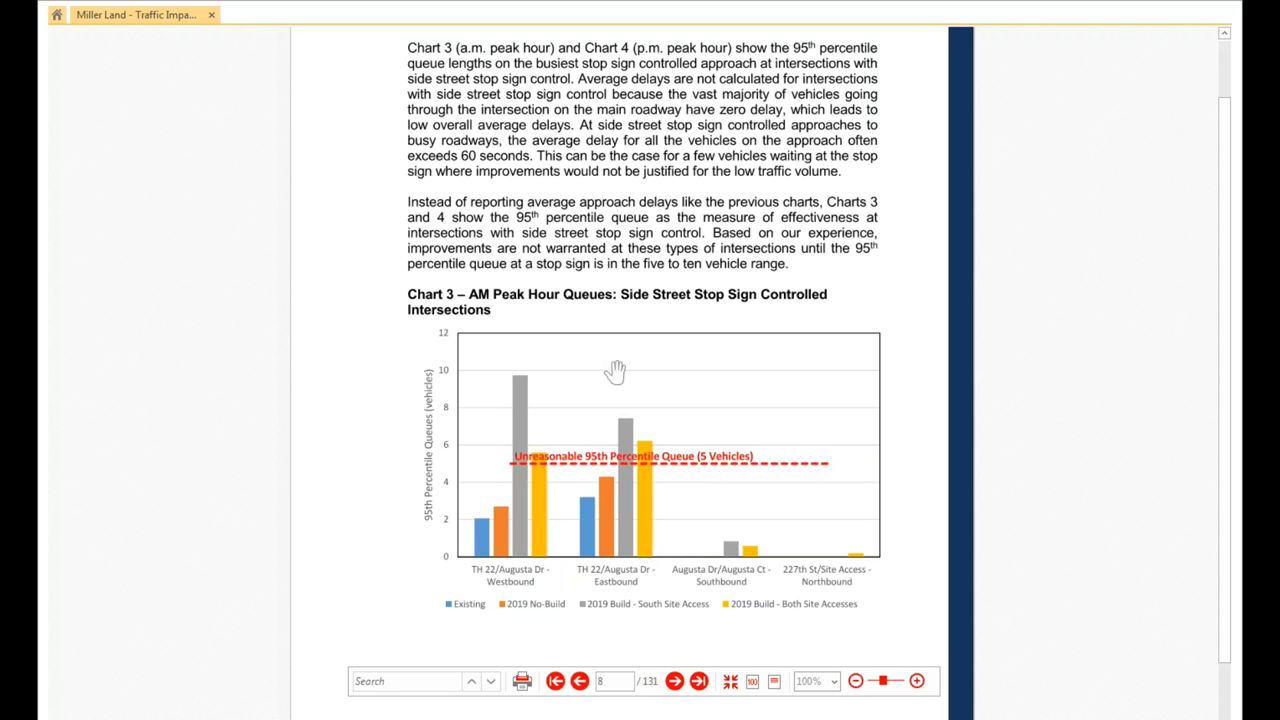
{"action": "mouse_move", "coordinate": [694, 476]}
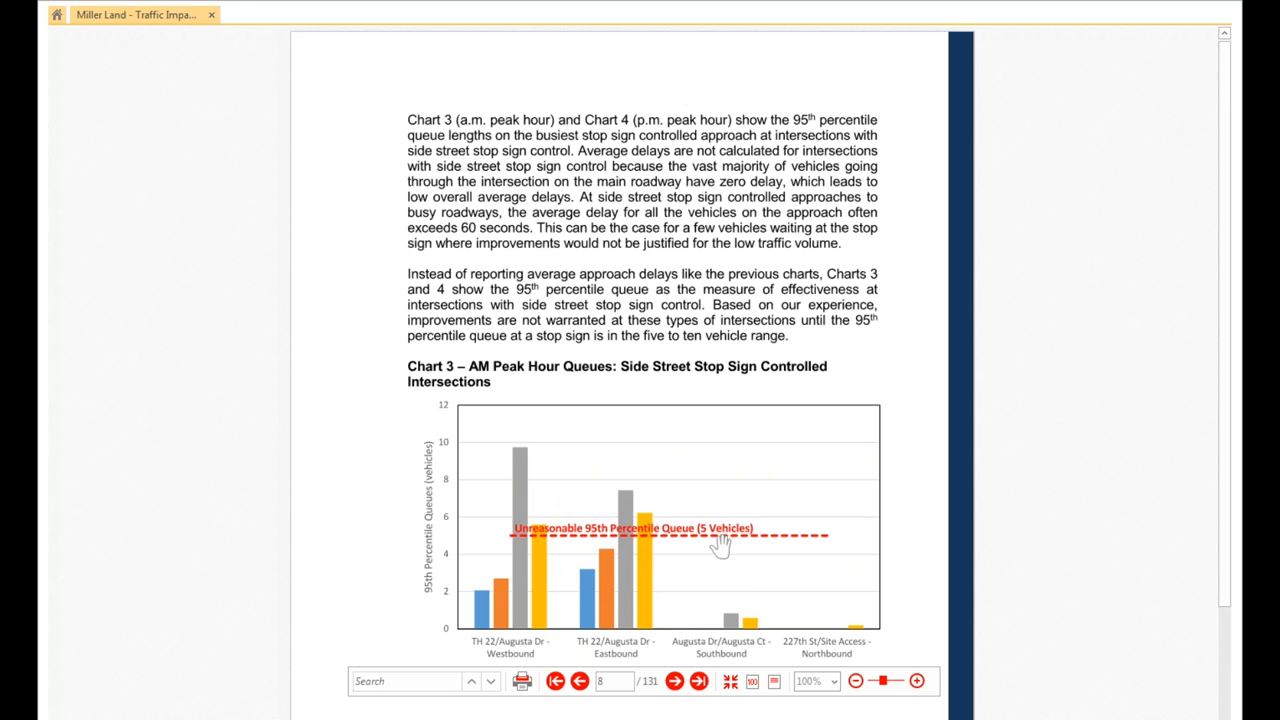
{"action": "mouse_move", "coordinate": [736, 464]}
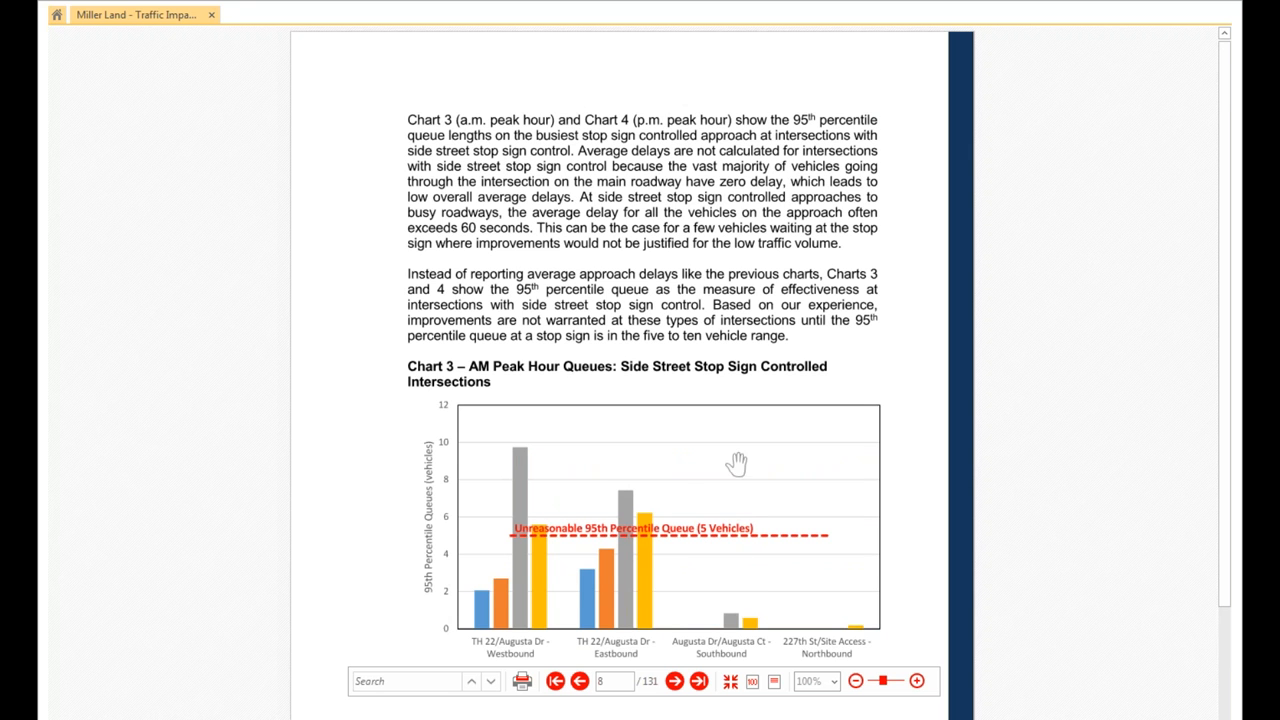
{"action": "mouse_move", "coordinate": [630, 550]}
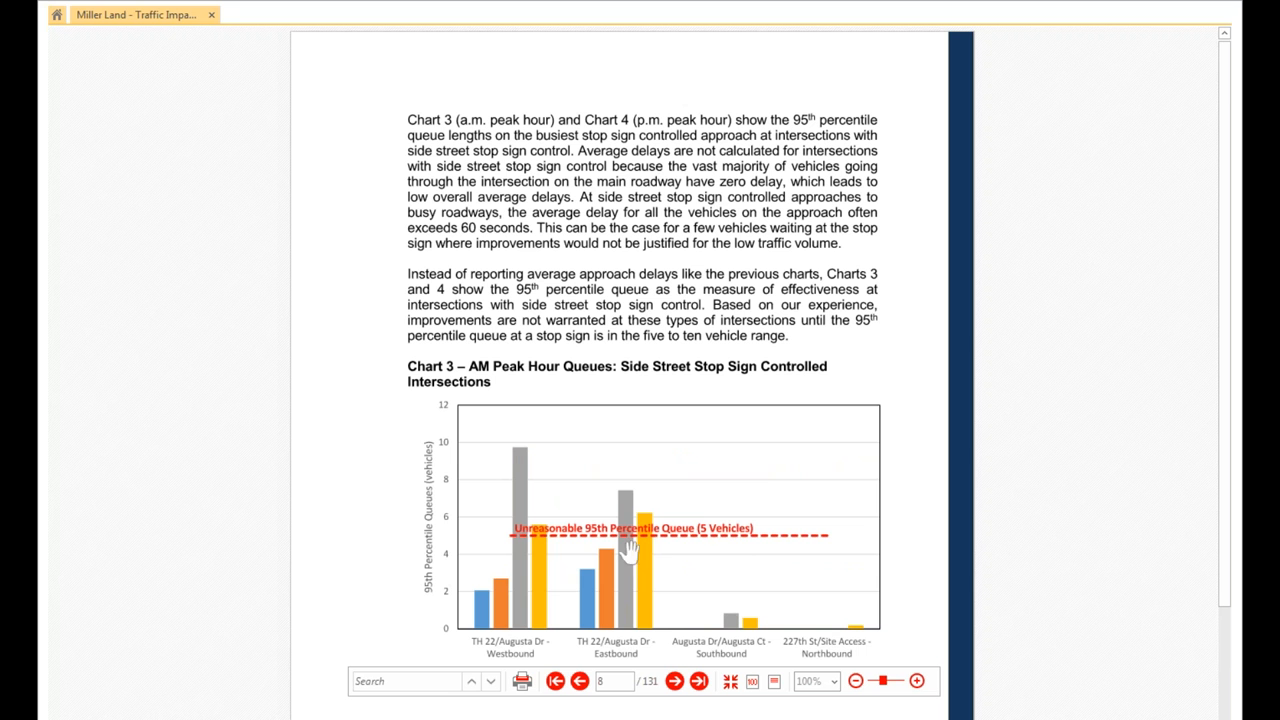
{"action": "mouse_move", "coordinate": [704, 524]}
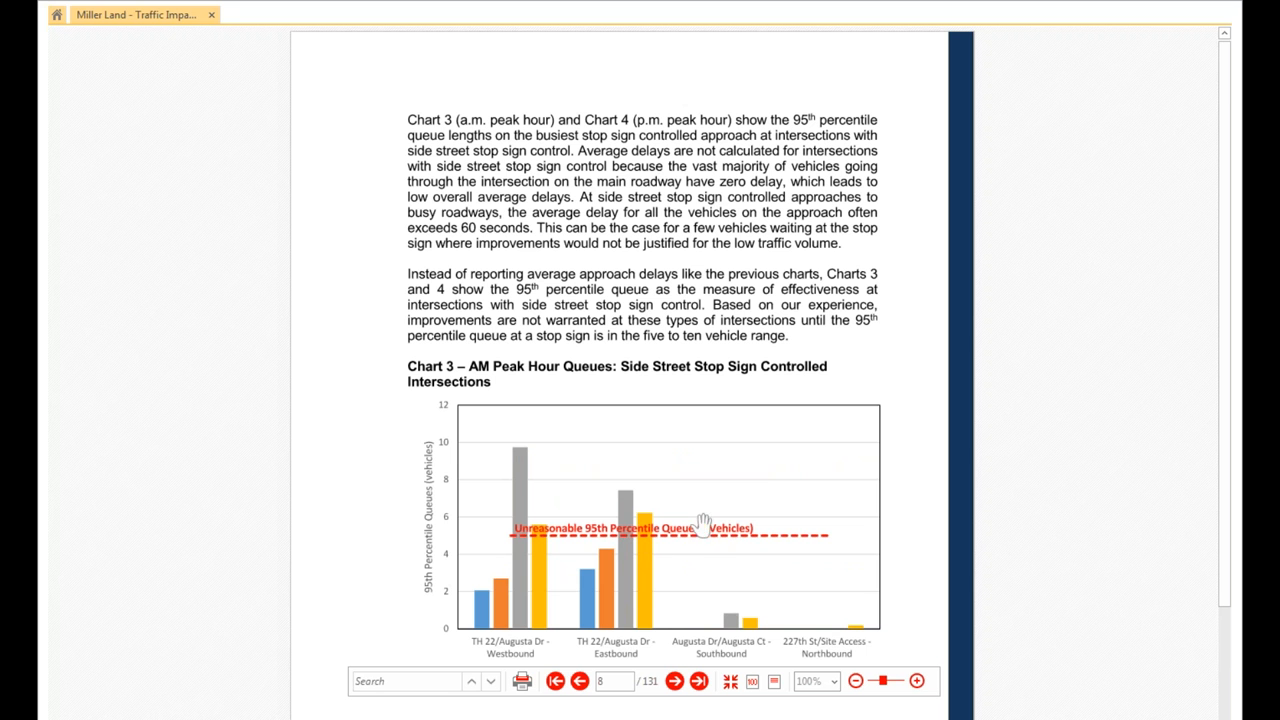
{"action": "mouse_move", "coordinate": [764, 540]}
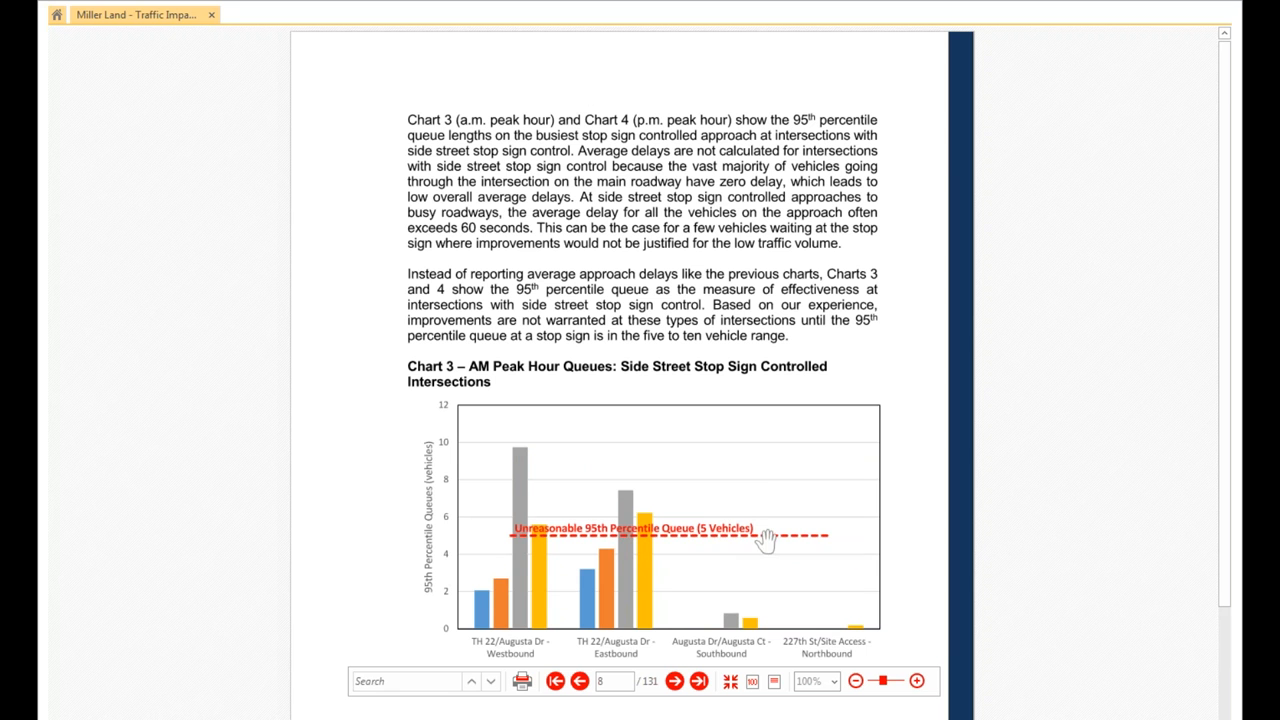
{"action": "scroll", "scroll_direction": "down", "scroll_amount": 3}
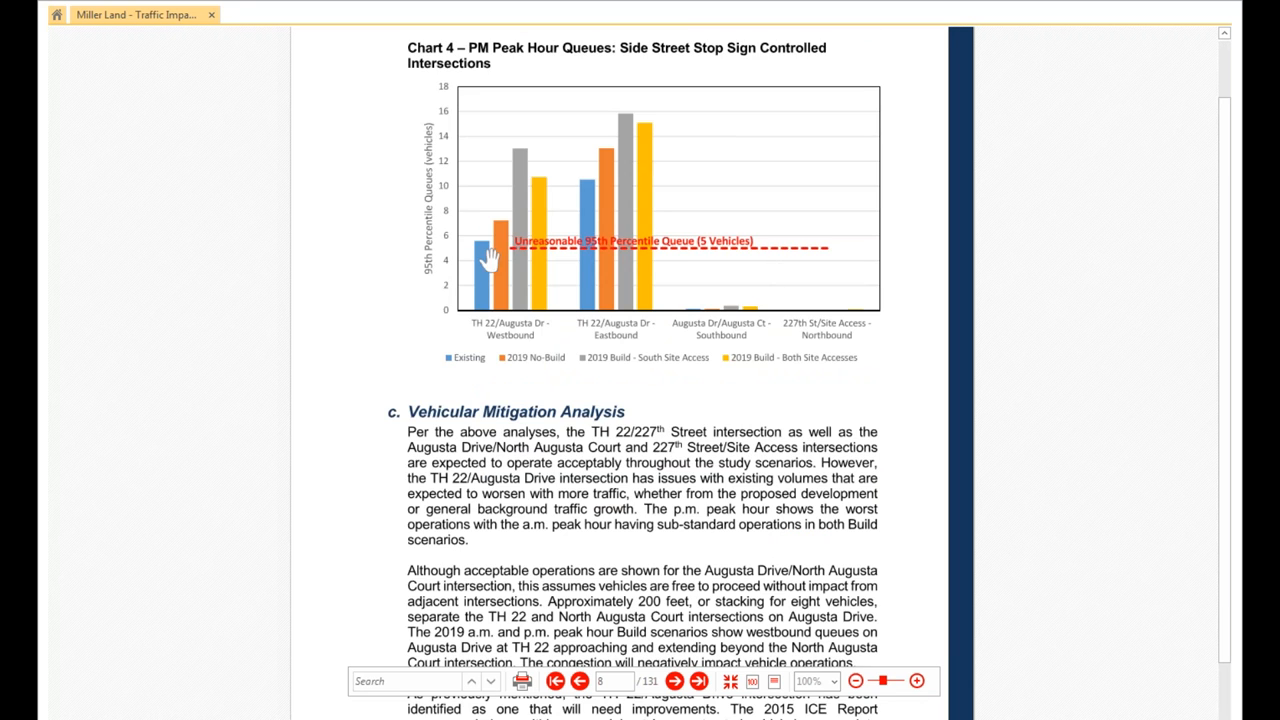
{"action": "mouse_move", "coordinate": [620, 212]}
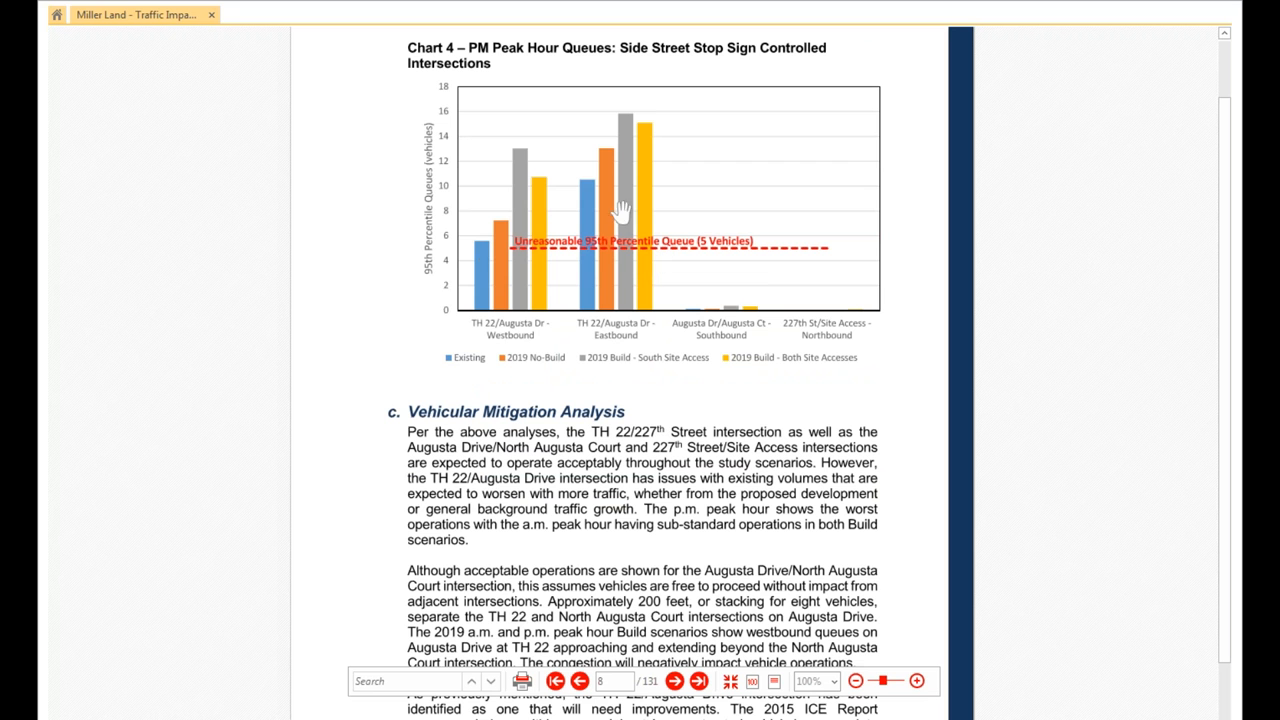
{"action": "mouse_move", "coordinate": [448, 140]}
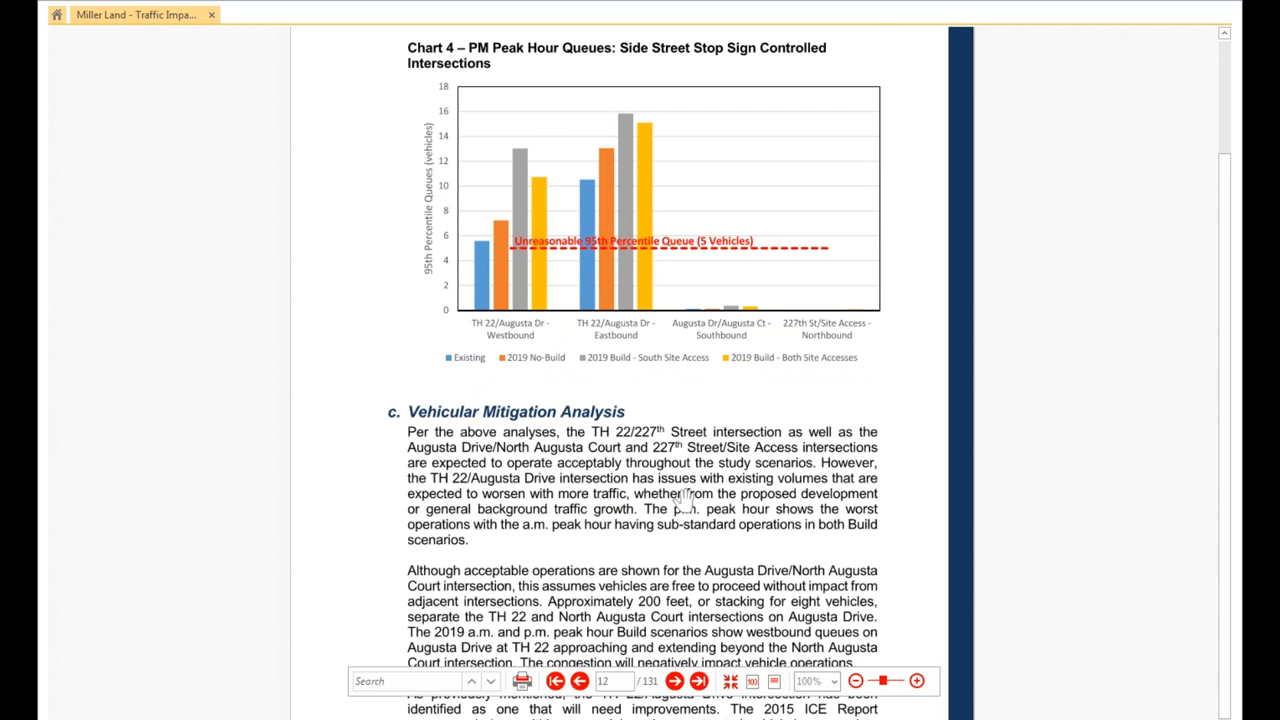
Scroll past Site Accesses to section 5, Conclusions and Recommendations.
{"action": "scroll", "scroll_direction": "down", "scroll_amount": 3}
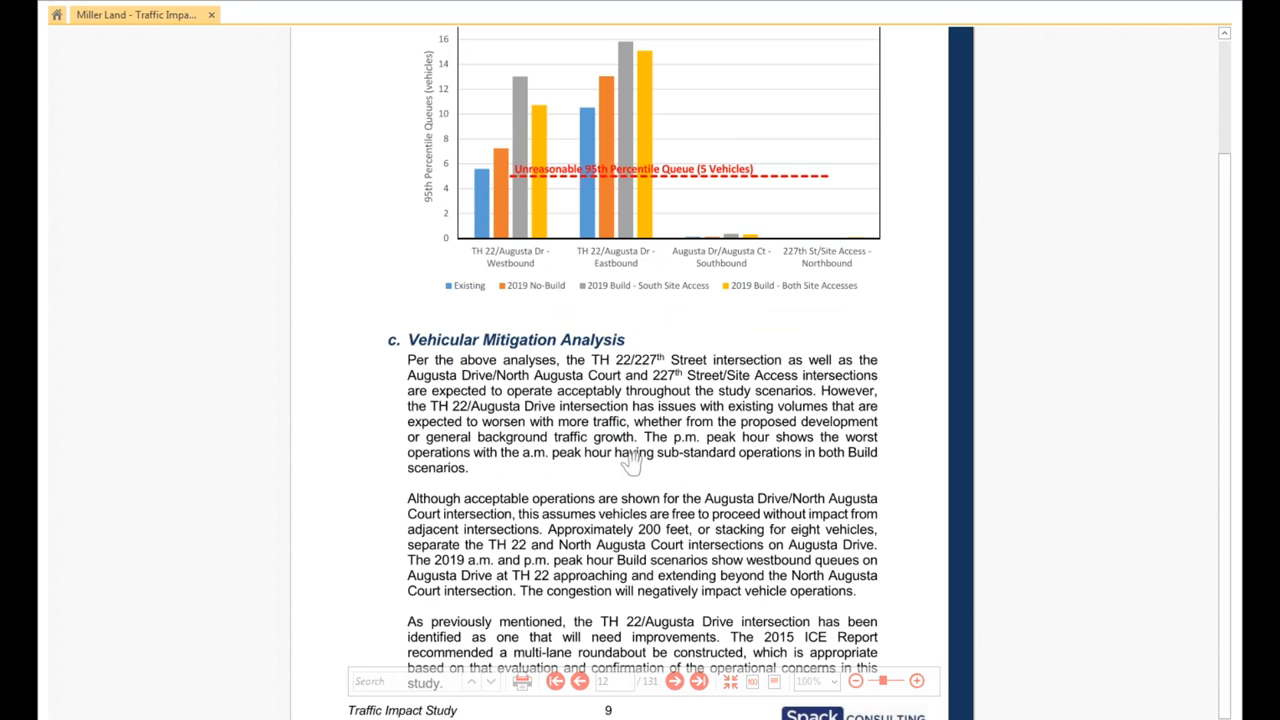
{"action": "scroll", "scroll_direction": "down", "scroll_amount": 3}
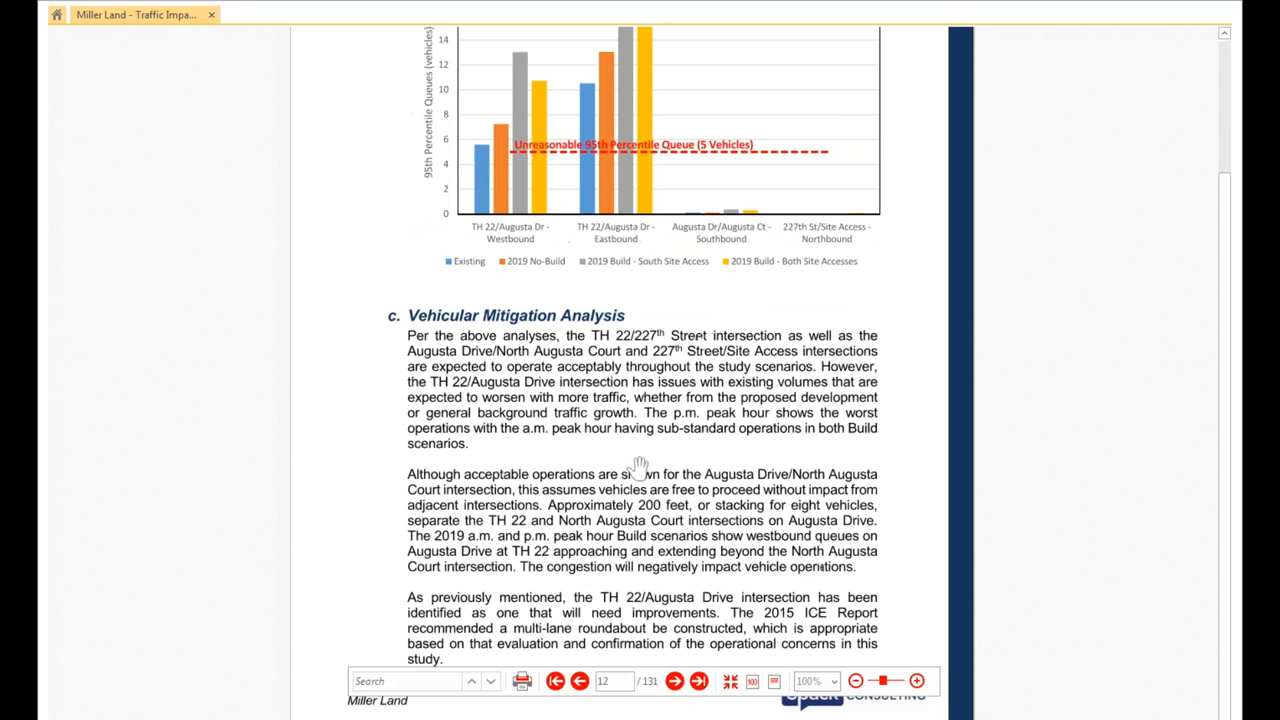
{"action": "mouse_move", "coordinate": [780, 424]}
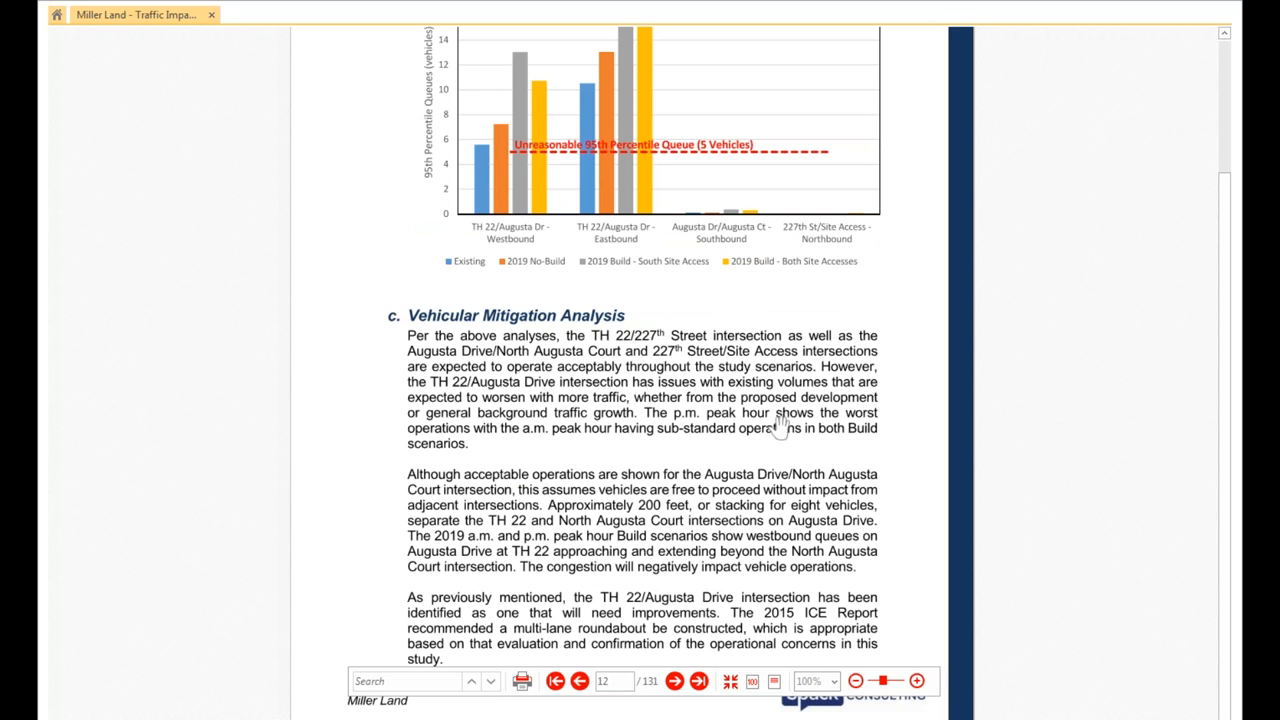
{"action": "mouse_move", "coordinate": [716, 490]}
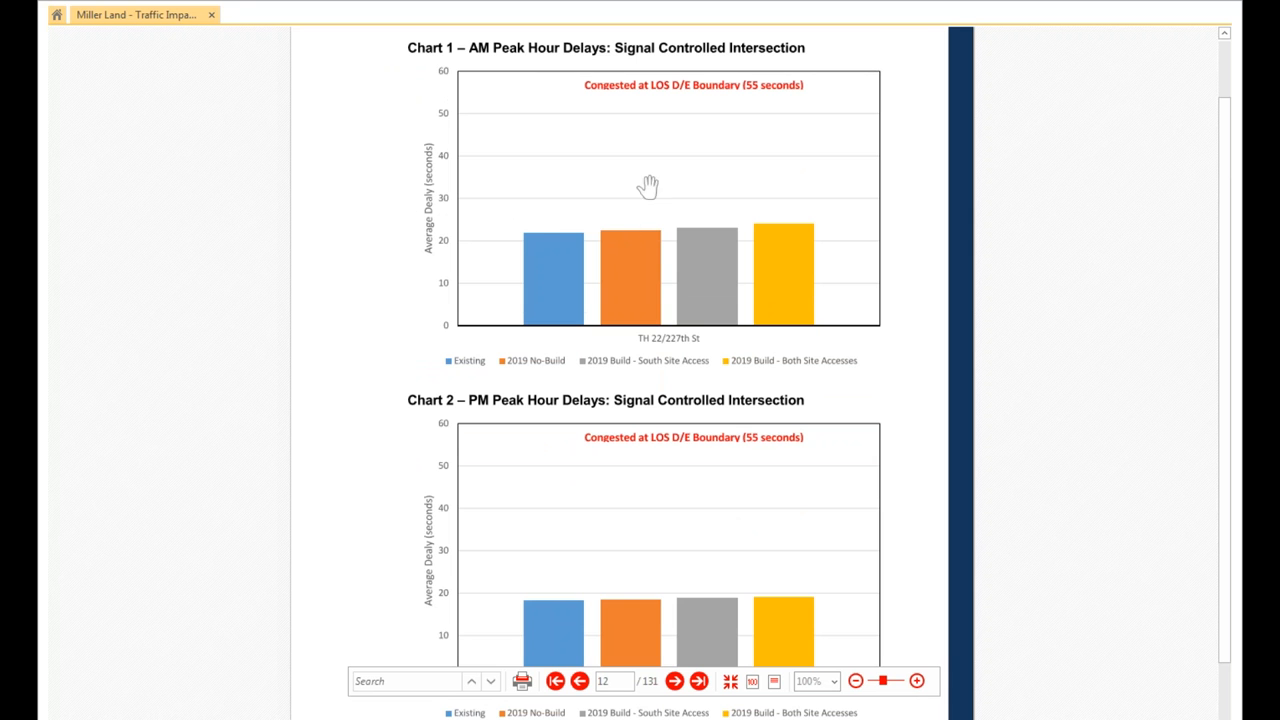
{"action": "mouse_move", "coordinate": [564, 272]}
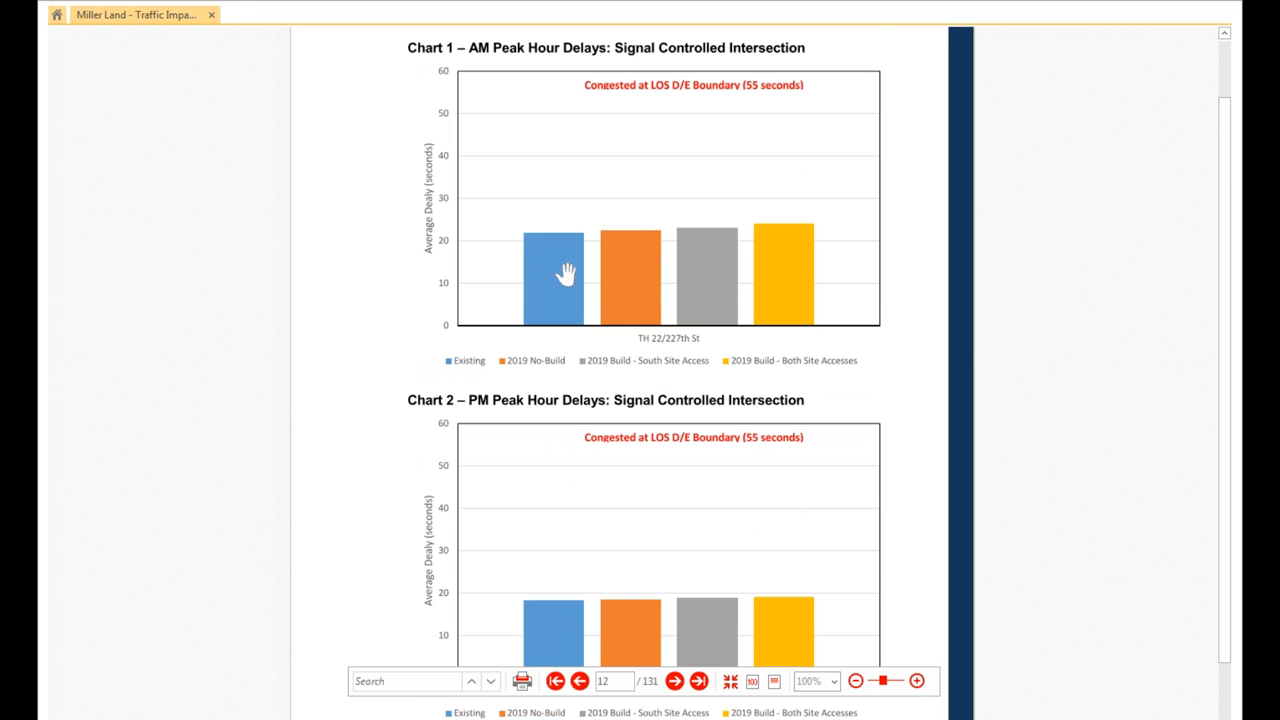
{"action": "scroll", "scroll_direction": "down", "scroll_amount": 3}
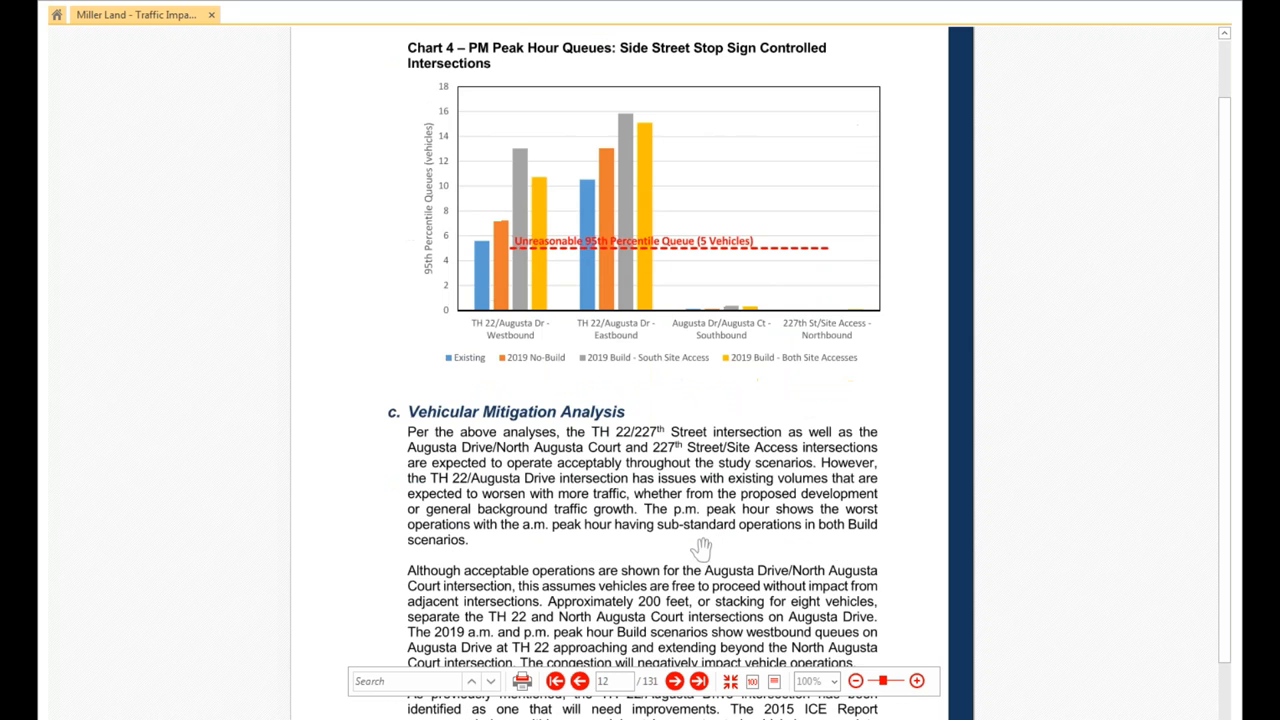
{"action": "scroll", "scroll_direction": "down", "scroll_amount": 3}
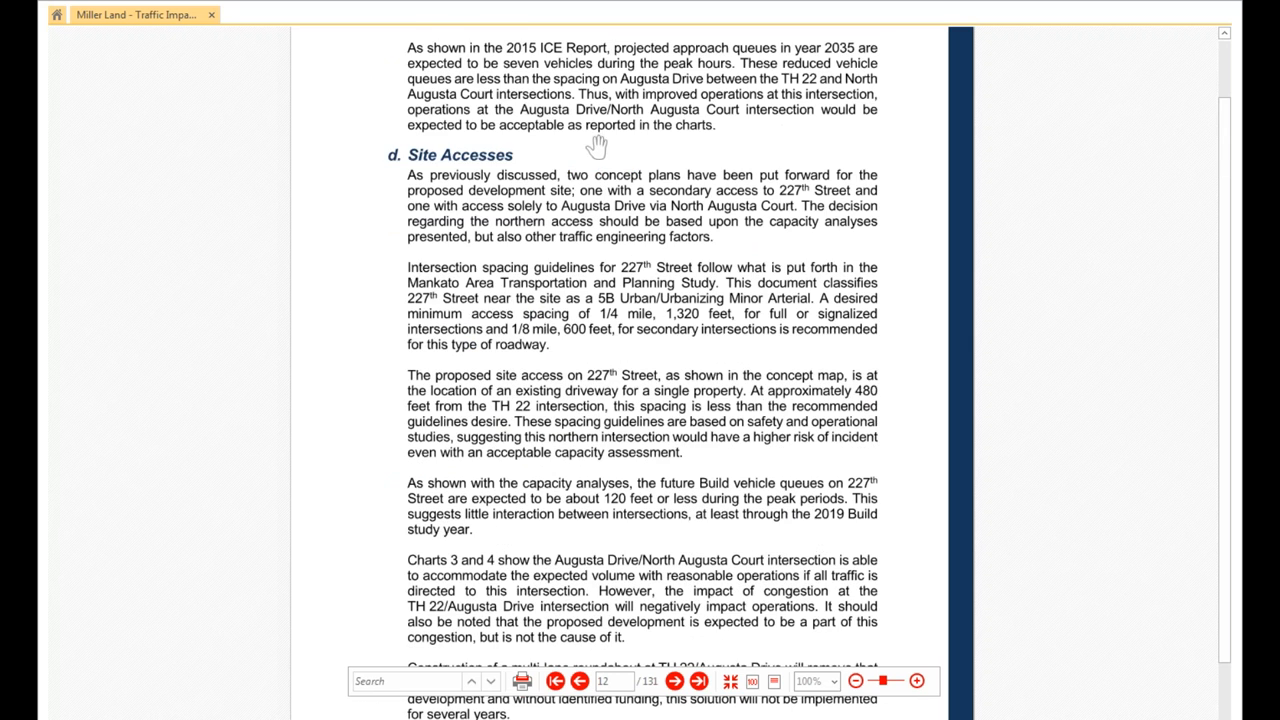
{"action": "scroll", "scroll_direction": "down", "scroll_amount": 3}
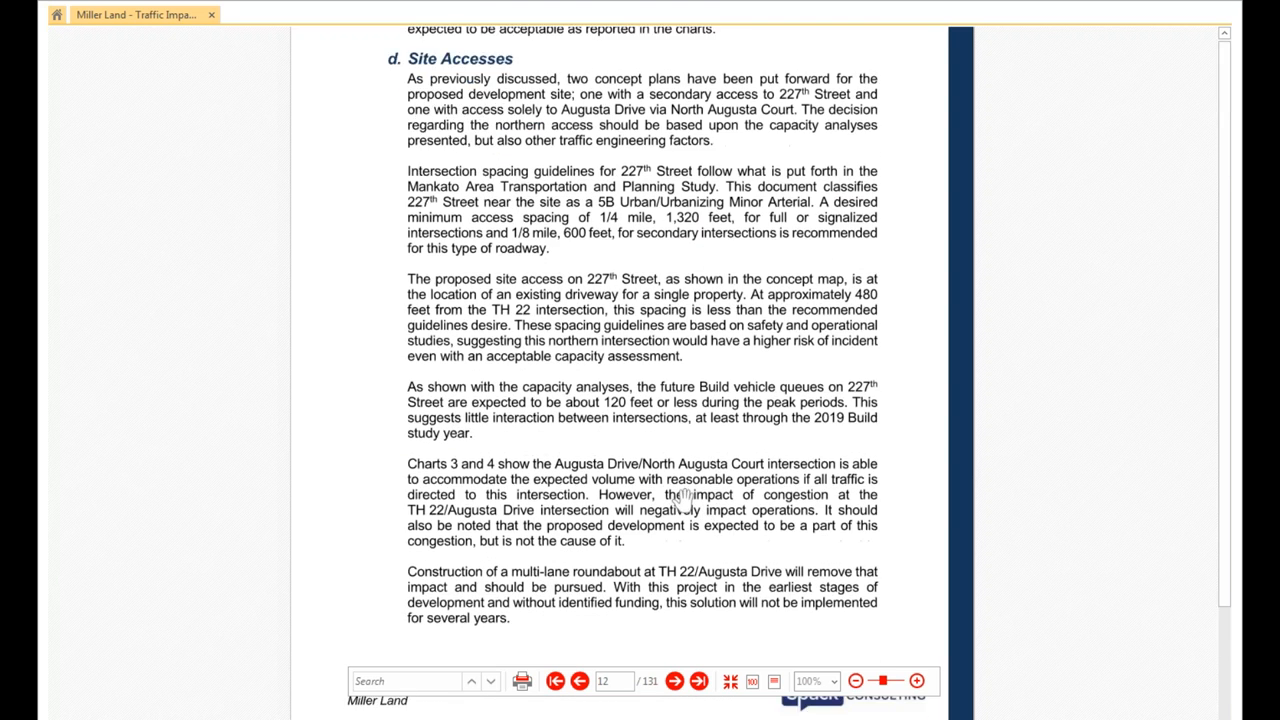
{"action": "scroll", "scroll_direction": "down", "scroll_amount": 3}
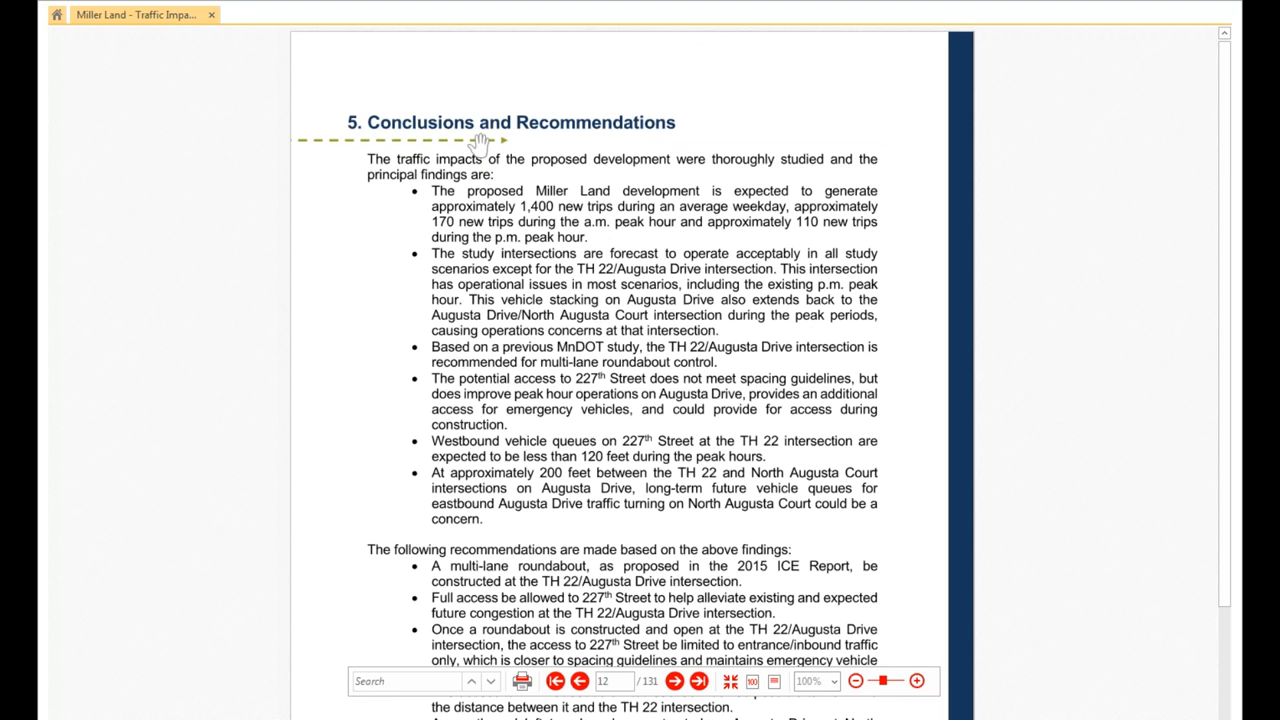
{"action": "mouse_move", "coordinate": [490, 136]}
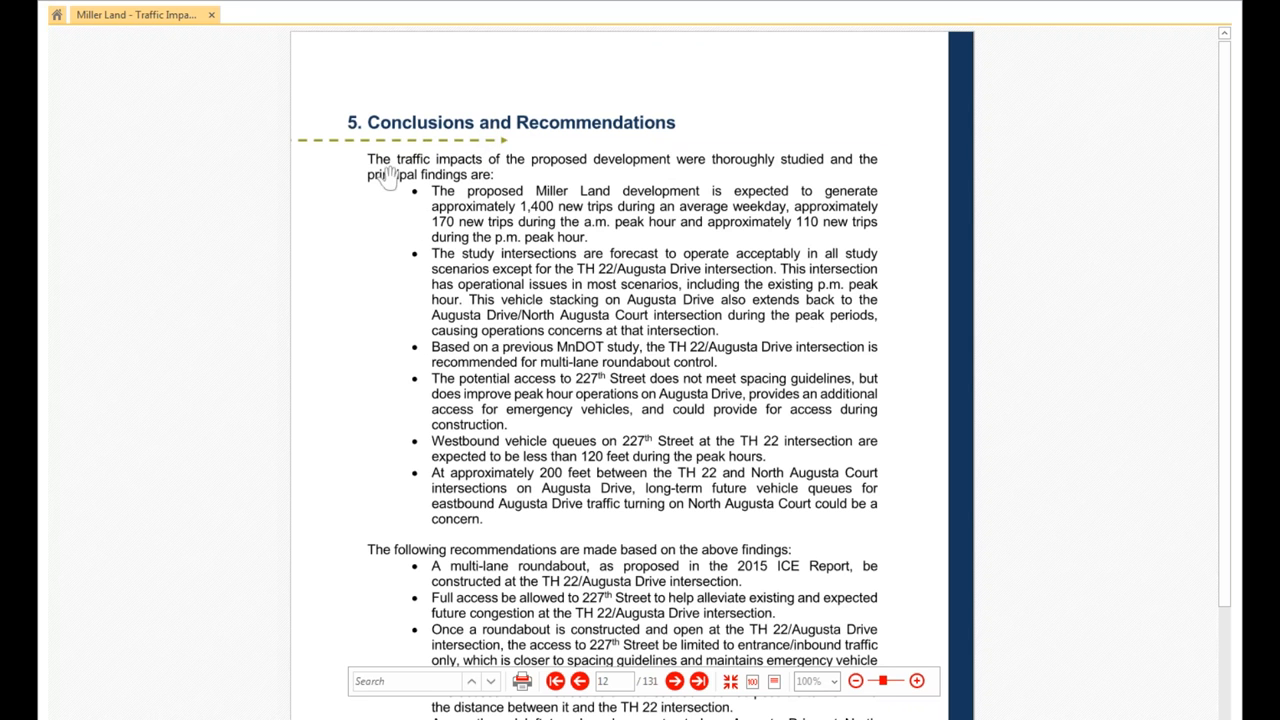
{"action": "mouse_move", "coordinate": [542, 200]}
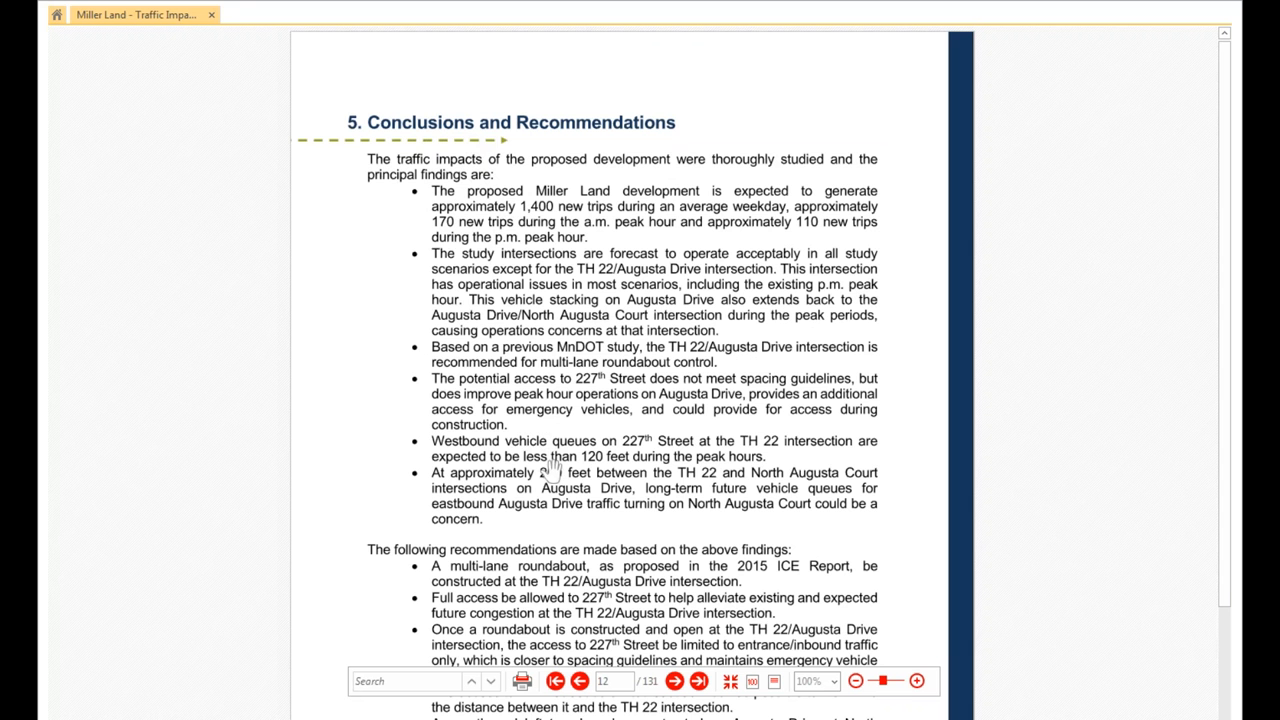
{"action": "mouse_move", "coordinate": [622, 502]}
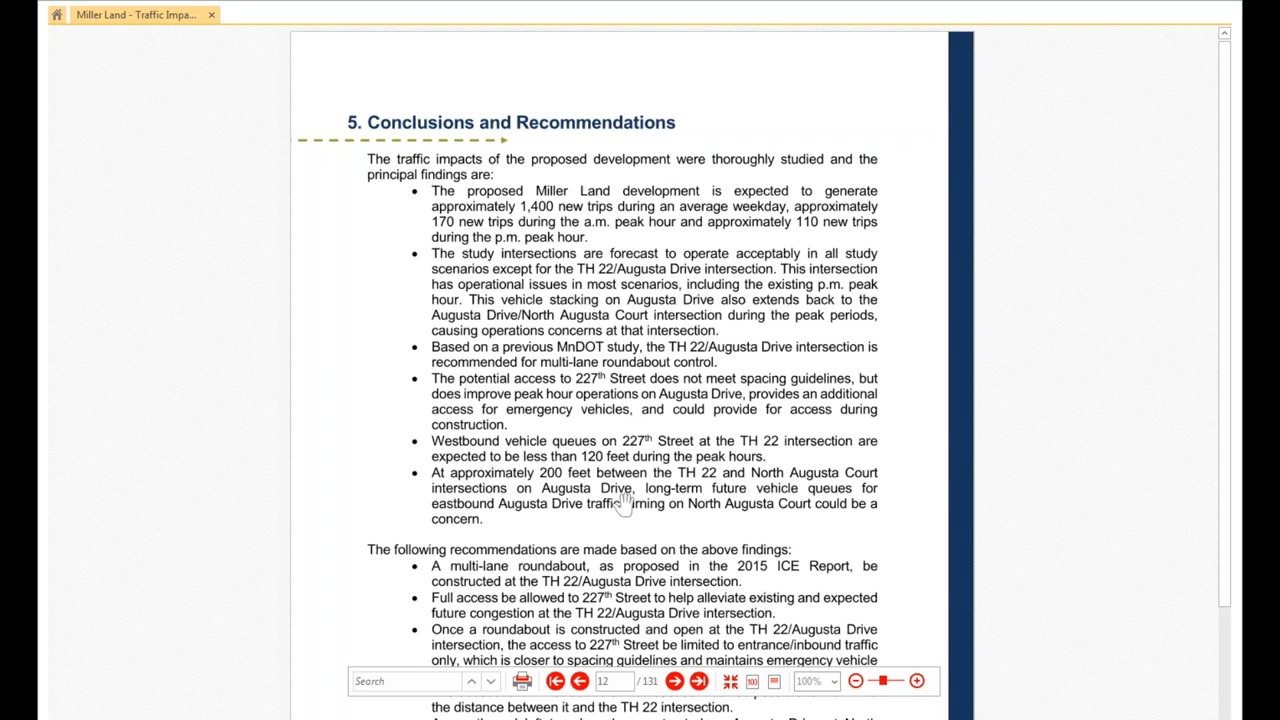
Scroll through section 5's findings to the recommendations list ending with the eastbound left turn lane.
{"action": "scroll", "scroll_direction": "down", "scroll_amount": 3}
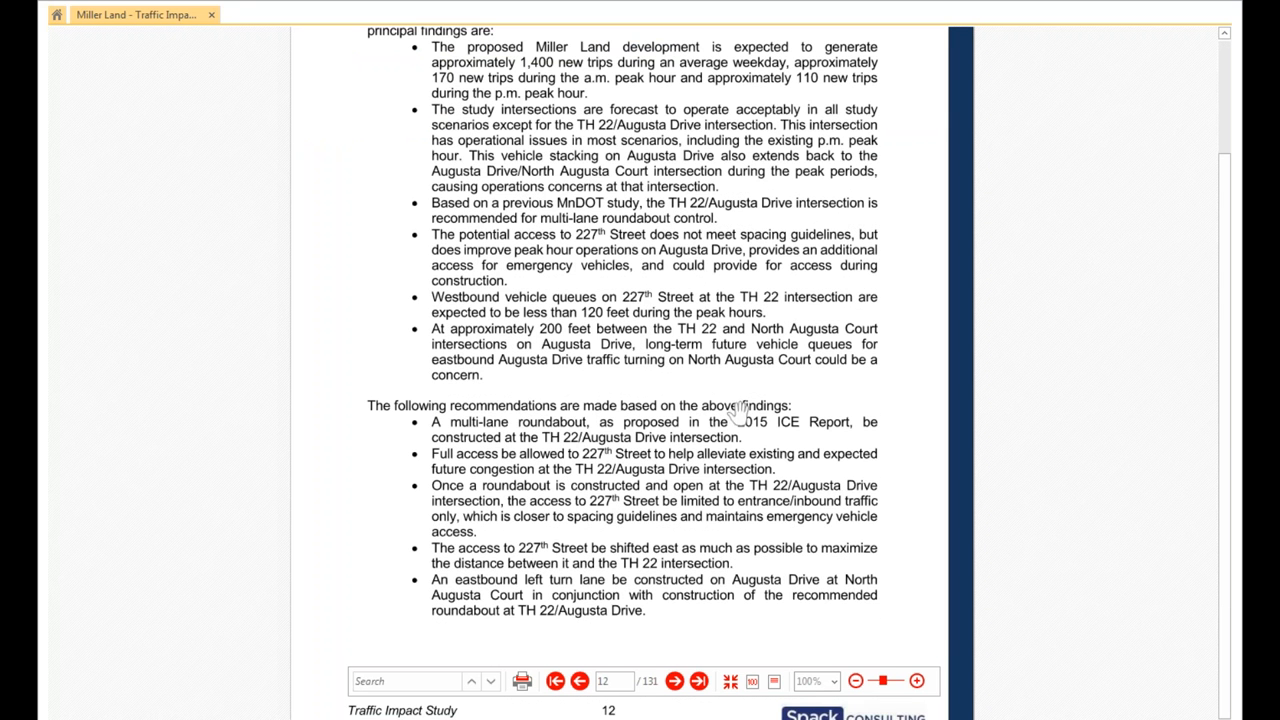
{"action": "mouse_move", "coordinate": [552, 418]}
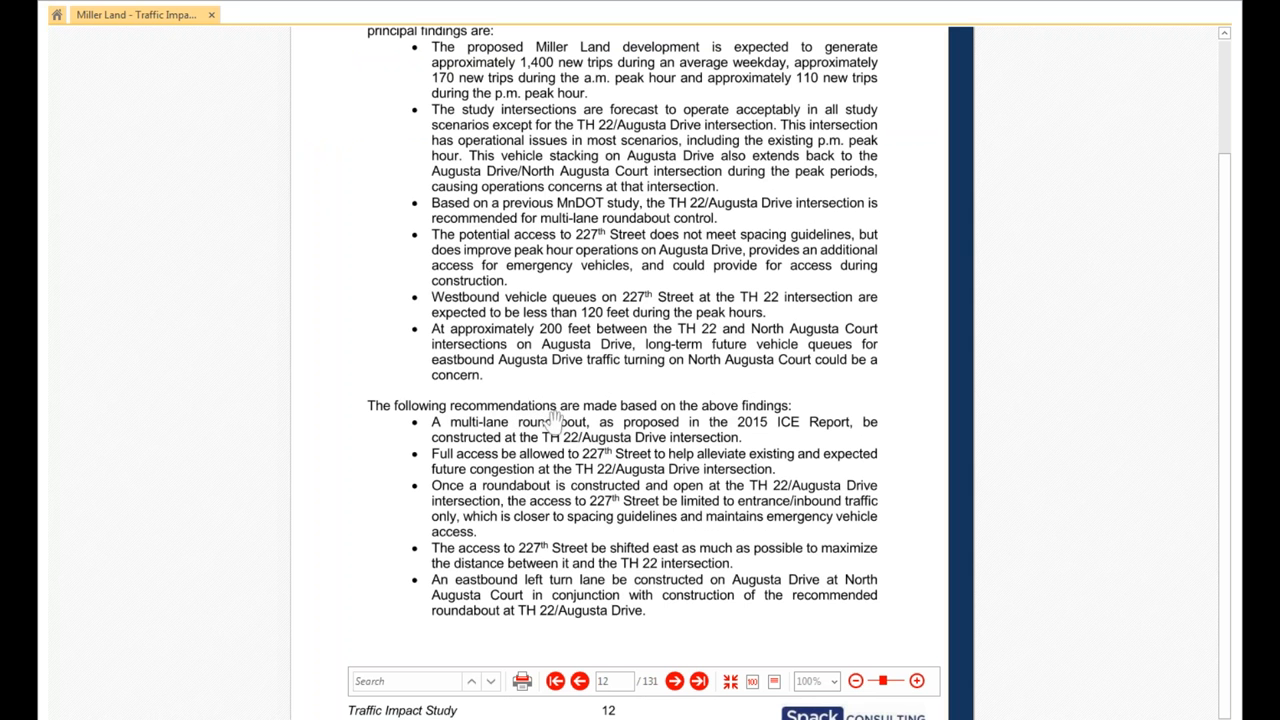
{"action": "mouse_move", "coordinate": [620, 492]}
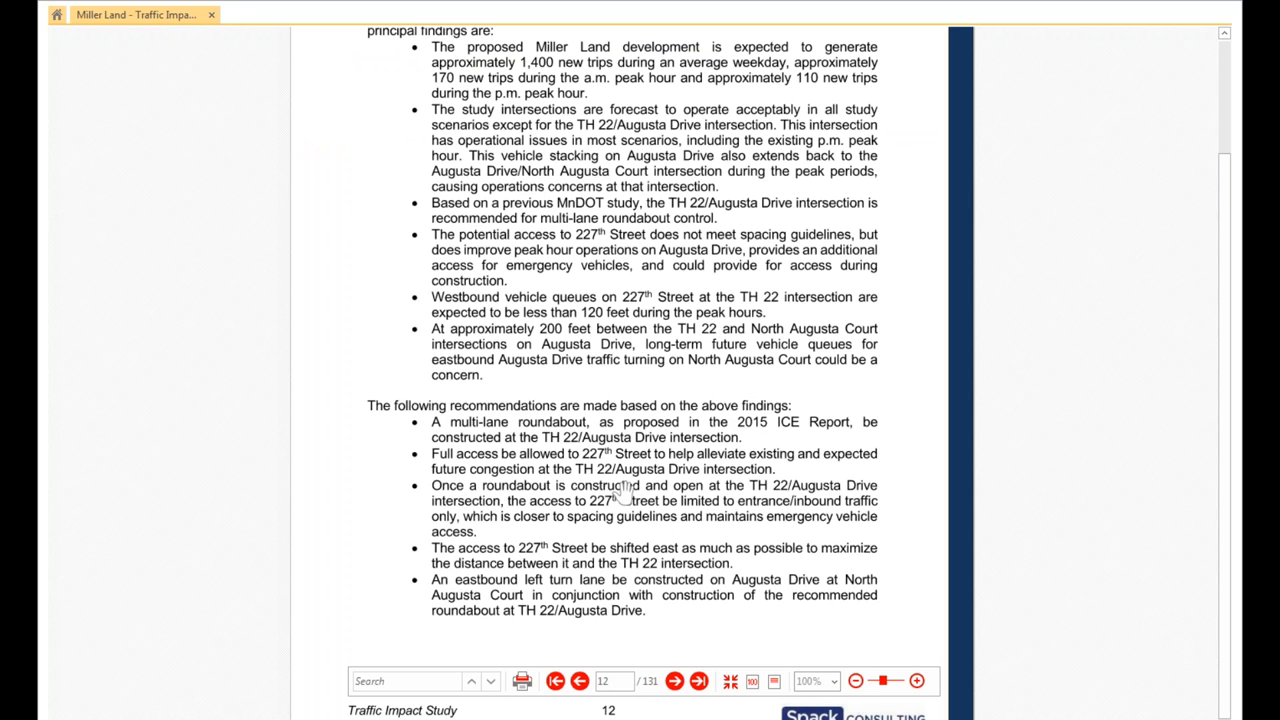
{"action": "scroll", "scroll_direction": "down", "scroll_amount": 3}
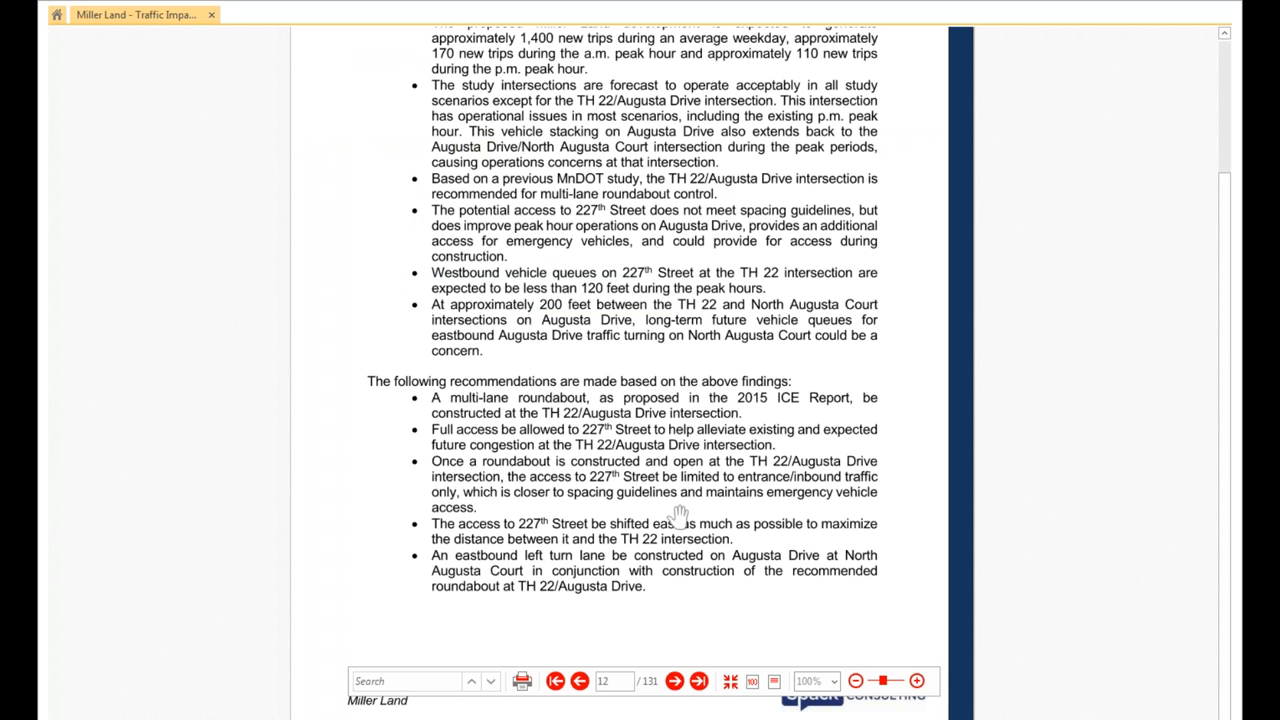
{"action": "mouse_move", "coordinate": [662, 544]}
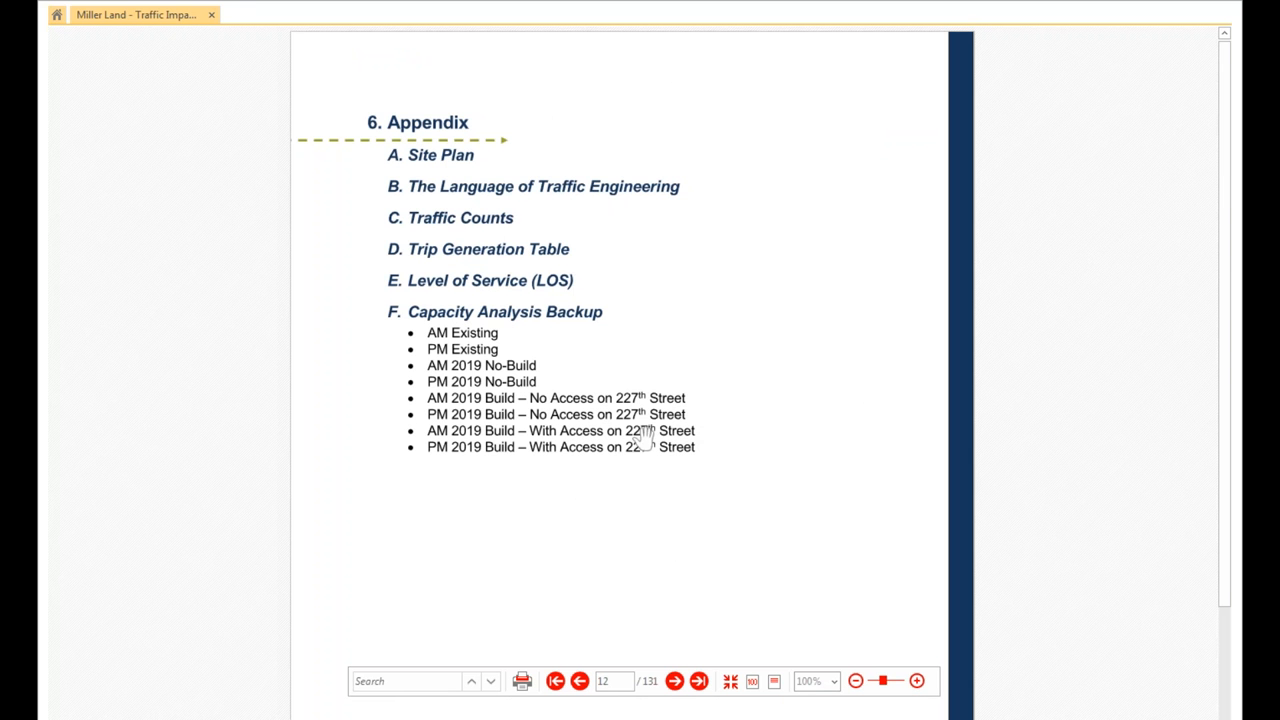
{"action": "mouse_move", "coordinate": [460, 282]}
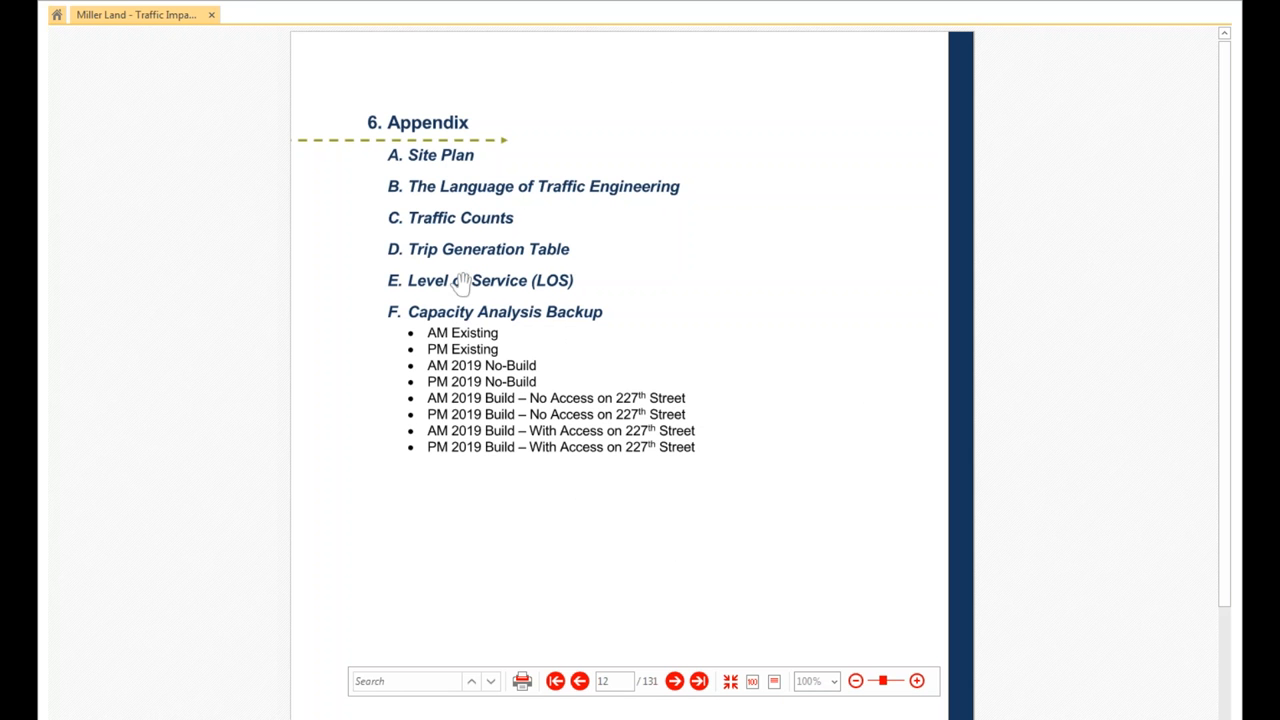
{"action": "mouse_move", "coordinate": [476, 256]}
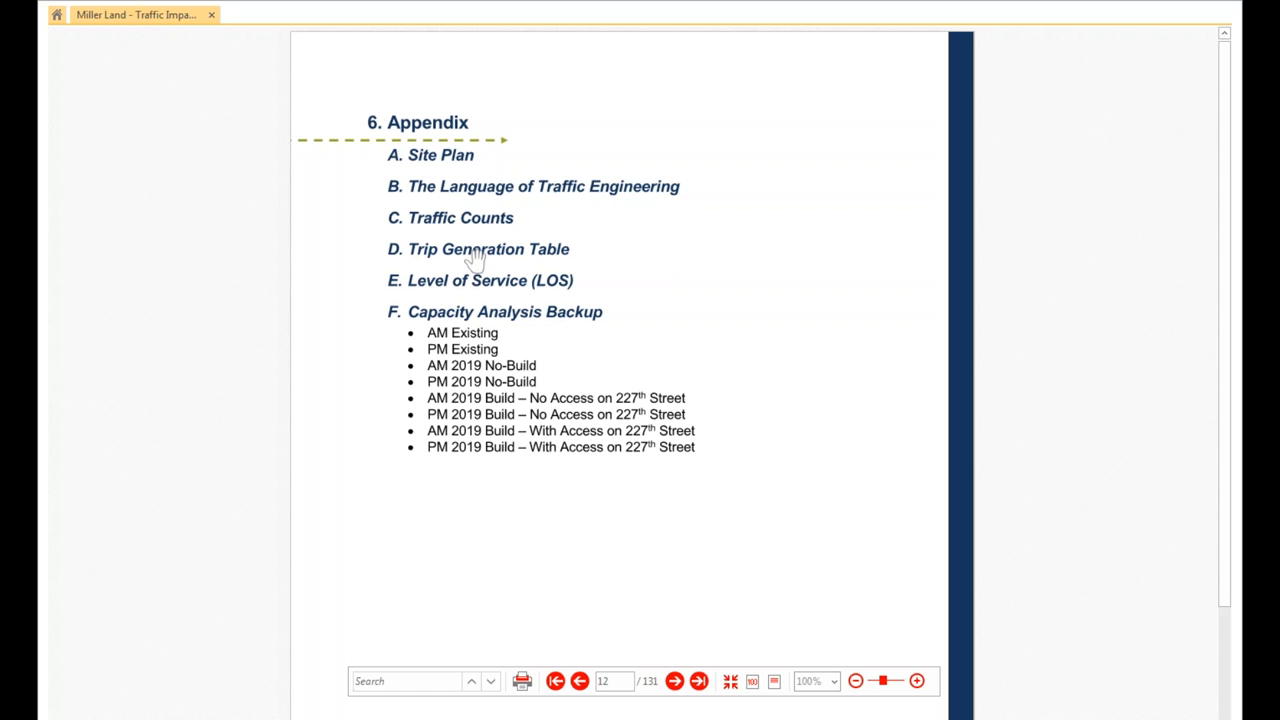
{"action": "mouse_move", "coordinate": [712, 360]}
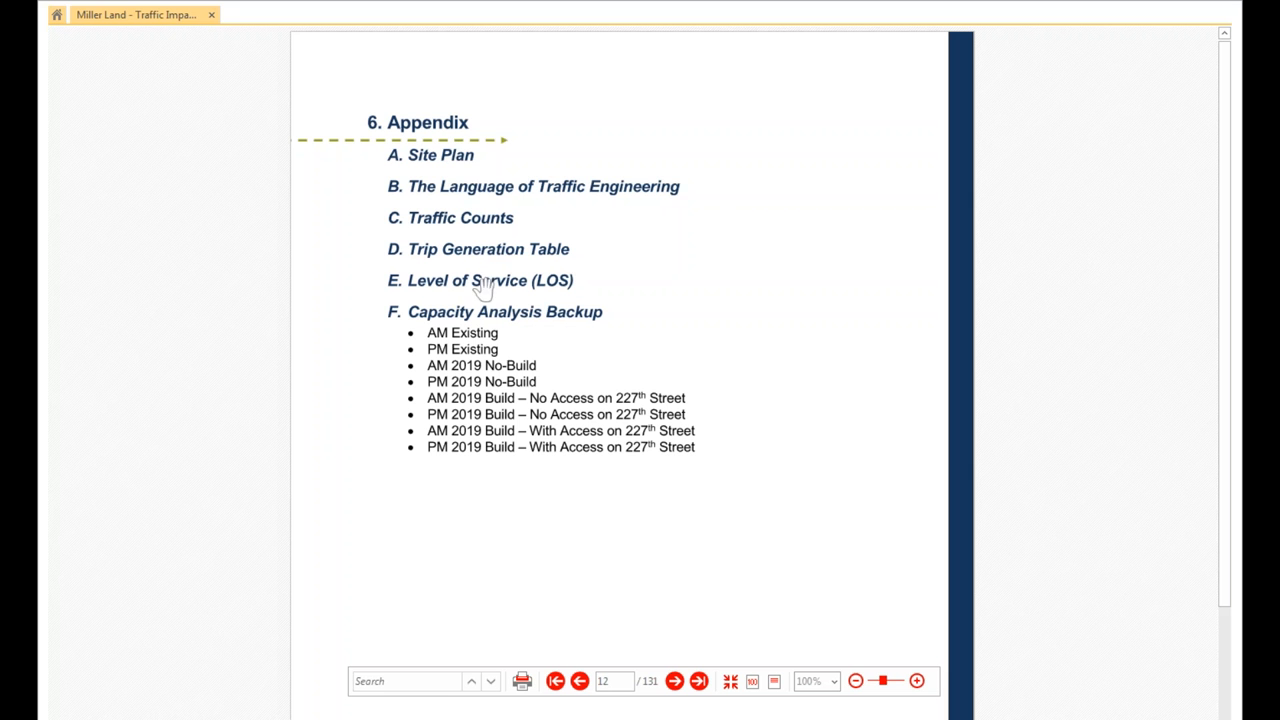
{"action": "mouse_move", "coordinate": [468, 190]}
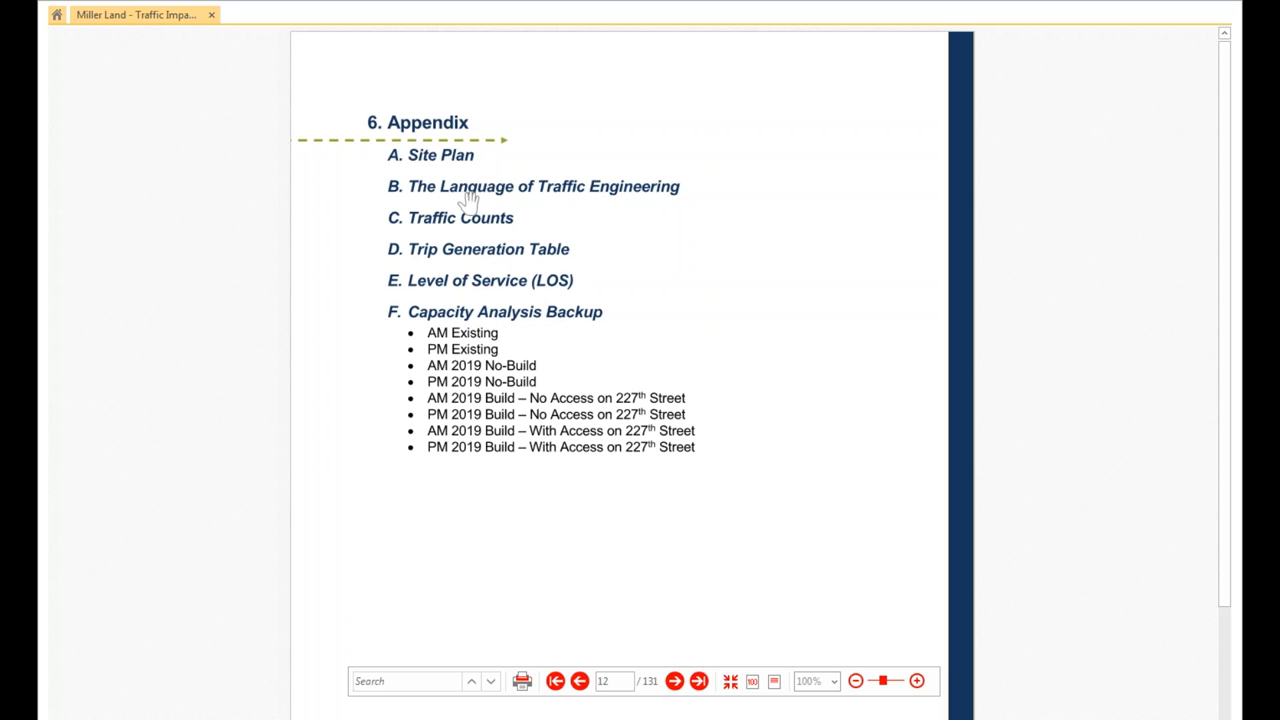
{"action": "mouse_move", "coordinate": [532, 196]}
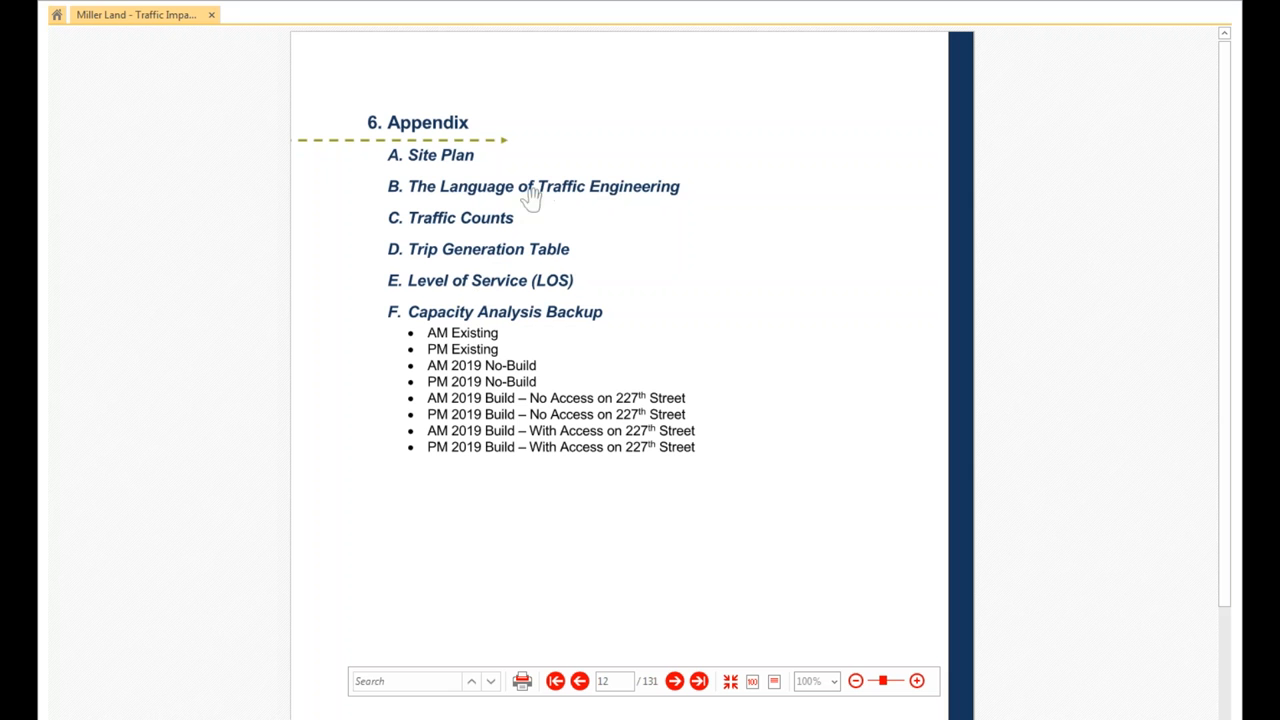
{"action": "mouse_move", "coordinate": [496, 244]}
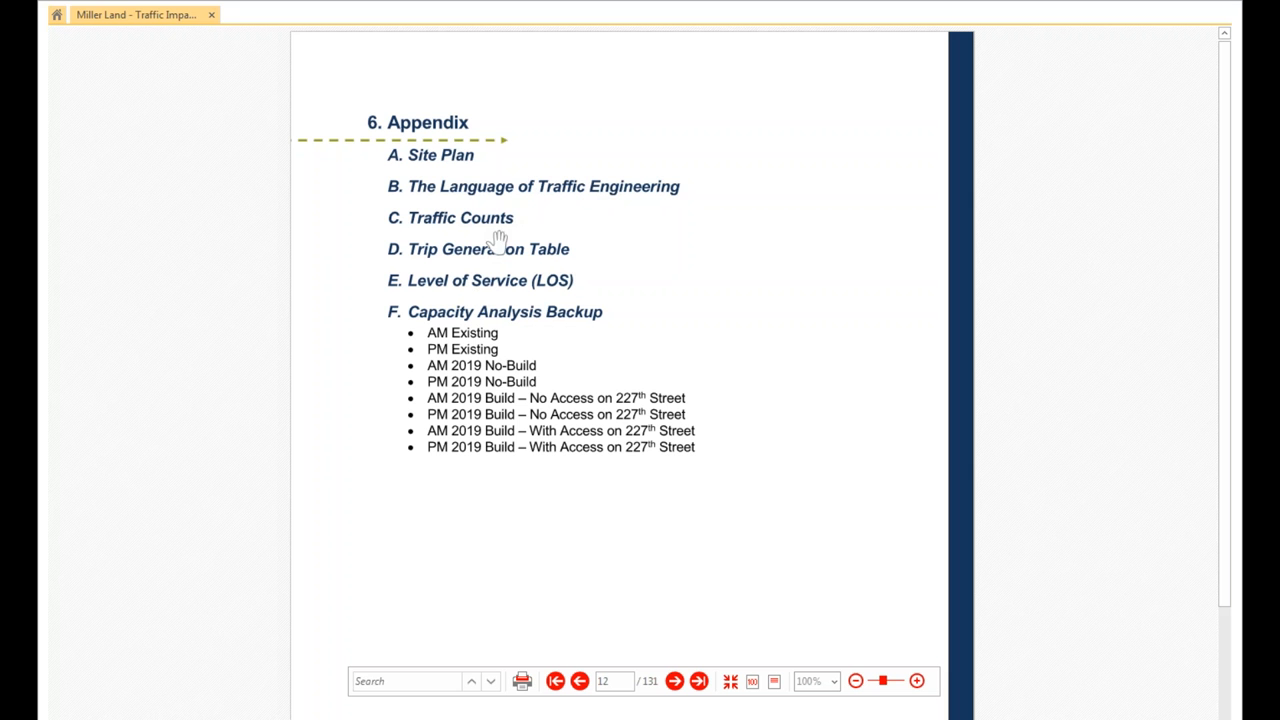
{"action": "mouse_move", "coordinate": [472, 276]}
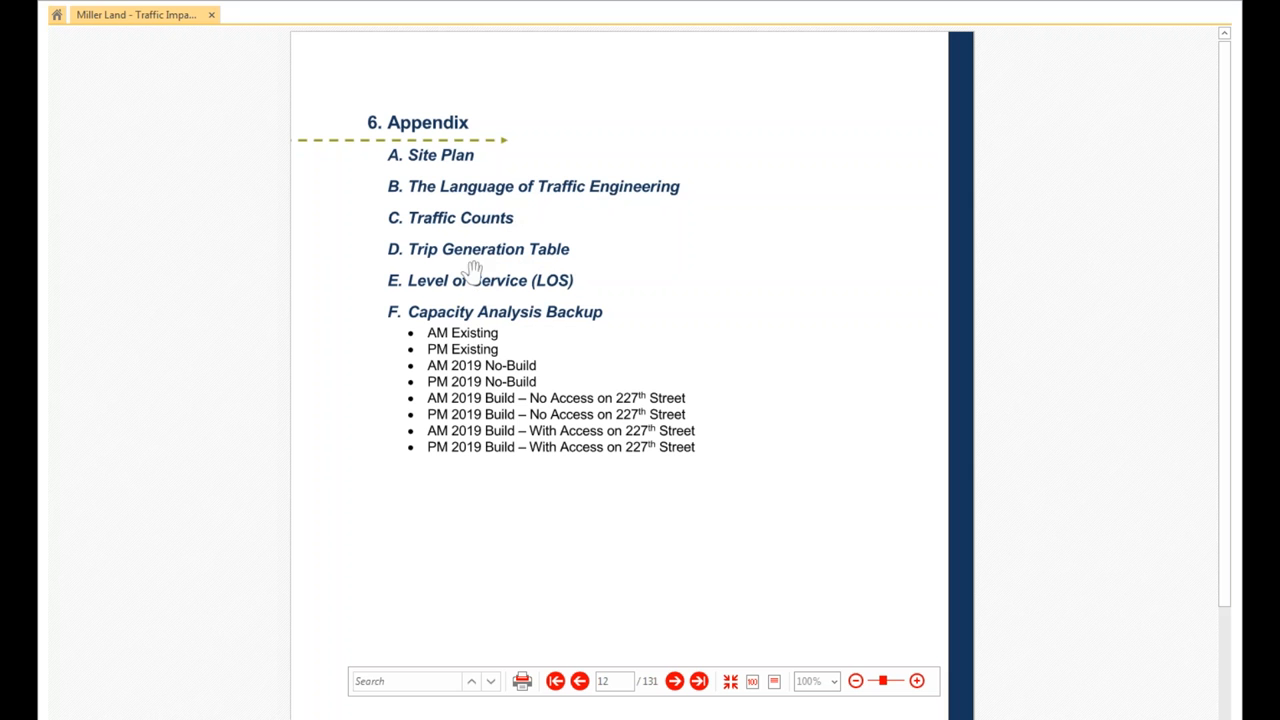
{"action": "mouse_move", "coordinate": [398, 296]}
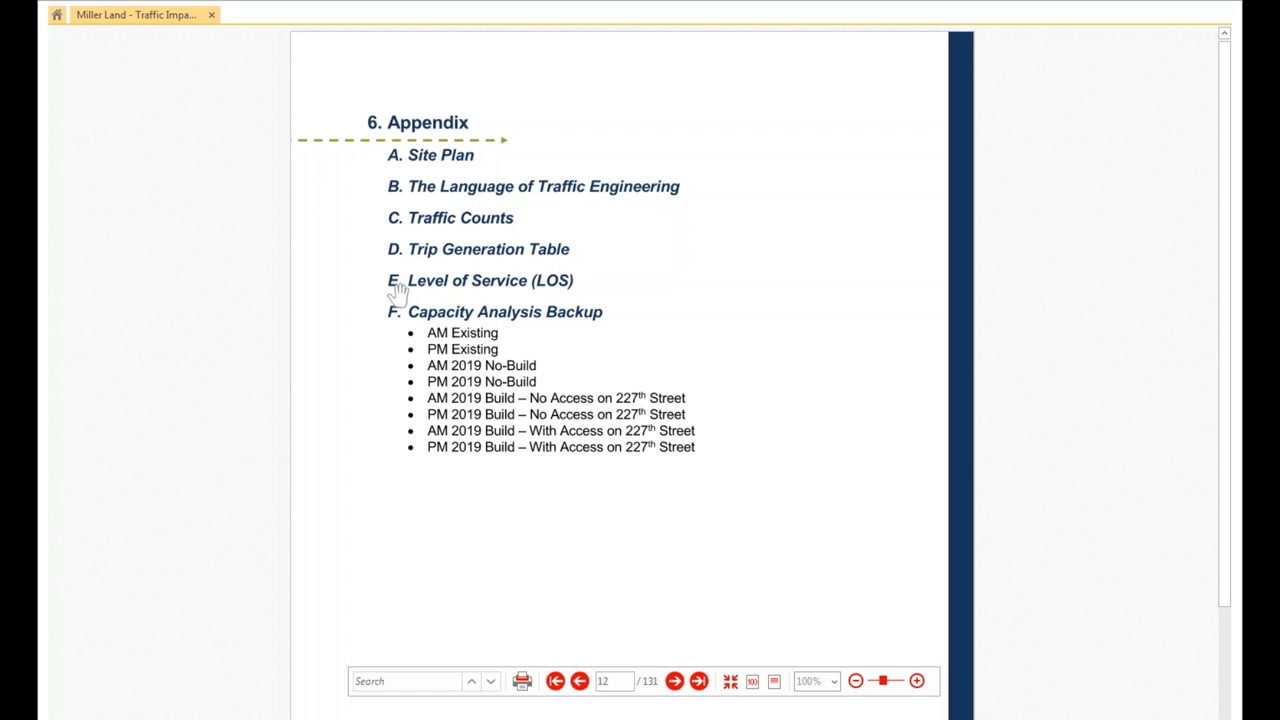
{"action": "mouse_move", "coordinate": [548, 292]}
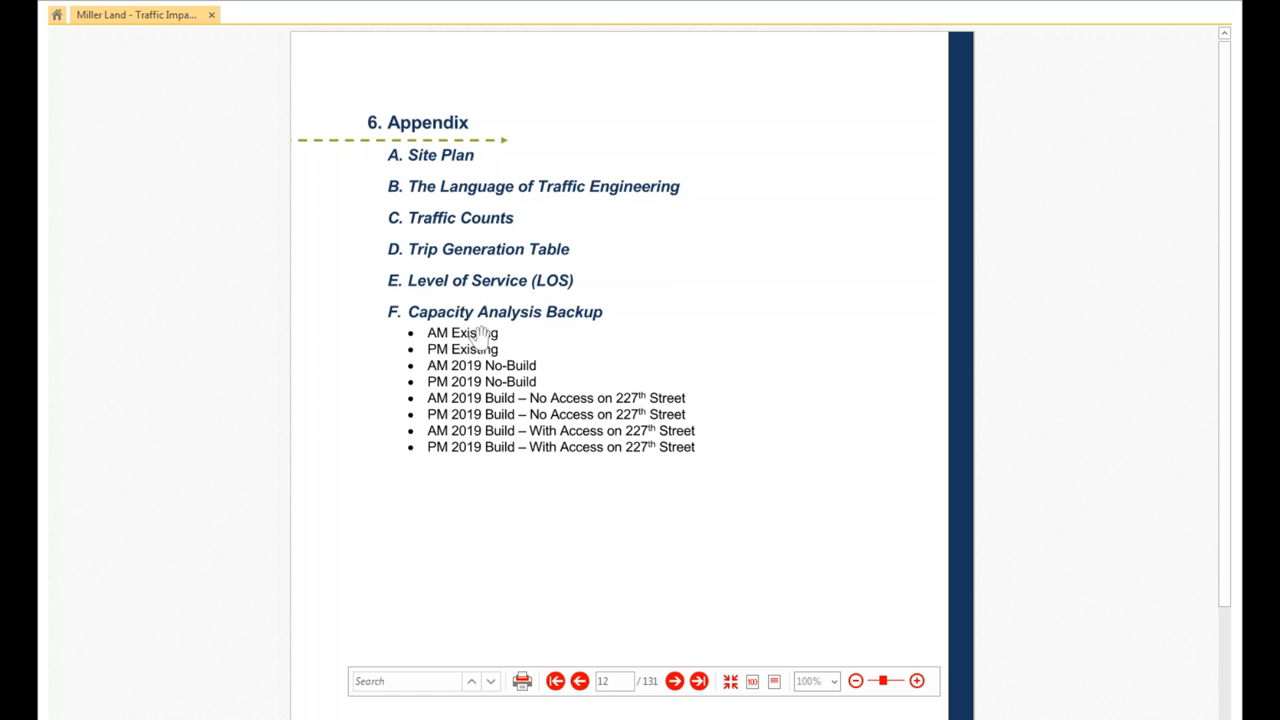
{"action": "mouse_move", "coordinate": [470, 290]}
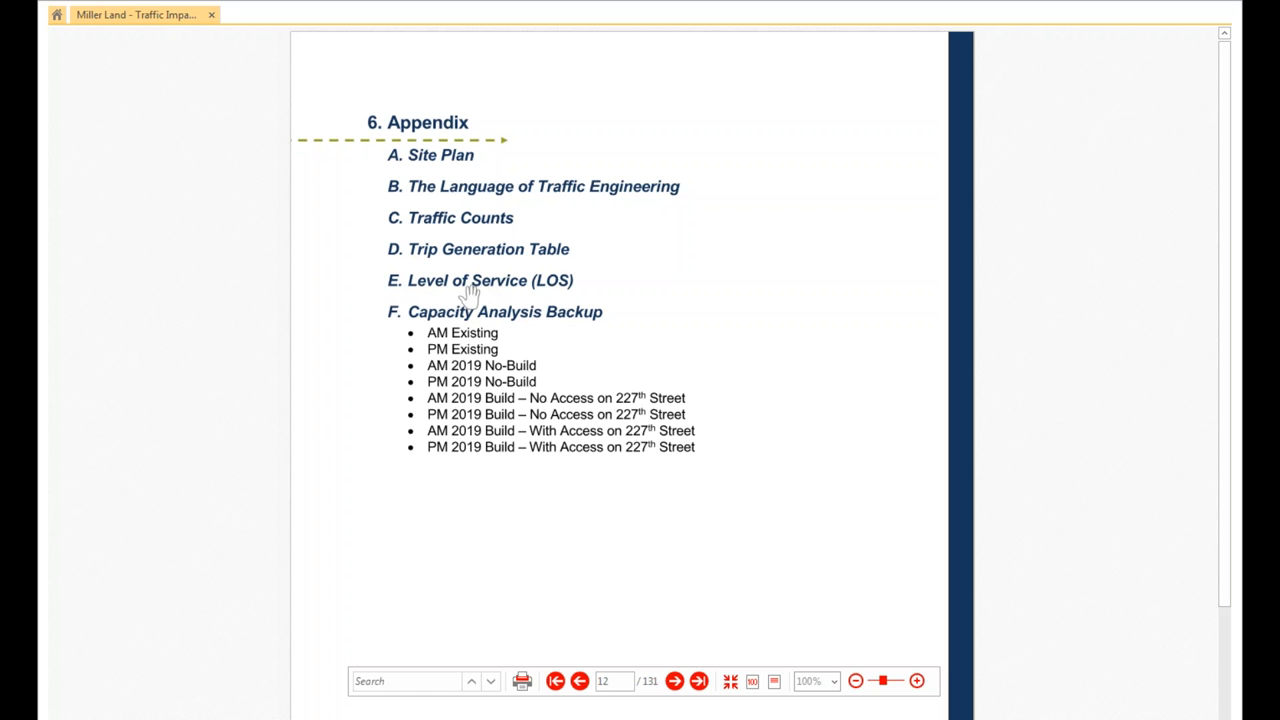
{"action": "mouse_move", "coordinate": [552, 320]}
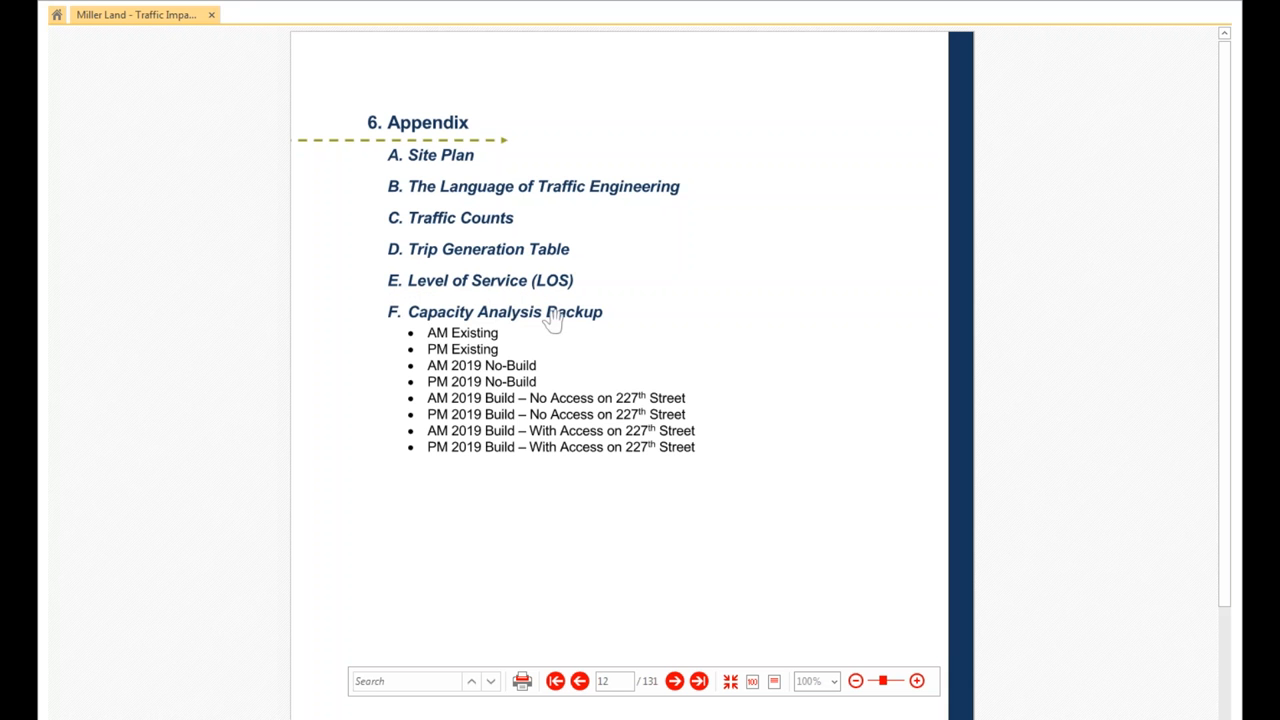
{"action": "mouse_move", "coordinate": [628, 488]}
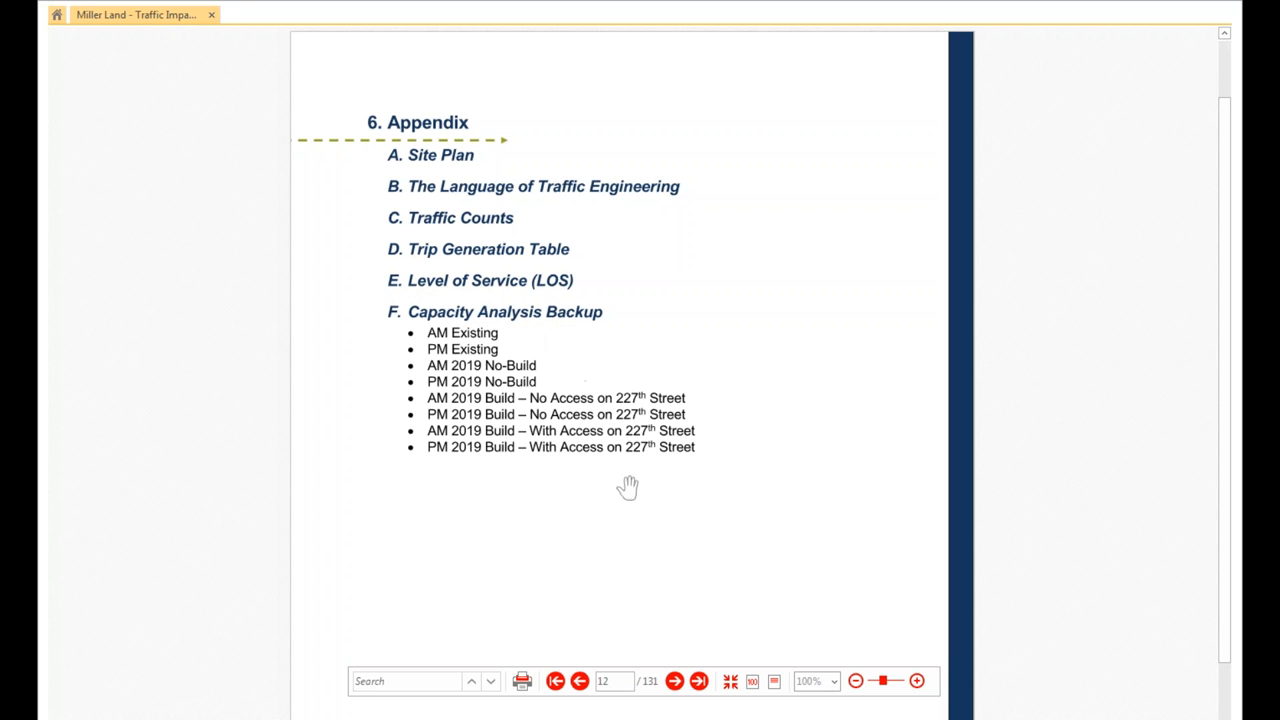
Scroll through Appendix B's brief past Important Manuals/Guides and Resources to Appendix C, Traffic Counts.
{"action": "scroll", "scroll_direction": "down", "scroll_amount": 3}
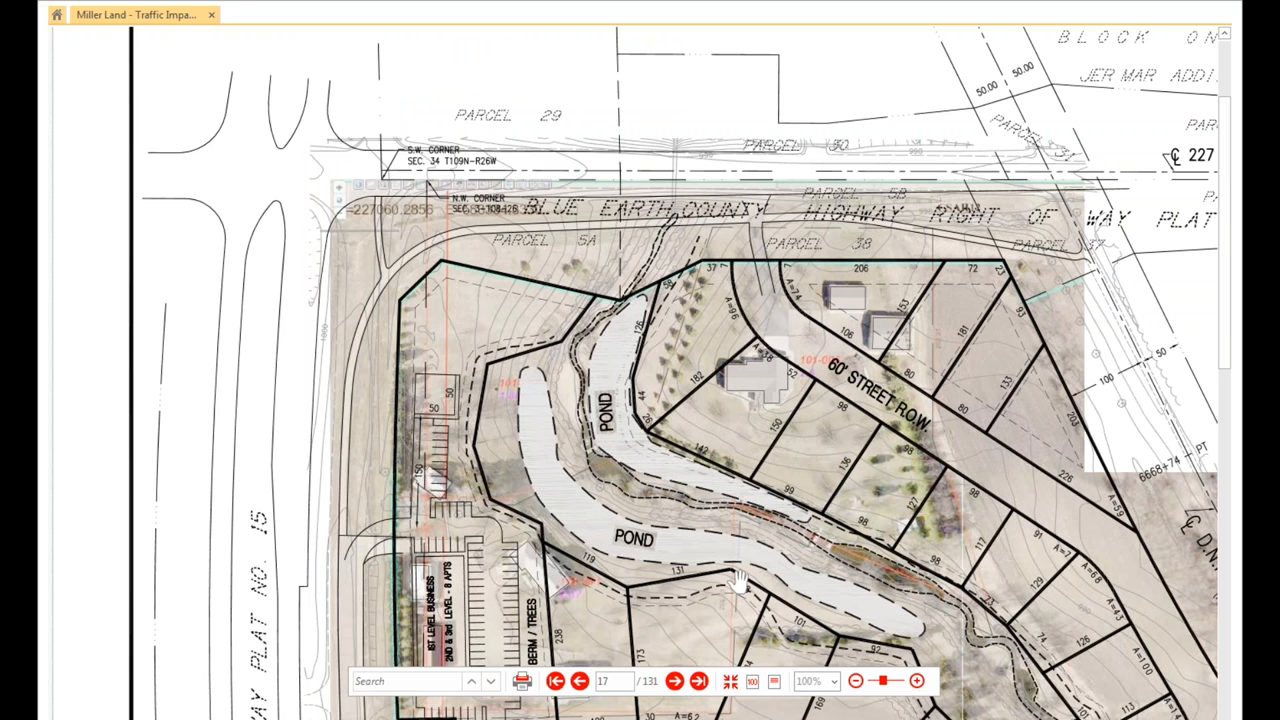
{"action": "mouse_move", "coordinate": [810, 304]}
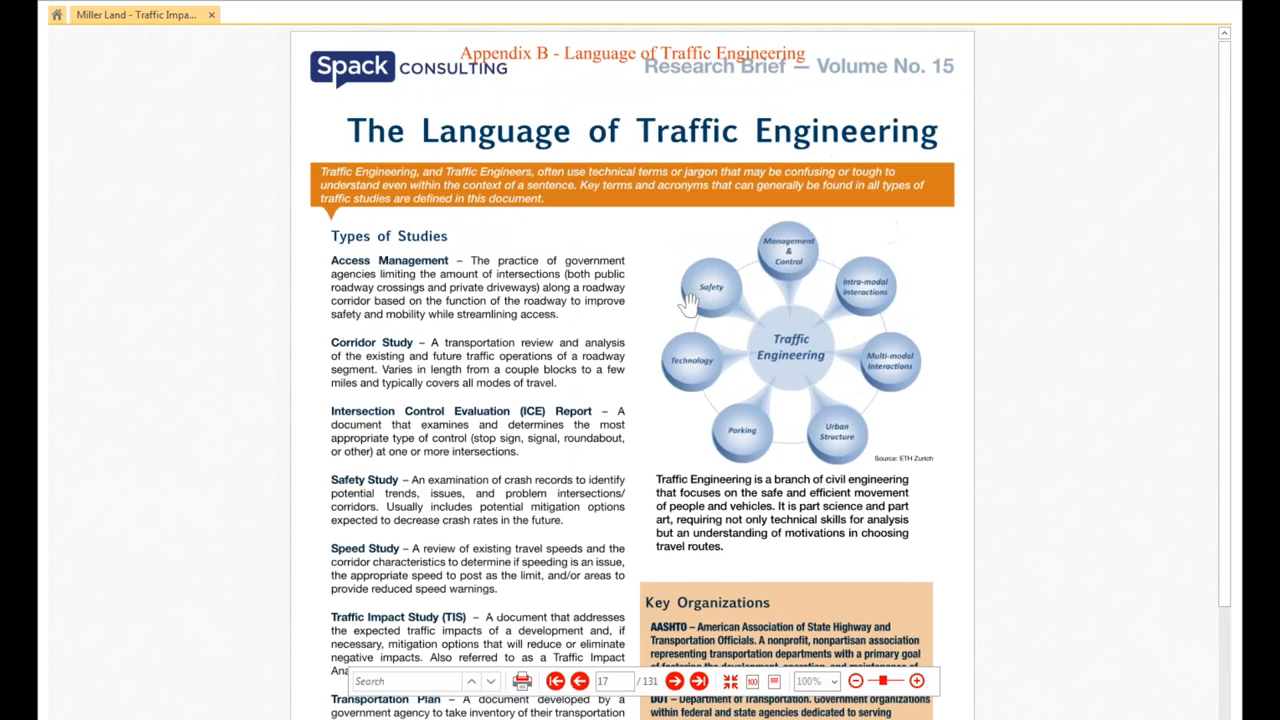
{"action": "mouse_move", "coordinate": [848, 62]}
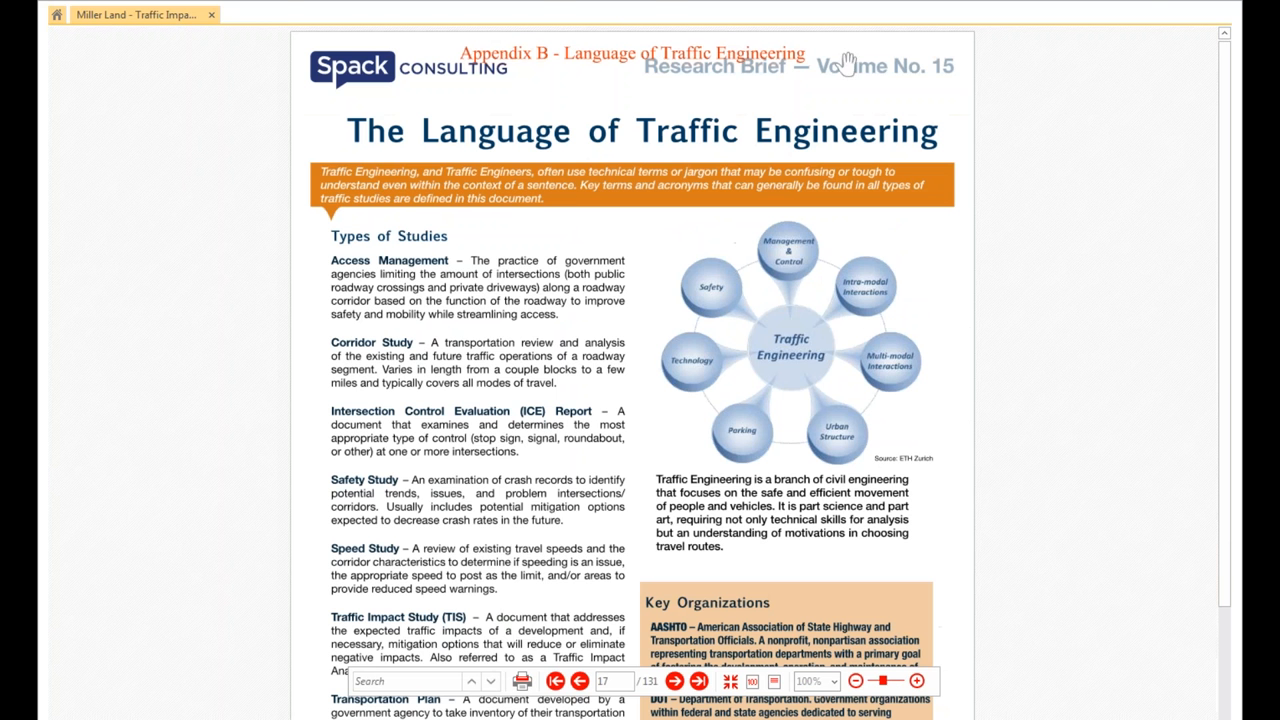
{"action": "mouse_move", "coordinate": [778, 112]}
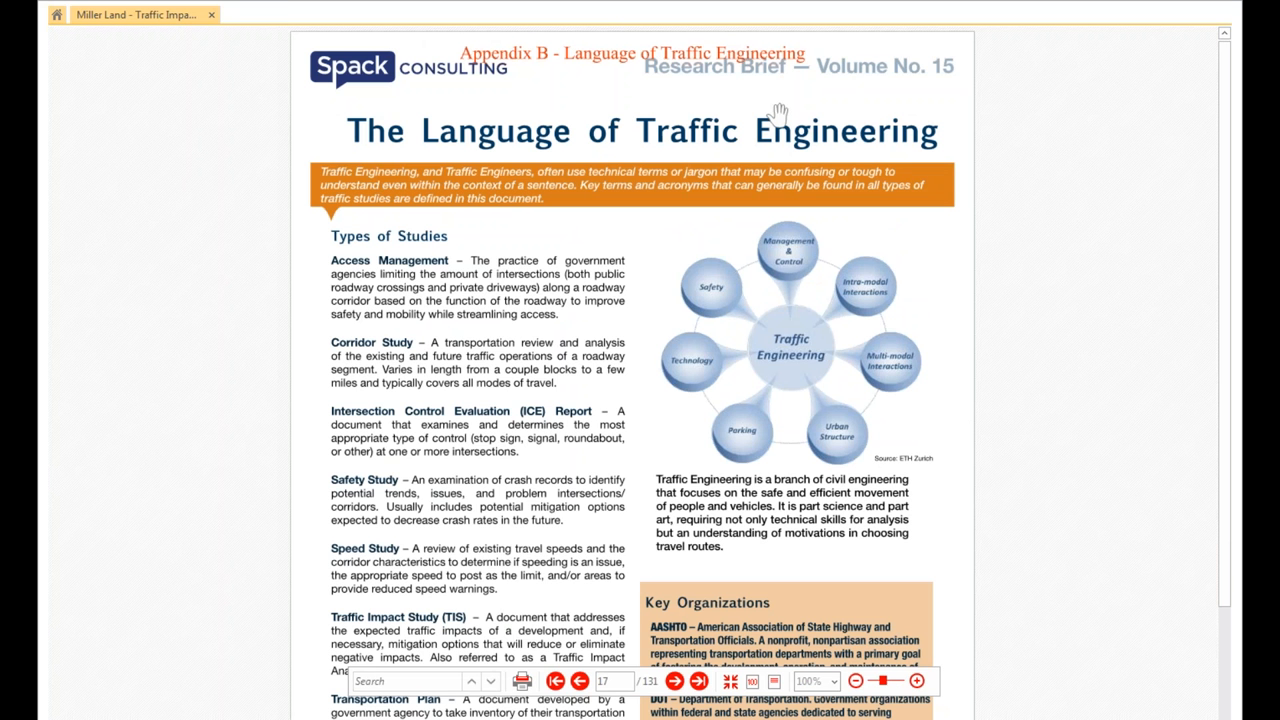
{"action": "mouse_move", "coordinate": [784, 114]}
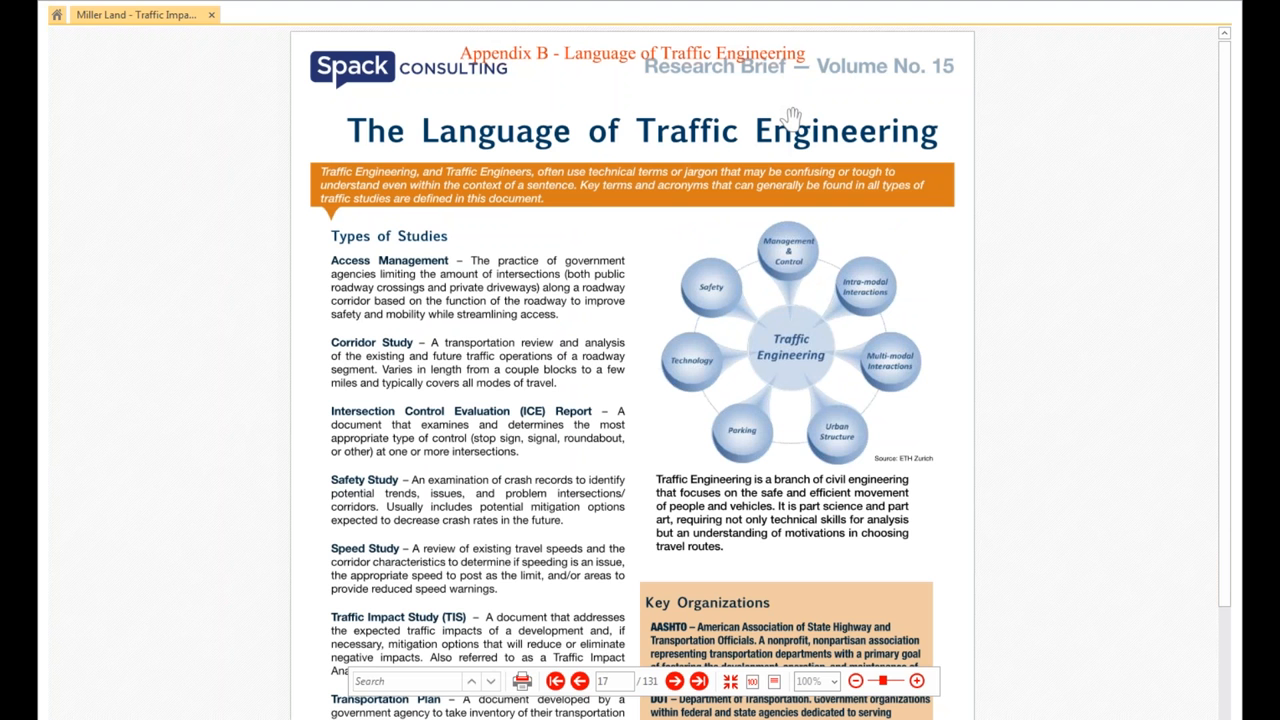
{"action": "mouse_move", "coordinate": [792, 144]}
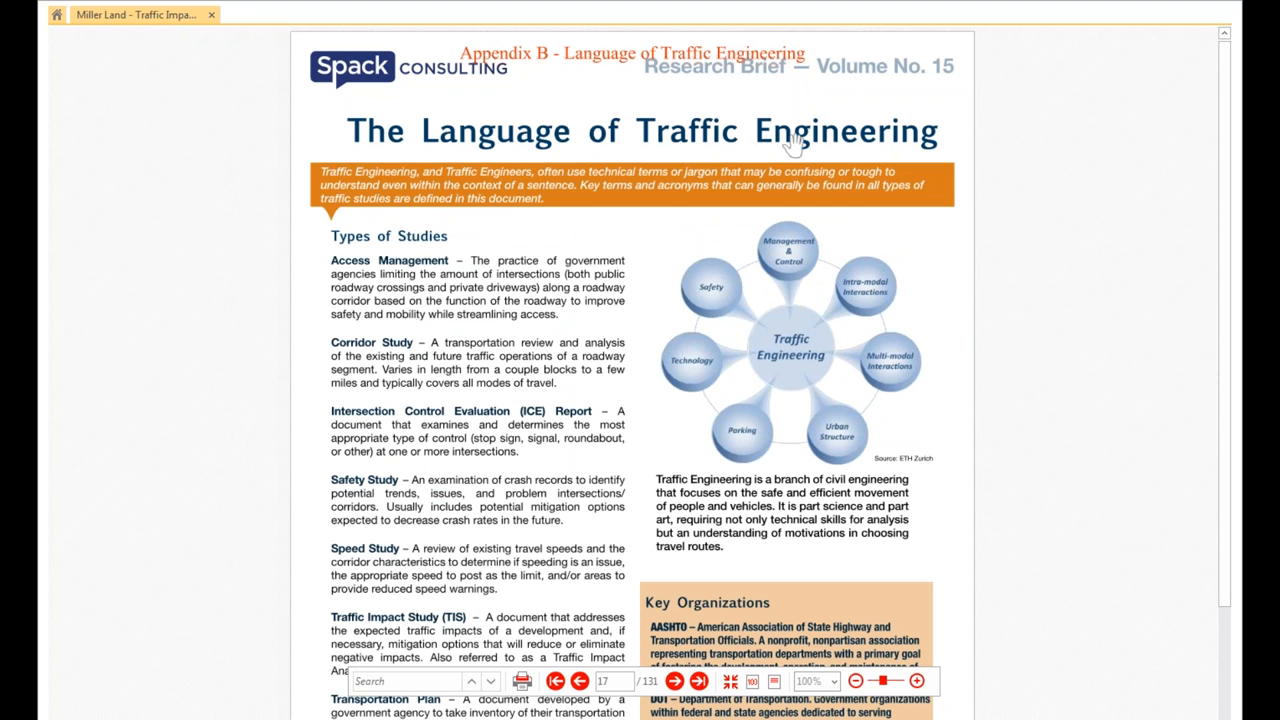
{"action": "mouse_move", "coordinate": [776, 156]}
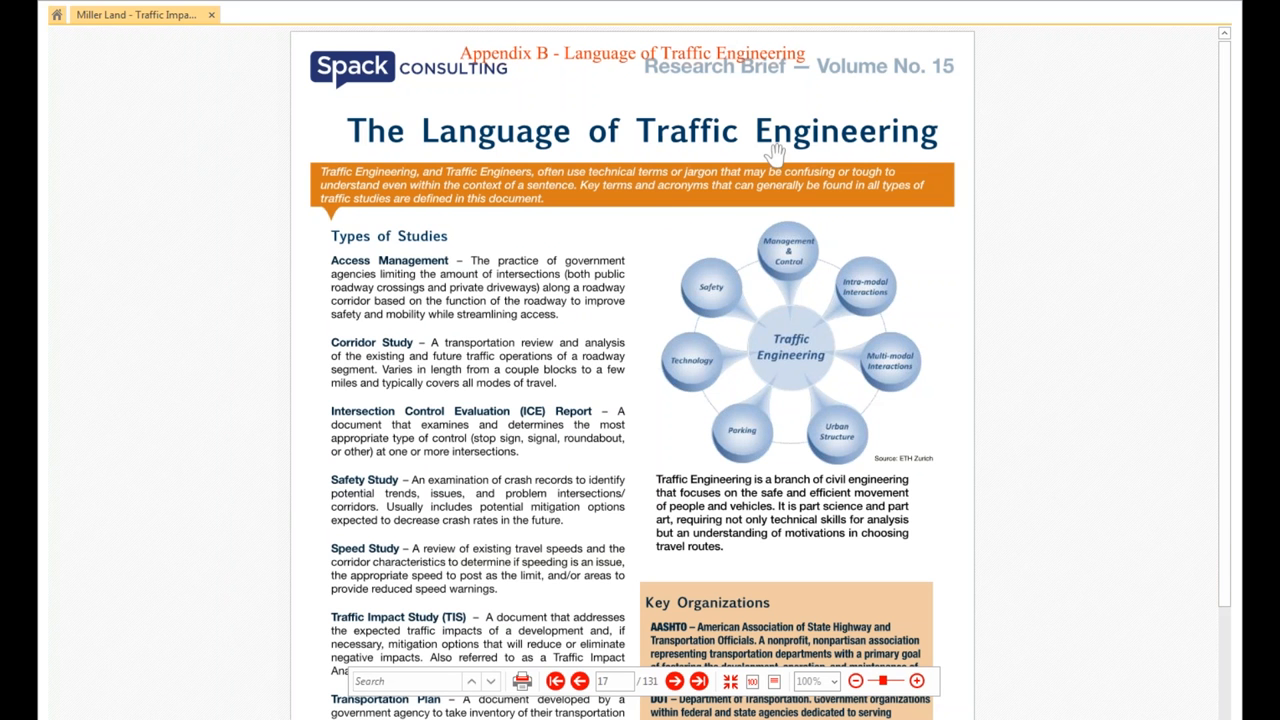
{"action": "mouse_move", "coordinate": [822, 112]}
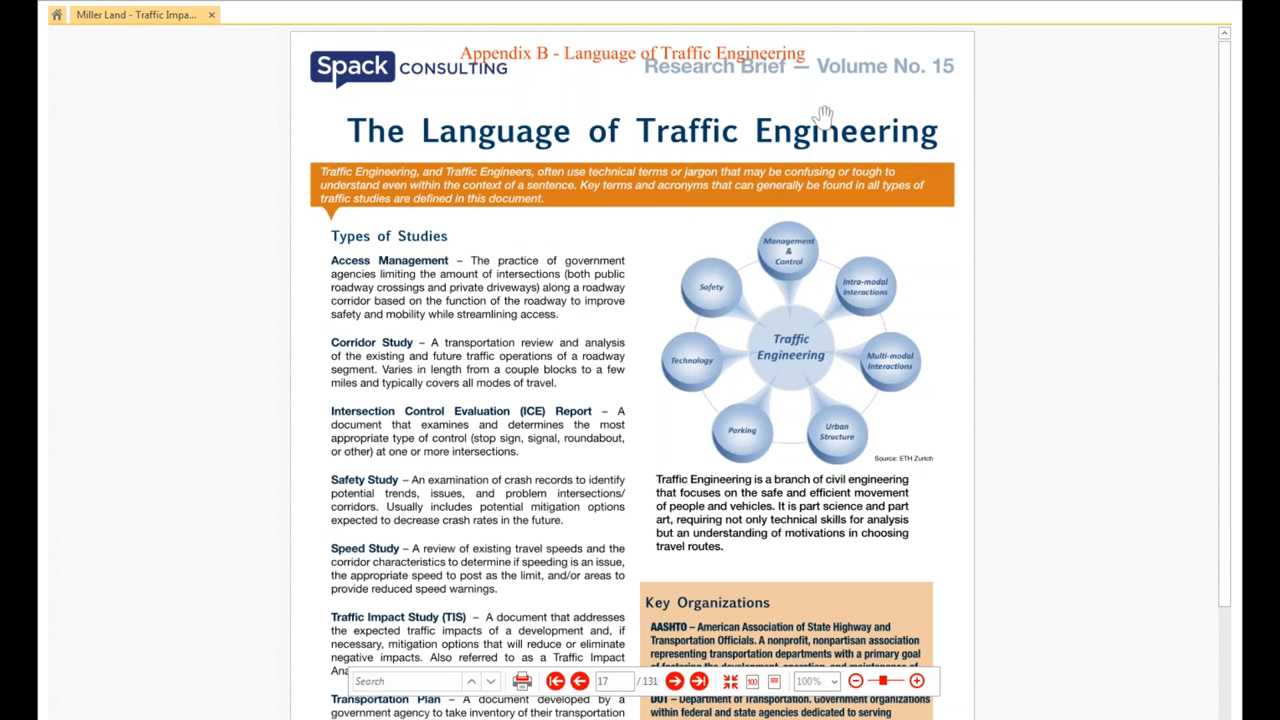
{"action": "mouse_move", "coordinate": [744, 84]}
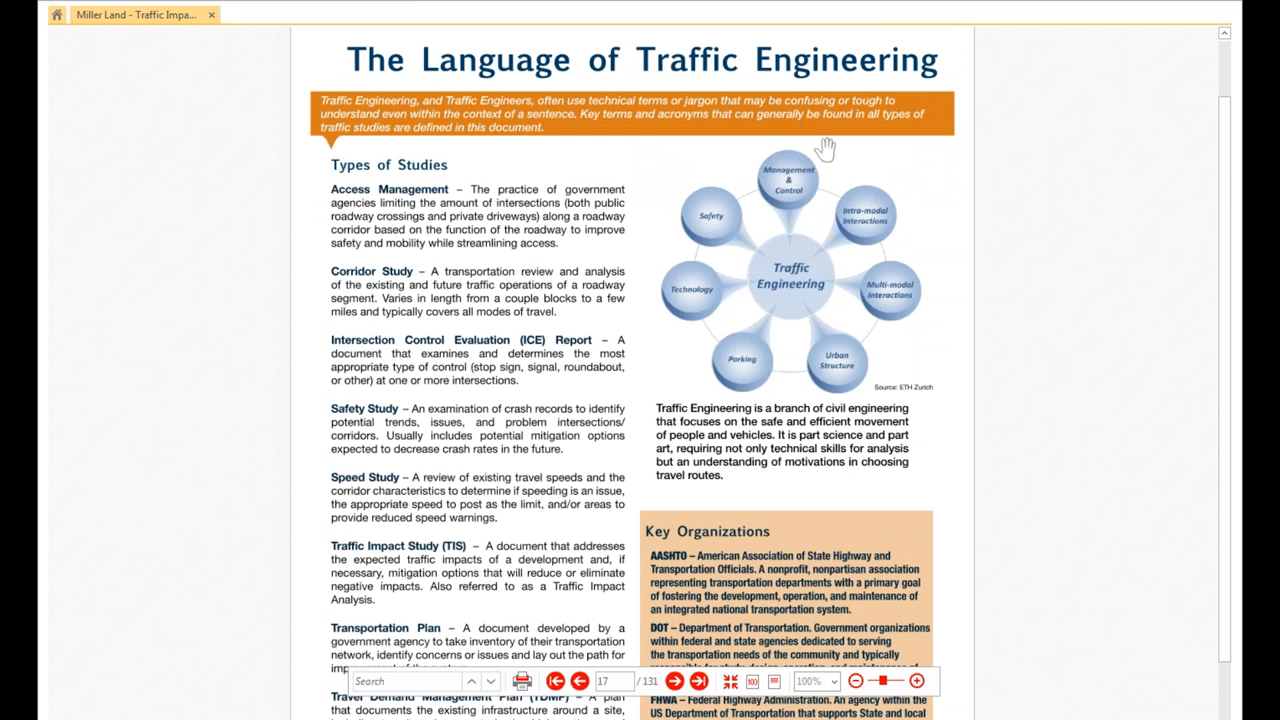
{"action": "mouse_move", "coordinate": [828, 318]}
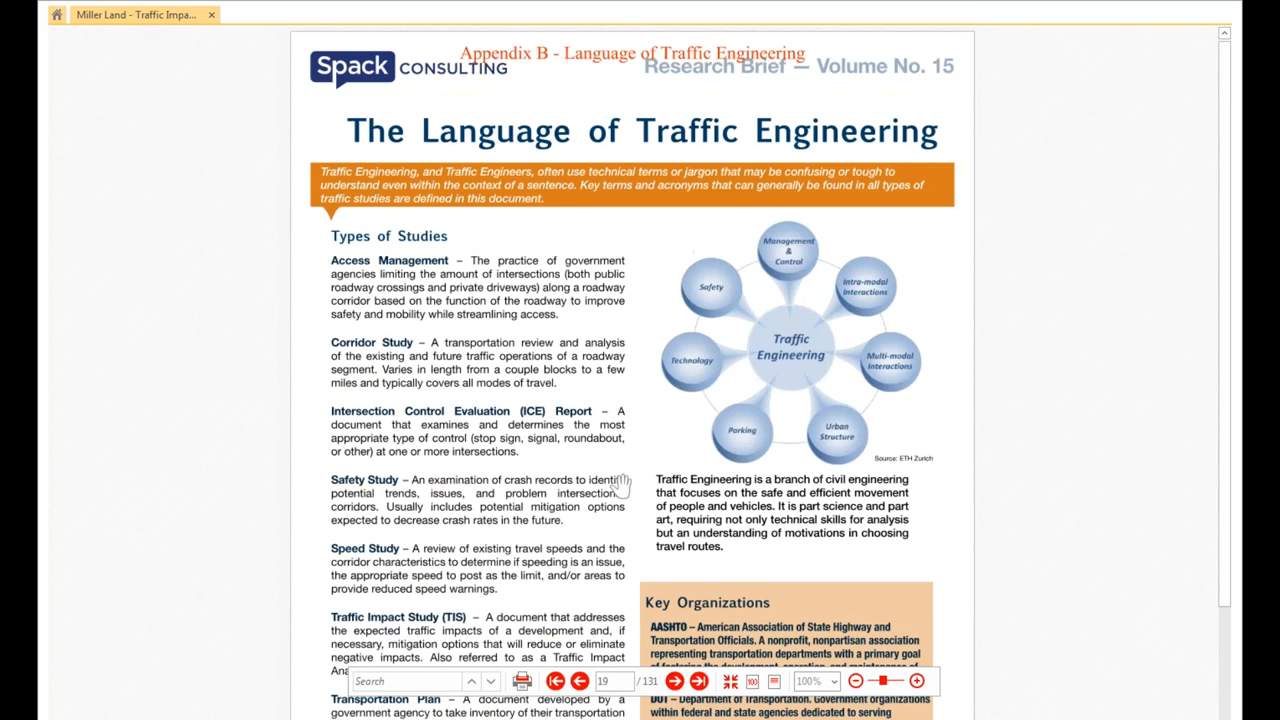
{"action": "scroll", "scroll_direction": "down", "scroll_amount": 3}
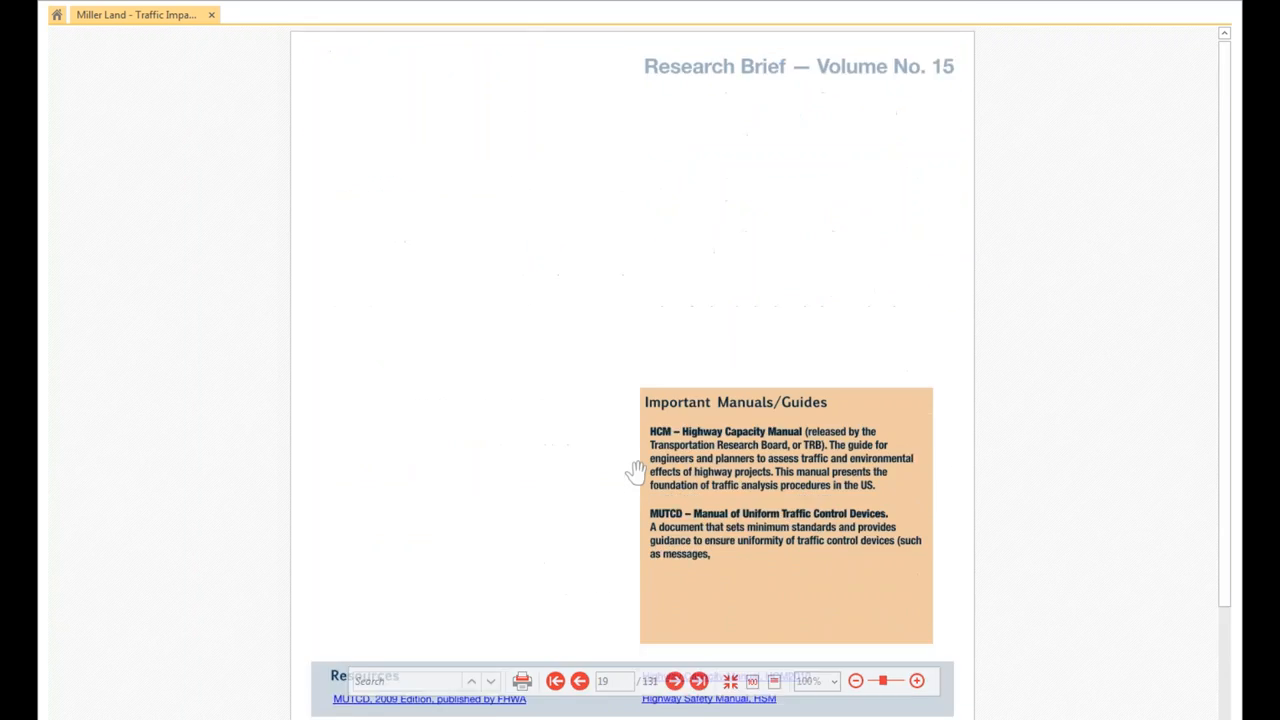
{"action": "scroll", "scroll_direction": "down", "scroll_amount": 3}
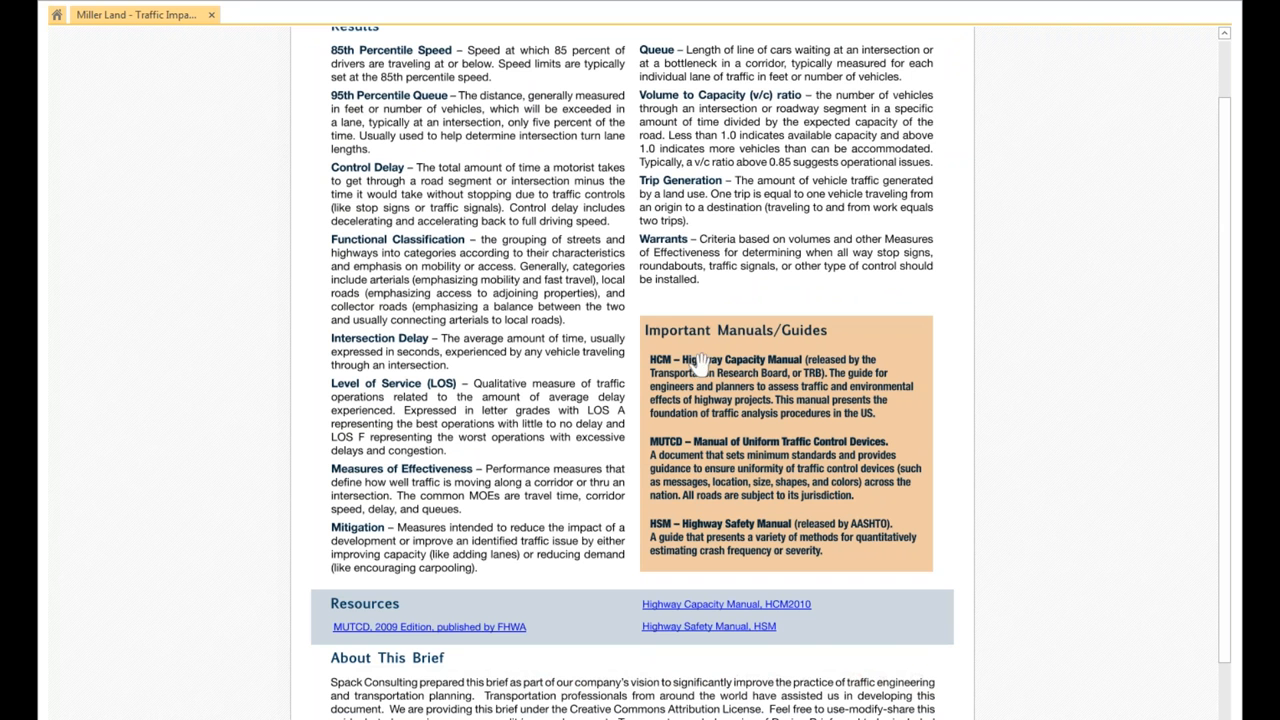
{"action": "scroll", "scroll_direction": "down", "scroll_amount": 3}
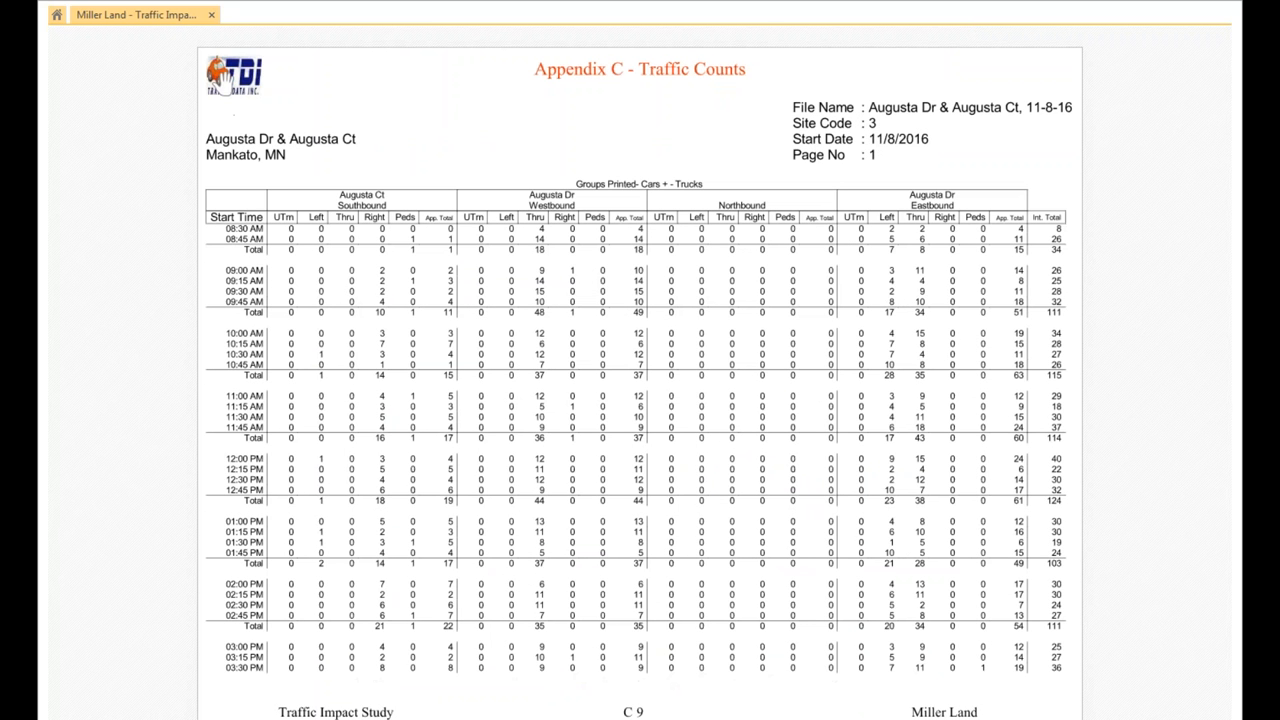
{"action": "mouse_move", "coordinate": [574, 396]}
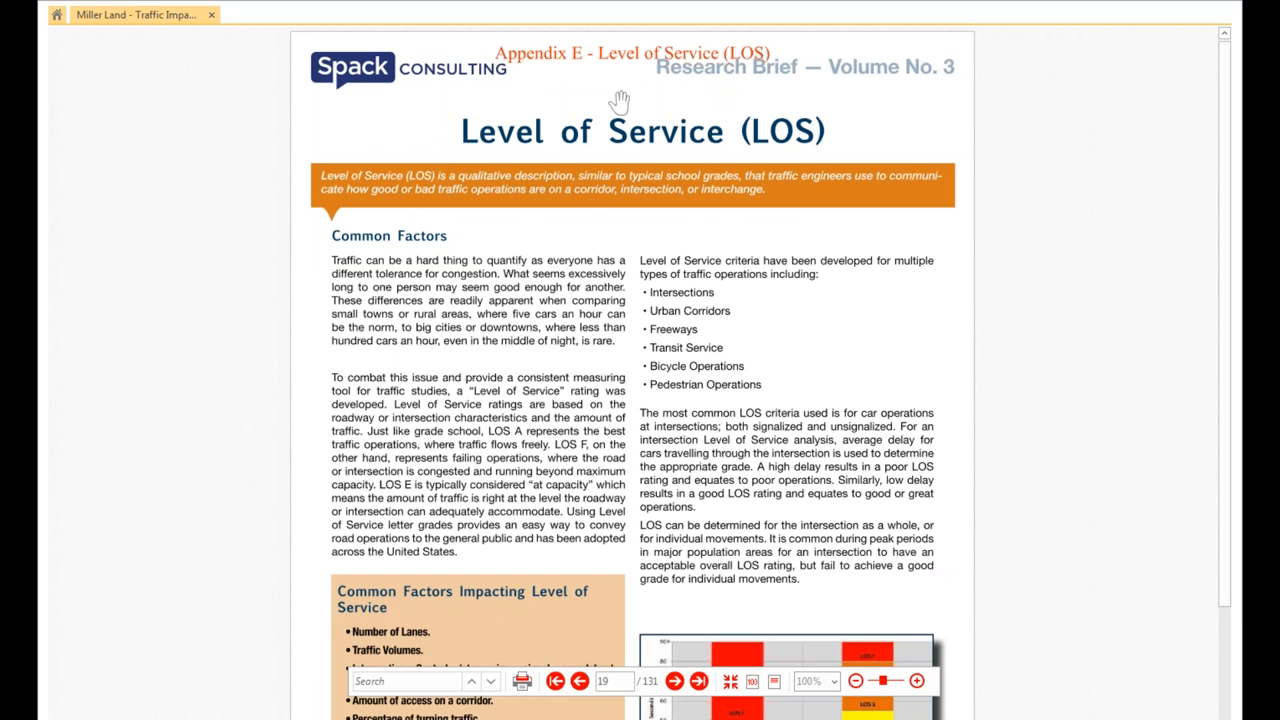
{"action": "mouse_move", "coordinate": [932, 84]}
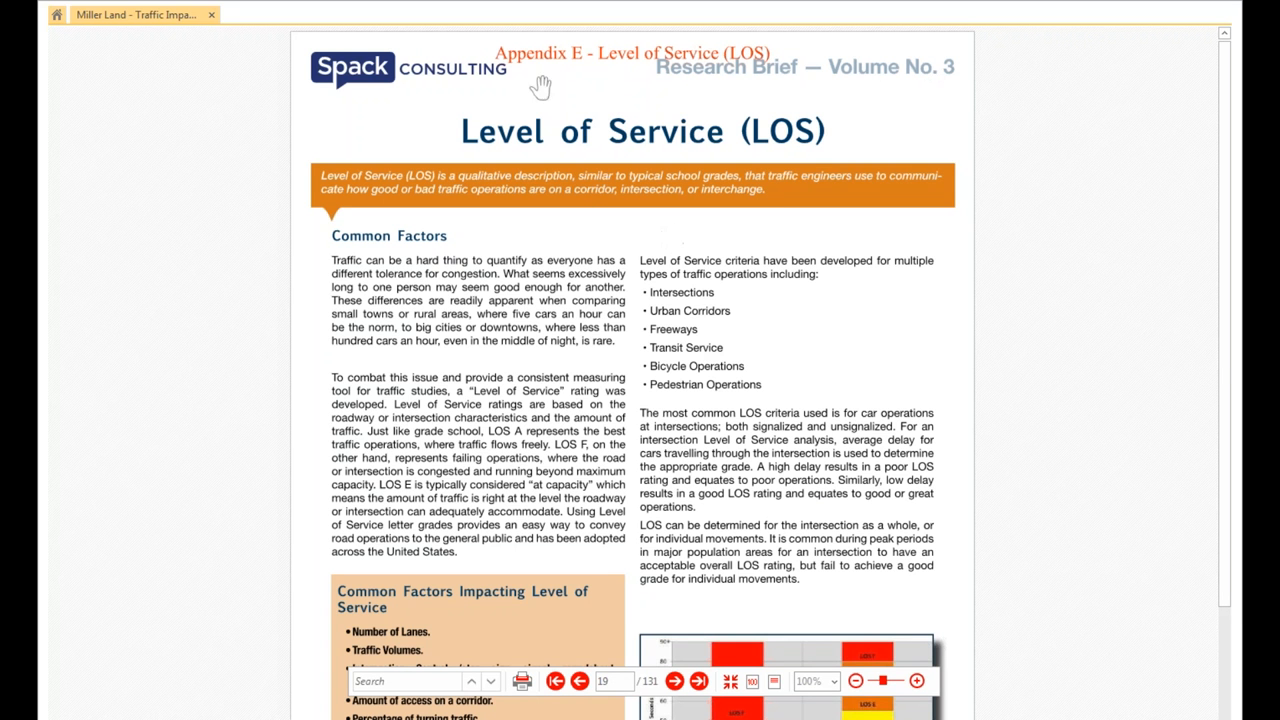
Scroll past Appendix C Traffic Counts and the Appendix E LOS photos to Appendix F, Capacity Analysis Backup.
{"action": "scroll", "scroll_direction": "down", "scroll_amount": 3}
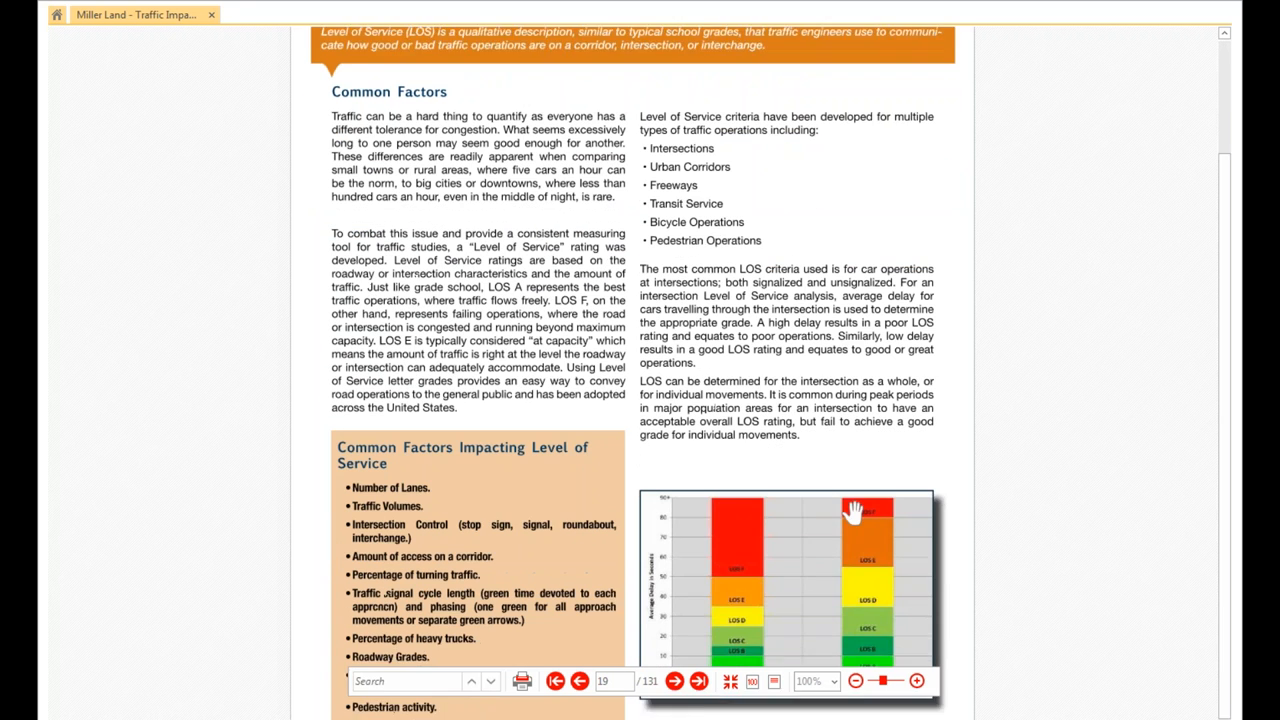
{"action": "scroll", "scroll_direction": "down", "scroll_amount": 3}
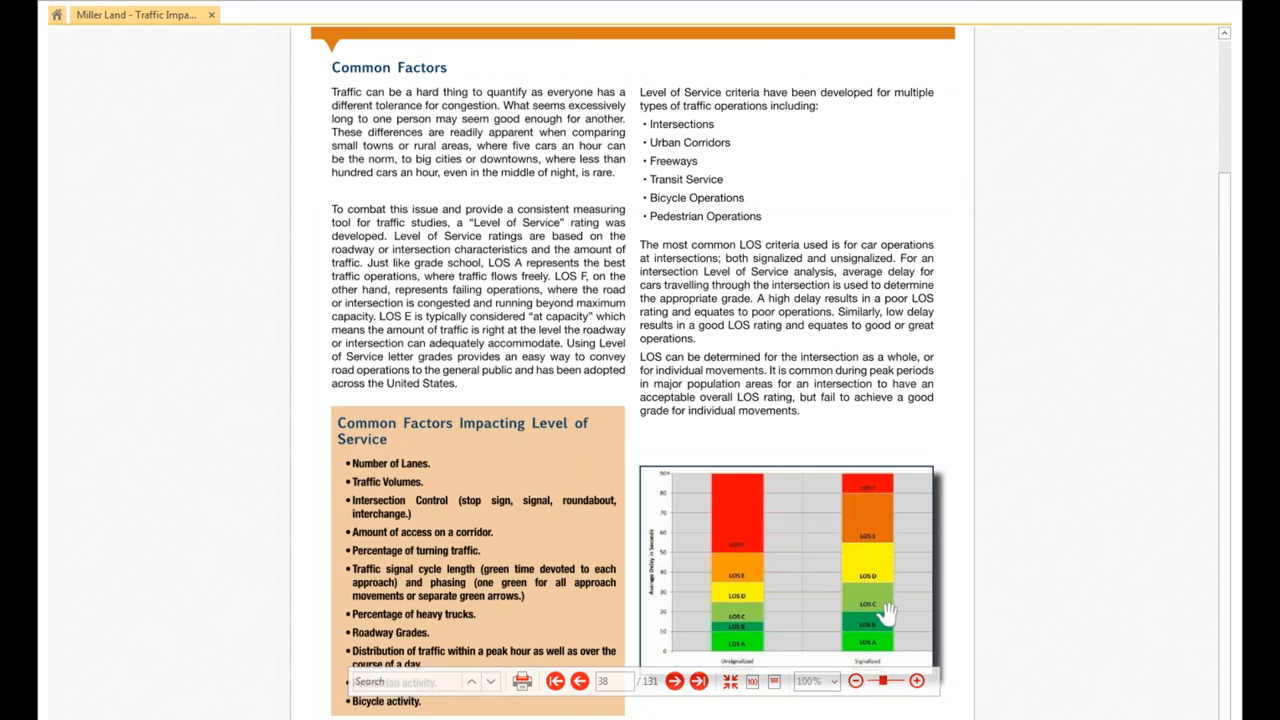
{"action": "left_click", "coordinate": [674, 680]}
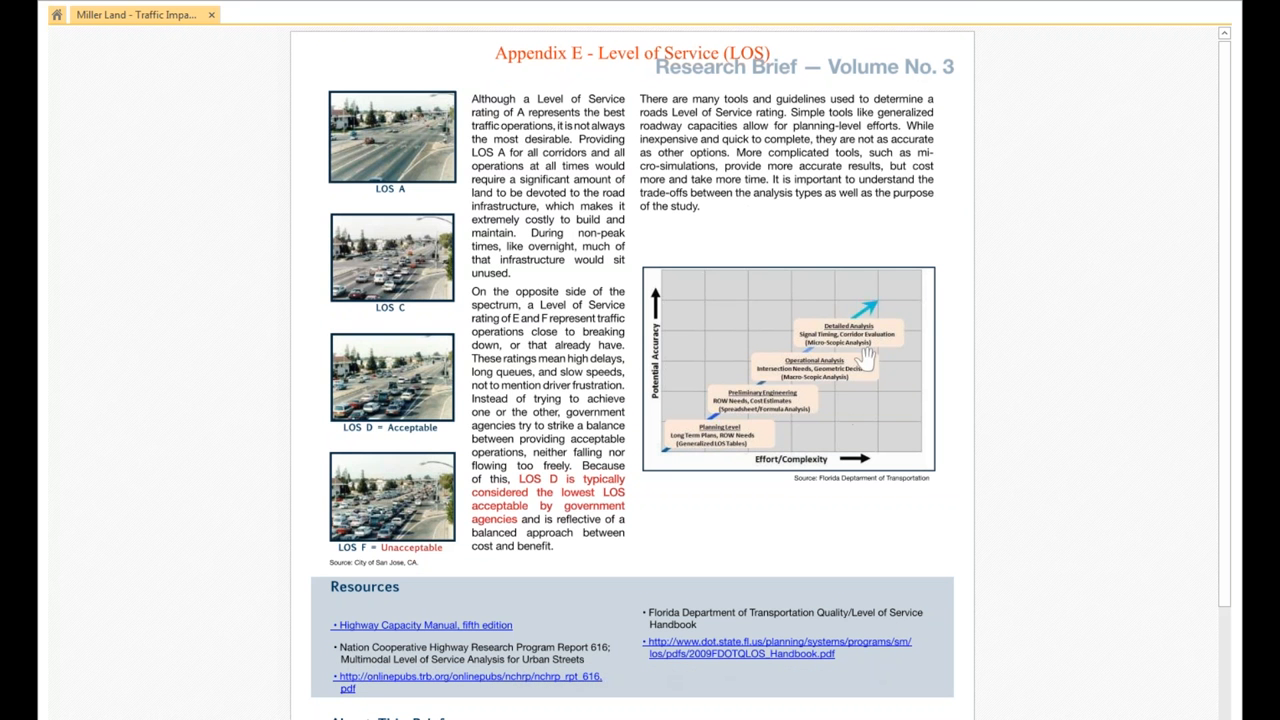
{"action": "scroll", "scroll_direction": "down", "scroll_amount": 3}
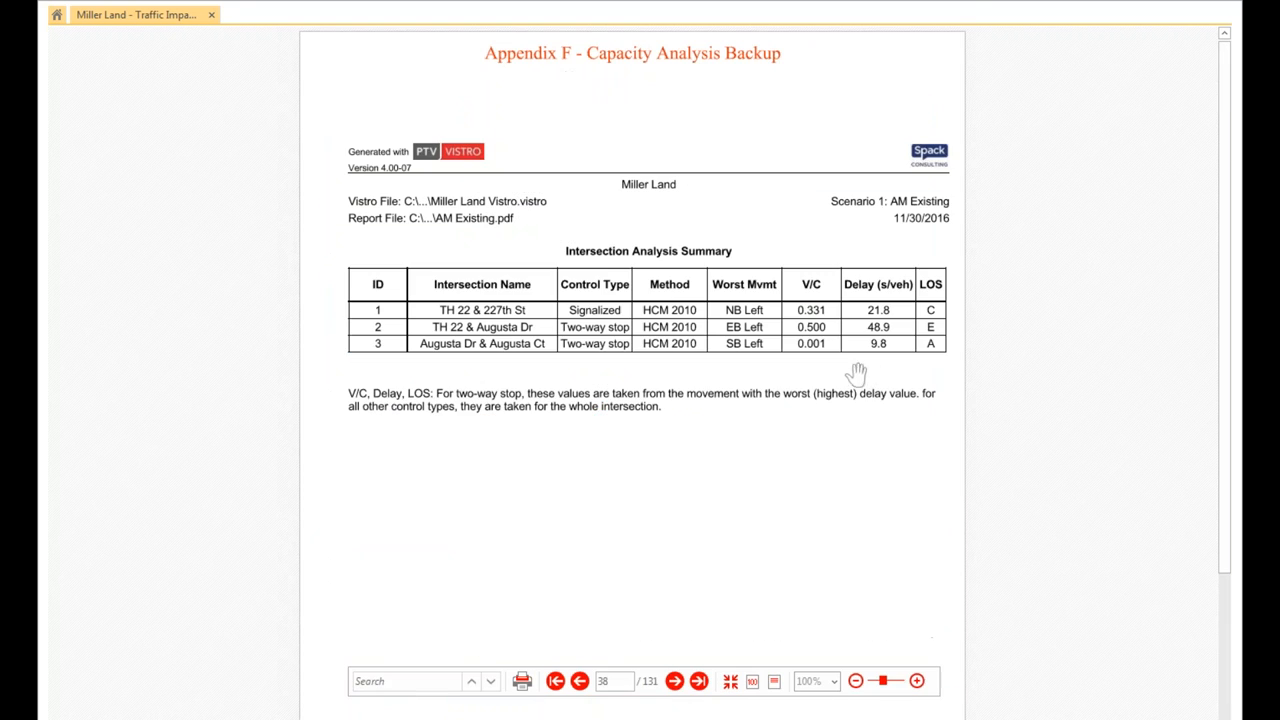
{"action": "mouse_move", "coordinate": [728, 68]}
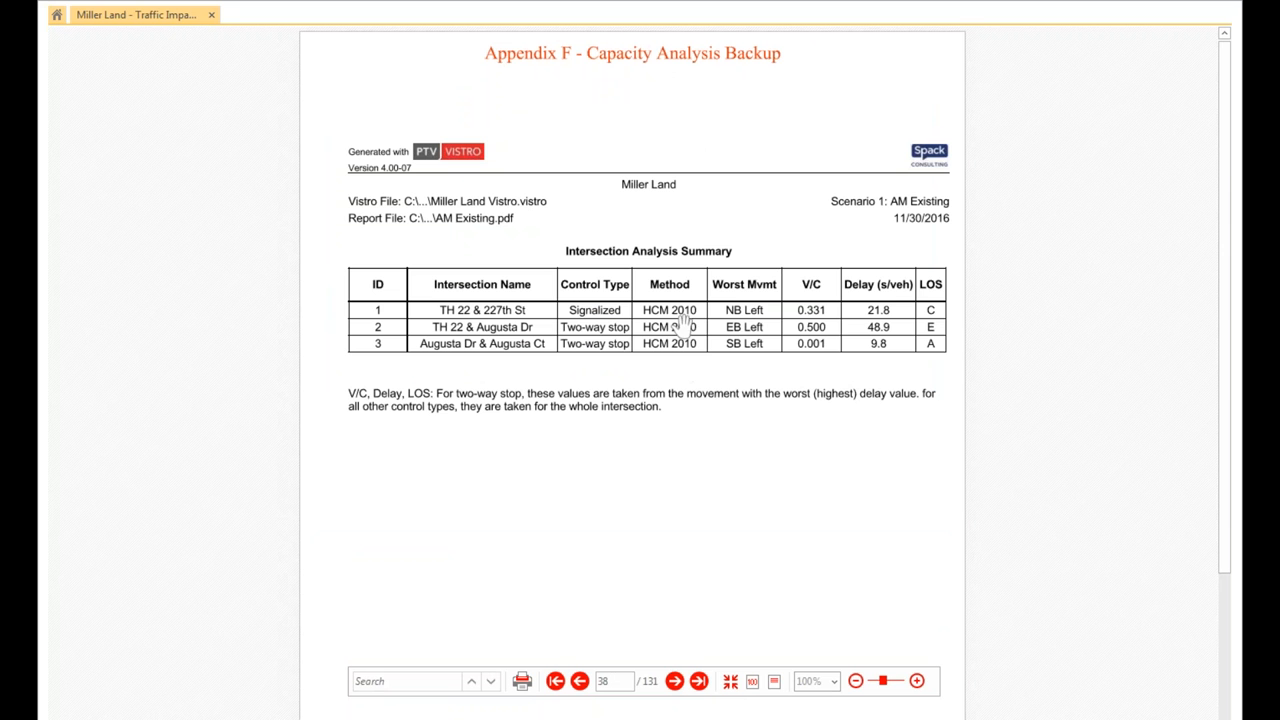
{"action": "mouse_move", "coordinate": [764, 356]}
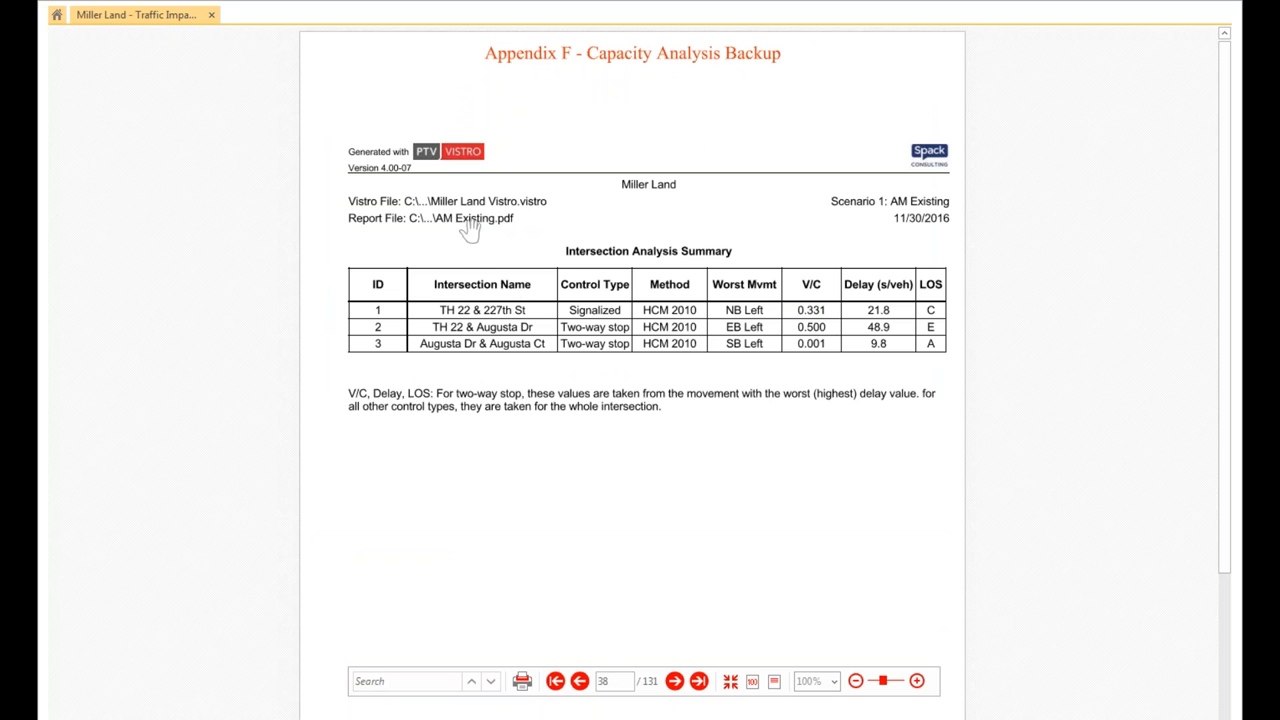
{"action": "mouse_move", "coordinate": [504, 330]}
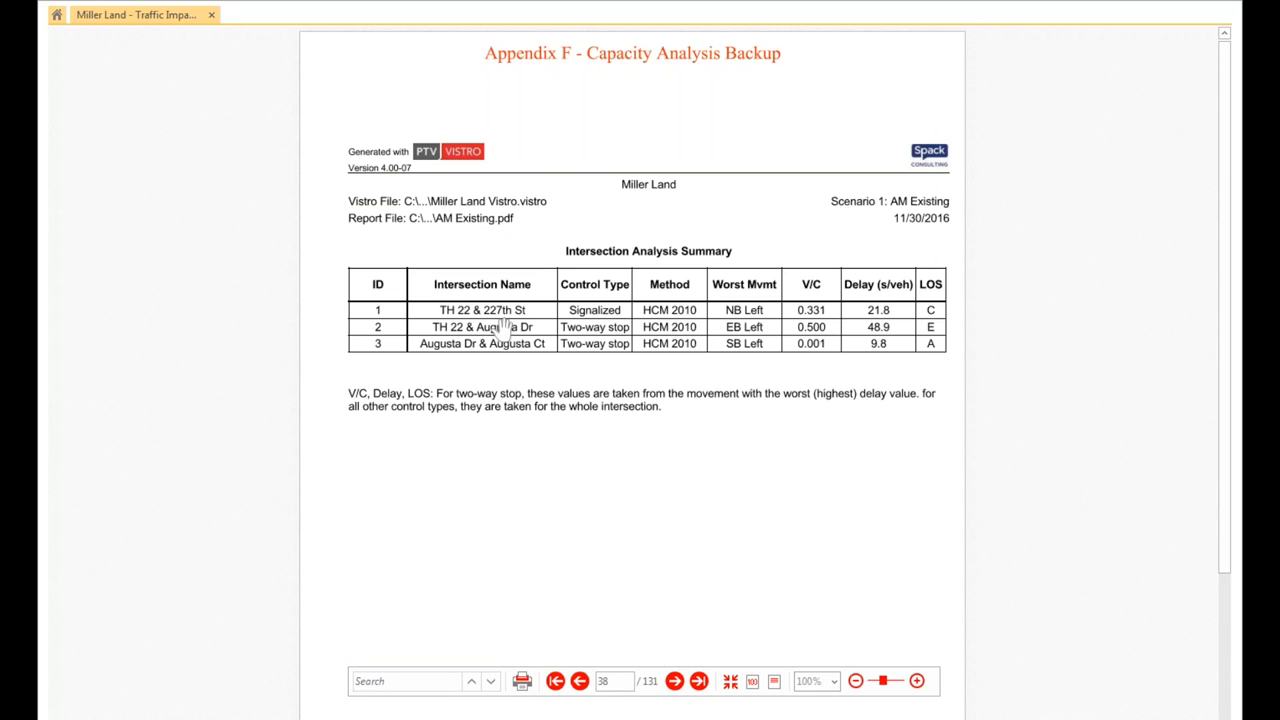
{"action": "mouse_move", "coordinate": [836, 310]}
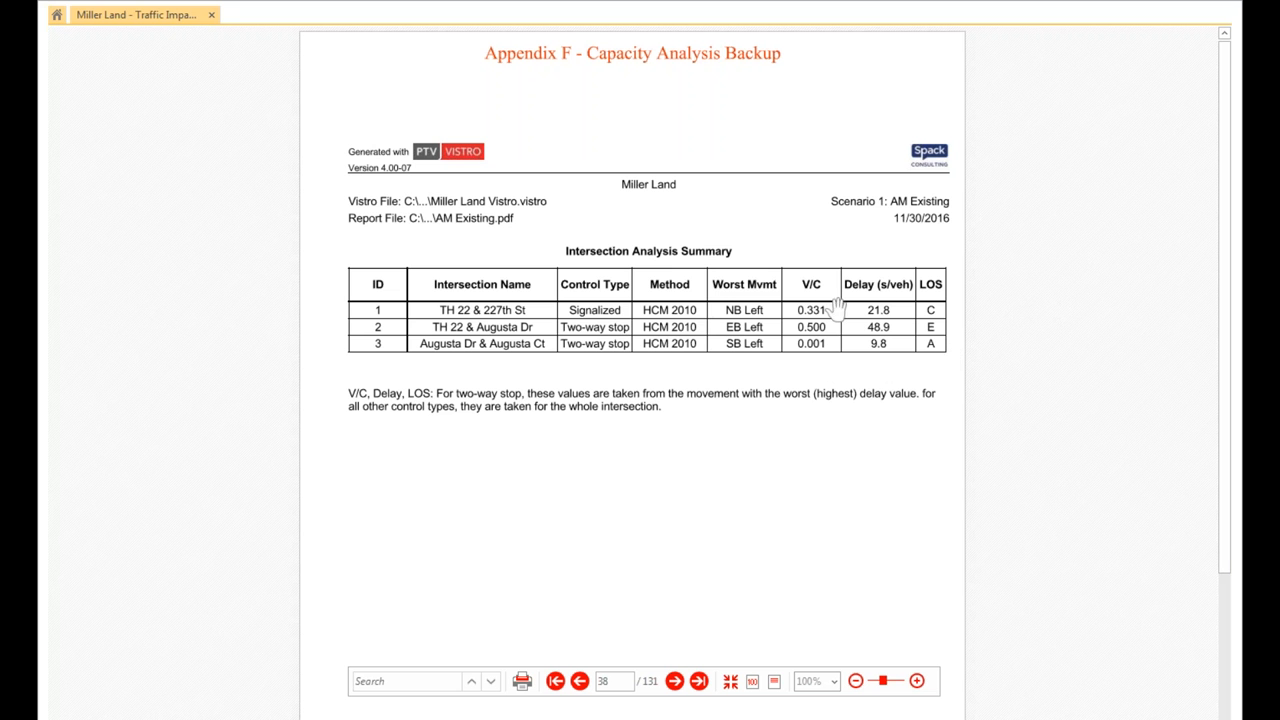
{"action": "mouse_move", "coordinate": [878, 336]}
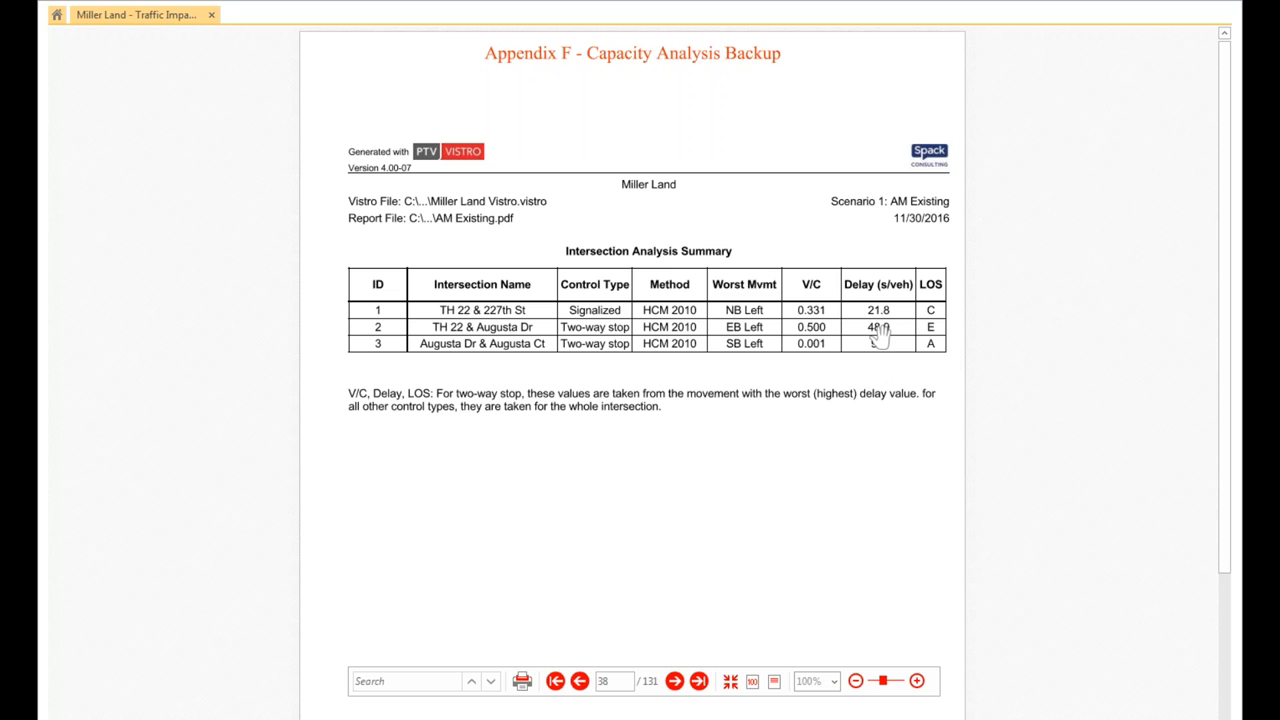
{"action": "mouse_move", "coordinate": [910, 332]}
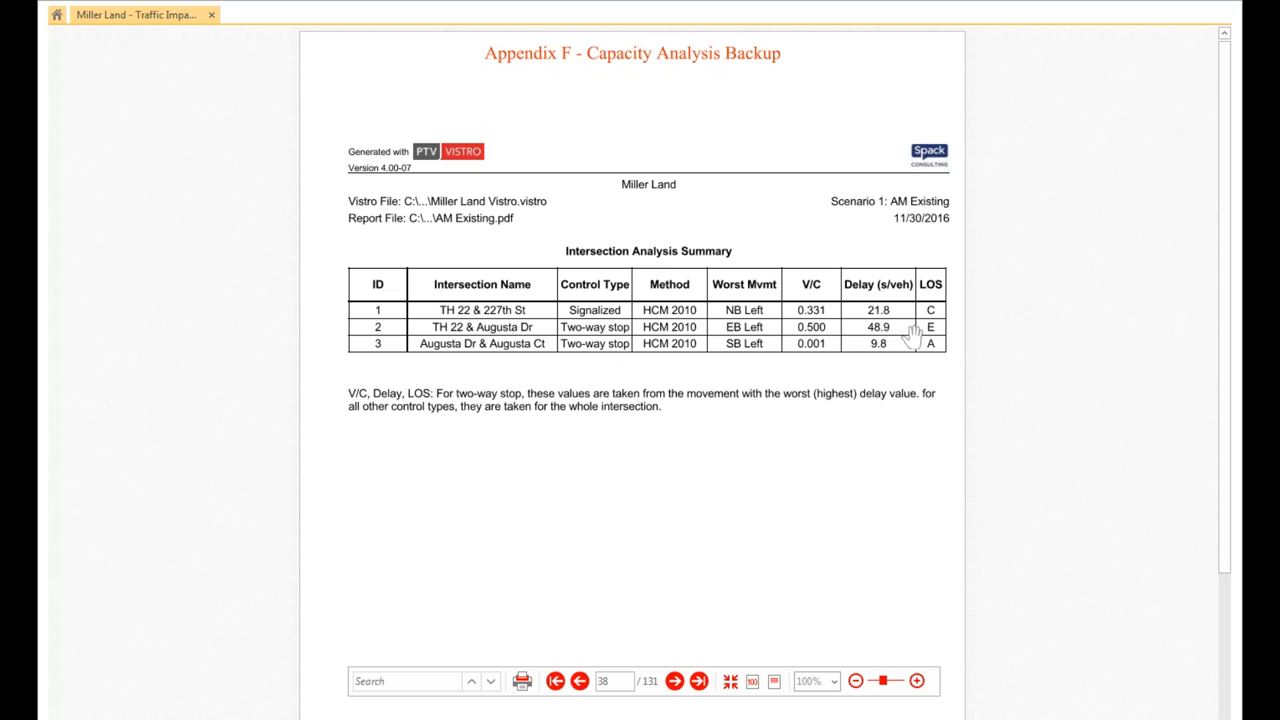
{"action": "mouse_move", "coordinate": [930, 336]}
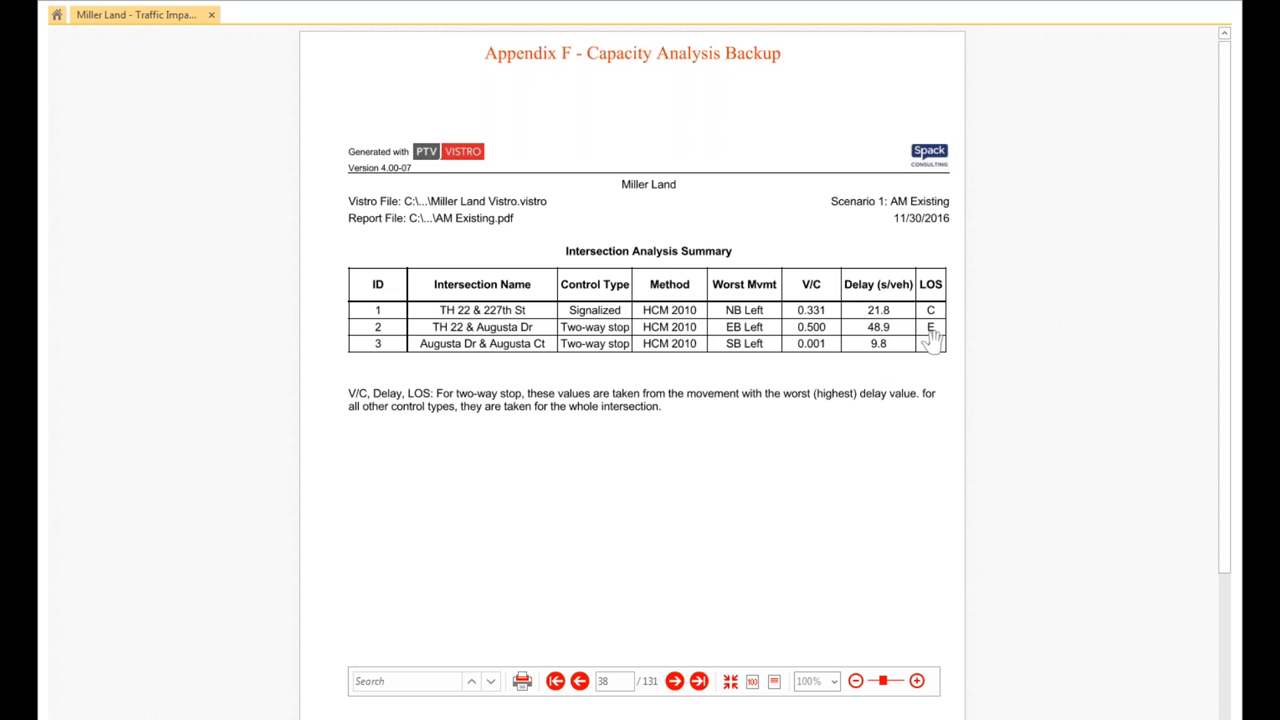
{"action": "mouse_move", "coordinate": [924, 344]}
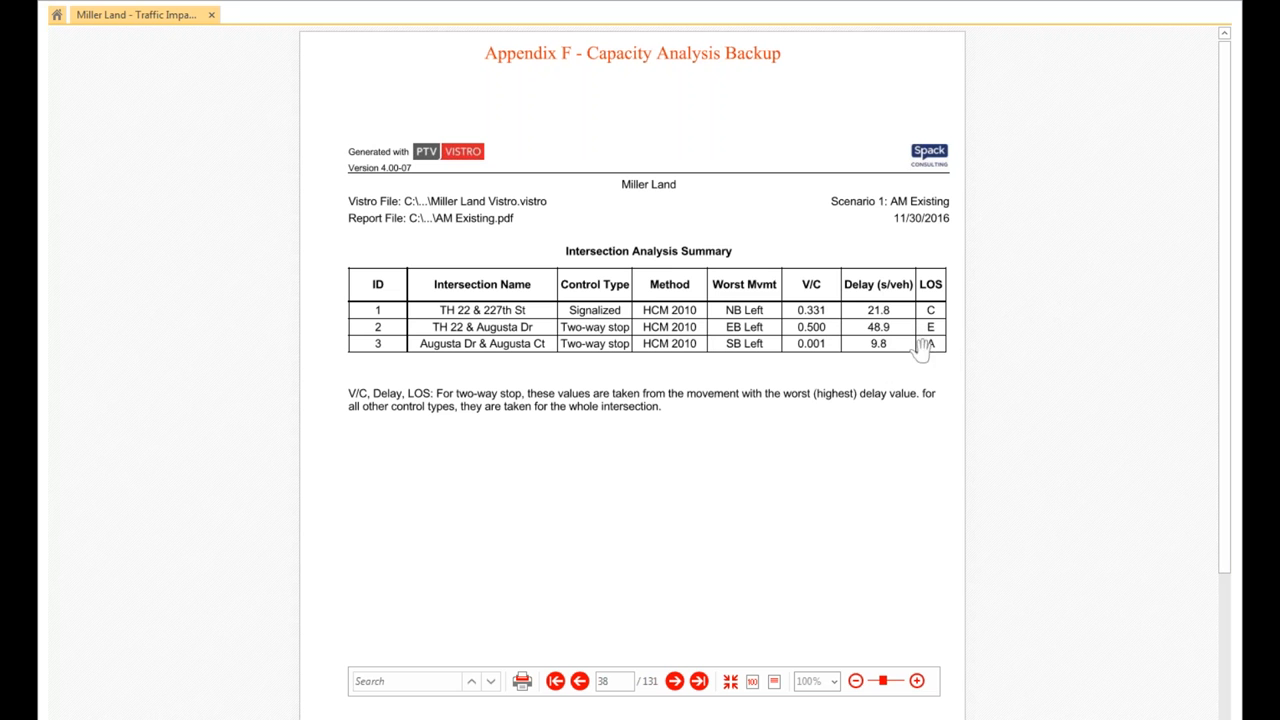
{"action": "mouse_move", "coordinate": [940, 336]}
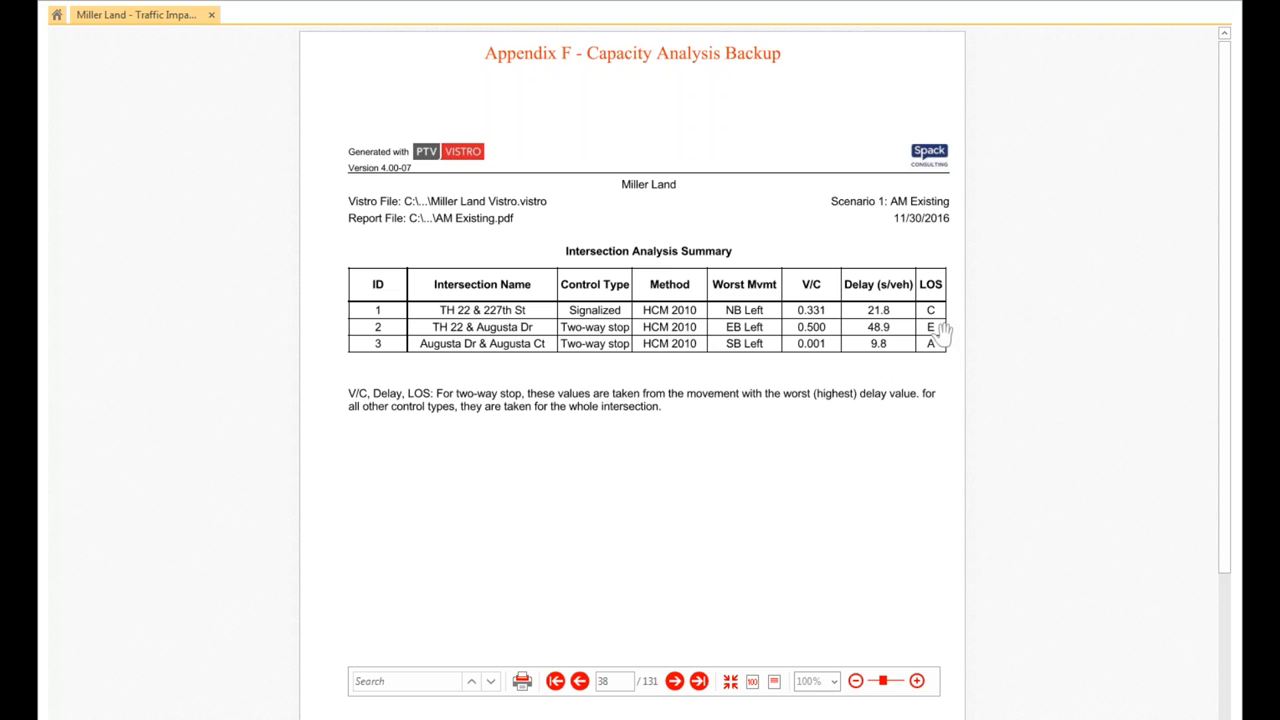
{"action": "mouse_move", "coordinate": [936, 330]}
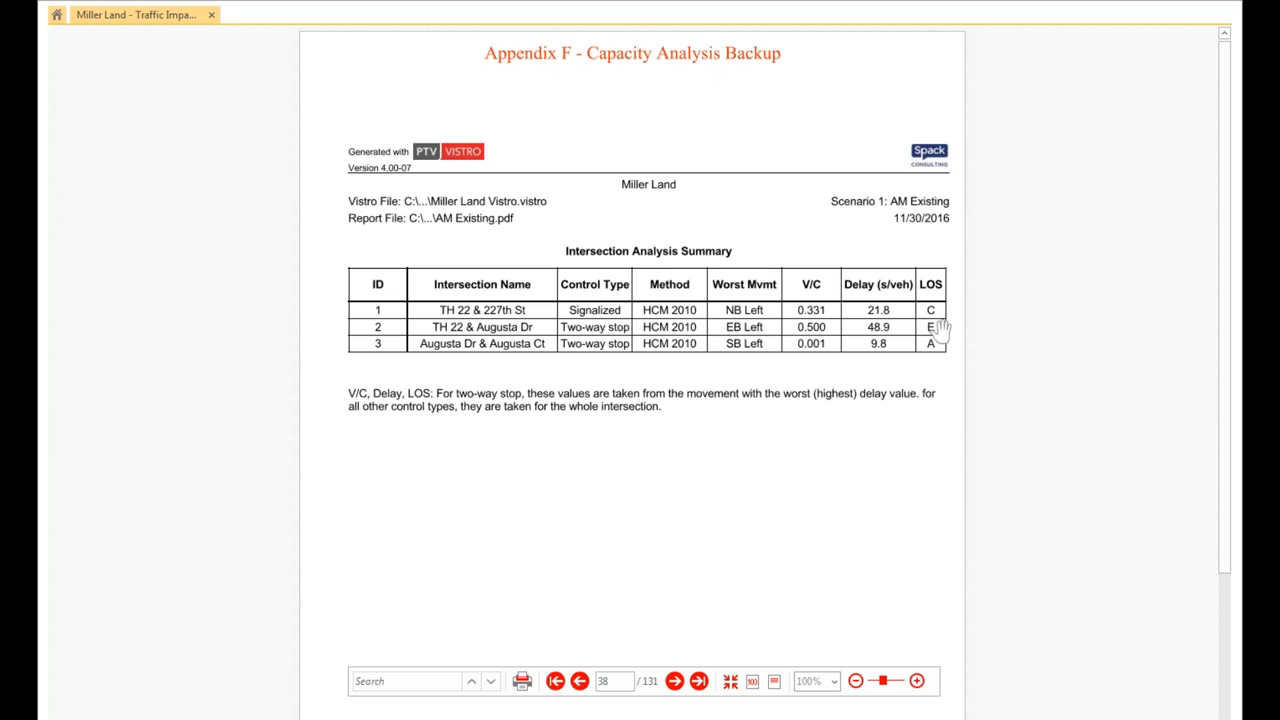
{"action": "mouse_move", "coordinate": [924, 418]}
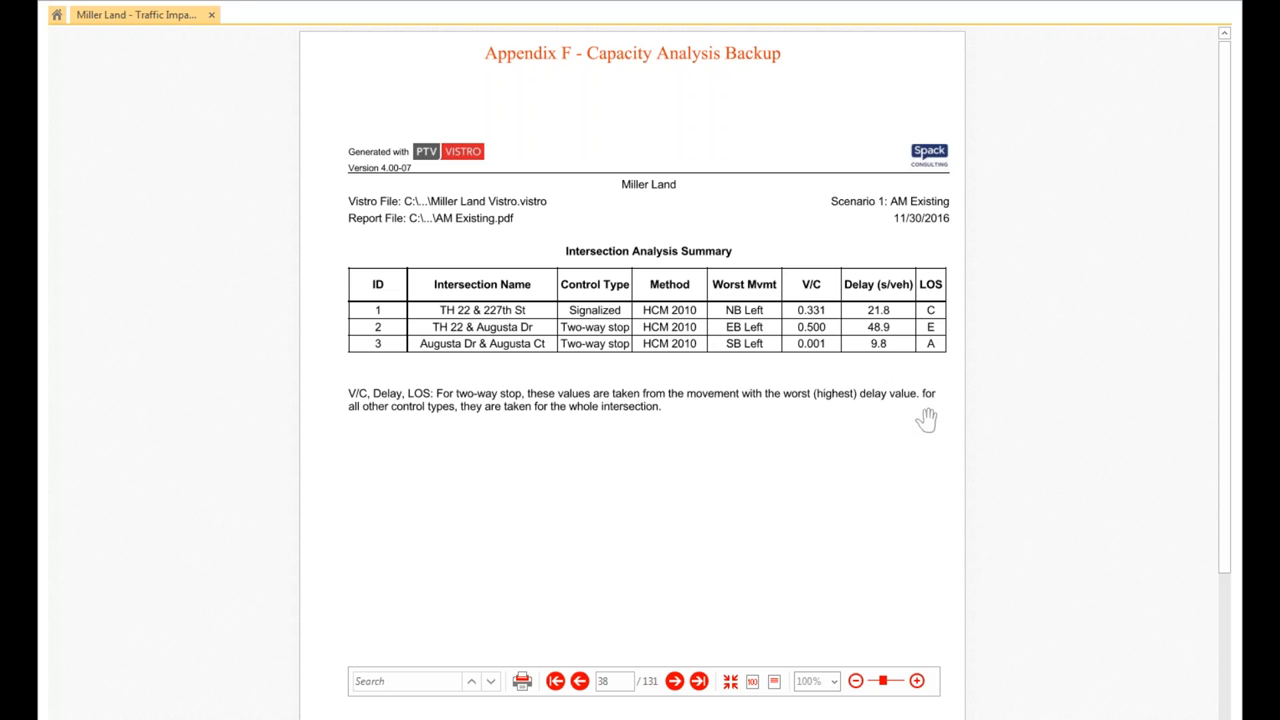
{"action": "mouse_move", "coordinate": [924, 472]}
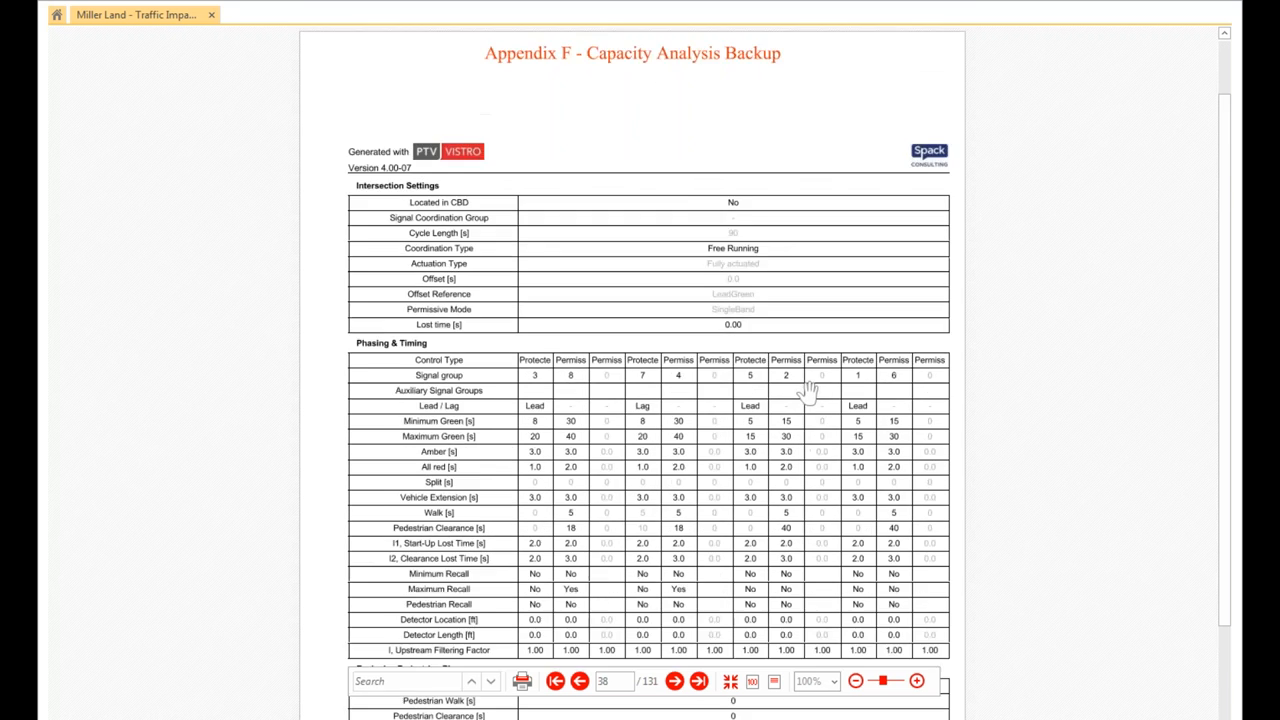
Scroll past lane configuration and volume maps to the Intersection Results and signal Sequence ring diagram.
{"action": "scroll", "scroll_direction": "down", "scroll_amount": 3}
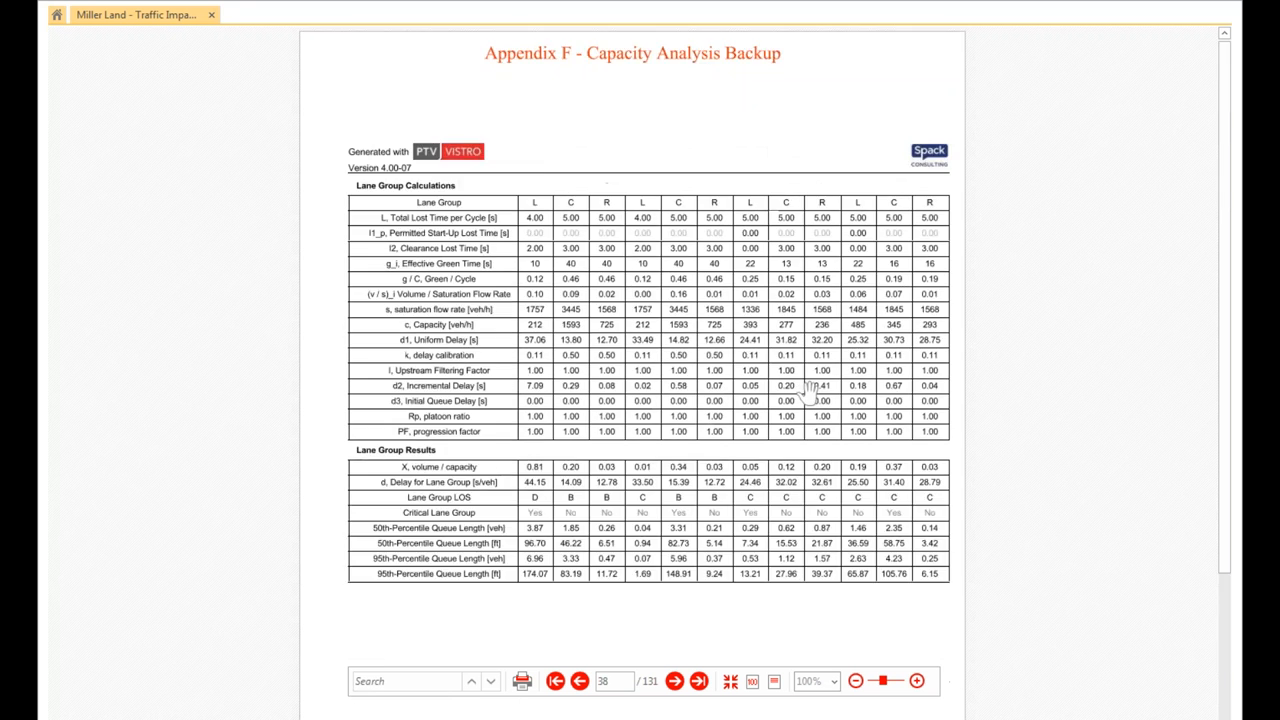
{"action": "scroll", "scroll_direction": "down", "scroll_amount": 3}
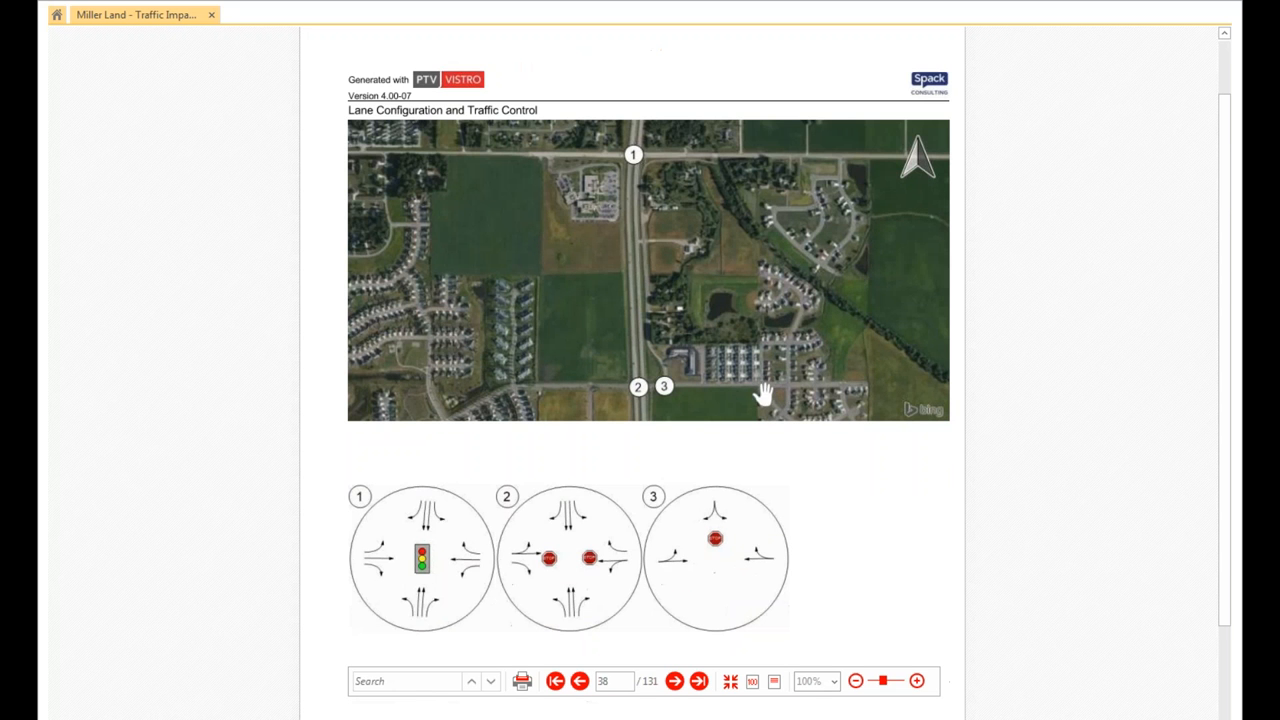
{"action": "mouse_move", "coordinate": [724, 540]}
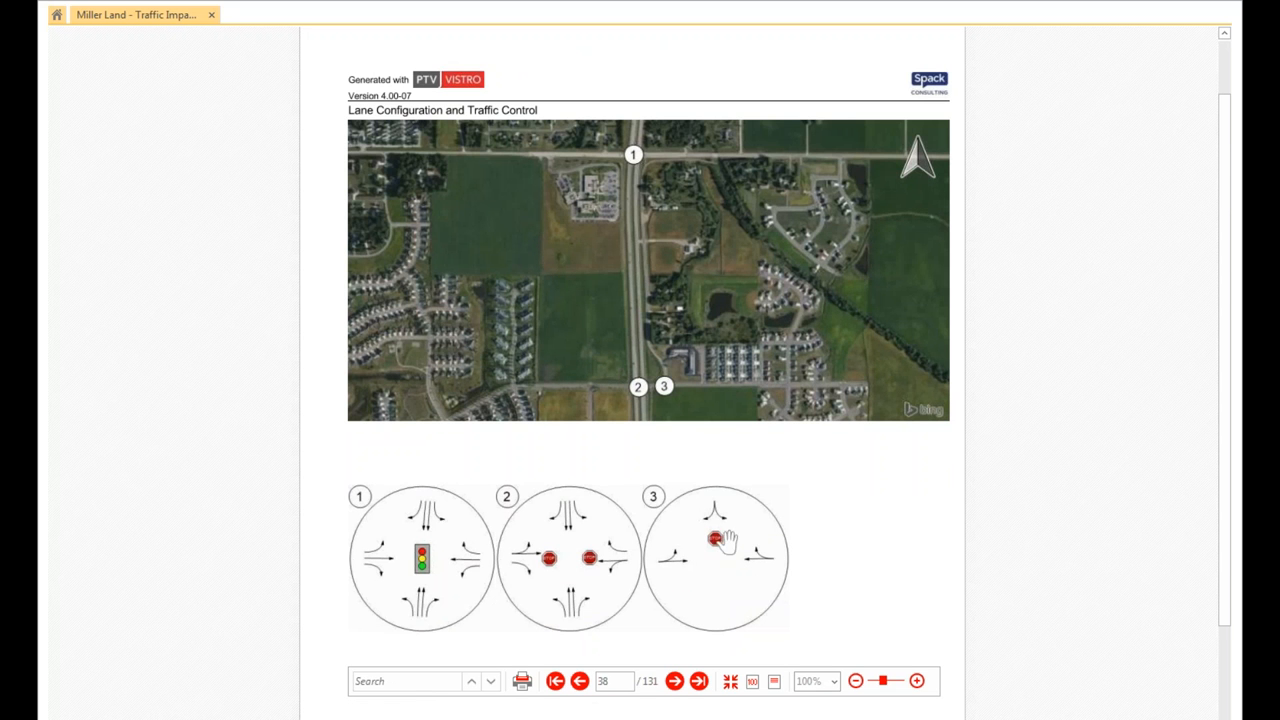
{"action": "mouse_move", "coordinate": [658, 410]}
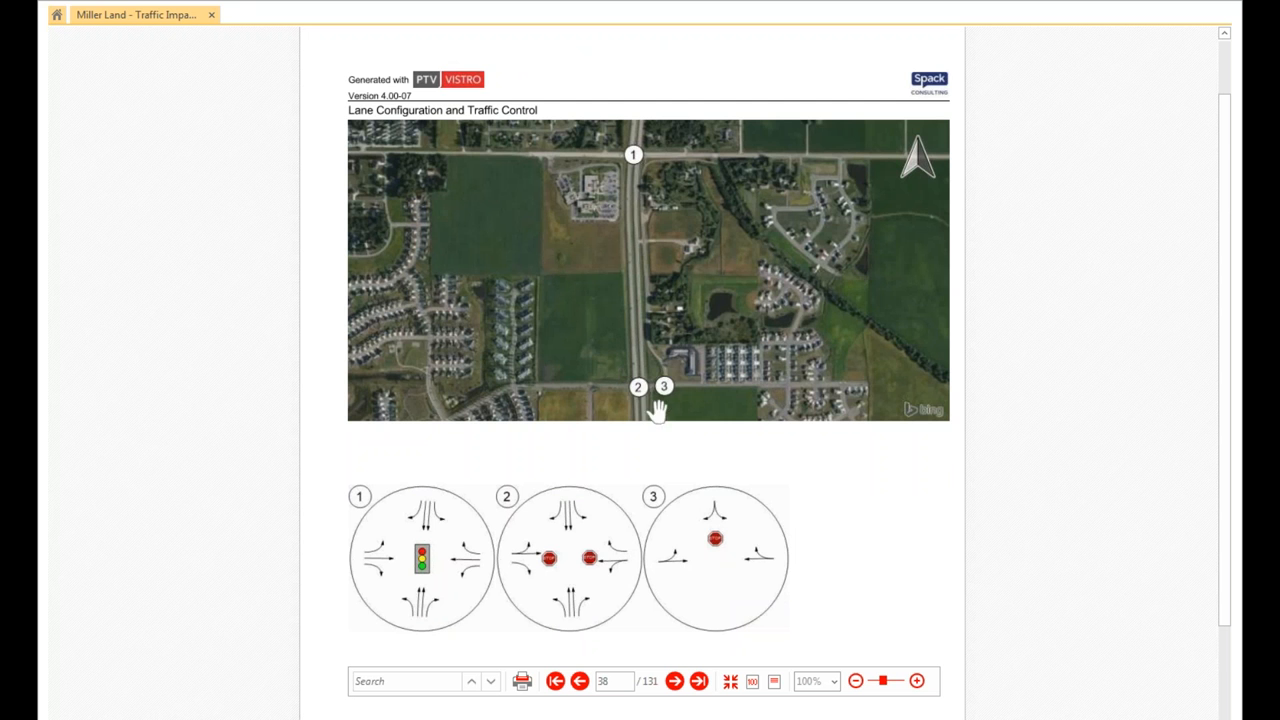
{"action": "scroll", "scroll_direction": "down", "scroll_amount": 3}
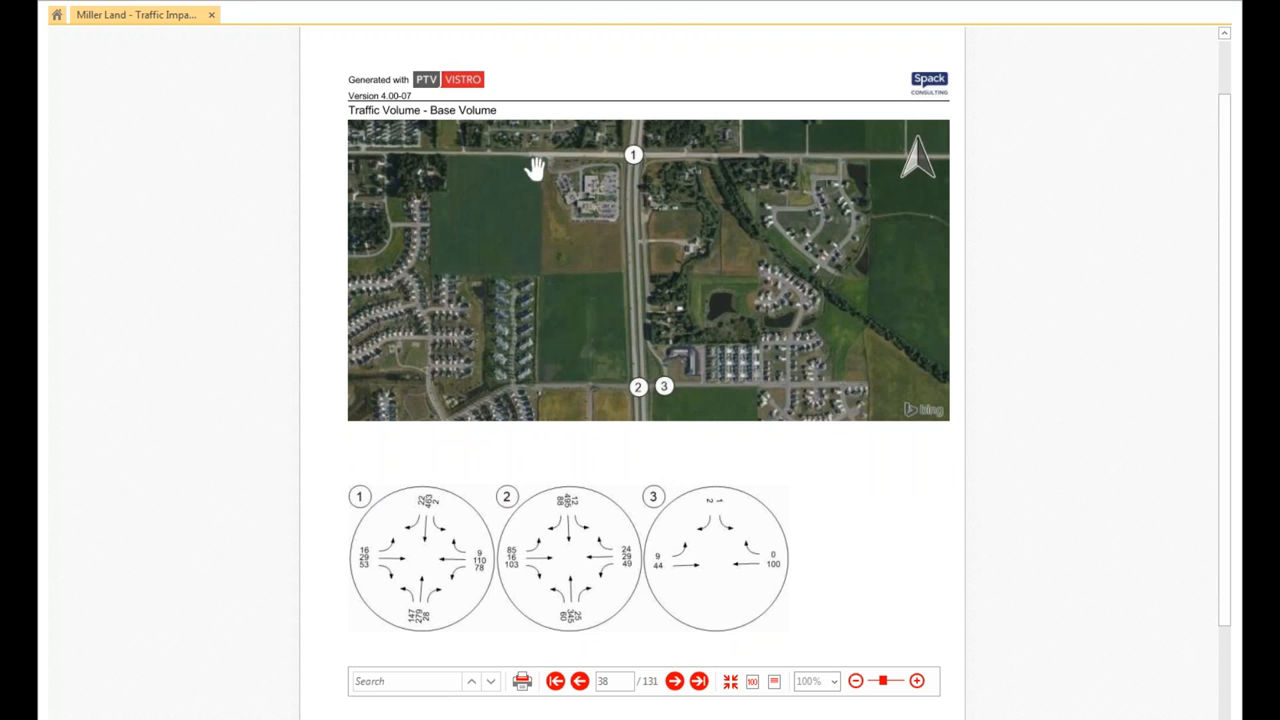
{"action": "mouse_move", "coordinate": [508, 564]}
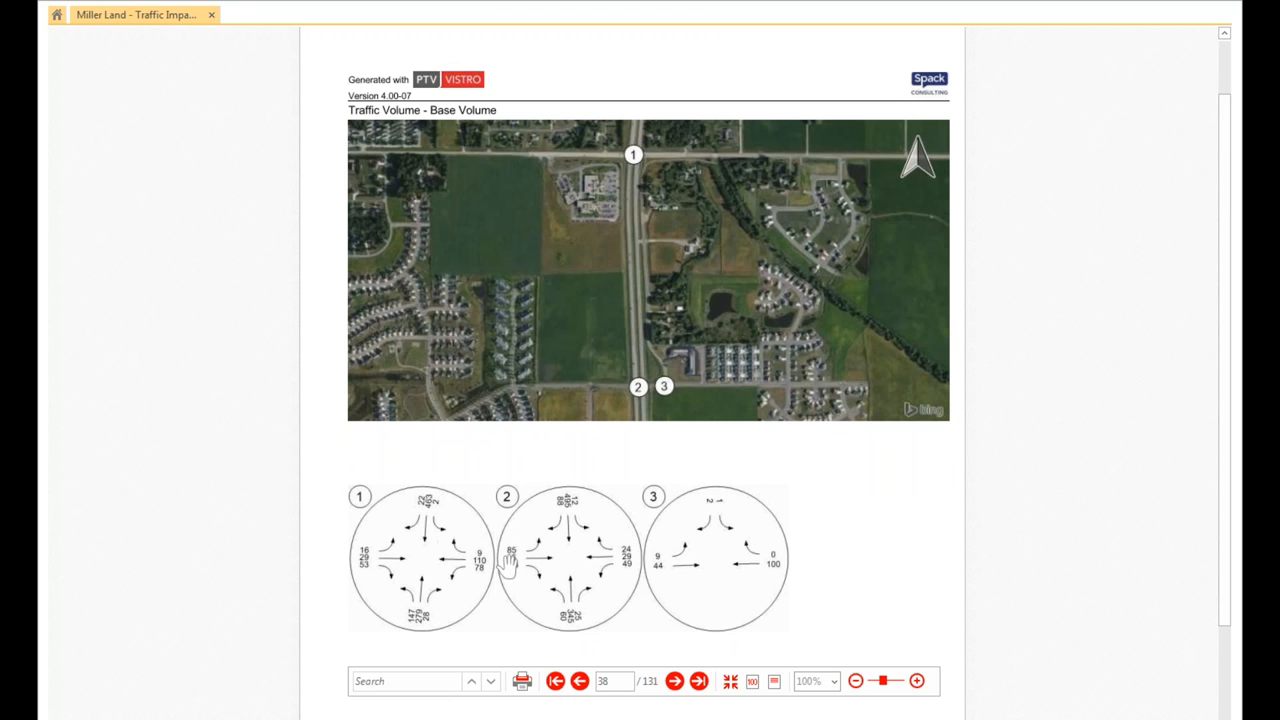
{"action": "scroll", "scroll_direction": "down", "scroll_amount": 3}
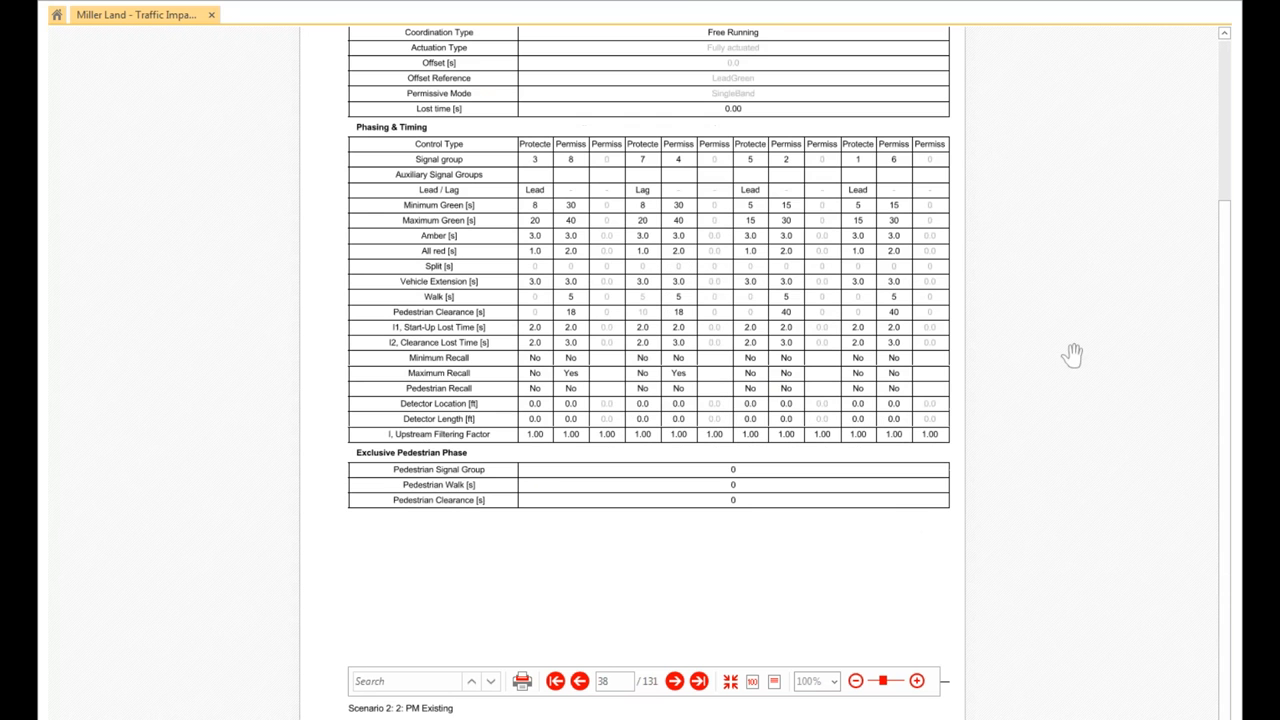
{"action": "scroll", "scroll_direction": "down", "scroll_amount": 3}
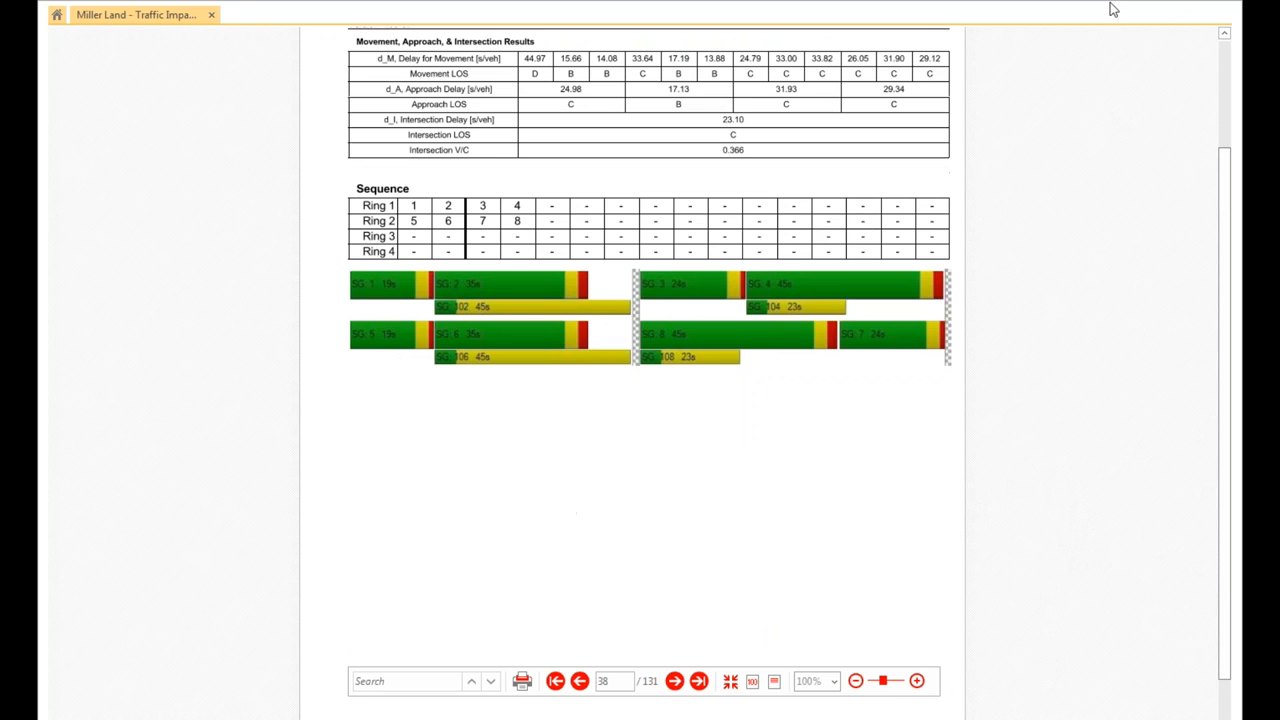
{"action": "mouse_move", "coordinate": [984, 114]}
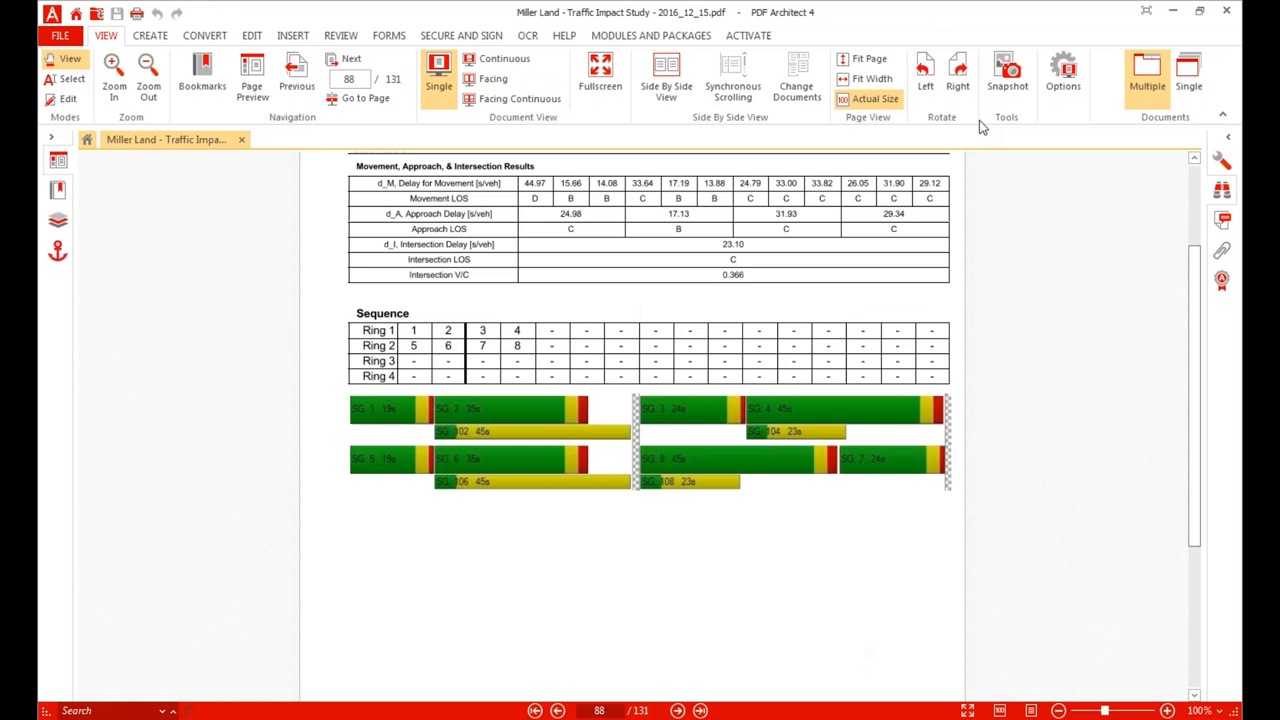
{"action": "mouse_move", "coordinate": [1040, 218]}
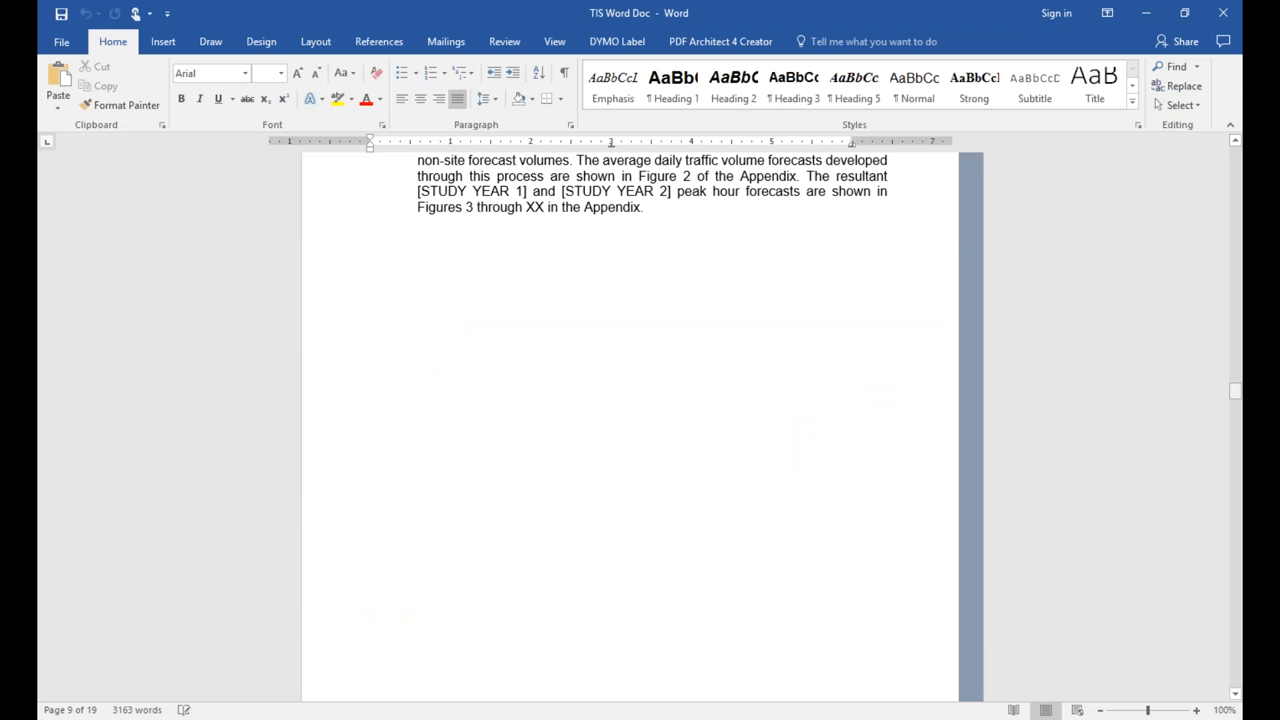
Scroll the TIS Word Doc to its Traffic Impact Study cover with [DEVELOPMENT] and [CITY], [STATE] placeholders.
{"action": "scroll", "scroll_direction": "down", "scroll_amount": 3}
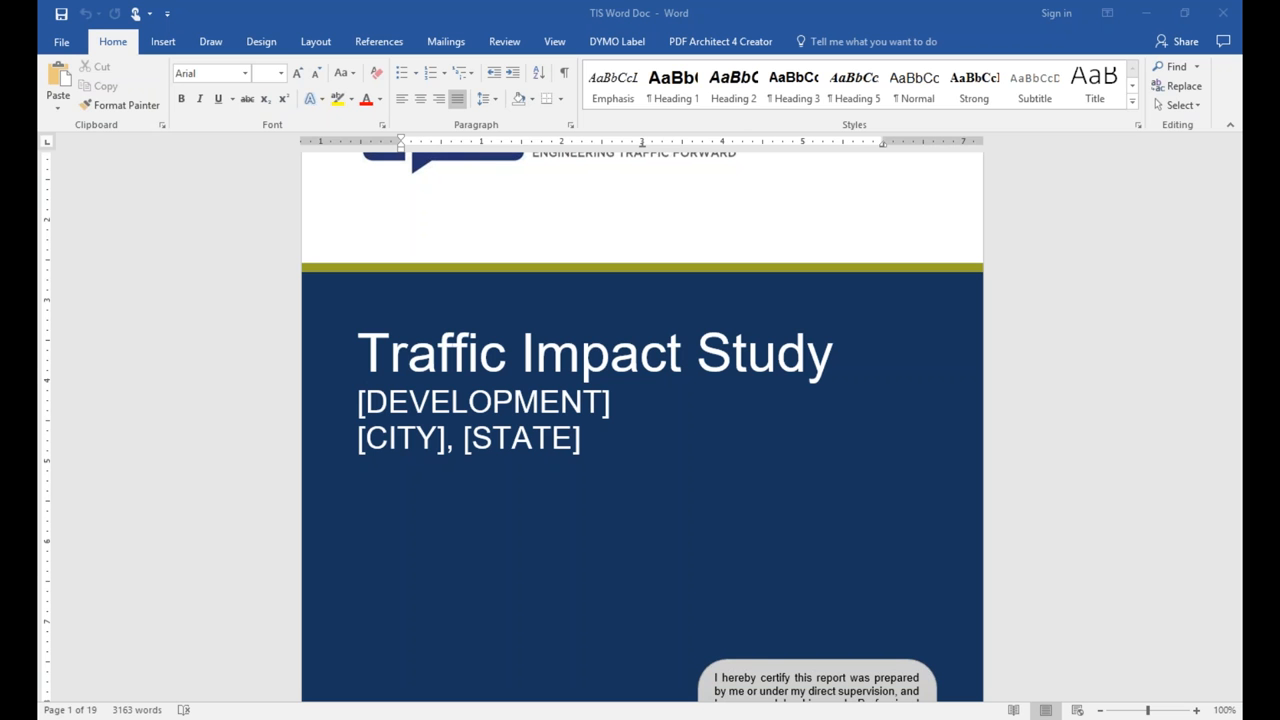
{"action": "mouse_move", "coordinate": [1190, 280]}
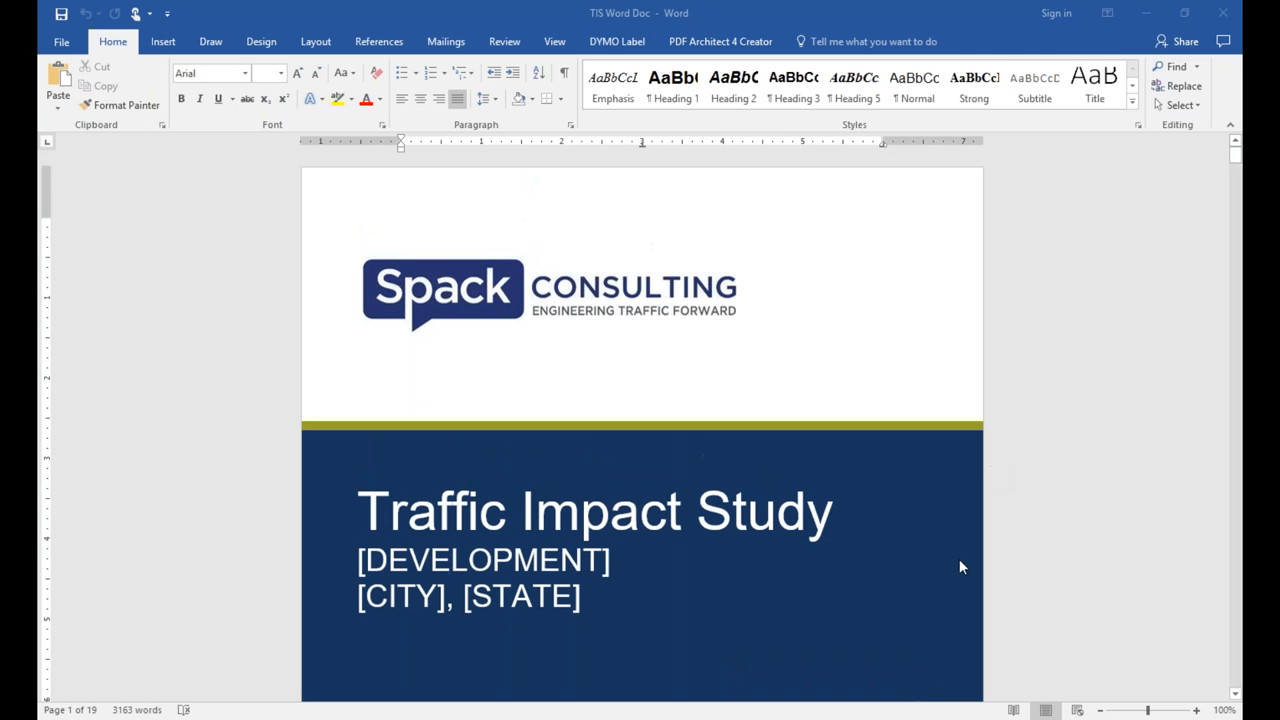
{"action": "mouse_move", "coordinate": [690, 488]}
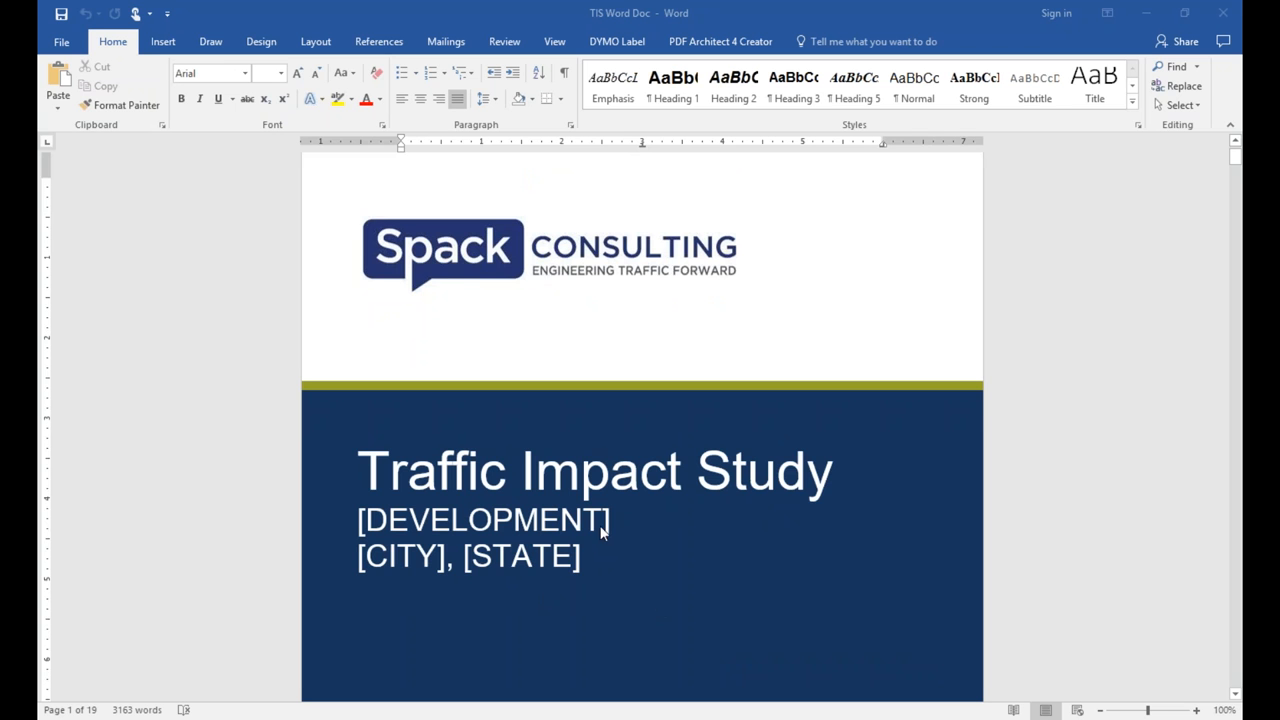
{"action": "scroll", "scroll_direction": "down", "scroll_amount": 3}
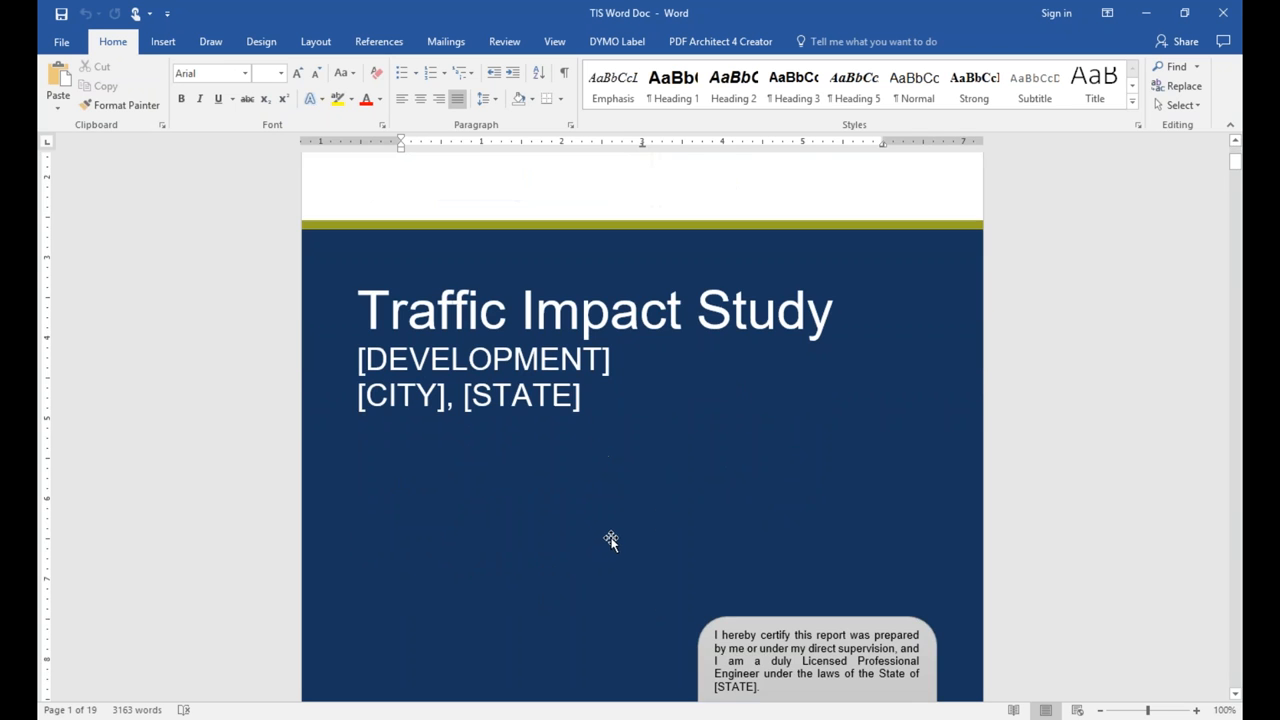
{"action": "mouse_move", "coordinate": [584, 536]}
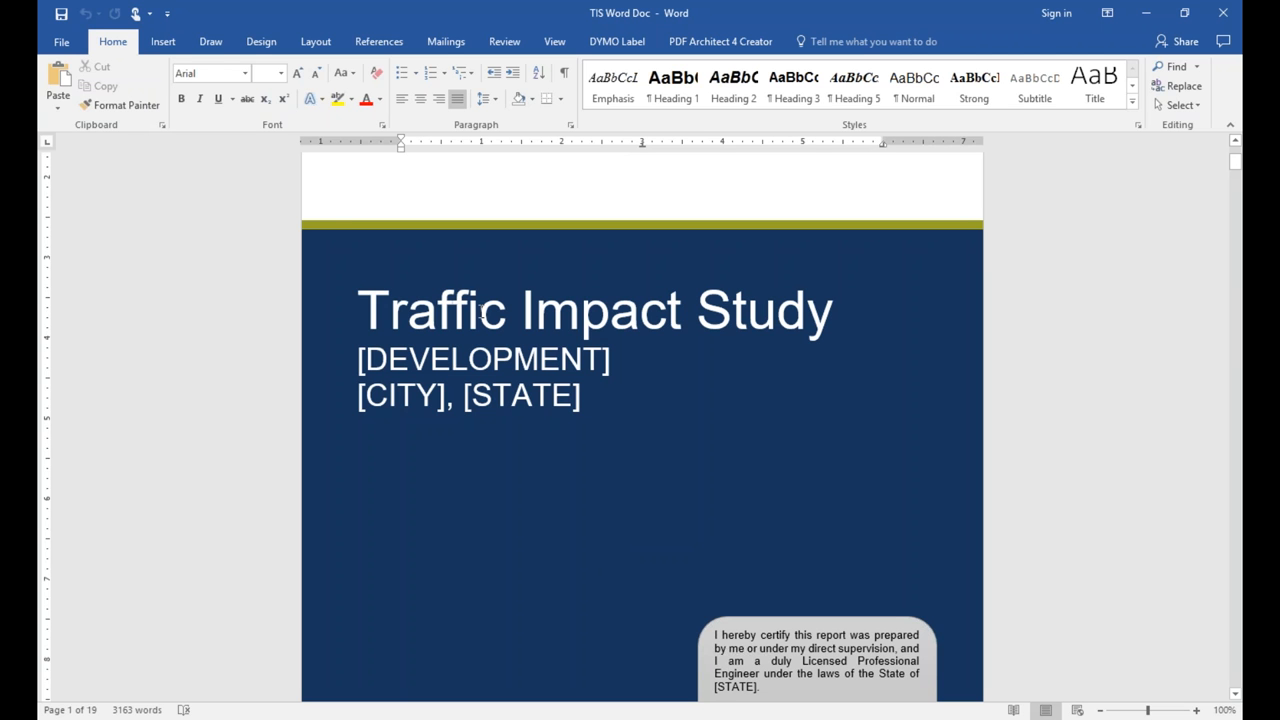
{"action": "mouse_move", "coordinate": [678, 460]}
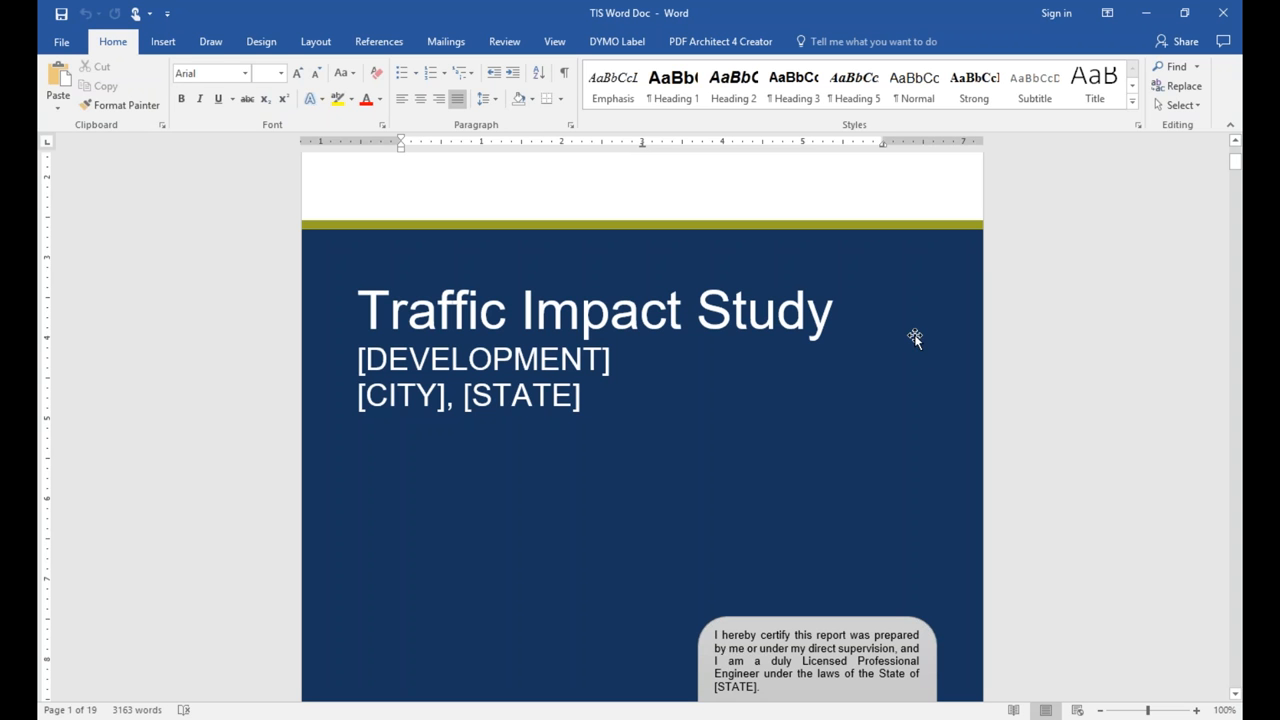
{"action": "mouse_move", "coordinate": [920, 356]}
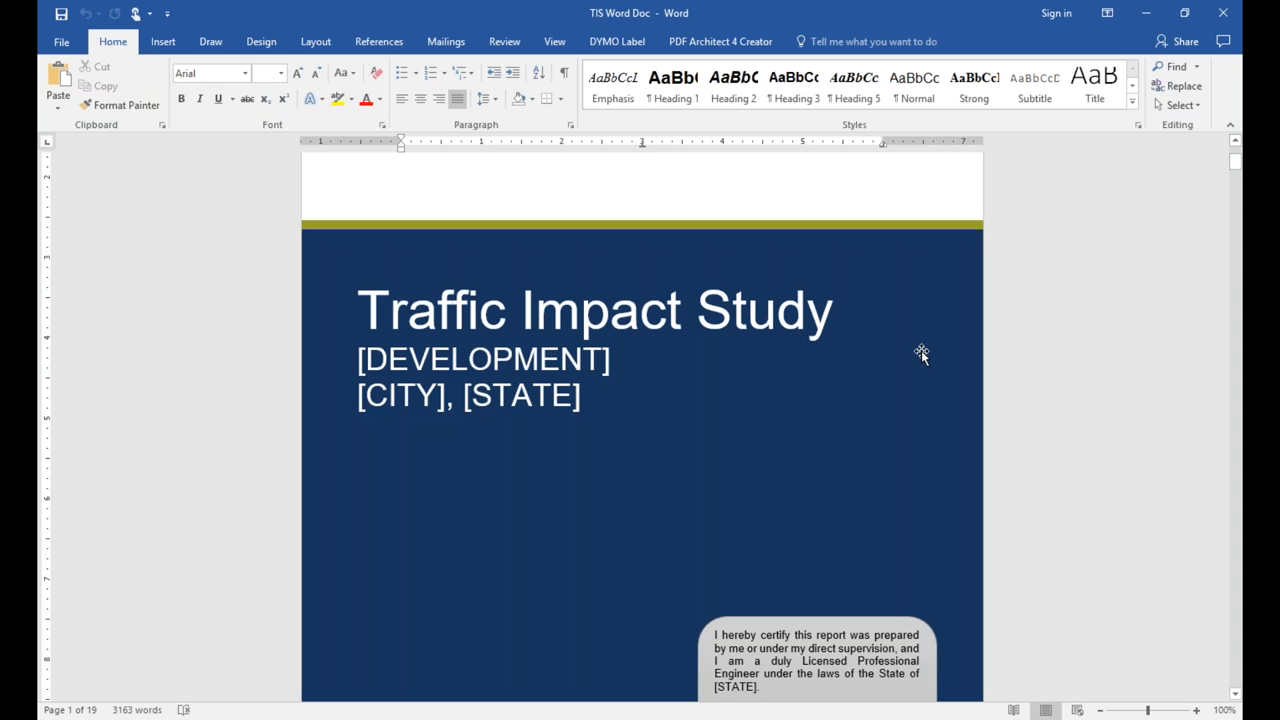
{"action": "mouse_move", "coordinate": [968, 340]}
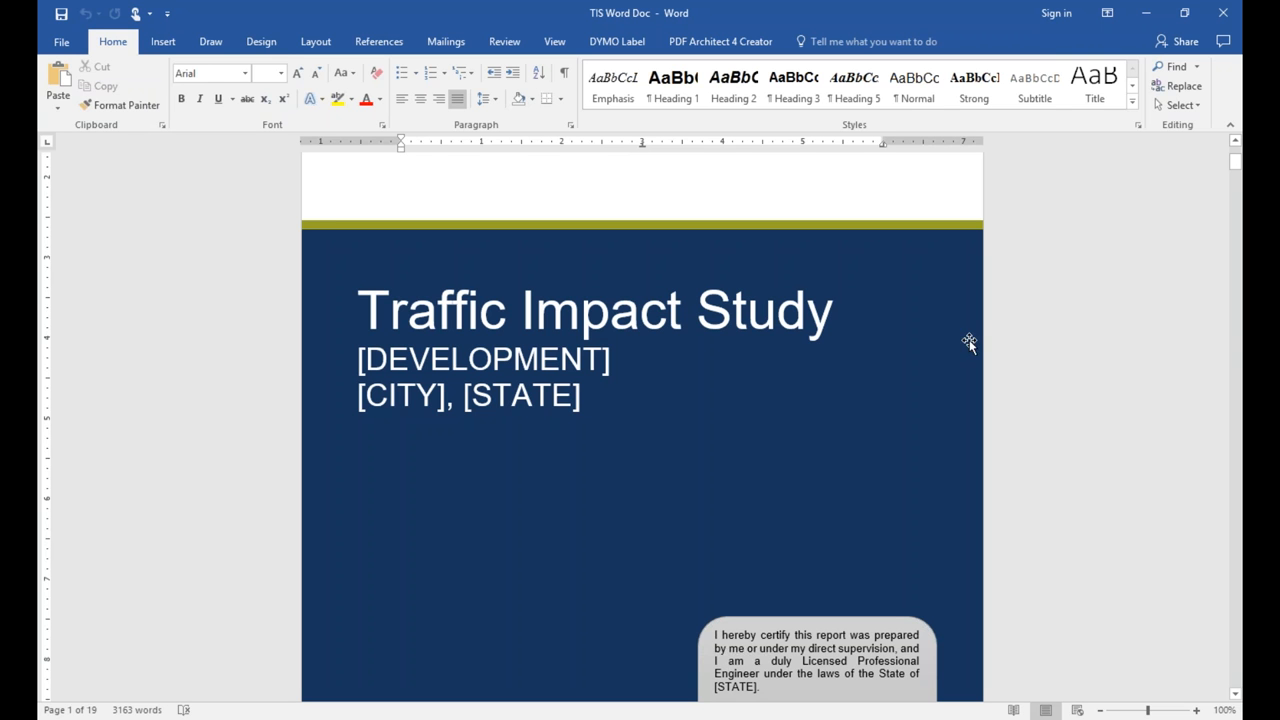
{"action": "mouse_move", "coordinate": [1104, 356]}
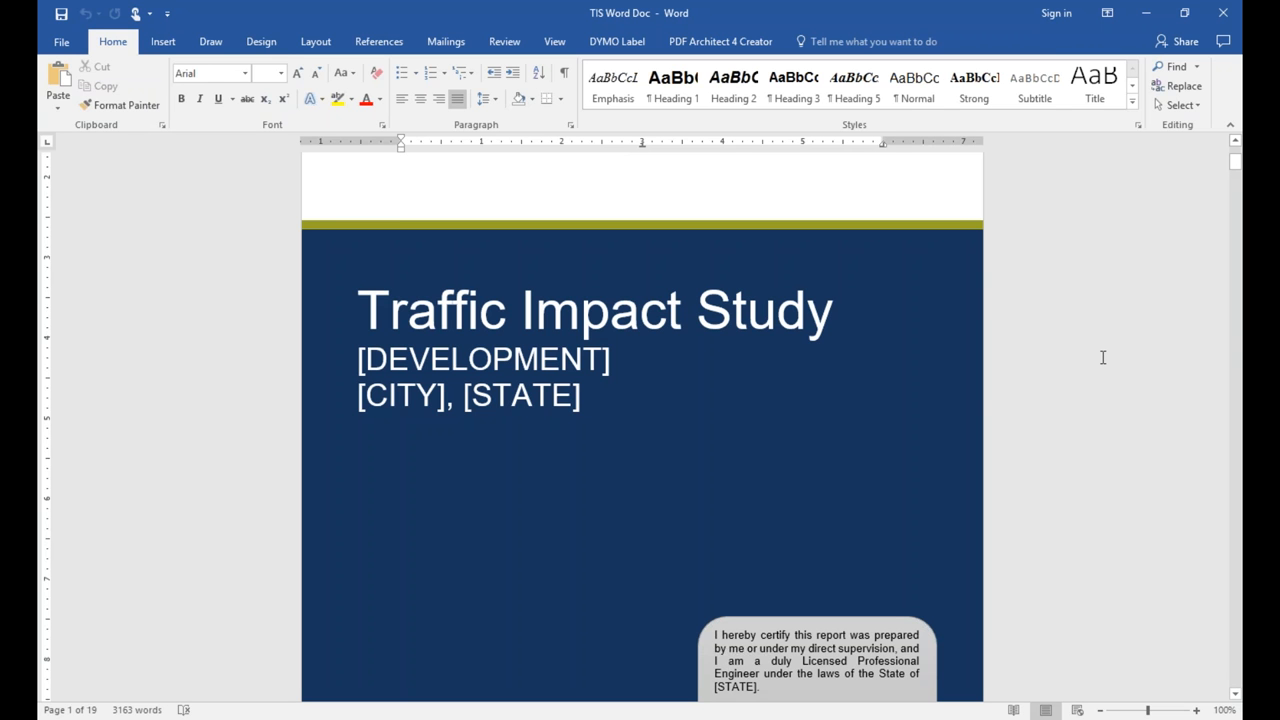
{"action": "mouse_move", "coordinate": [942, 432]}
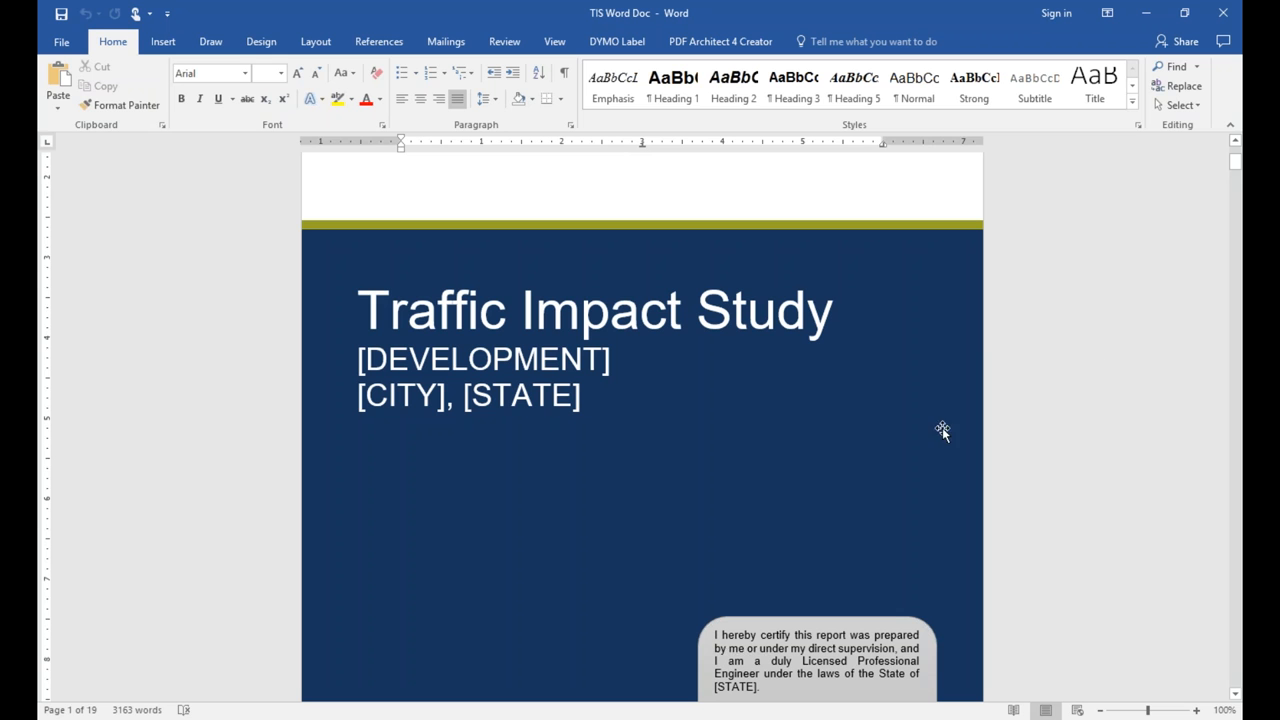
{"action": "mouse_move", "coordinate": [1048, 358]}
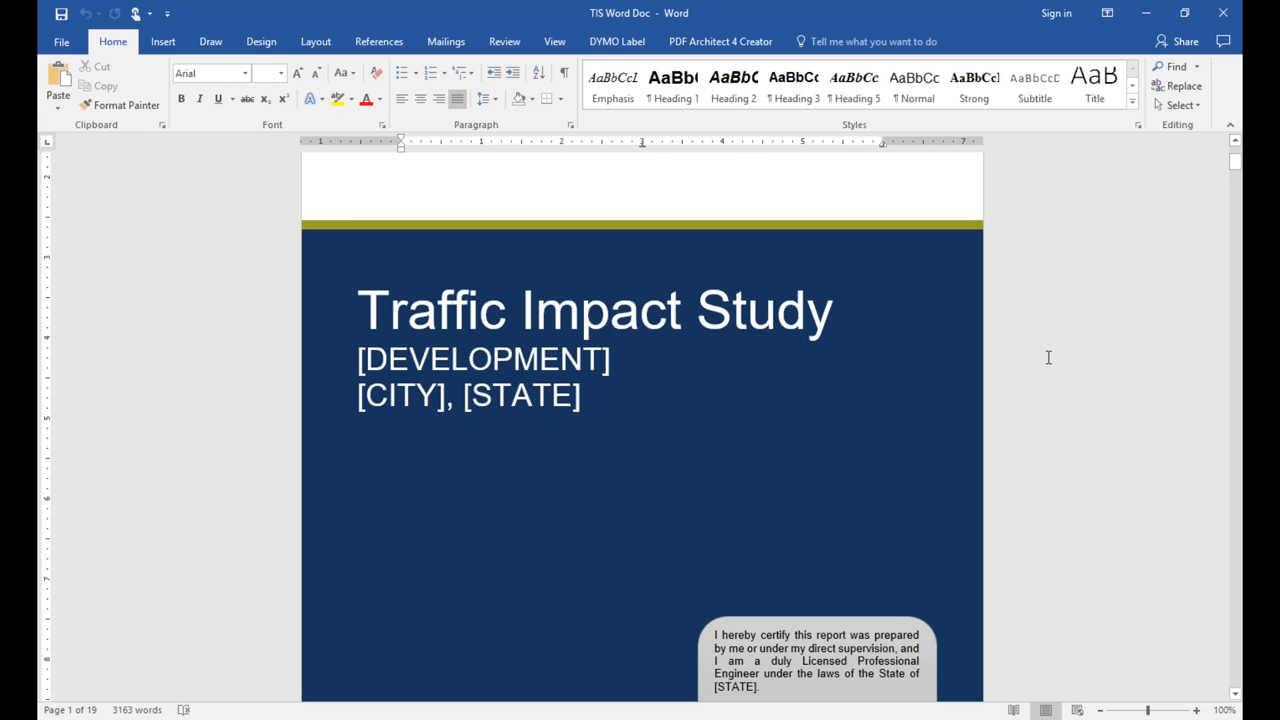
{"action": "mouse_move", "coordinate": [558, 356]}
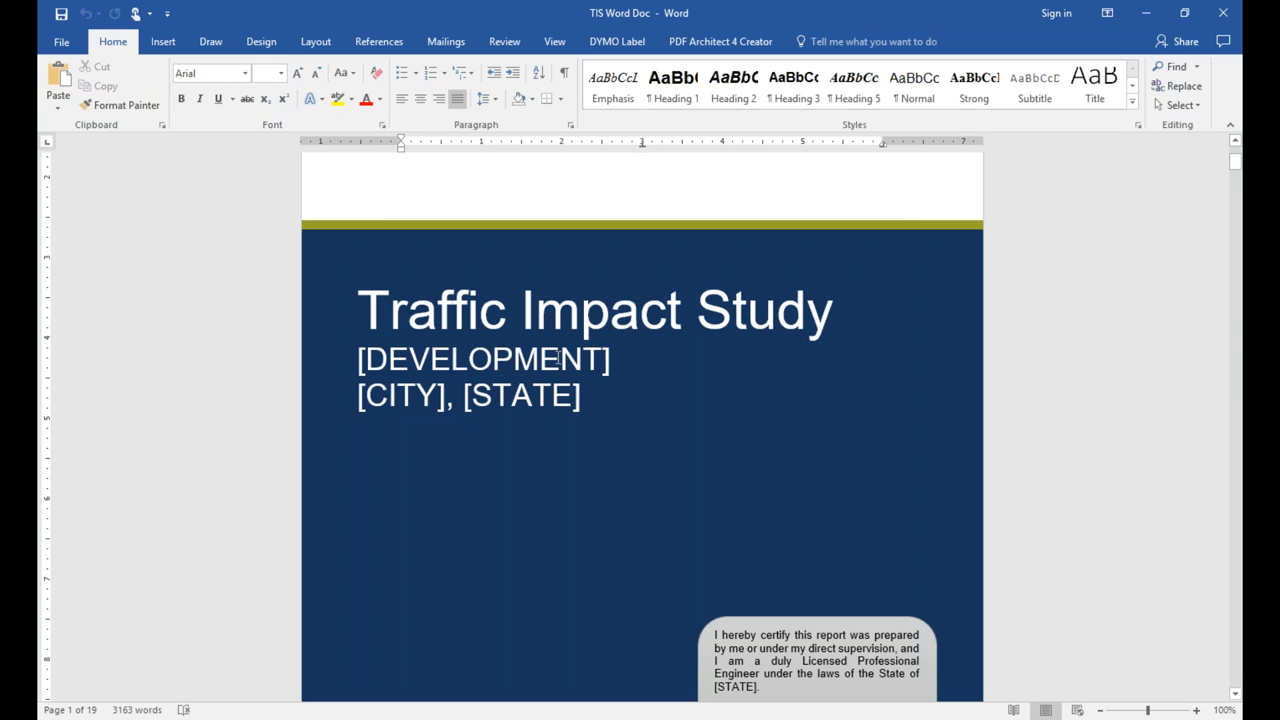
{"action": "left_click", "coordinate": [484, 358]}
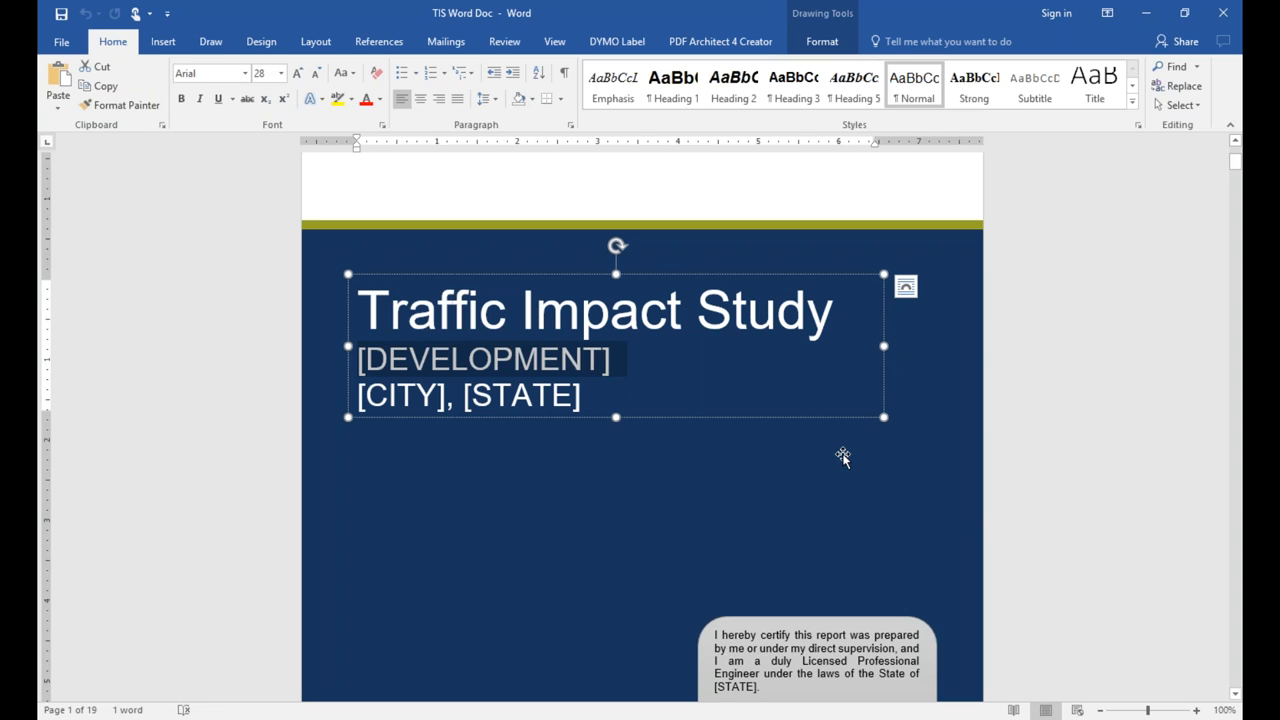
{"action": "scroll", "scroll_direction": "down", "scroll_amount": 3}
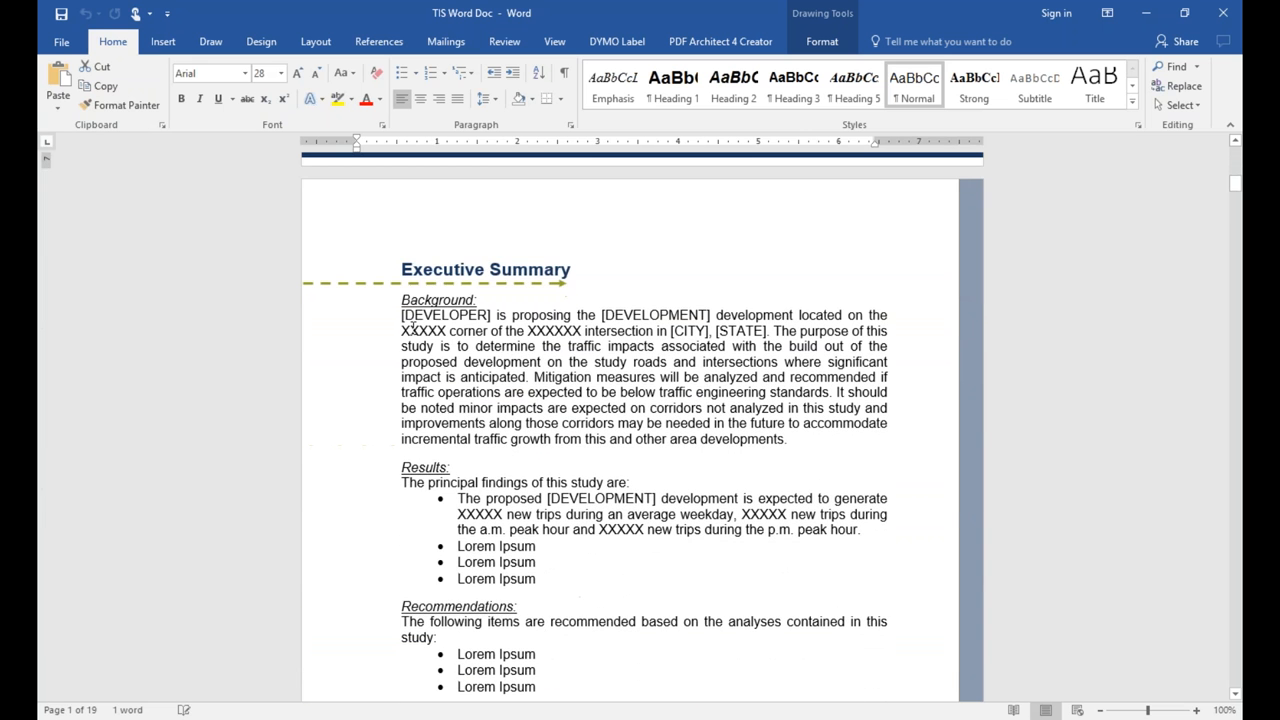
{"action": "scroll", "scroll_direction": "down", "scroll_amount": 3}
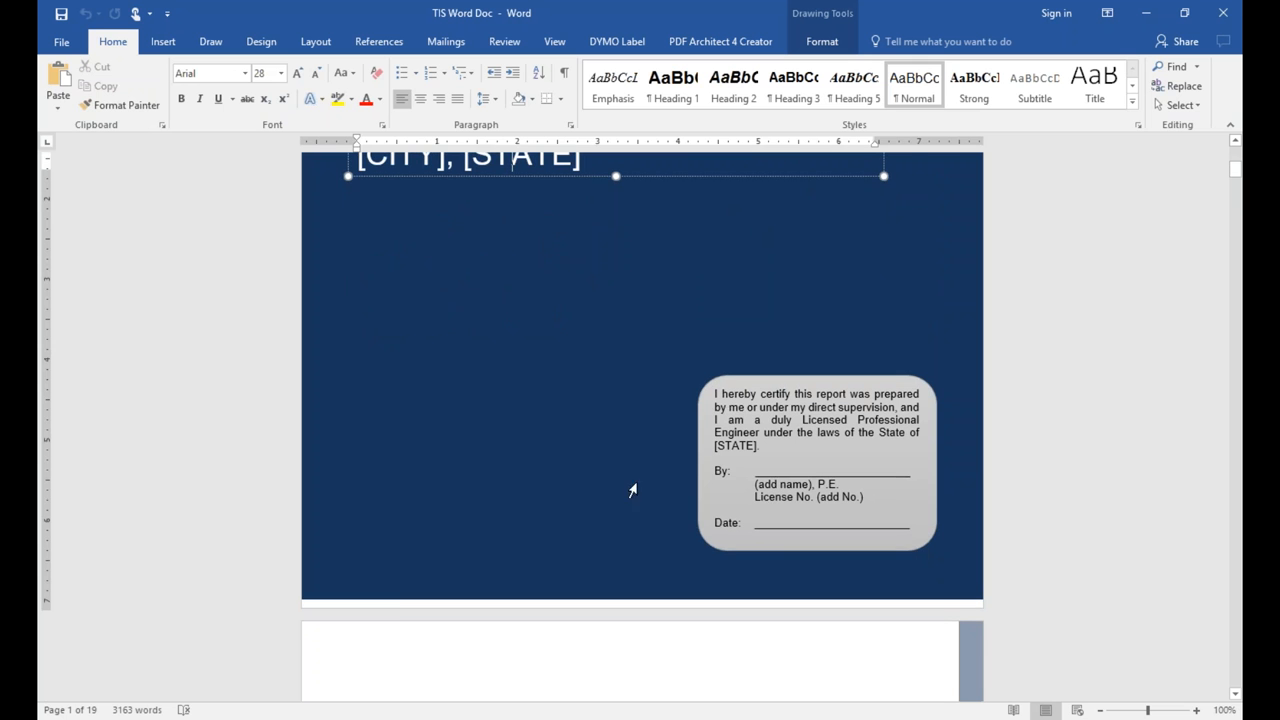
{"action": "scroll", "scroll_direction": "down", "scroll_amount": 3}
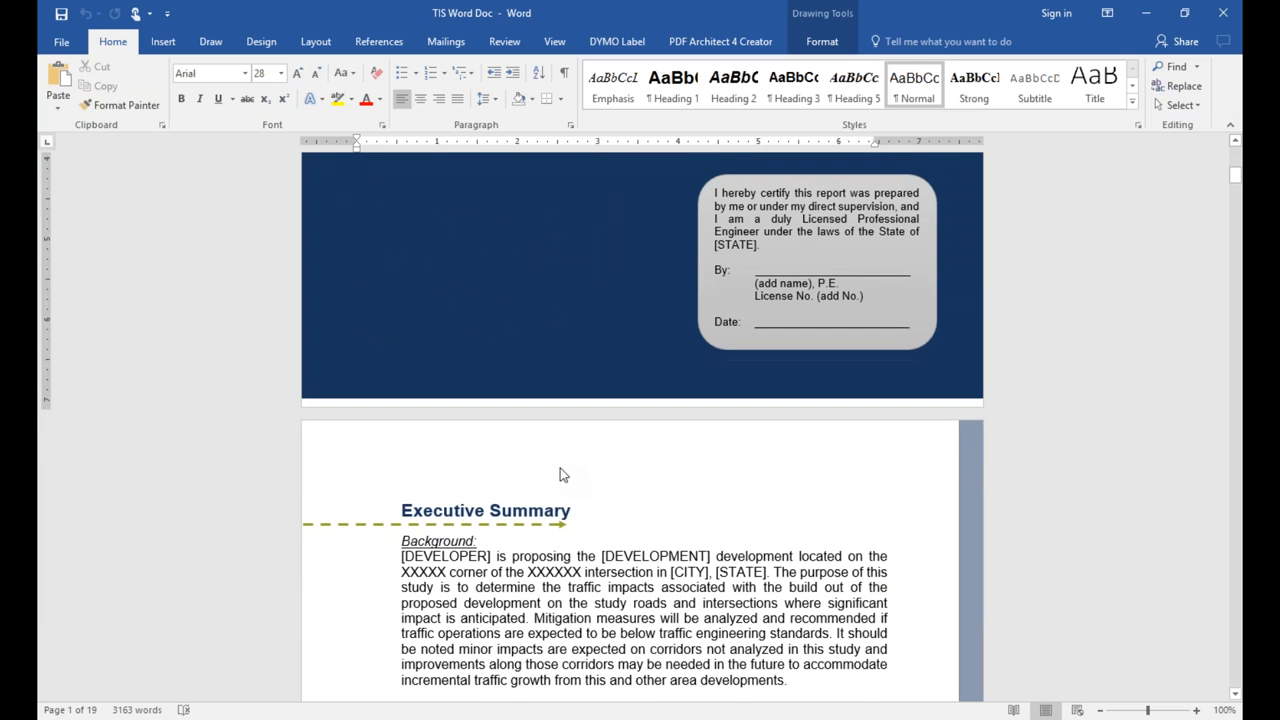
{"action": "mouse_move", "coordinate": [784, 596]}
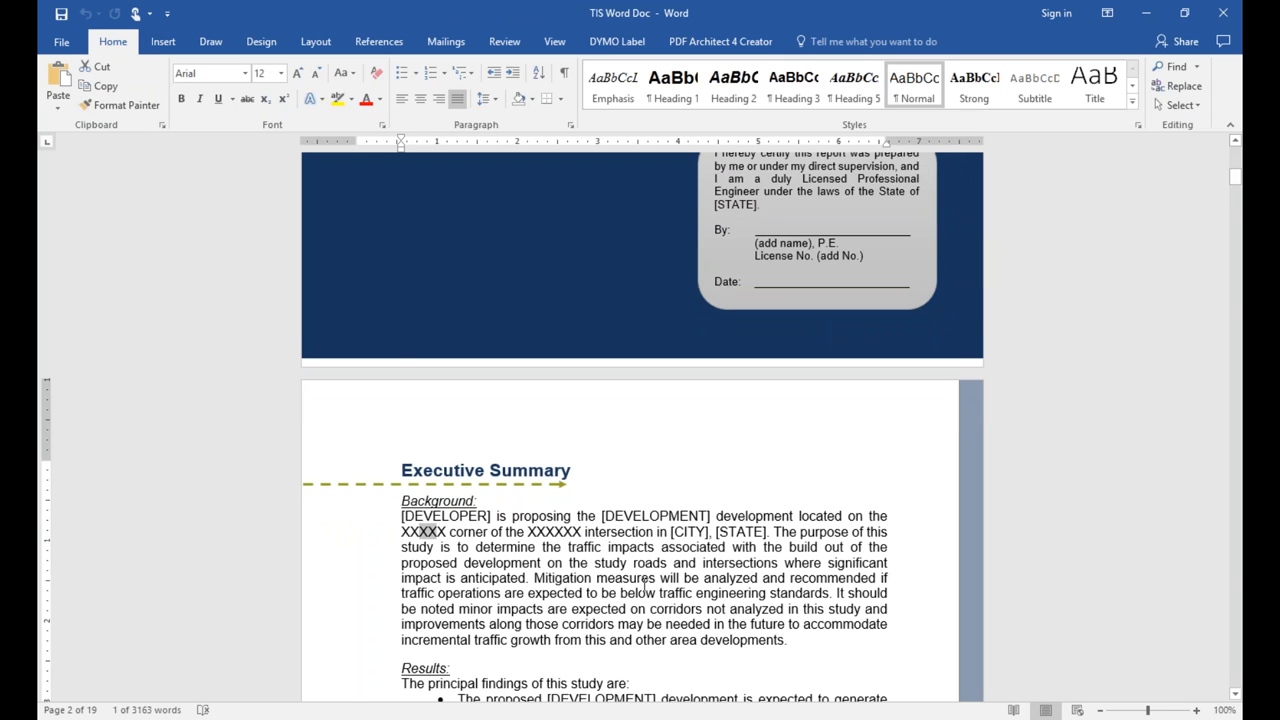
Scroll past the Executive Summary, List of Tables & Charts and Introduction to Existing Conditions' blank Table 1.
{"action": "scroll", "scroll_direction": "down", "scroll_amount": 3}
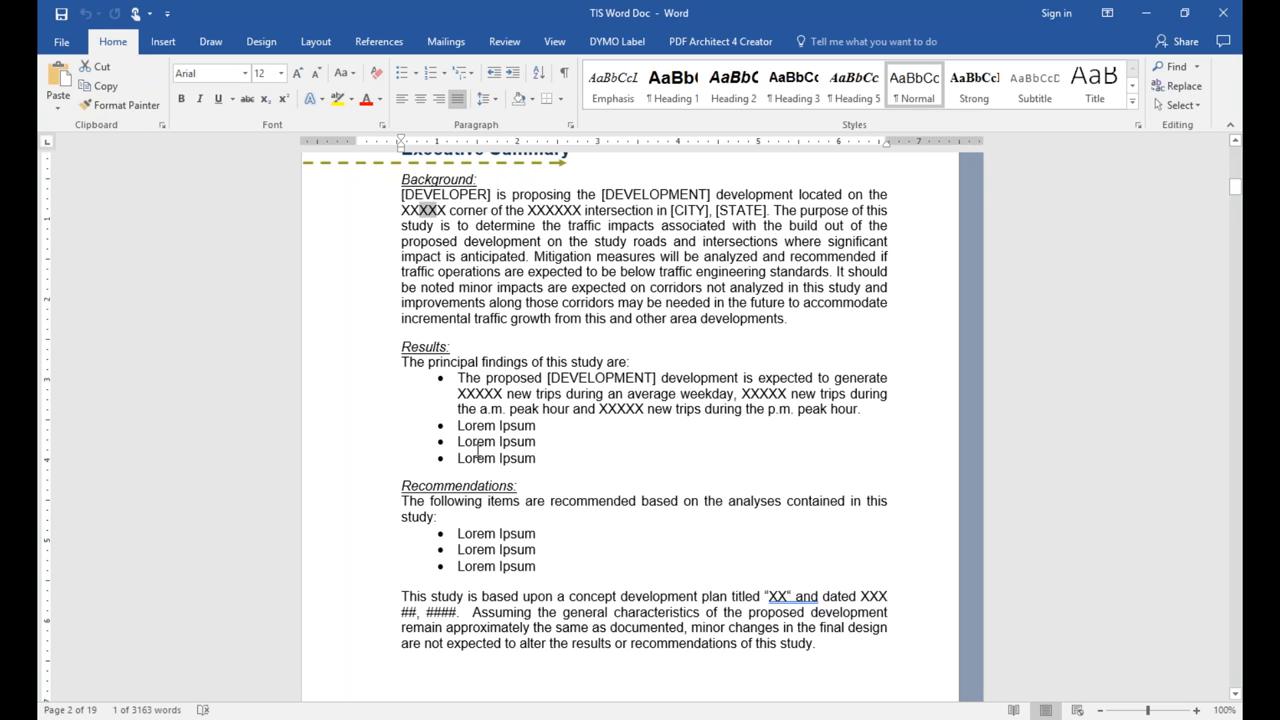
{"action": "scroll", "scroll_direction": "down", "scroll_amount": 3}
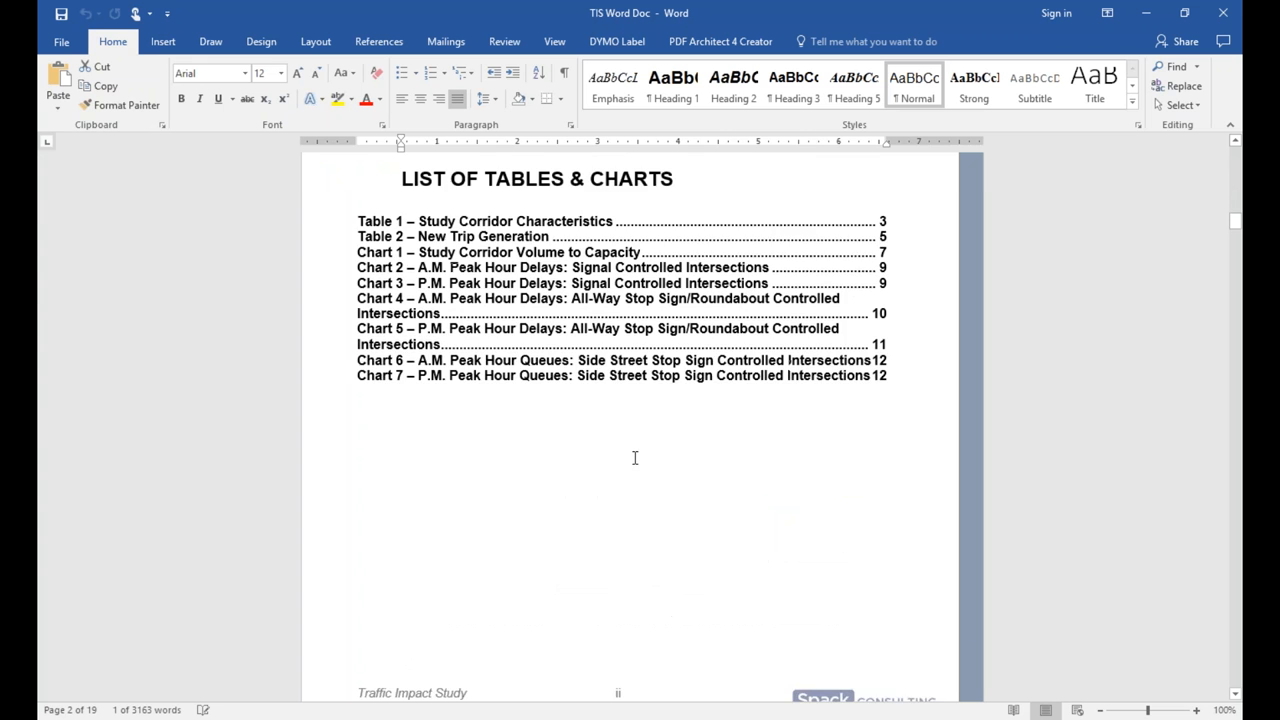
{"action": "scroll", "scroll_direction": "down", "scroll_amount": 3}
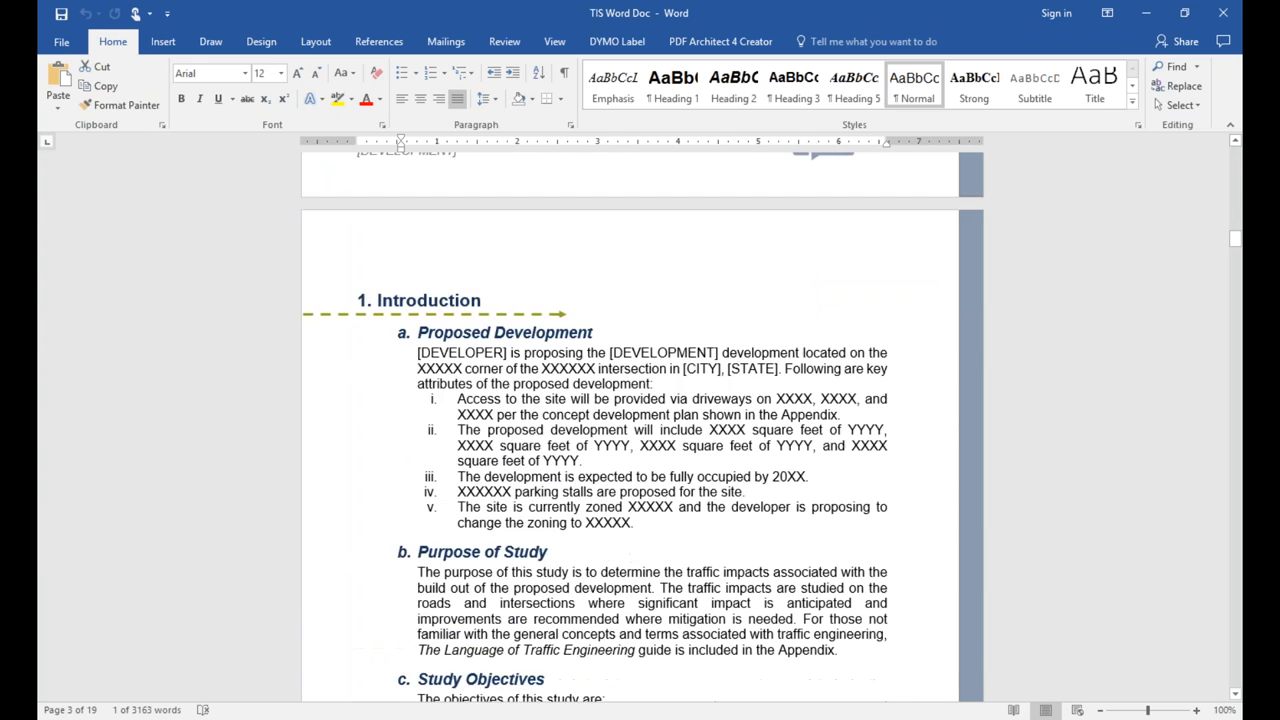
{"action": "scroll", "scroll_direction": "down", "scroll_amount": 3}
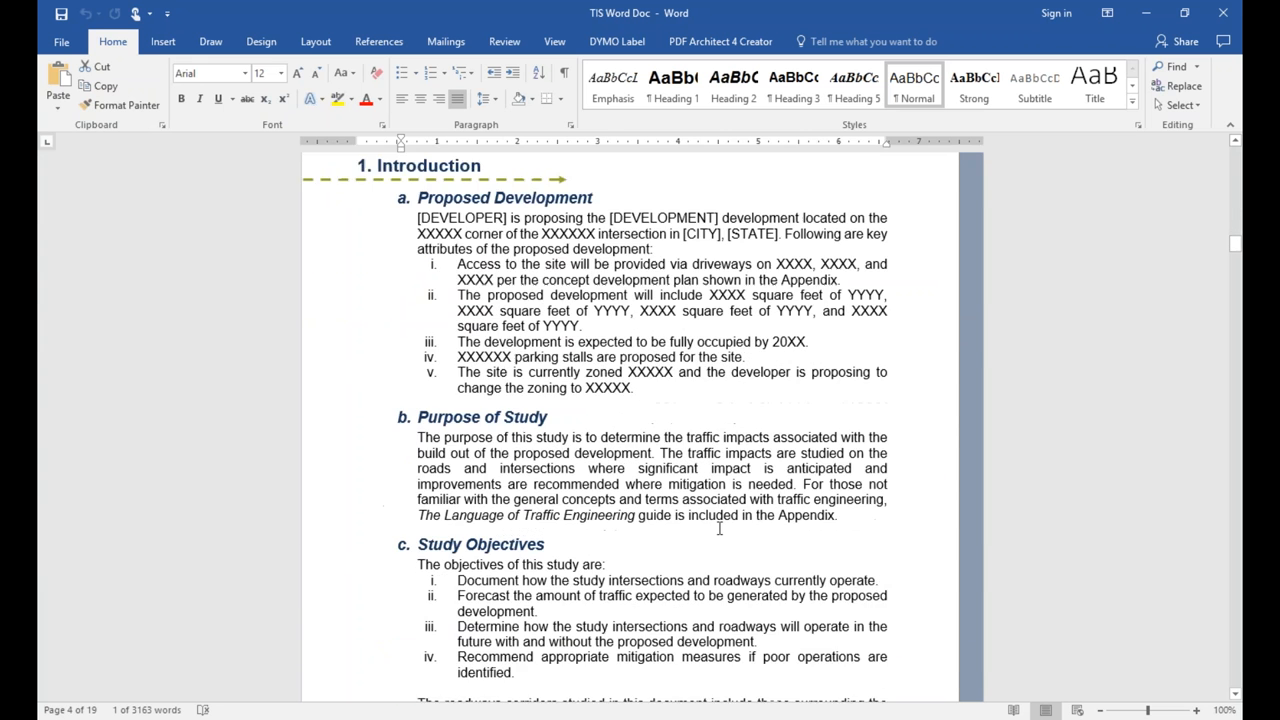
{"action": "scroll", "scroll_direction": "down", "scroll_amount": 3}
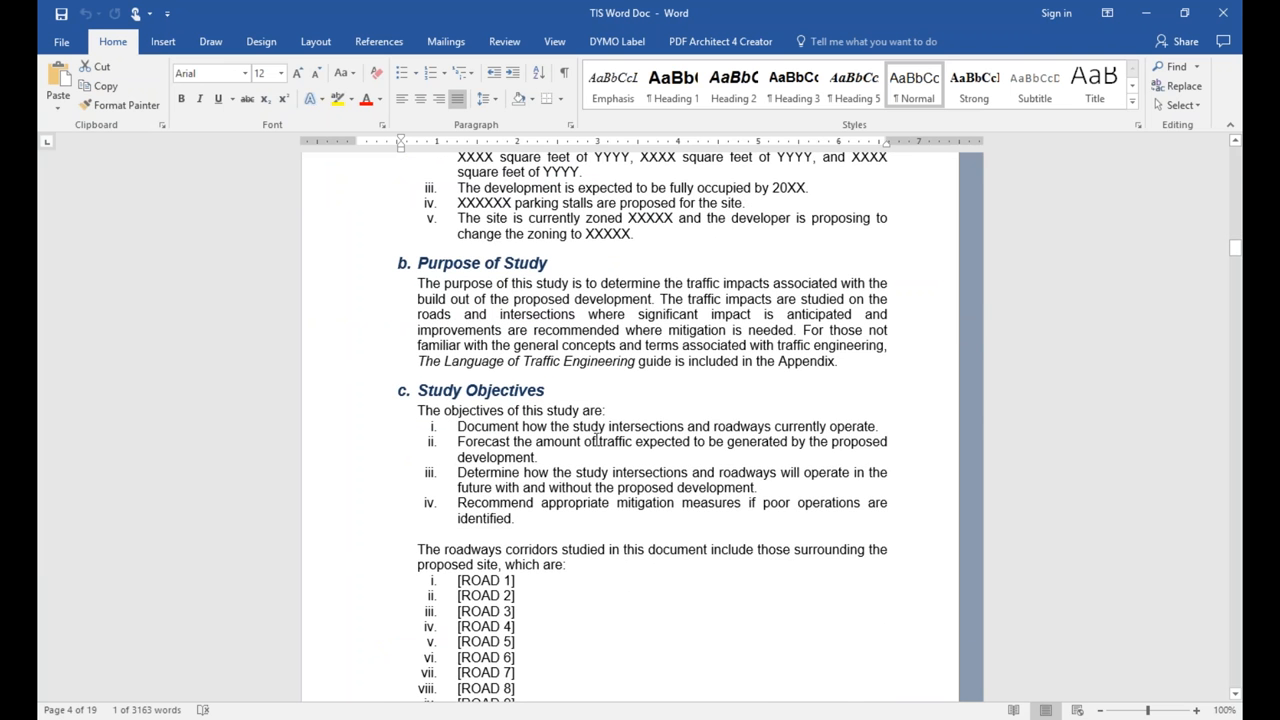
{"action": "scroll", "scroll_direction": "down", "scroll_amount": 3}
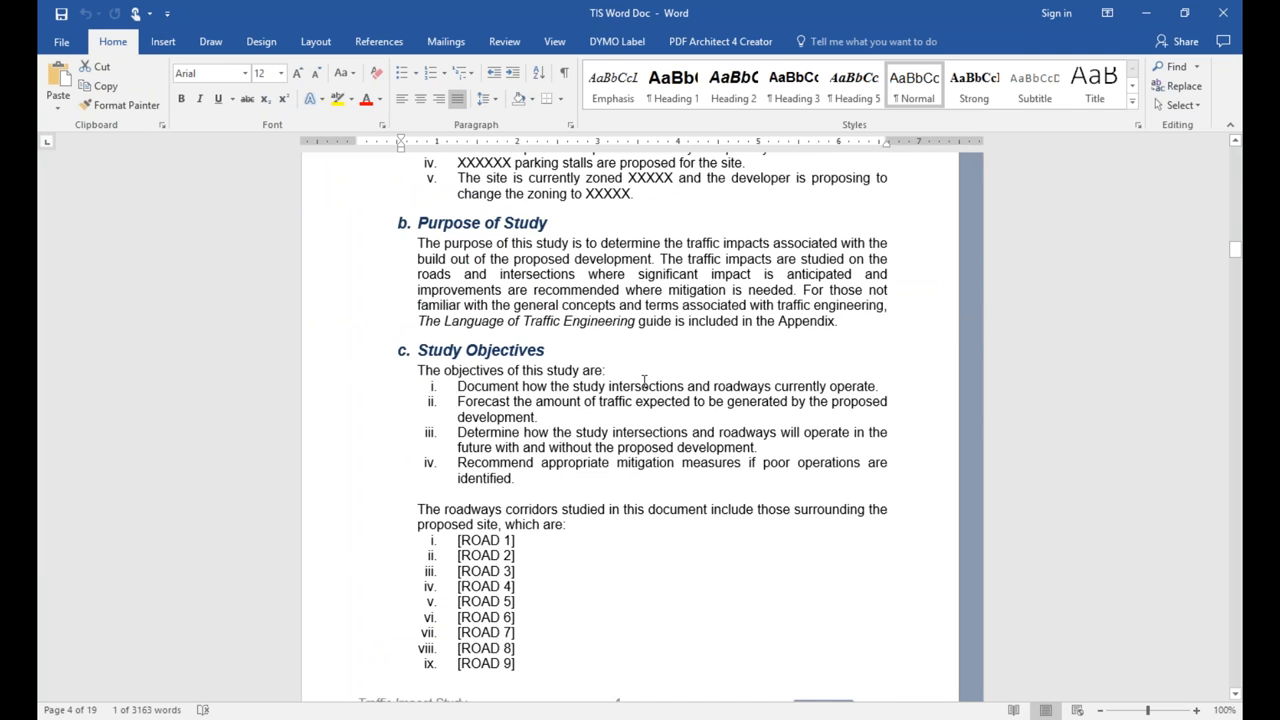
{"action": "scroll", "scroll_direction": "down", "scroll_amount": 3}
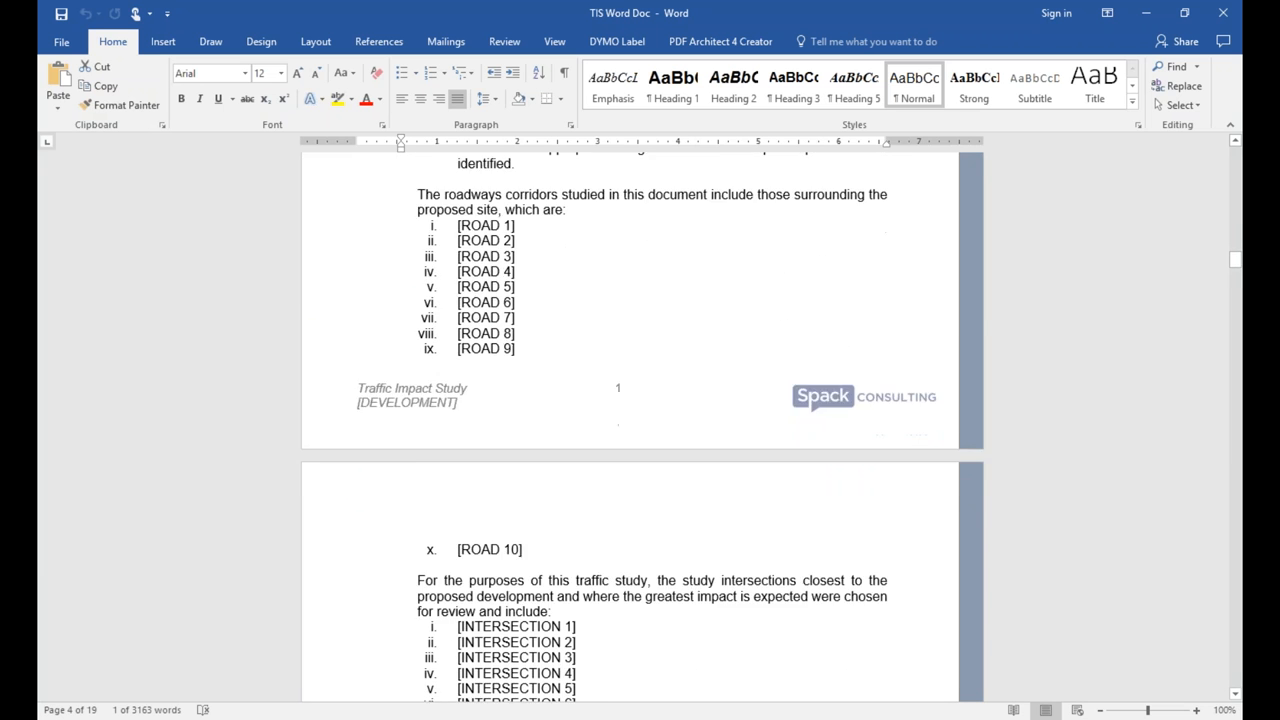
{"action": "scroll", "scroll_direction": "down", "scroll_amount": 3}
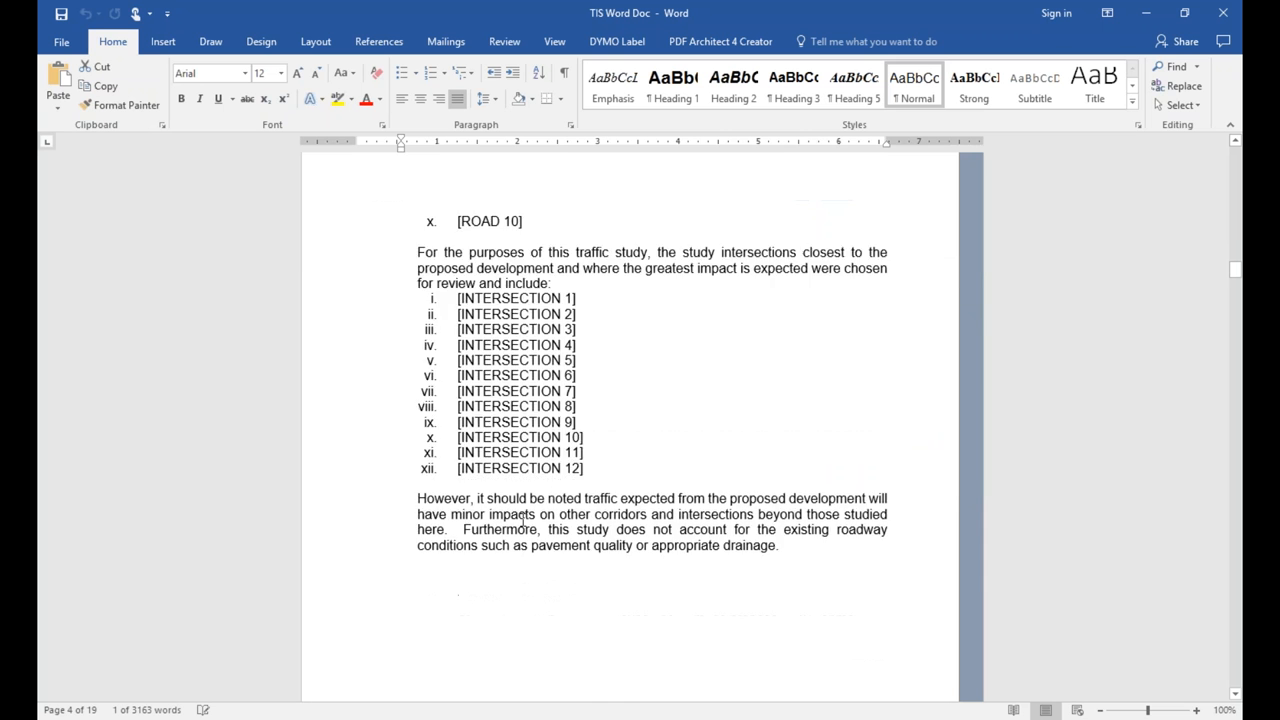
{"action": "scroll", "scroll_direction": "down", "scroll_amount": 3}
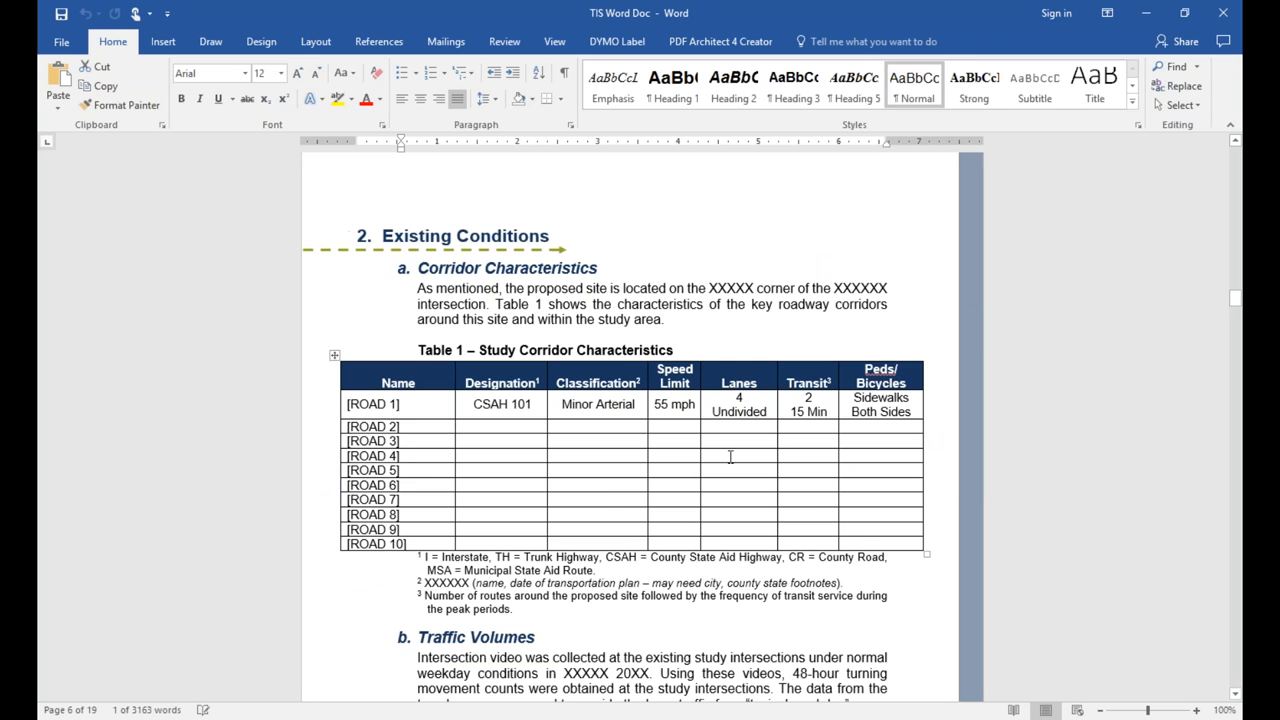
{"action": "mouse_move", "coordinate": [570, 376]}
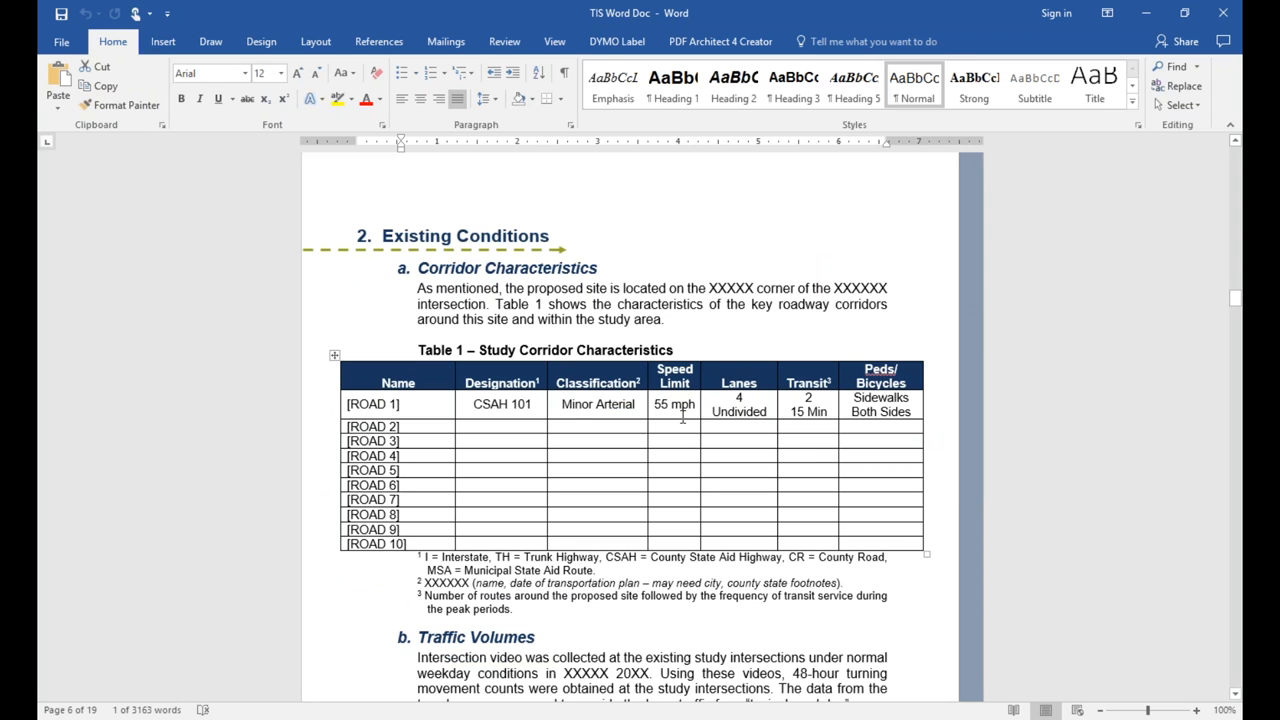
{"action": "mouse_move", "coordinate": [516, 384]}
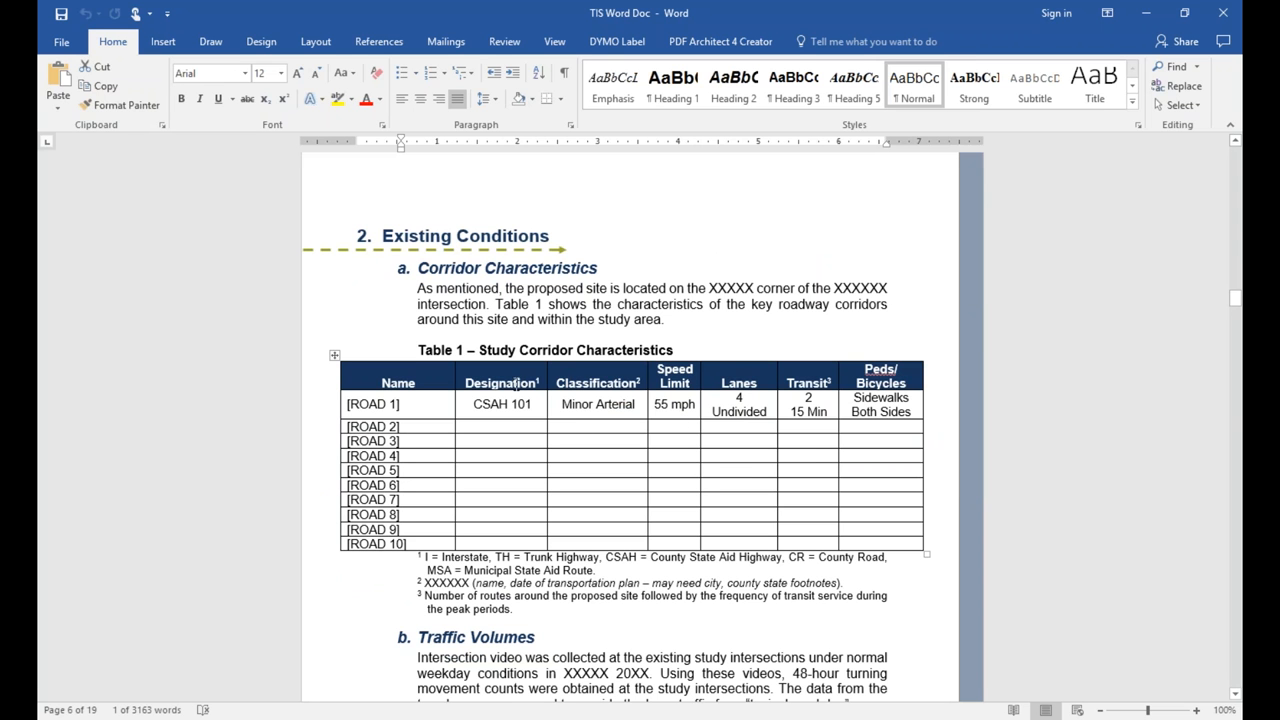
{"action": "mouse_move", "coordinate": [664, 512]}
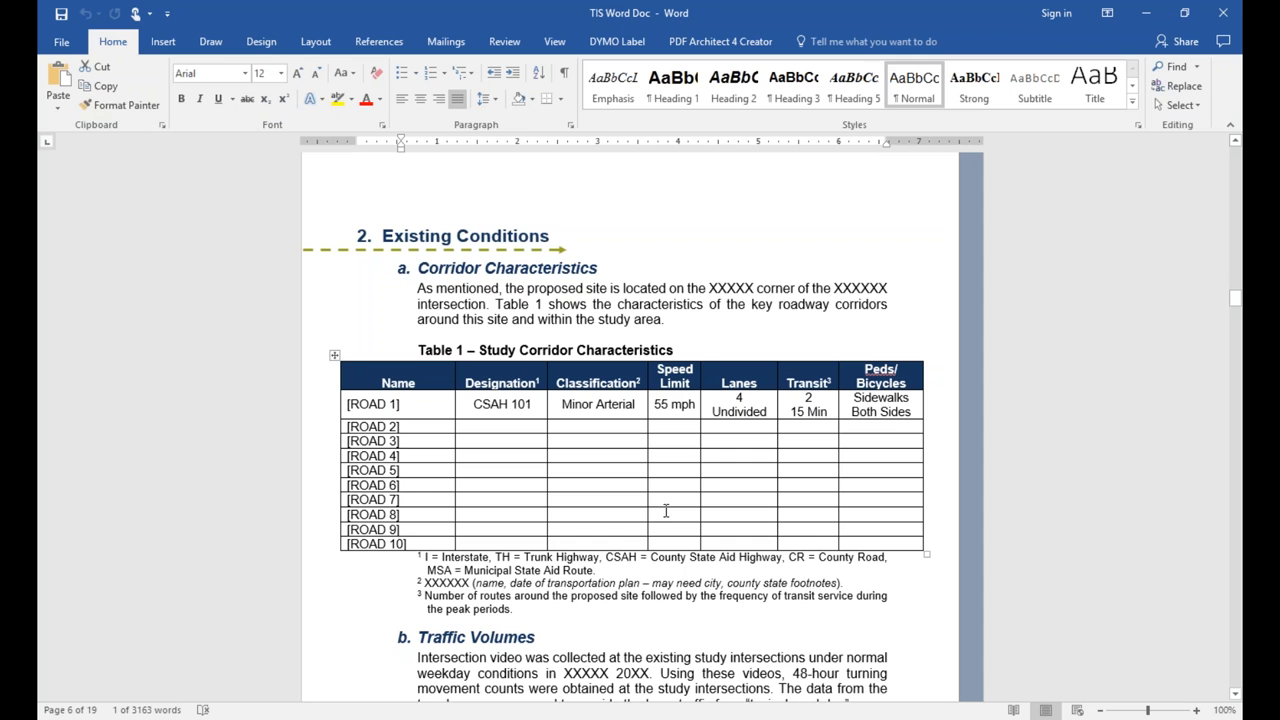
{"action": "mouse_move", "coordinate": [820, 522]}
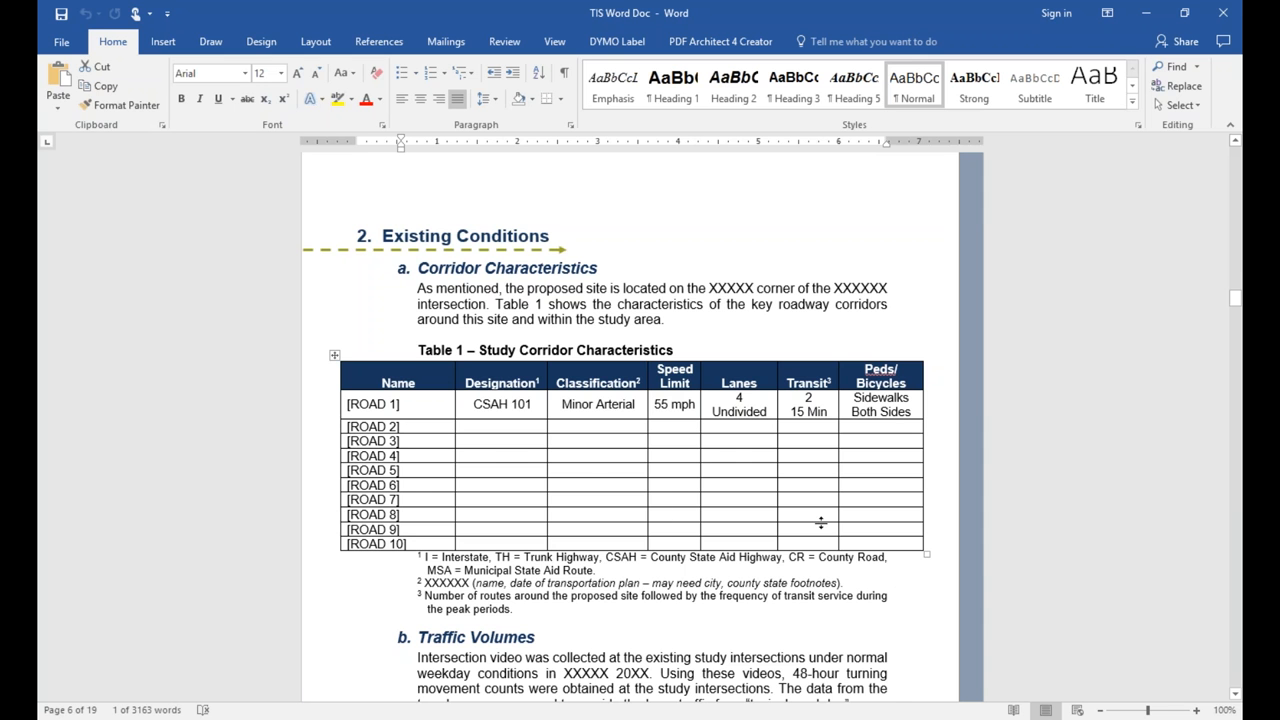
Scroll through Traffic Volumes, Table 2 New Trip Generation and Non-site Traffic Forecasting in the template.
{"action": "scroll", "scroll_direction": "down", "scroll_amount": 3}
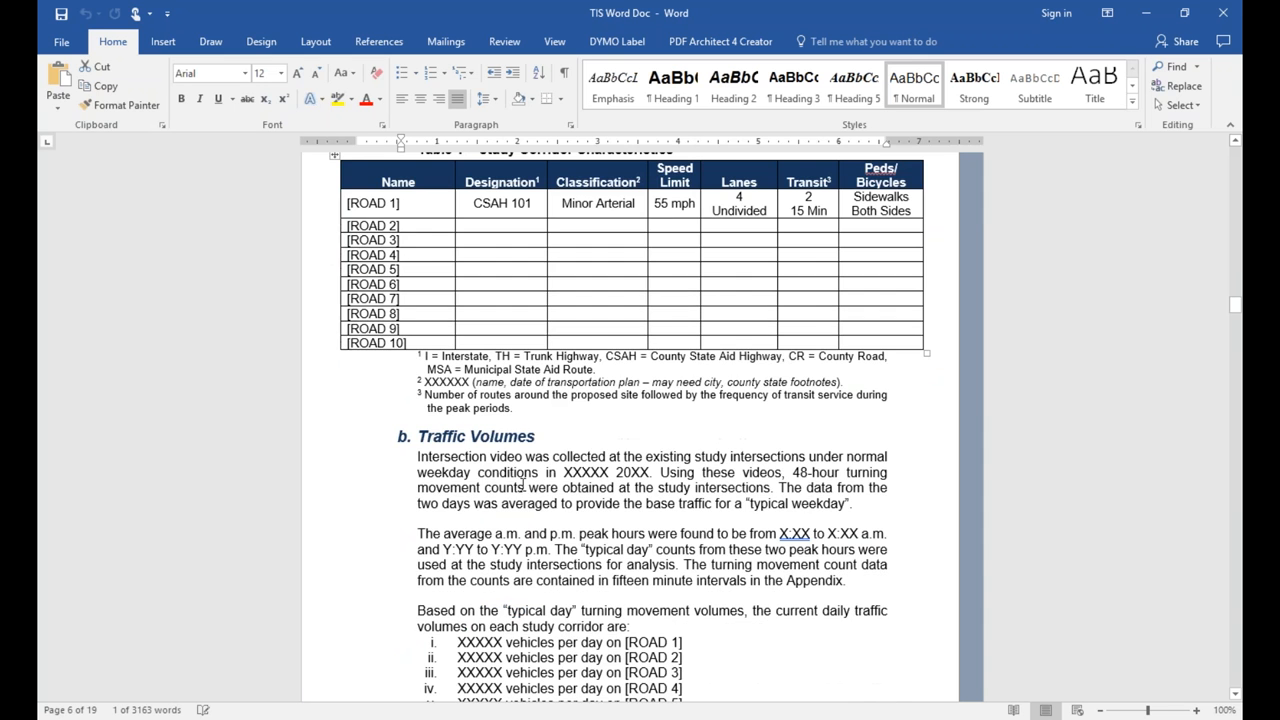
{"action": "scroll", "scroll_direction": "down", "scroll_amount": 3}
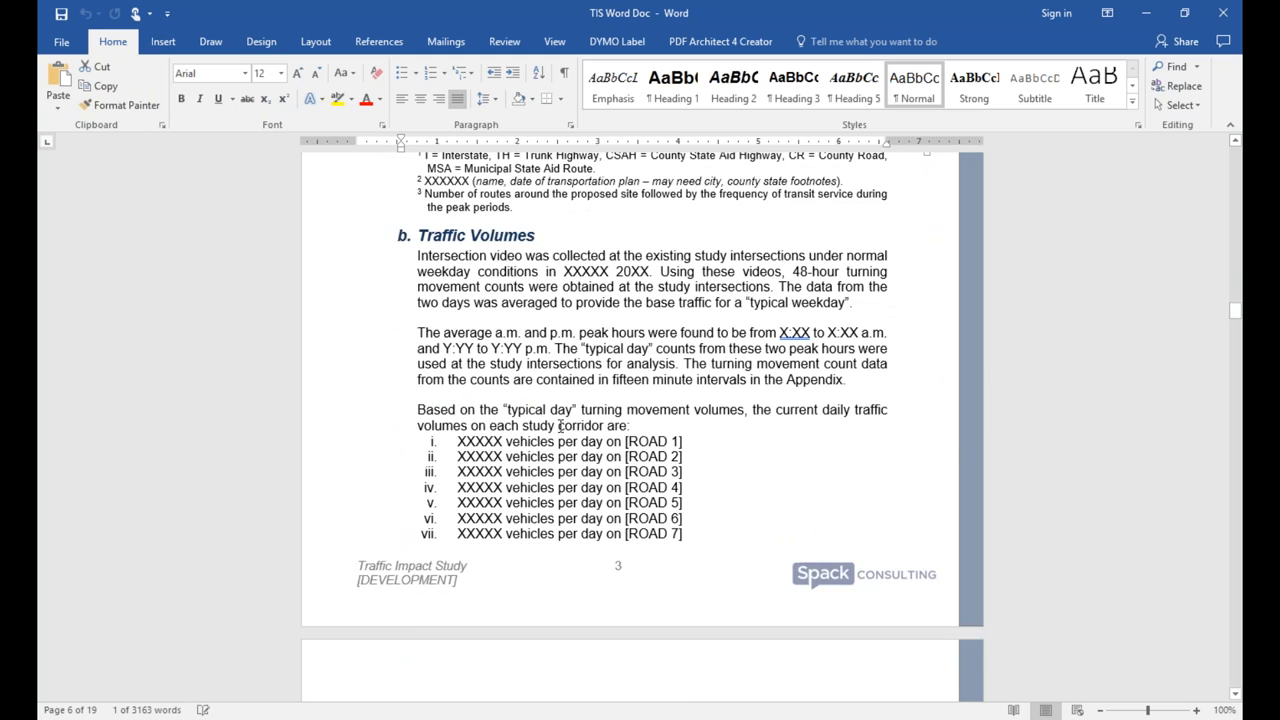
{"action": "scroll", "scroll_direction": "down", "scroll_amount": 3}
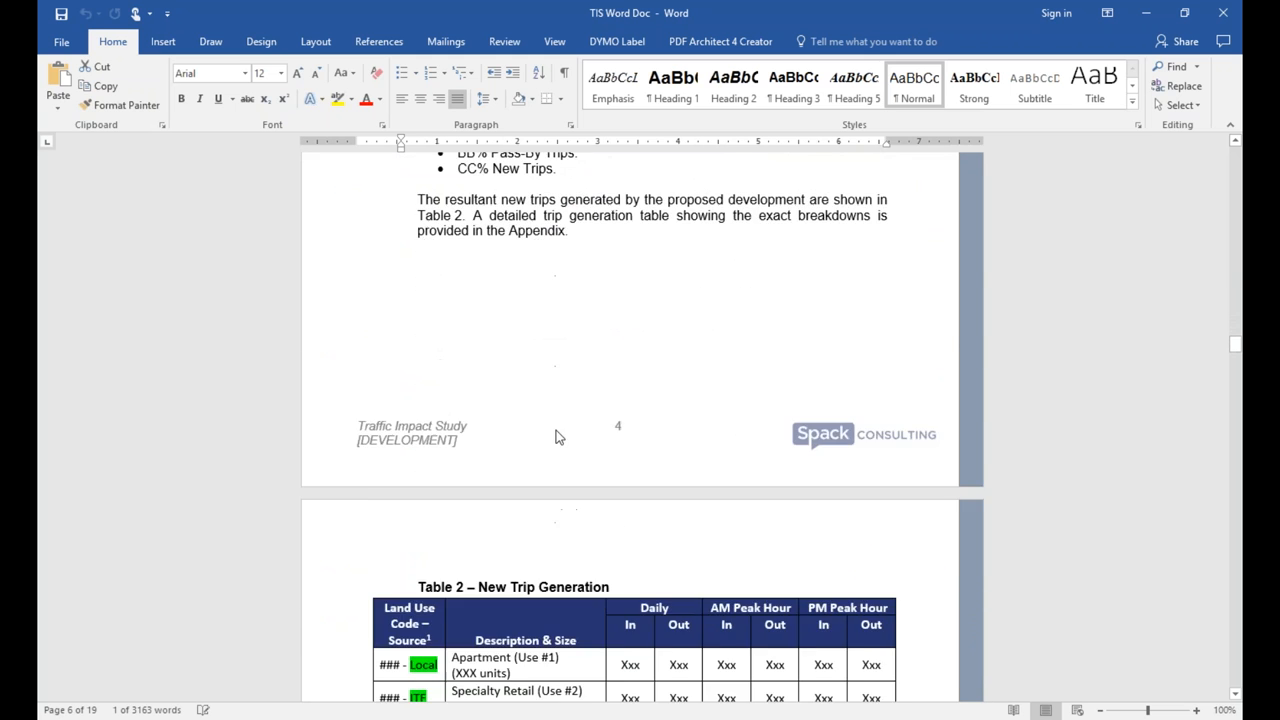
{"action": "scroll", "scroll_direction": "down", "scroll_amount": 3}
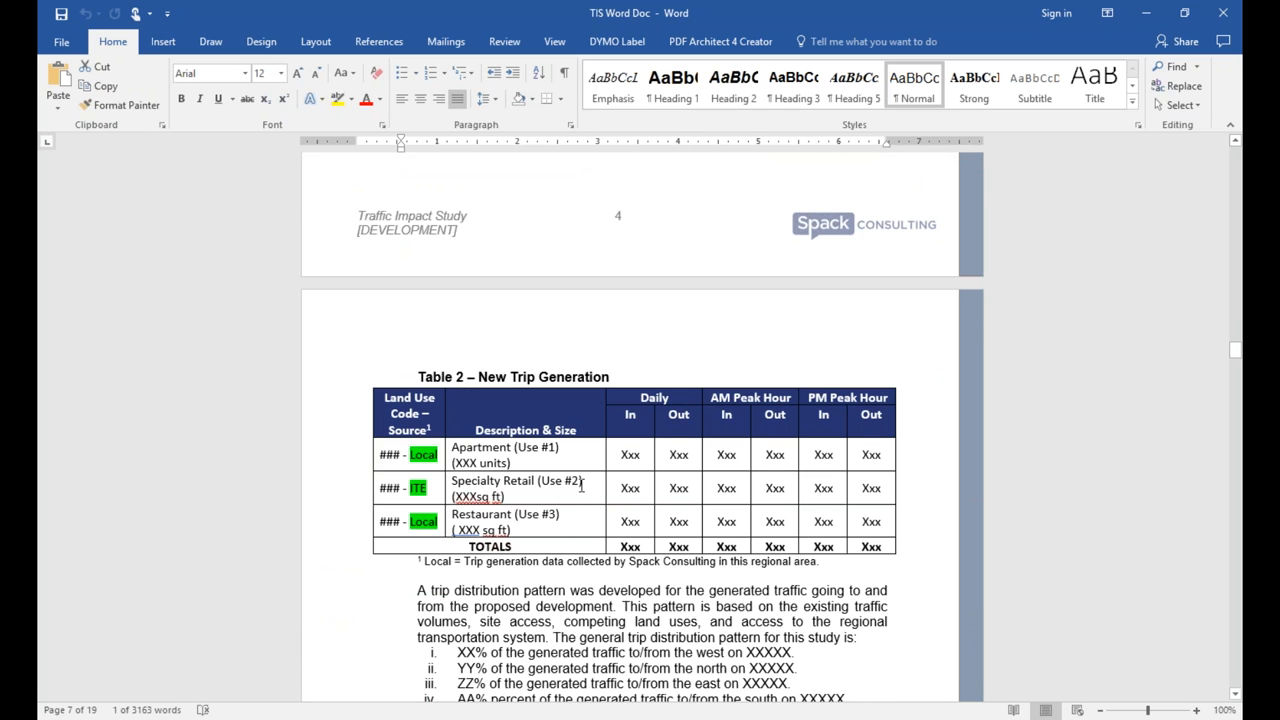
{"action": "scroll", "scroll_direction": "down", "scroll_amount": 3}
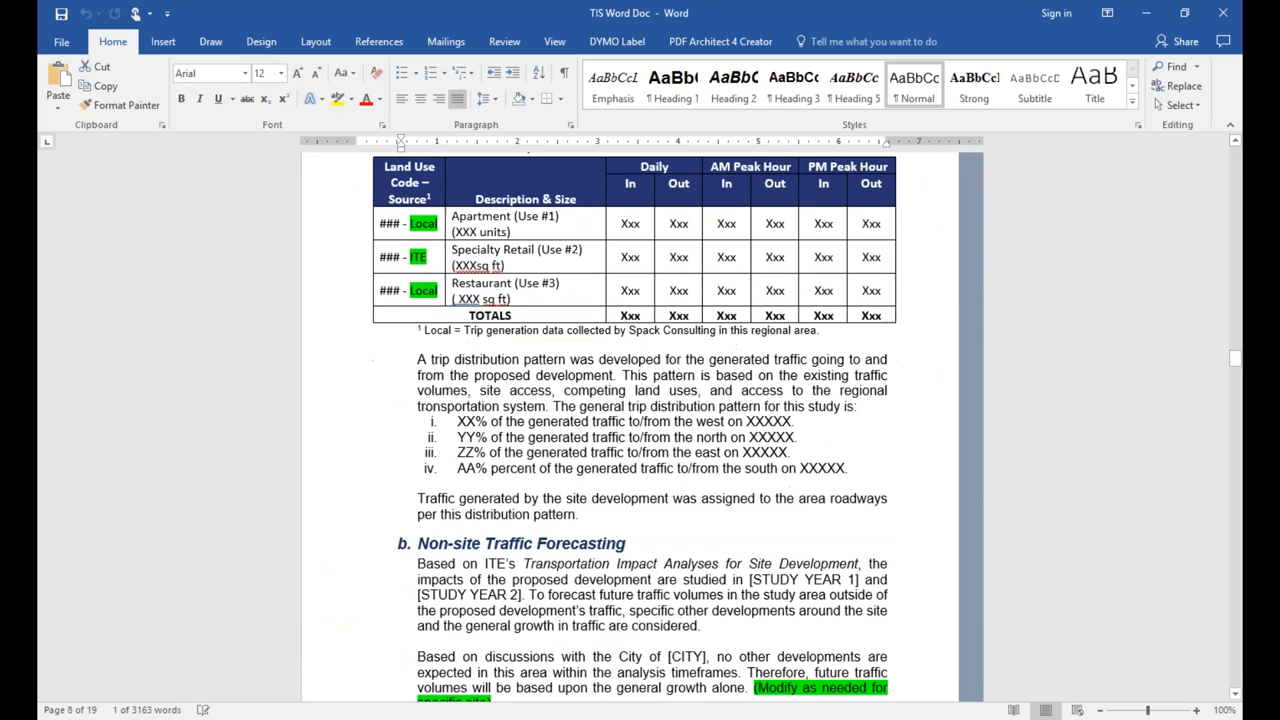
{"action": "scroll", "scroll_direction": "down", "scroll_amount": 3}
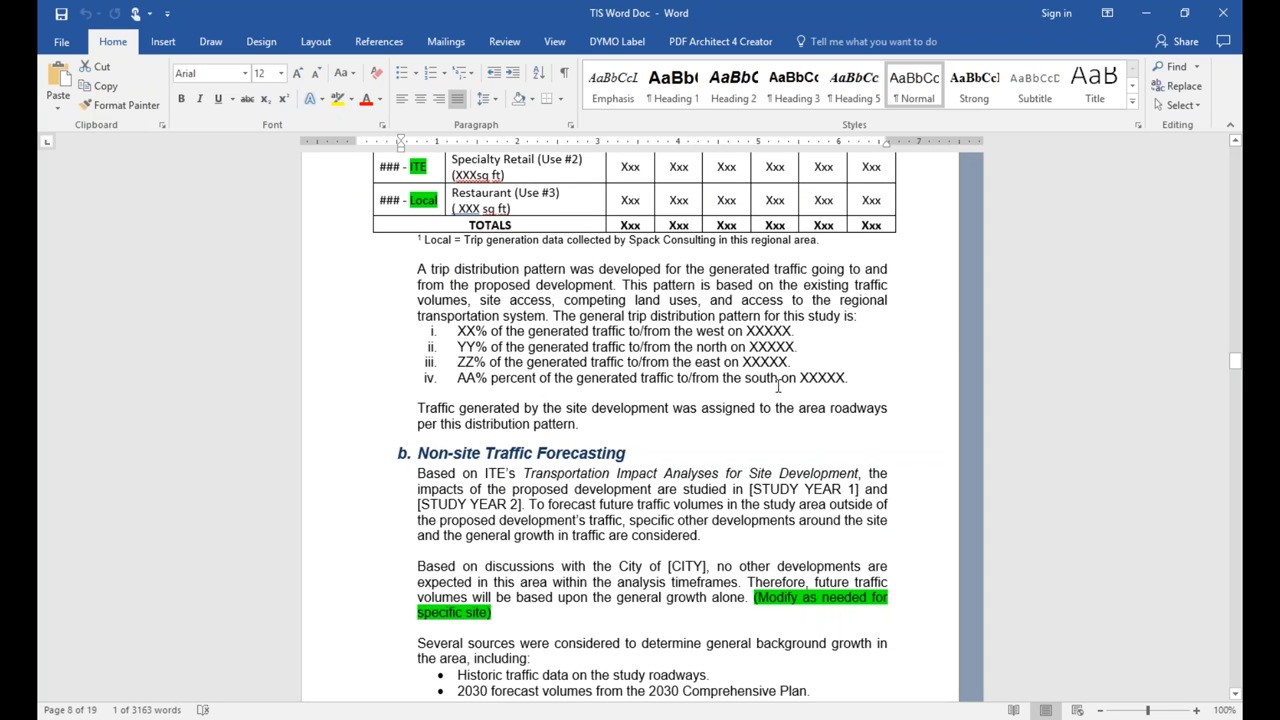
{"action": "scroll", "scroll_direction": "down", "scroll_amount": 3}
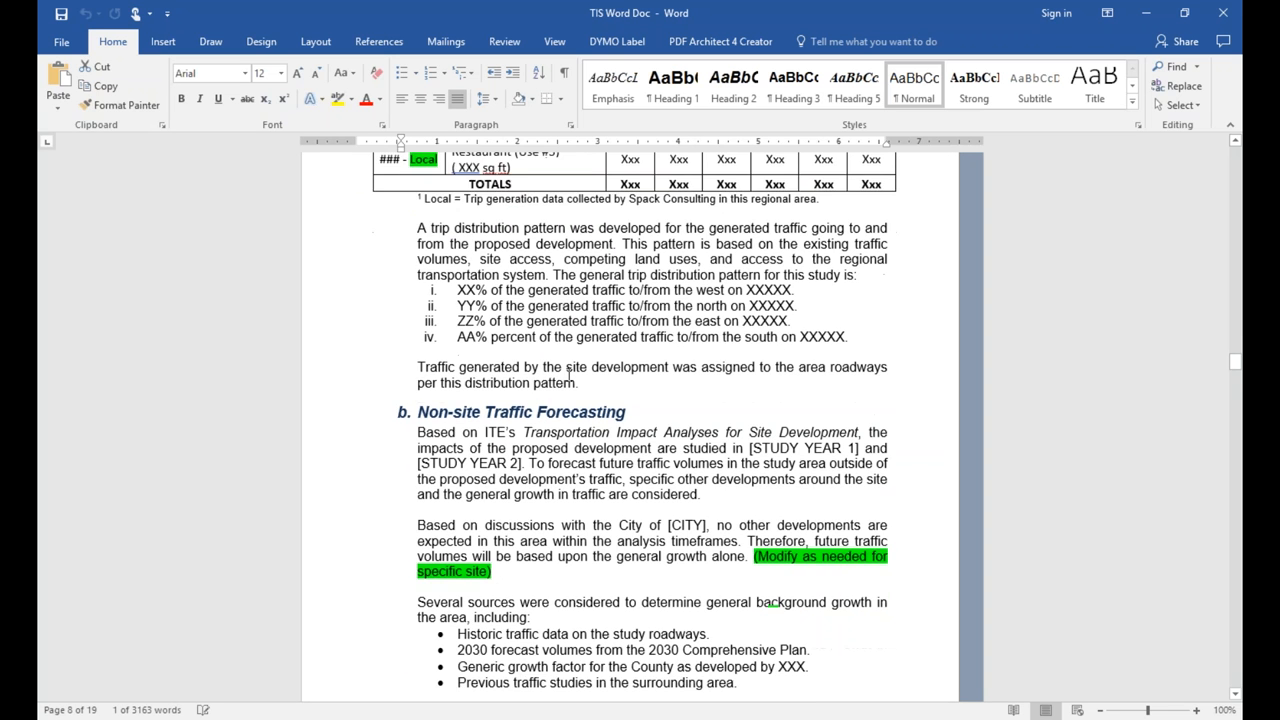
{"action": "scroll", "scroll_direction": "down", "scroll_amount": 3}
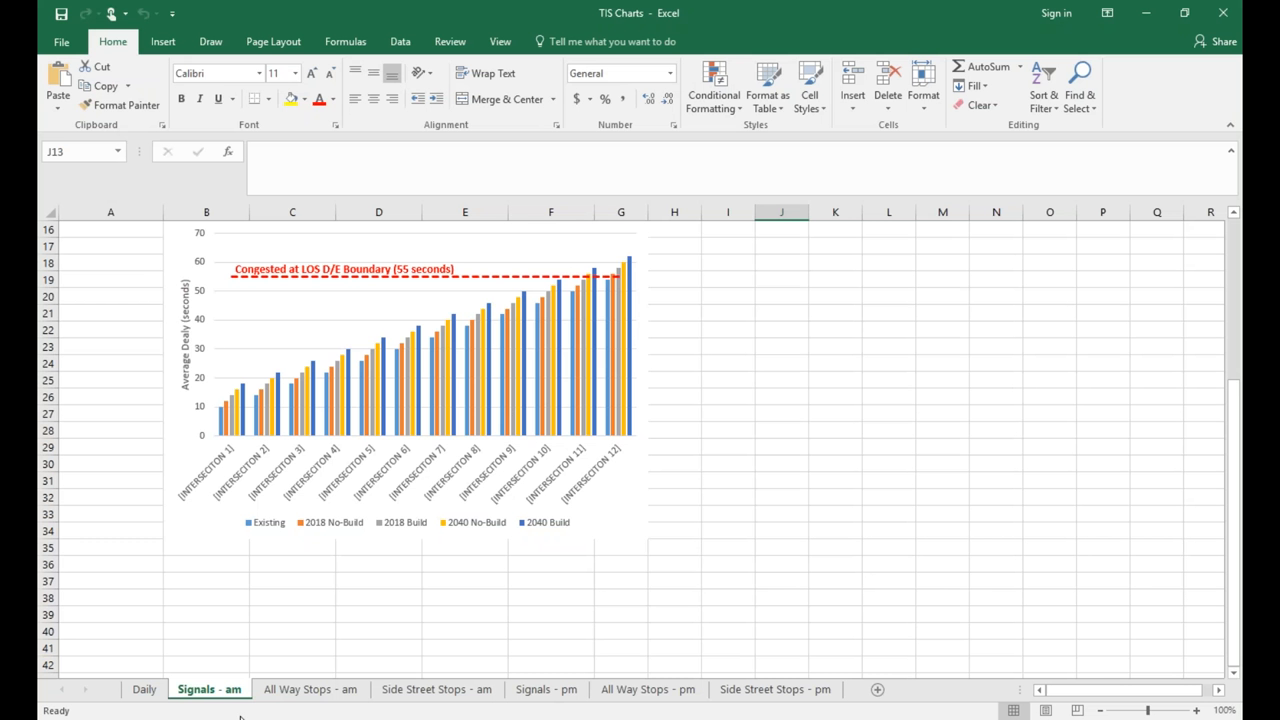
Inspect the All Way Stops - am sheet's intersection cell and 2018 No-Build formula, then view its delay chart.
{"action": "left_click", "coordinate": [310, 688]}
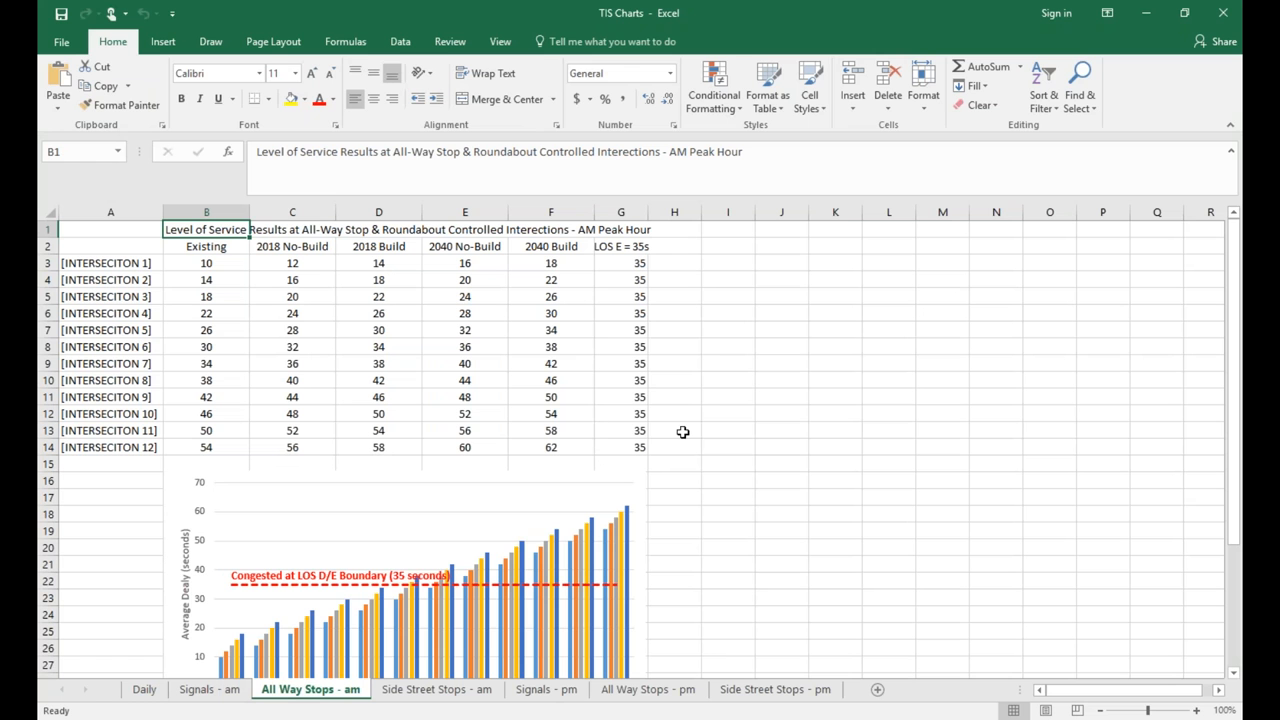
{"action": "mouse_move", "coordinate": [718, 424]}
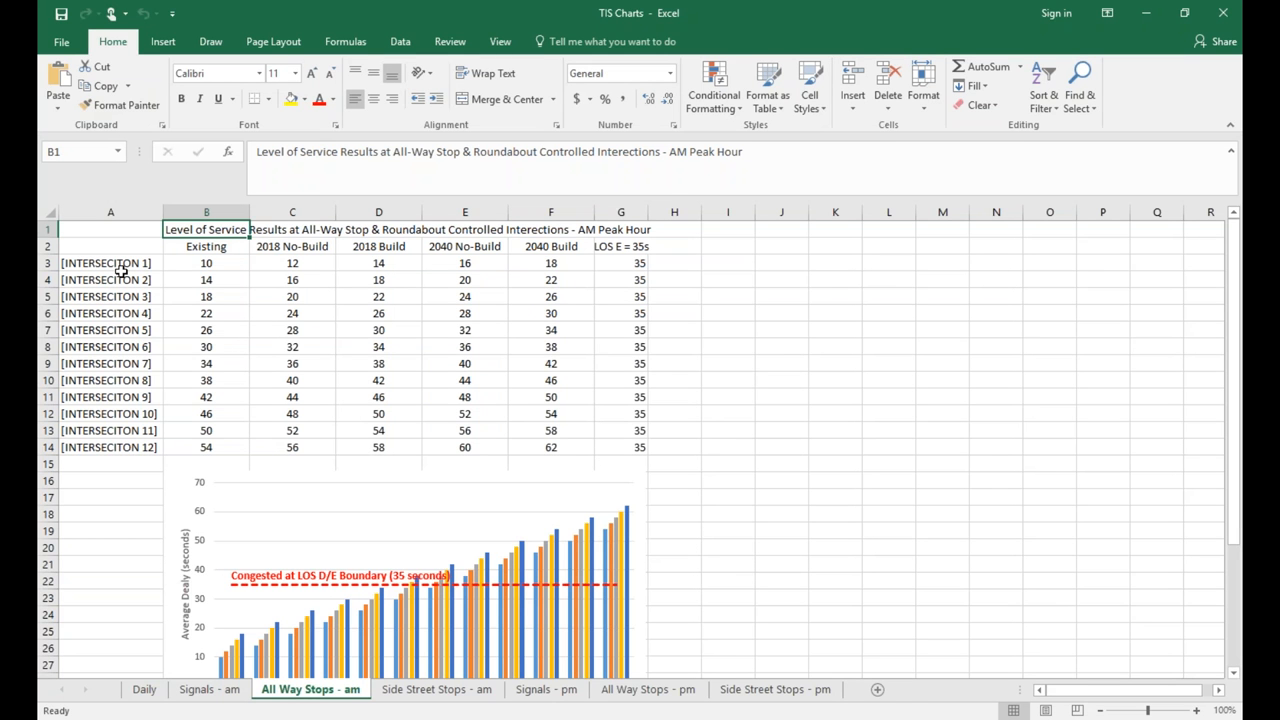
{"action": "left_click", "coordinate": [110, 262]}
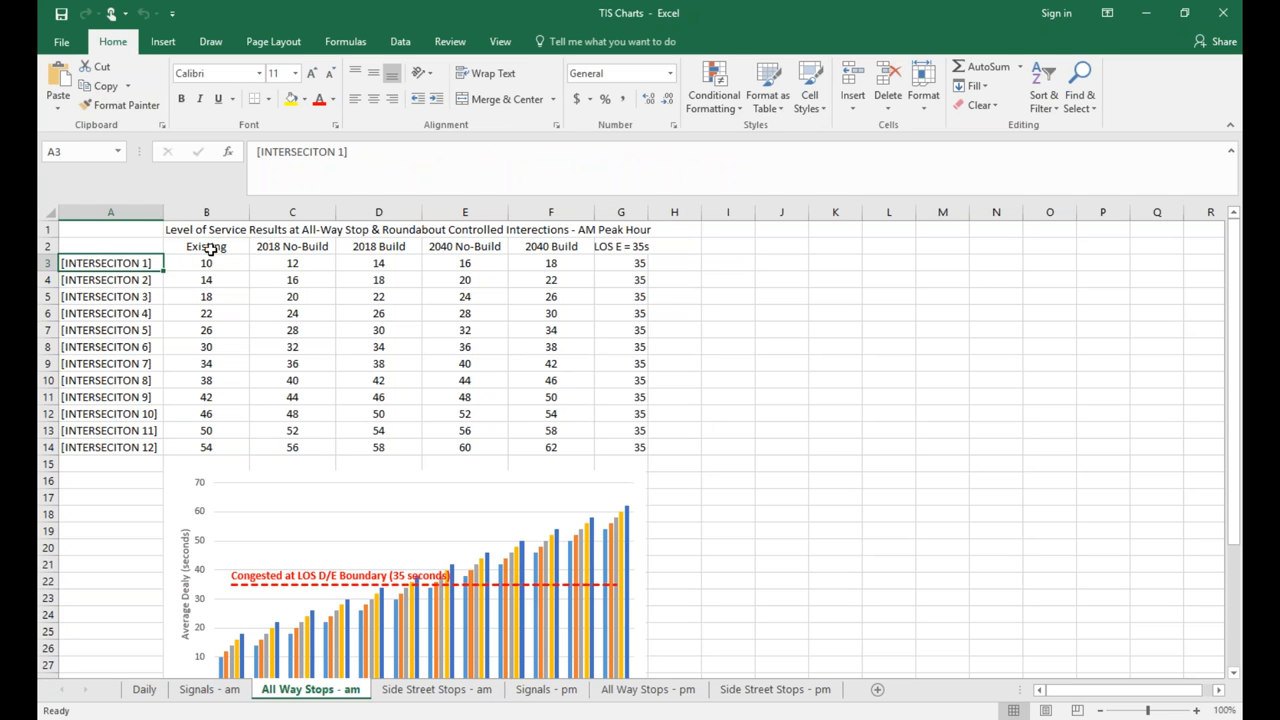
{"action": "left_click", "coordinate": [292, 264]}
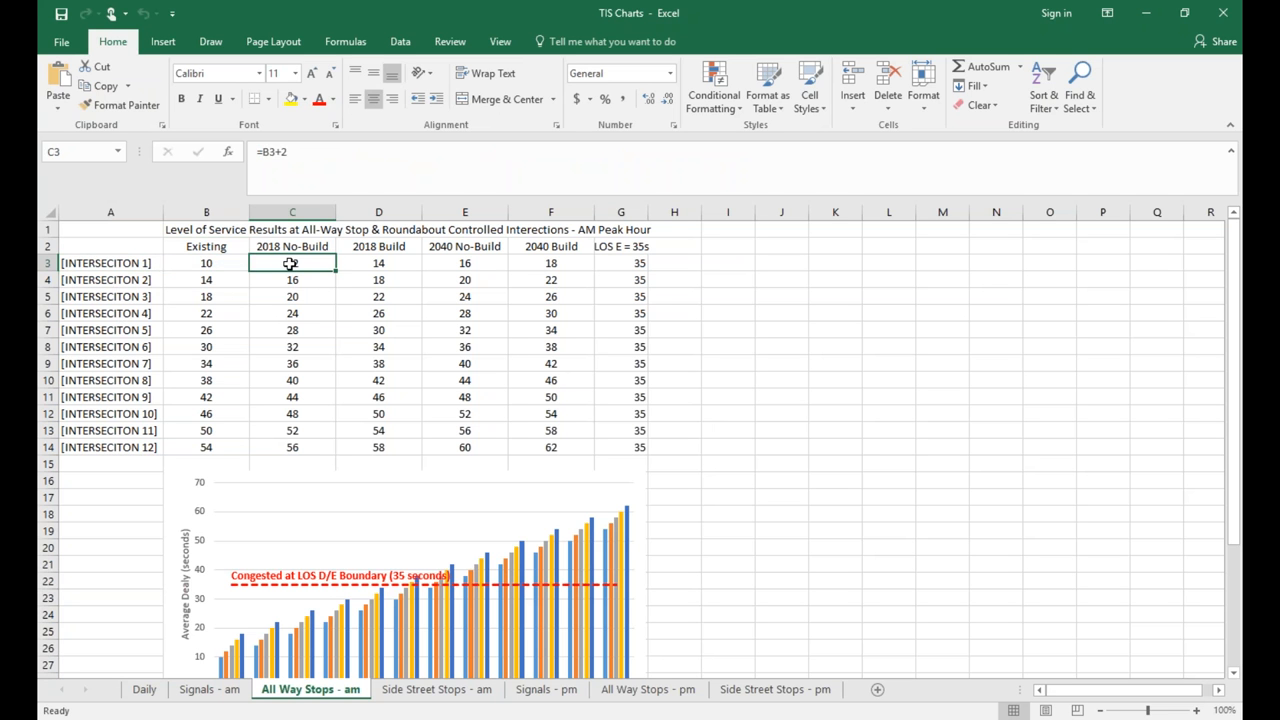
{"action": "type", "text": "12"}
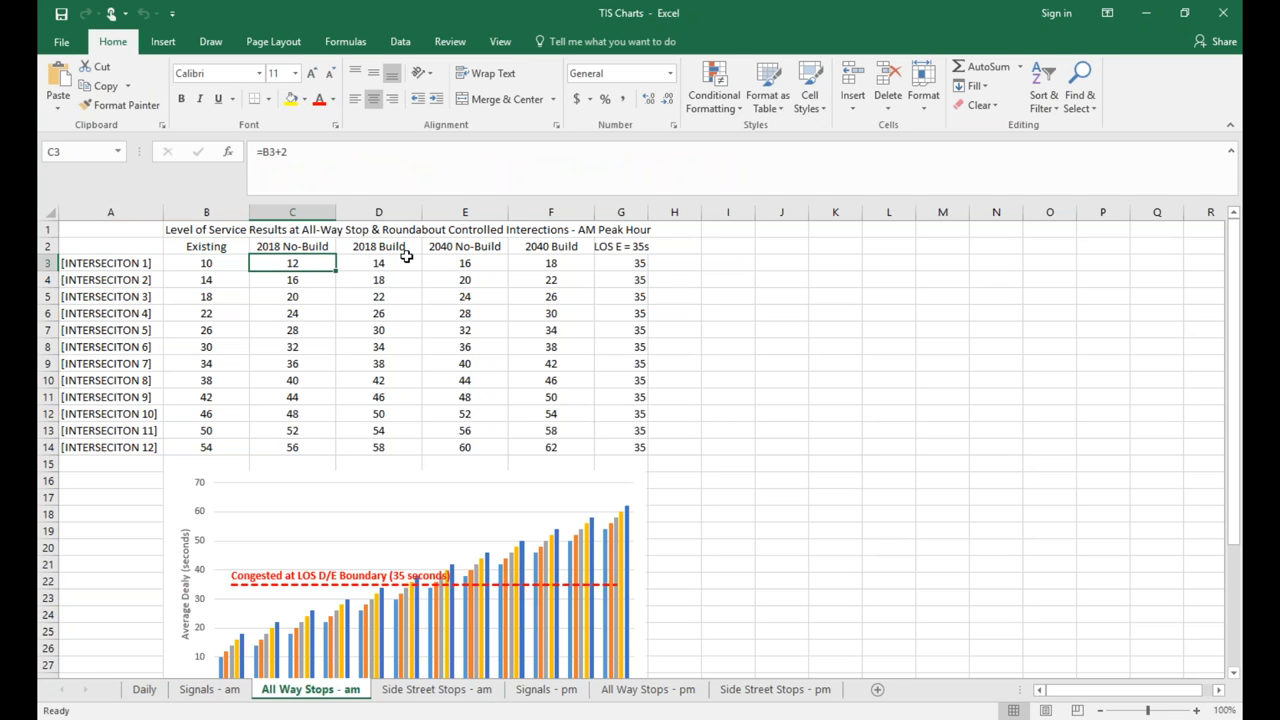
{"action": "mouse_move", "coordinate": [564, 284]}
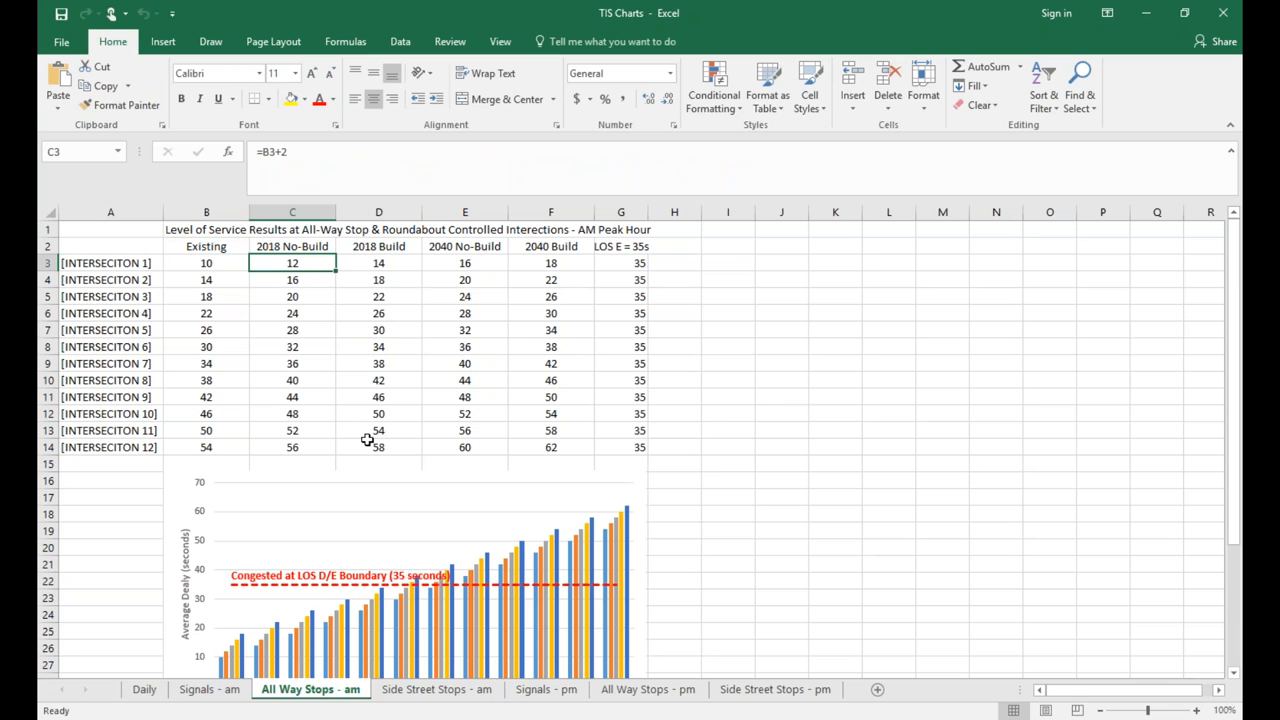
{"action": "scroll", "scroll_direction": "down", "scroll_amount": 3}
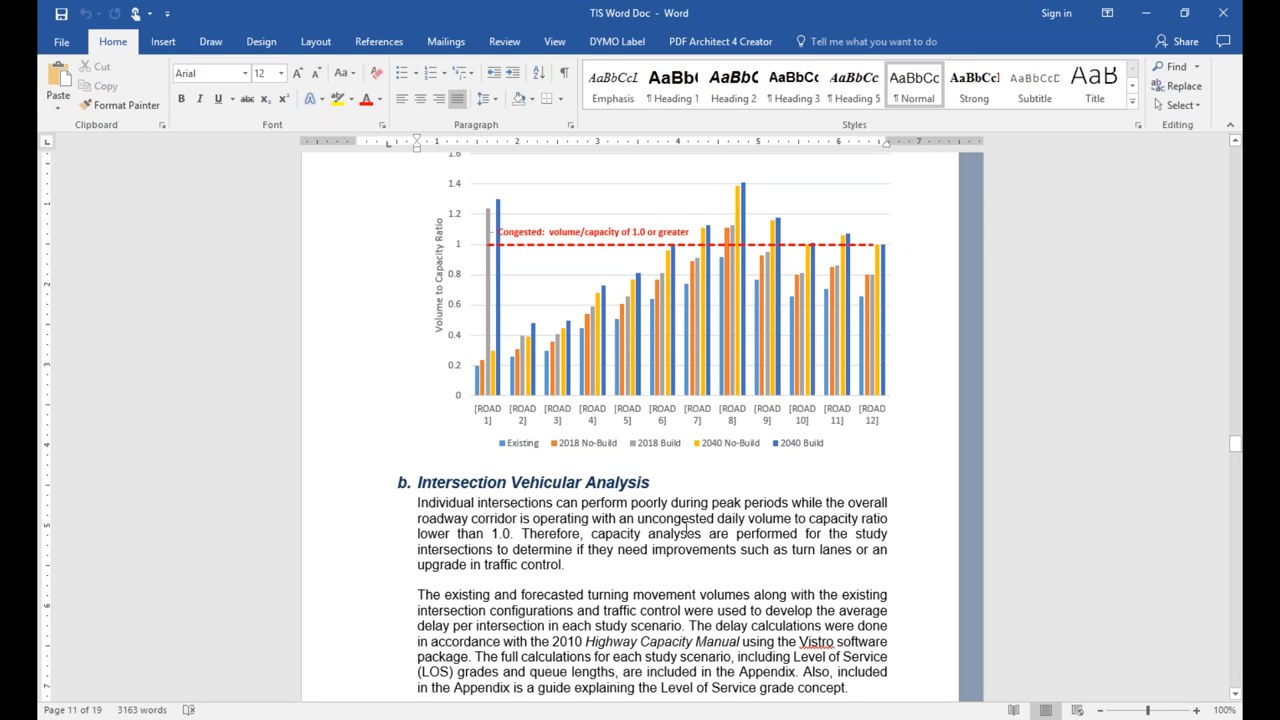
{"action": "left_click", "coordinate": [664, 518]}
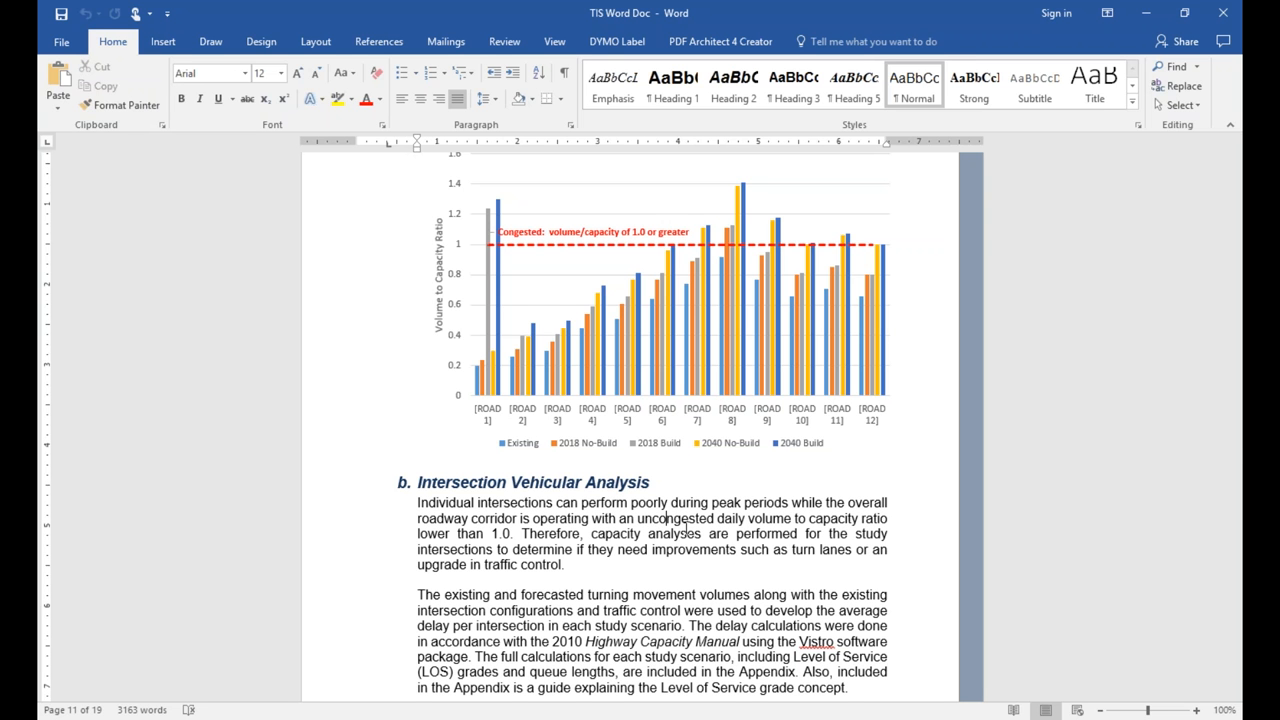
{"action": "mouse_move", "coordinate": [686, 568]}
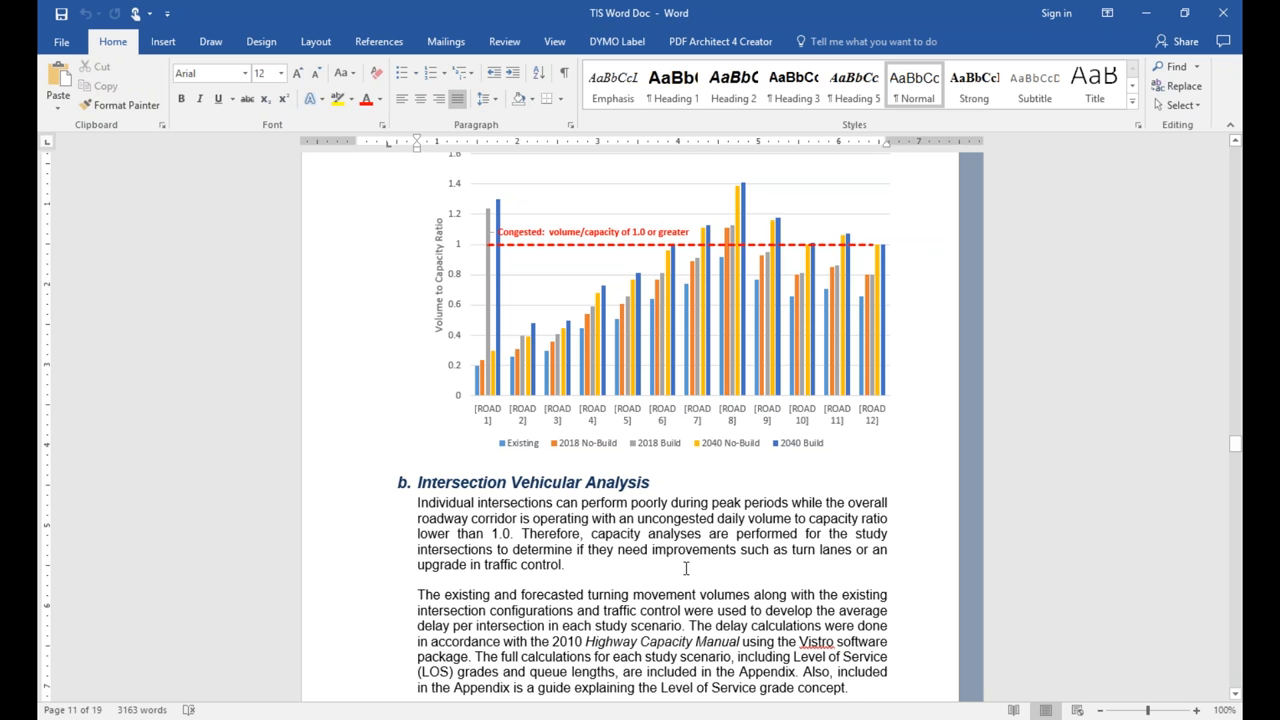
{"action": "left_click", "coordinate": [564, 564]}
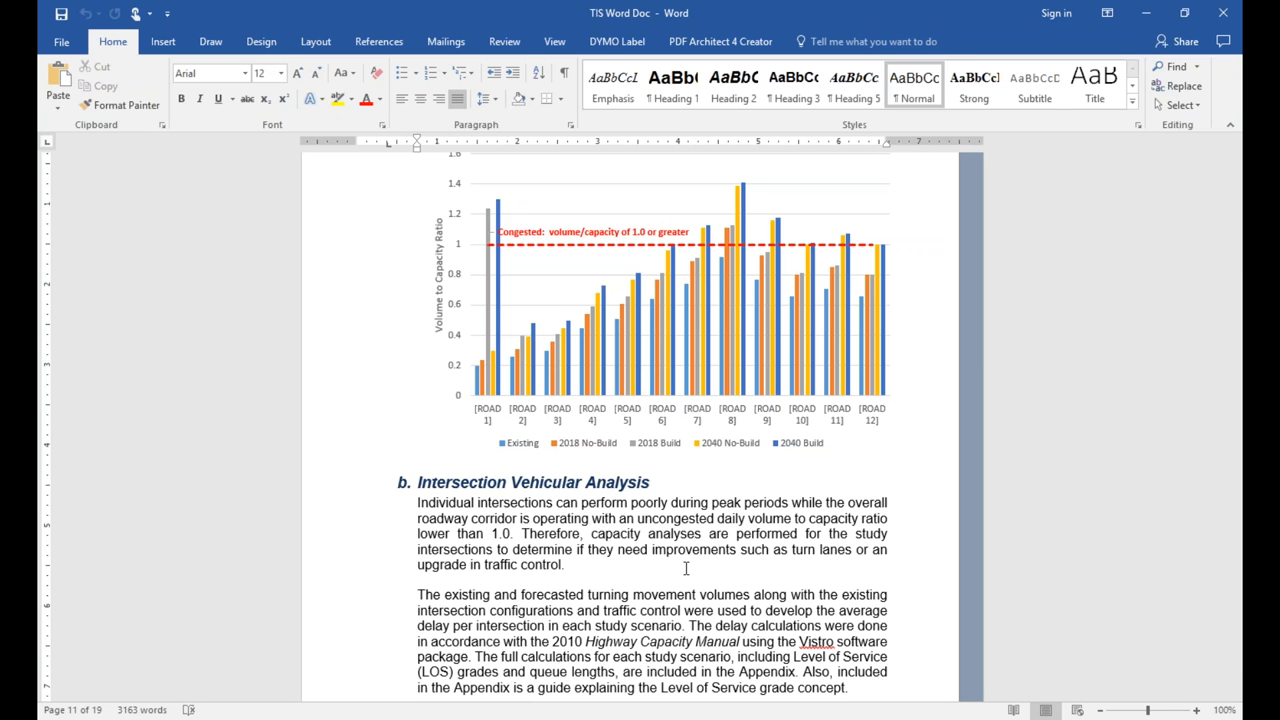
{"action": "scroll", "scroll_direction": "down", "scroll_amount": 3}
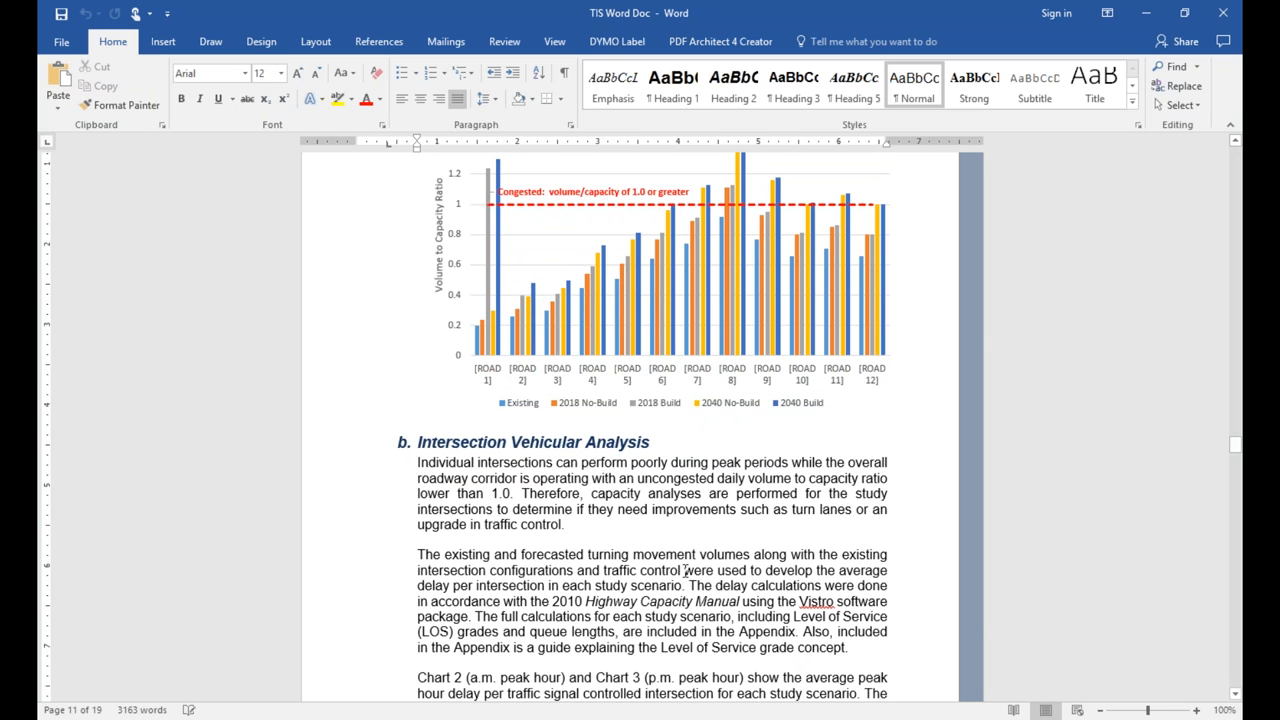
{"action": "mouse_move", "coordinate": [878, 572]}
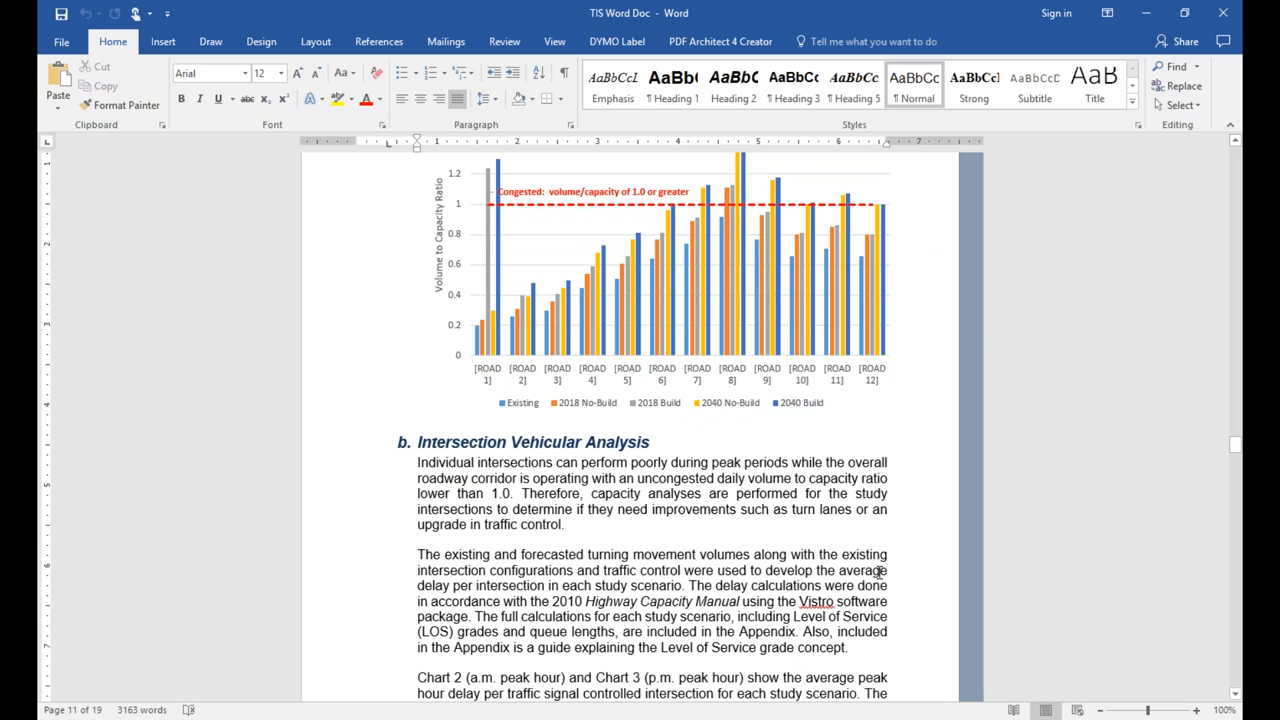
{"action": "left_click", "coordinate": [564, 524]}
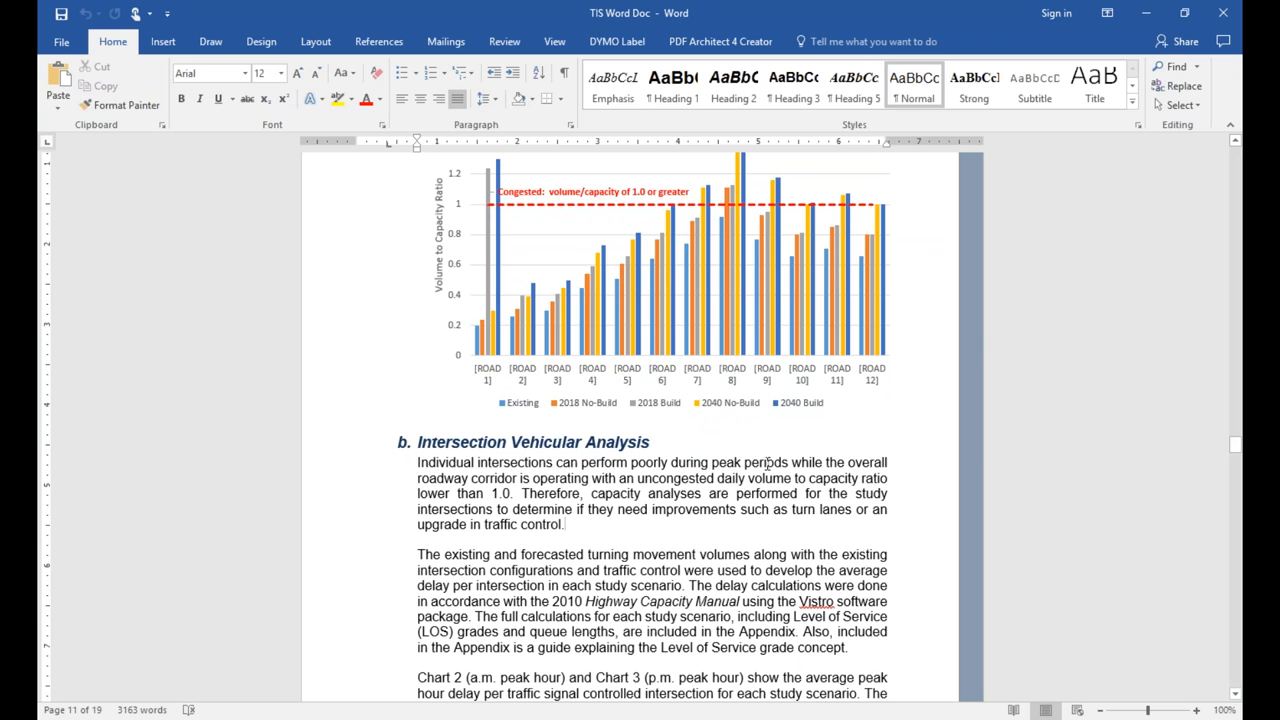
{"action": "left_click", "coordinate": [564, 524]}
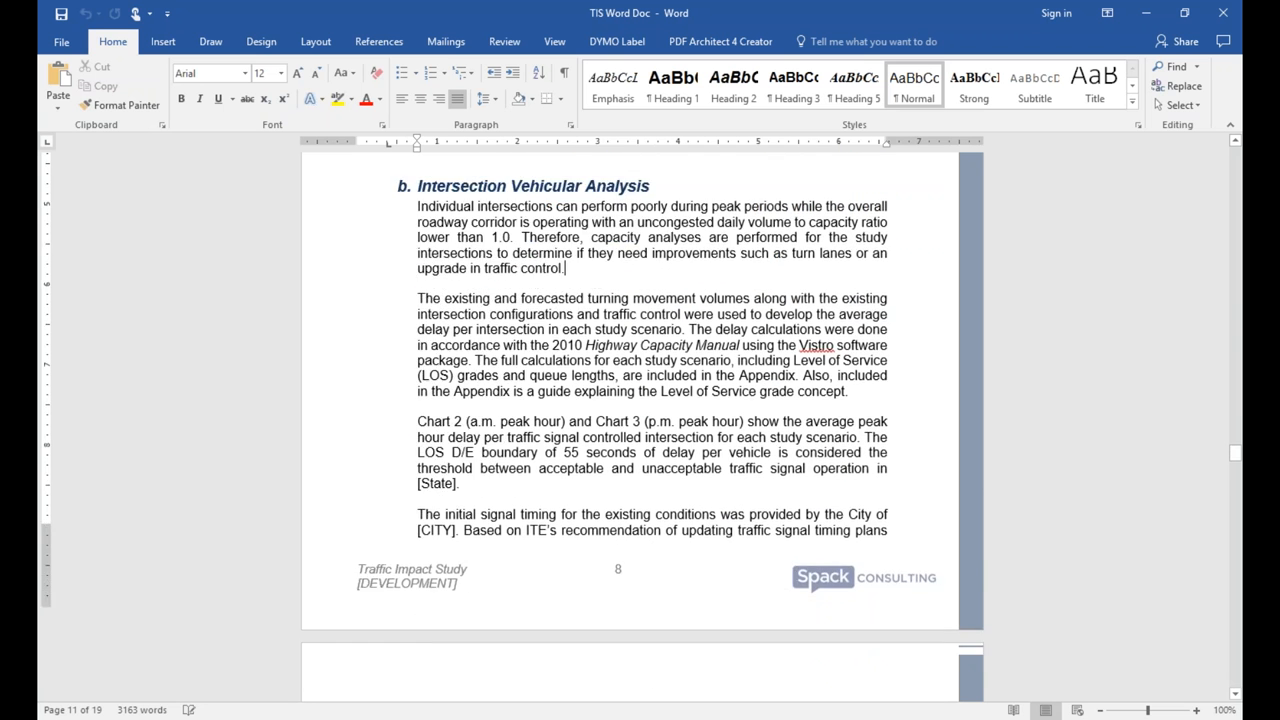
{"action": "scroll", "scroll_direction": "down", "scroll_amount": 3}
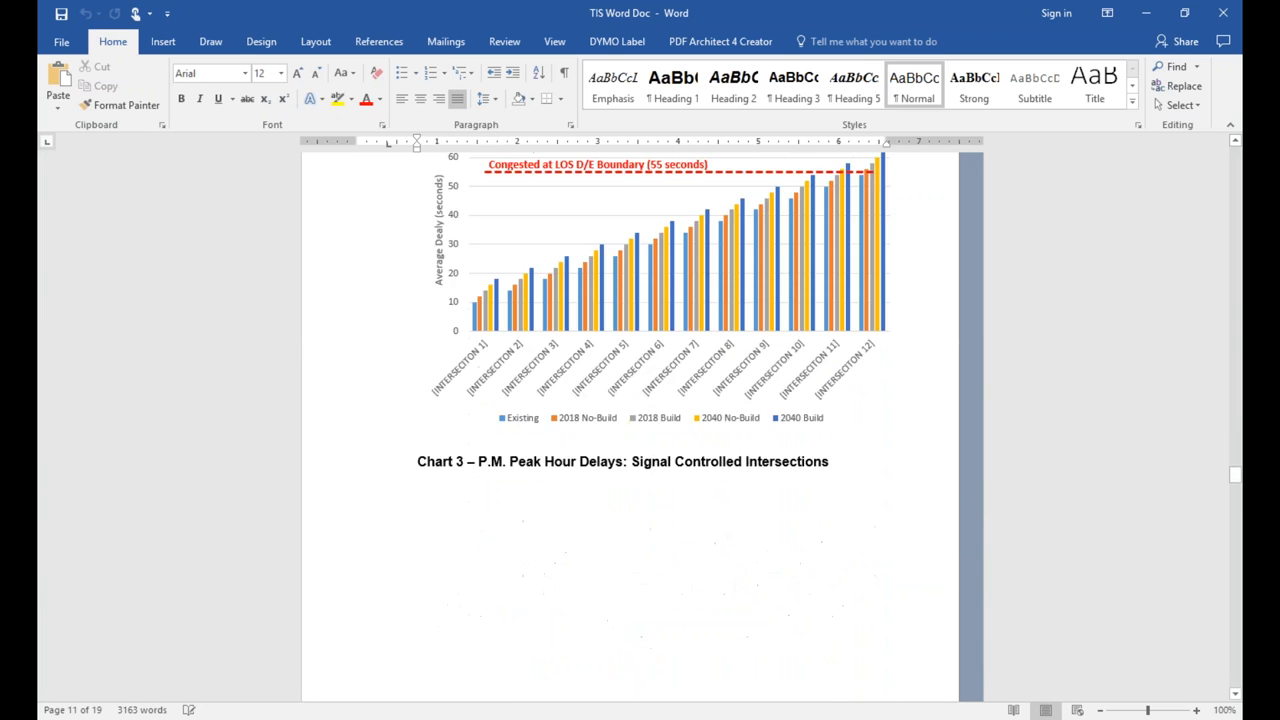
{"action": "scroll", "scroll_direction": "down", "scroll_amount": 3}
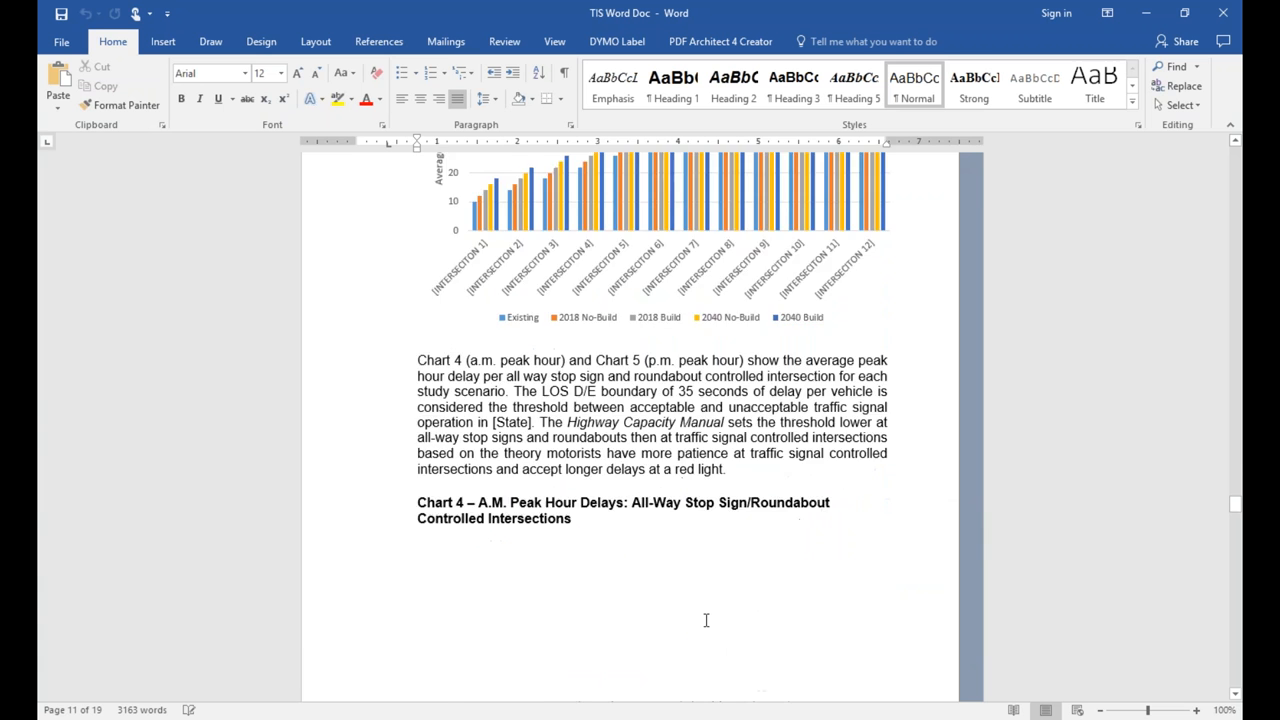
{"action": "scroll", "scroll_direction": "down", "scroll_amount": 3}
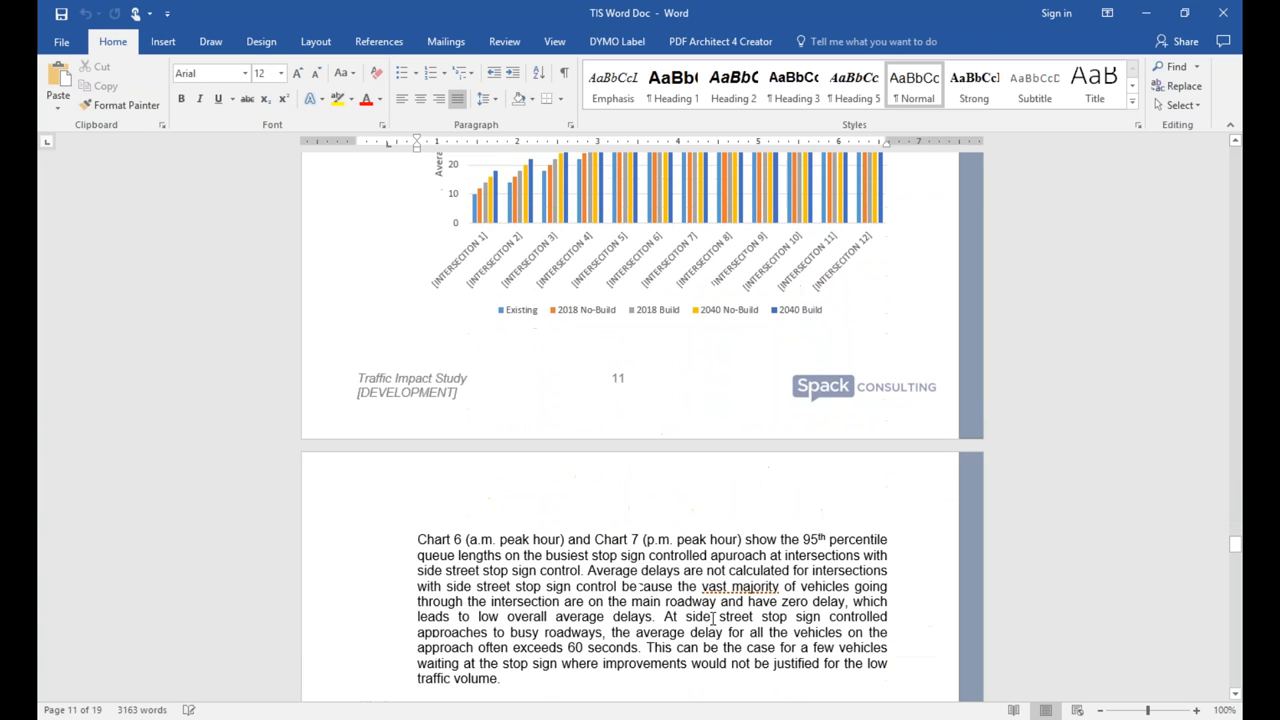
{"action": "scroll", "scroll_direction": "down", "scroll_amount": 3}
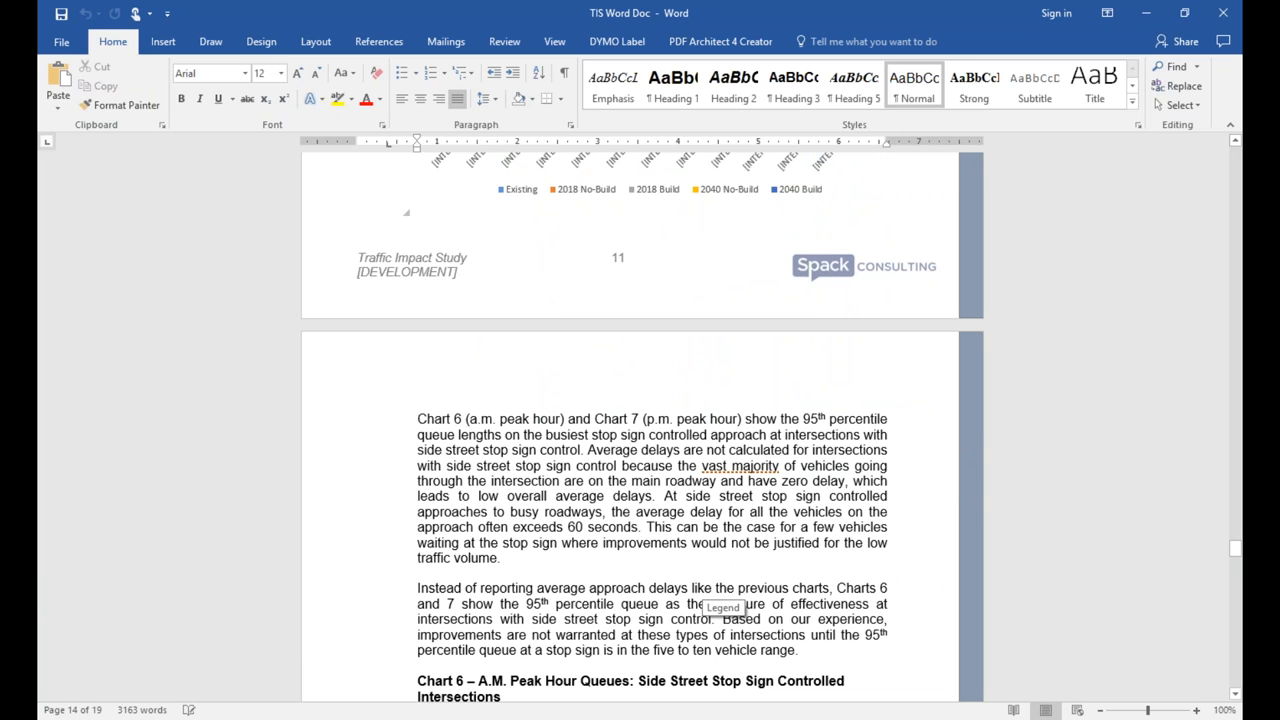
{"action": "mouse_move", "coordinate": [708, 520]}
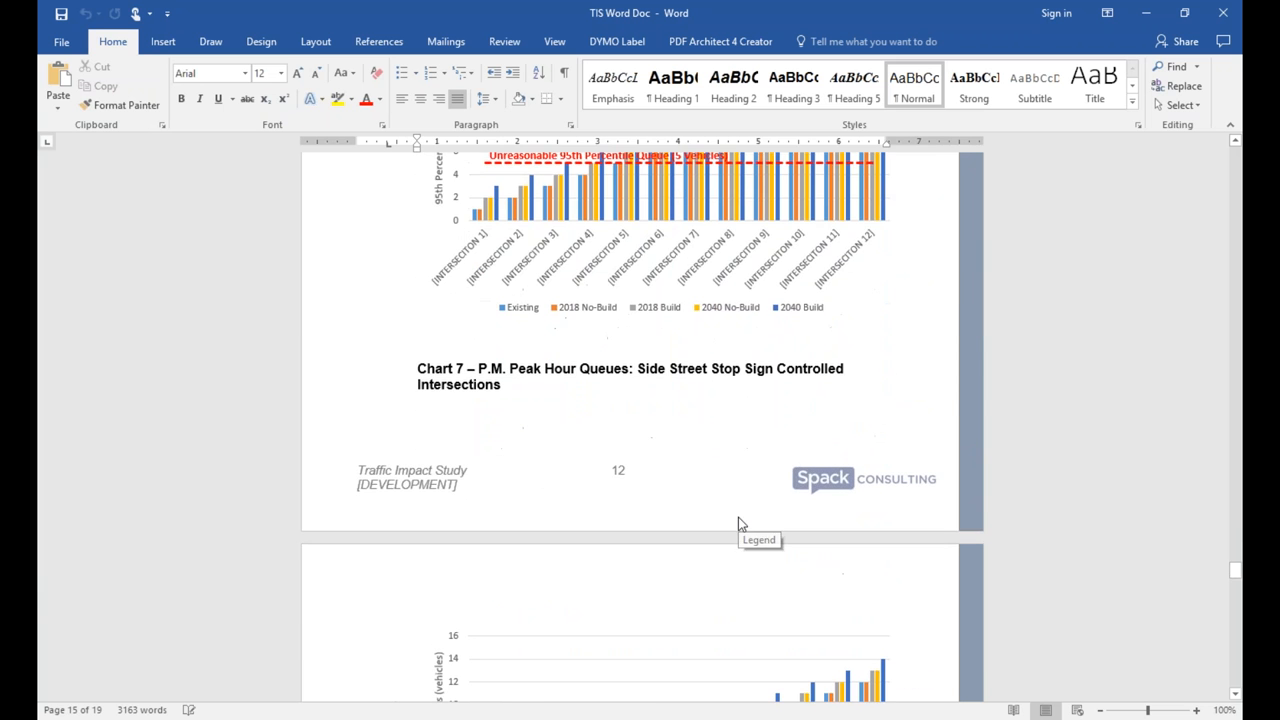
{"action": "scroll", "scroll_direction": "down", "scroll_amount": 3}
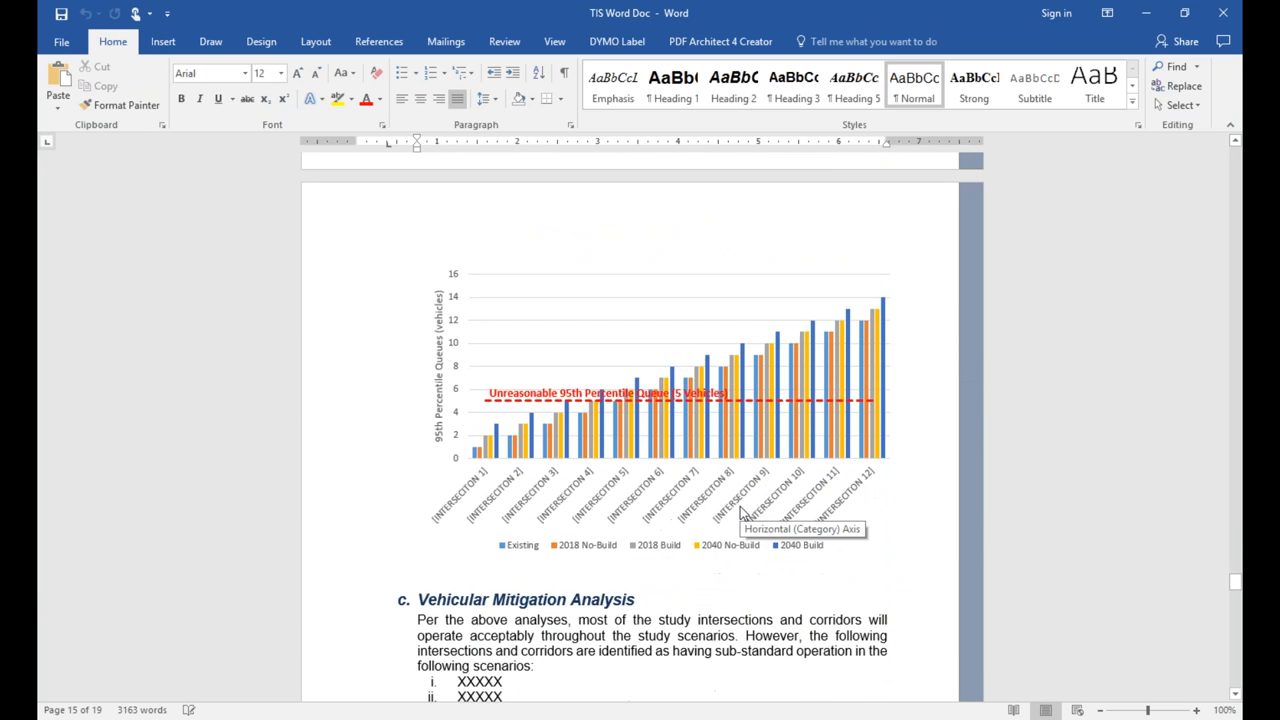
{"action": "scroll", "scroll_direction": "down", "scroll_amount": 3}
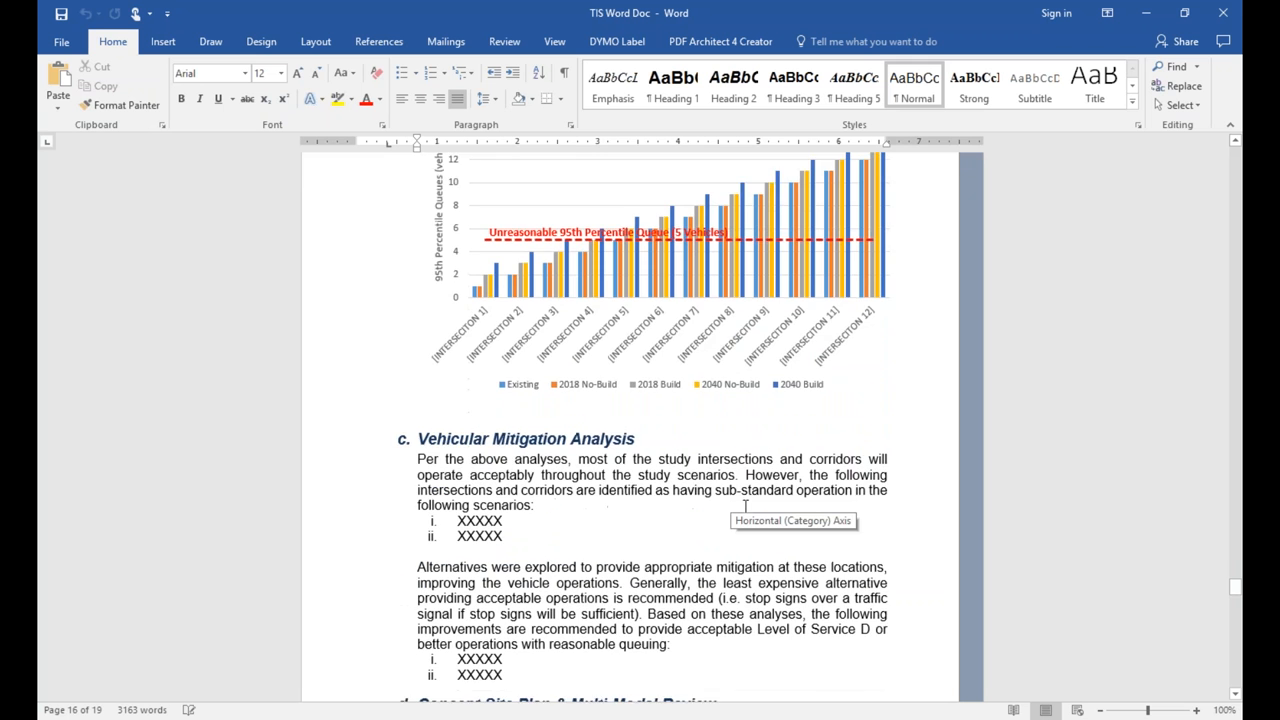
{"action": "scroll", "scroll_direction": "down", "scroll_amount": 3}
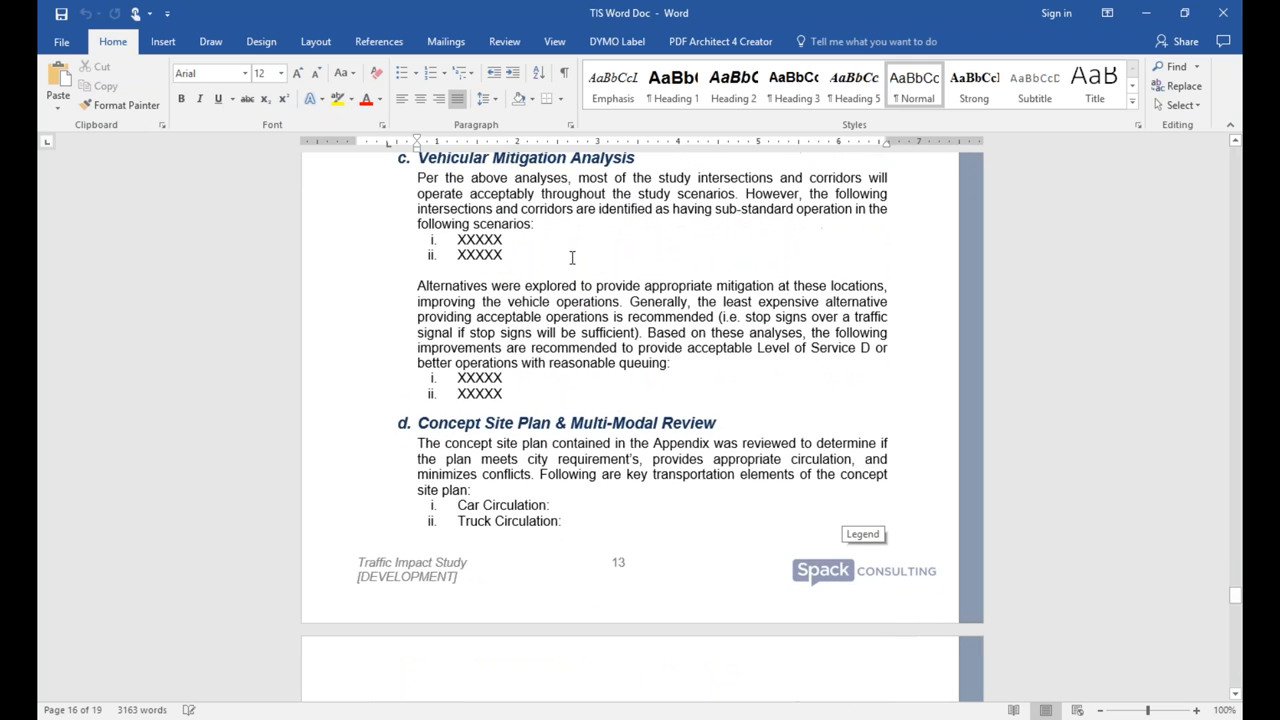
{"action": "scroll", "scroll_direction": "down", "scroll_amount": 3}
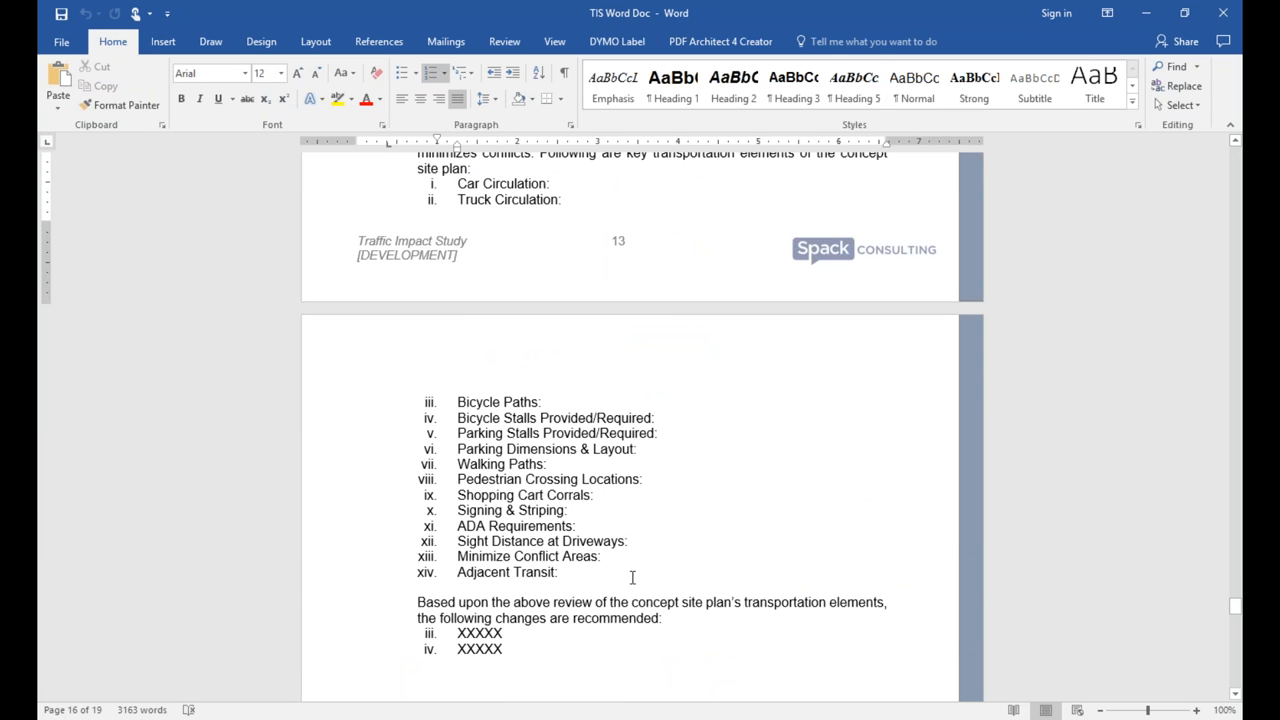
{"action": "scroll", "scroll_direction": "down", "scroll_amount": 3}
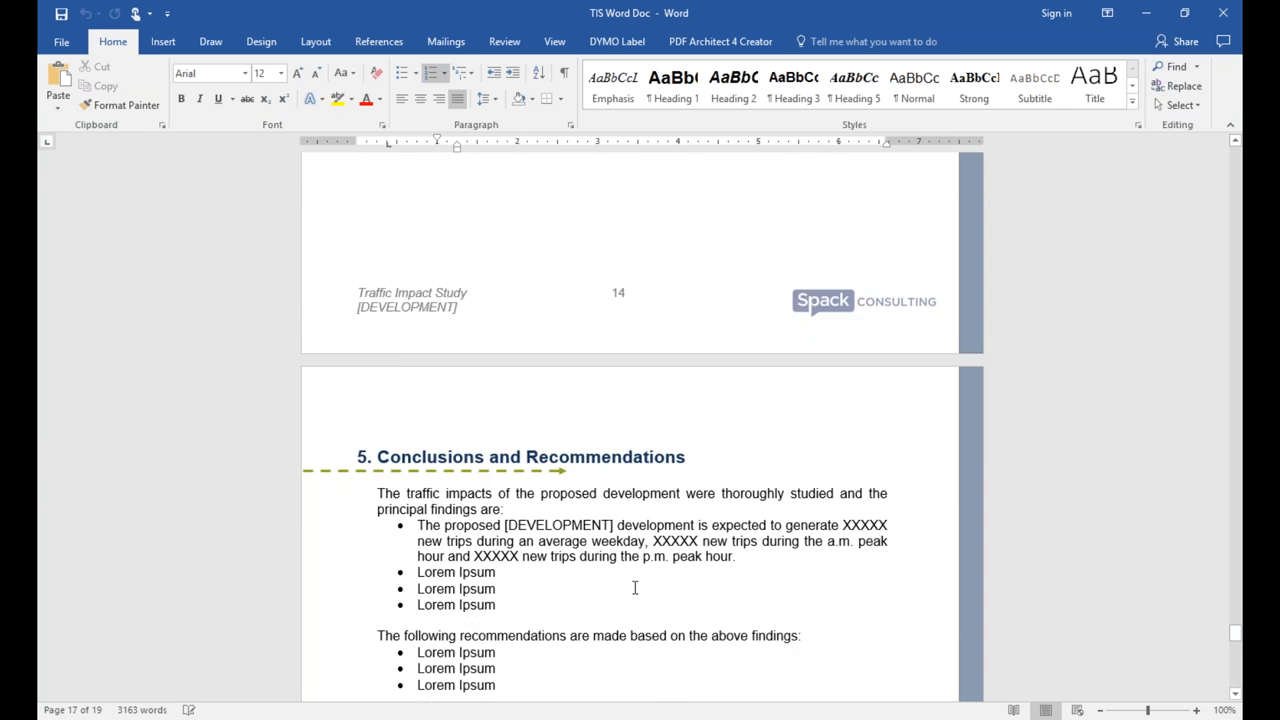
{"action": "scroll", "scroll_direction": "down", "scroll_amount": 3}
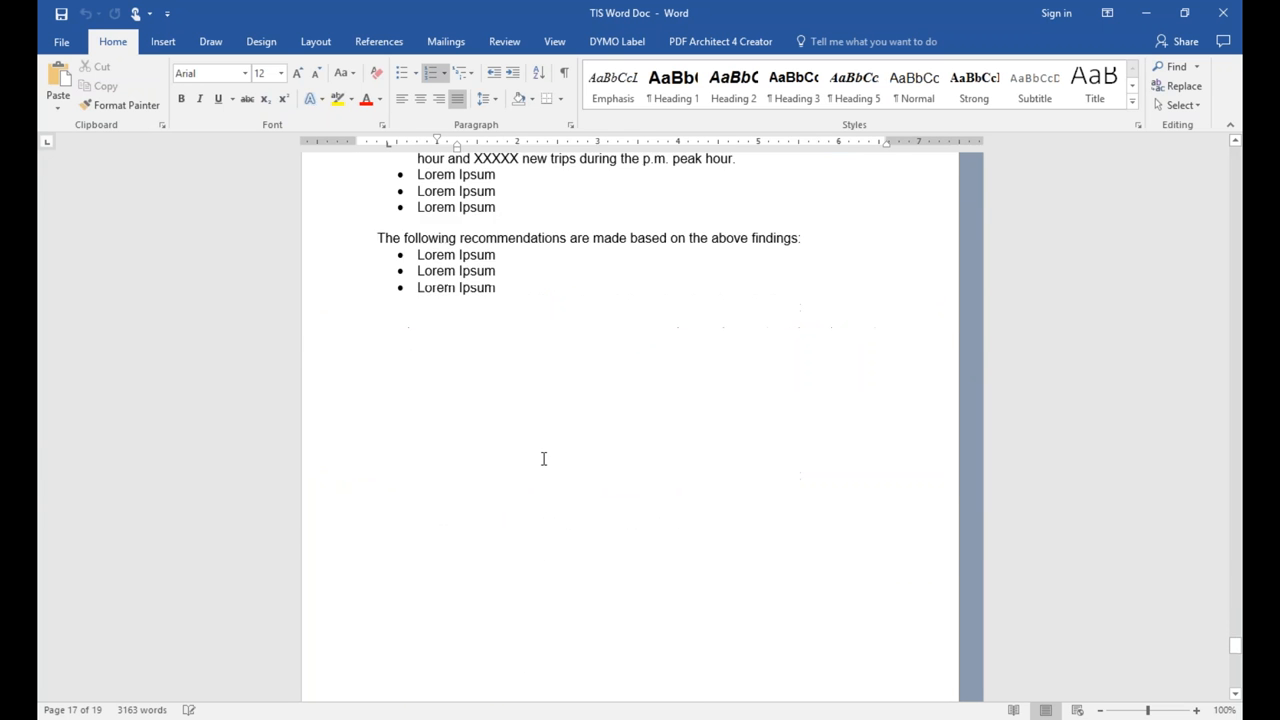
{"action": "scroll", "scroll_direction": "down", "scroll_amount": 3}
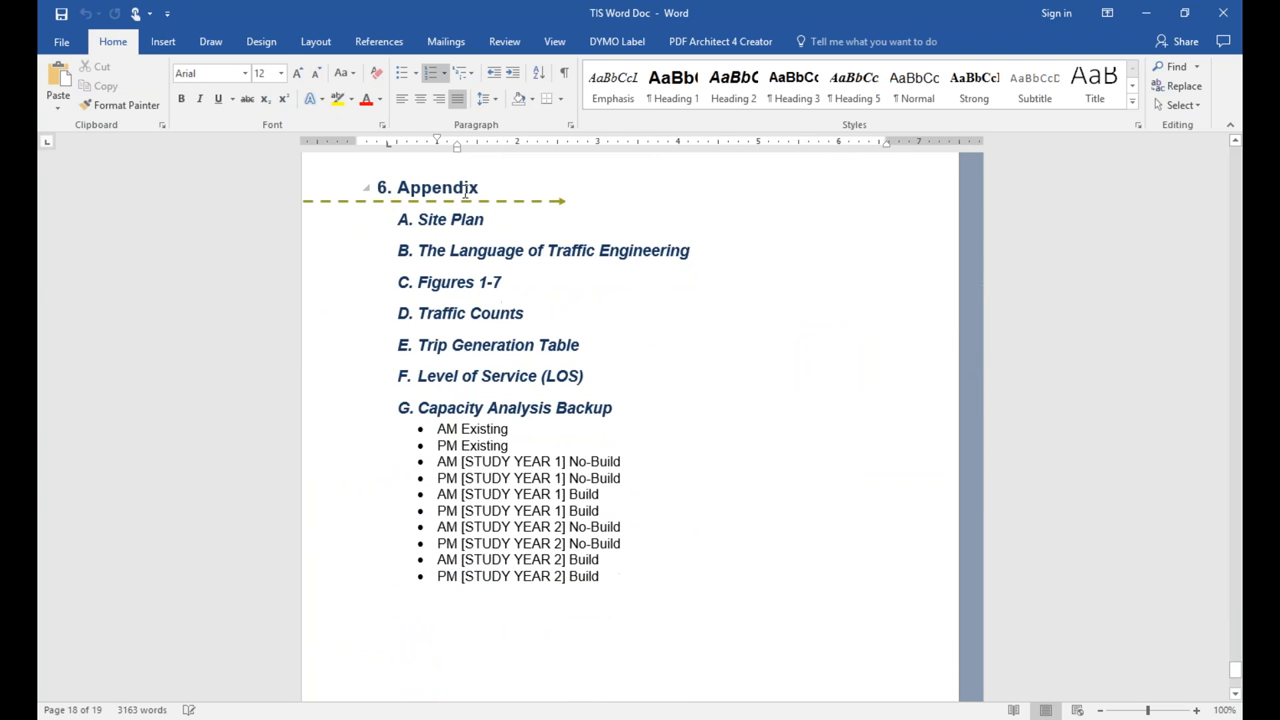
{"action": "scroll", "scroll_direction": "down", "scroll_amount": 3}
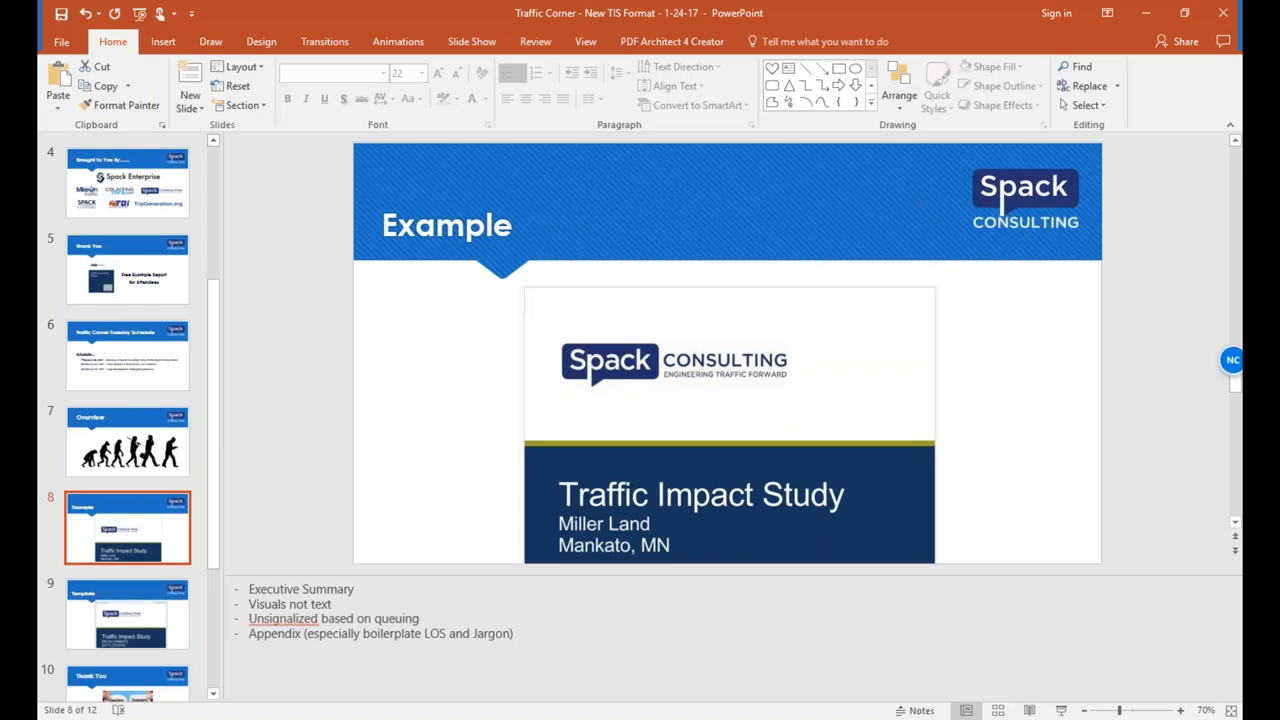
{"action": "mouse_move", "coordinate": [744, 164]}
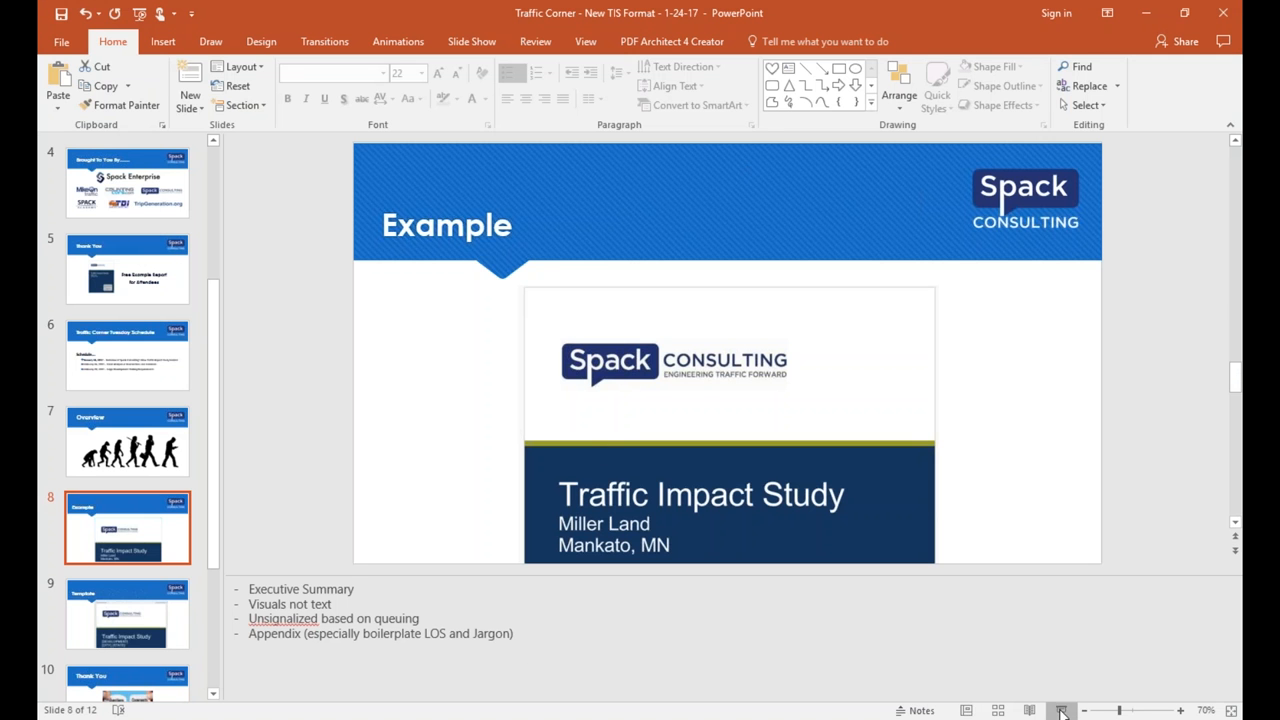
Resume the webinar slide show full screen from the Example slide.
{"action": "left_click", "coordinate": [1064, 710]}
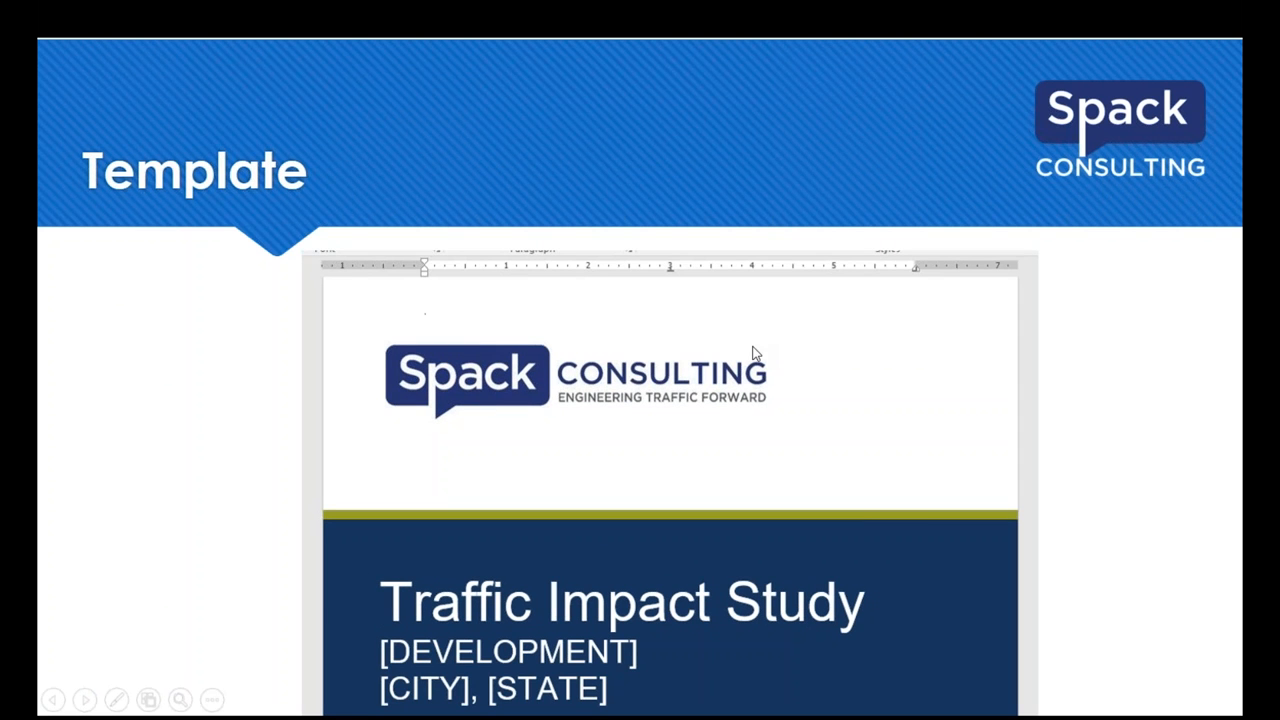
{"action": "mouse_move", "coordinate": [500, 442]}
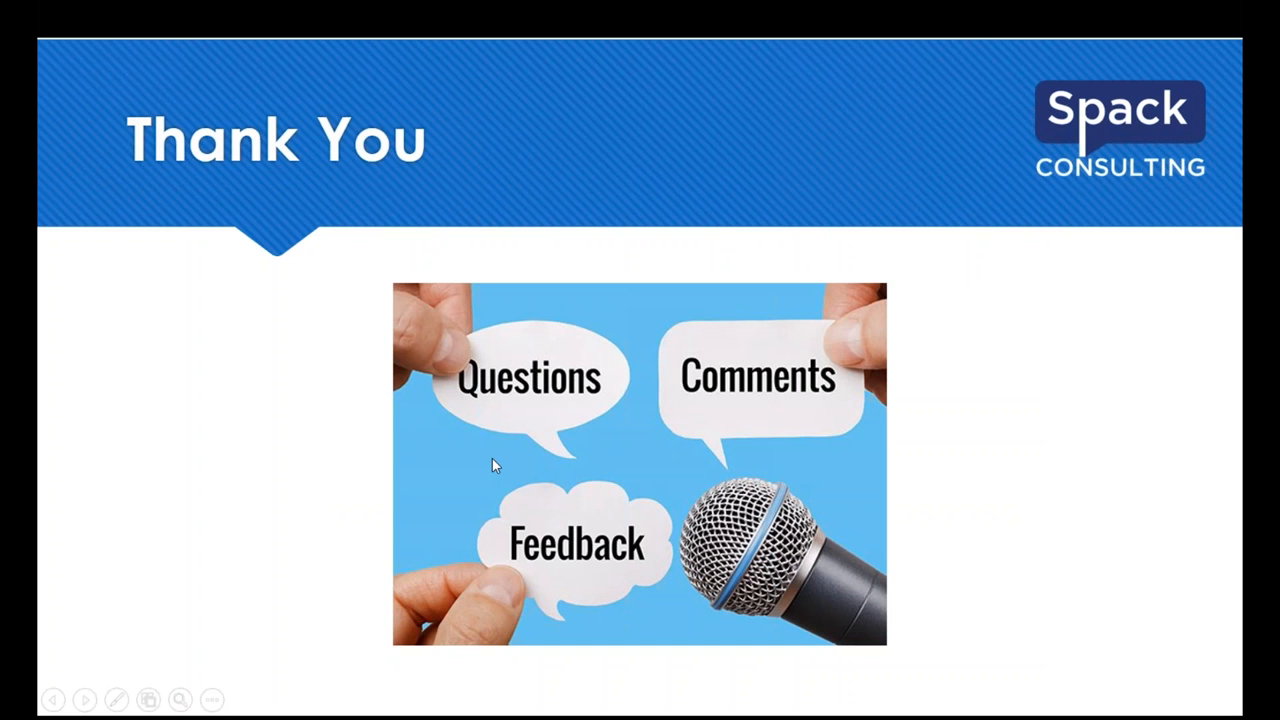
{"action": "mouse_move", "coordinate": [648, 496]}
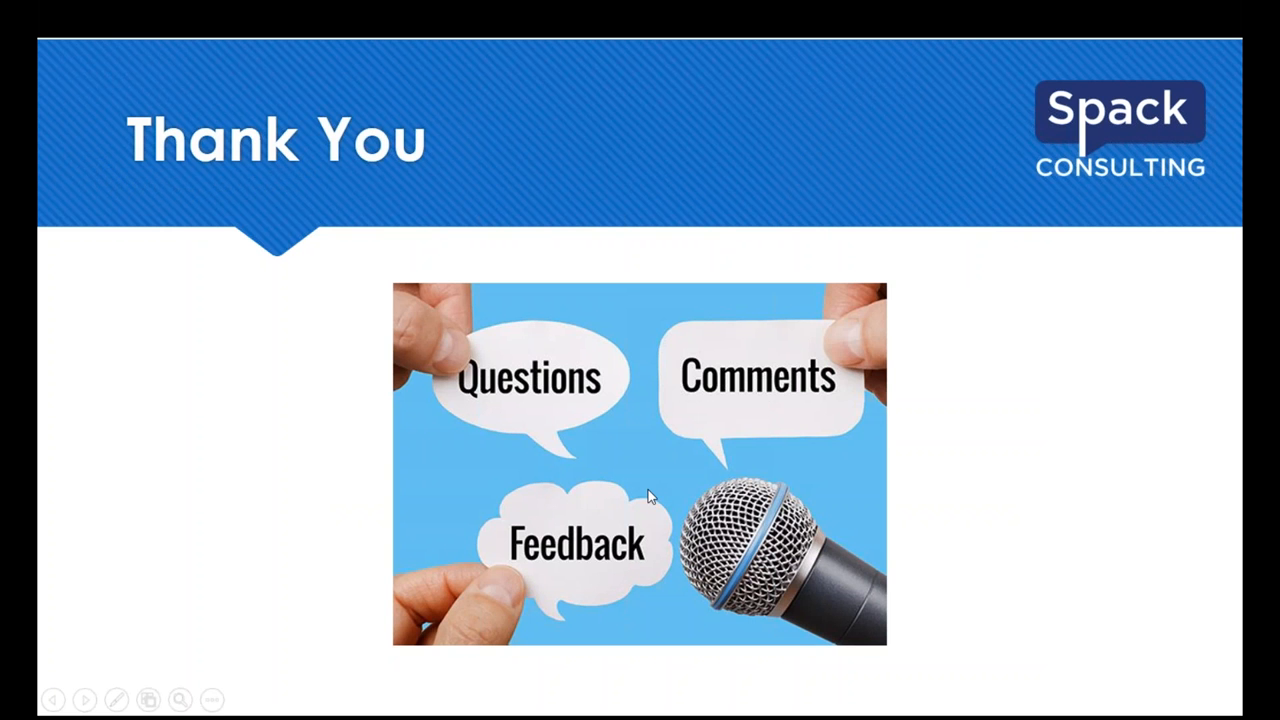